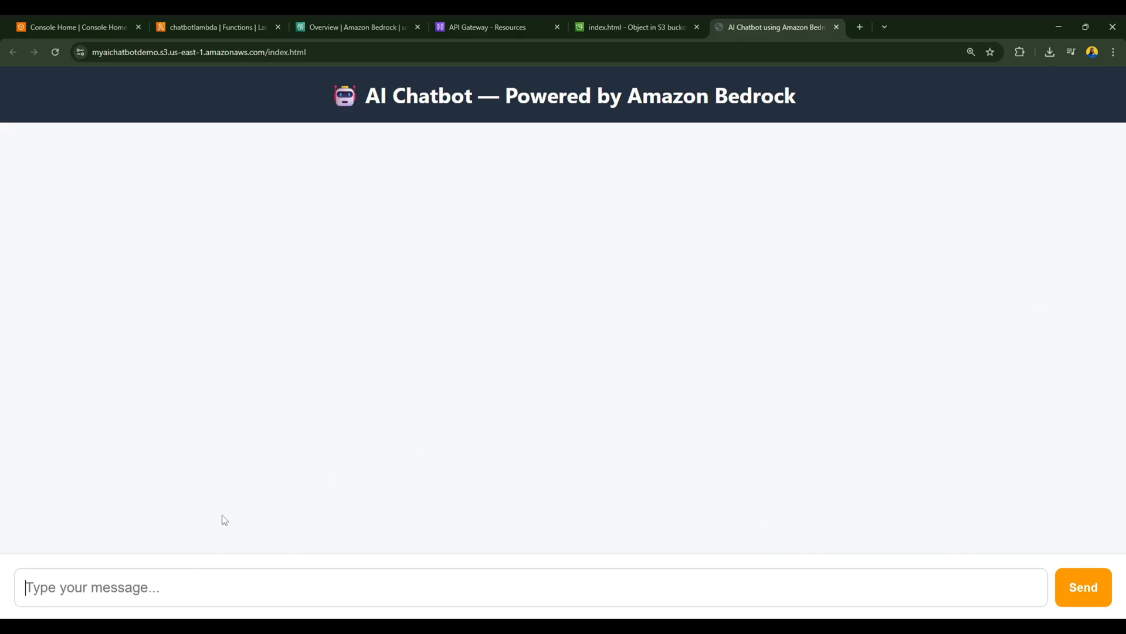
Step: Send "Hello! What can you do?" to the chatbot and highlight its reply
{"action": "type", "text": "Hello! What"}
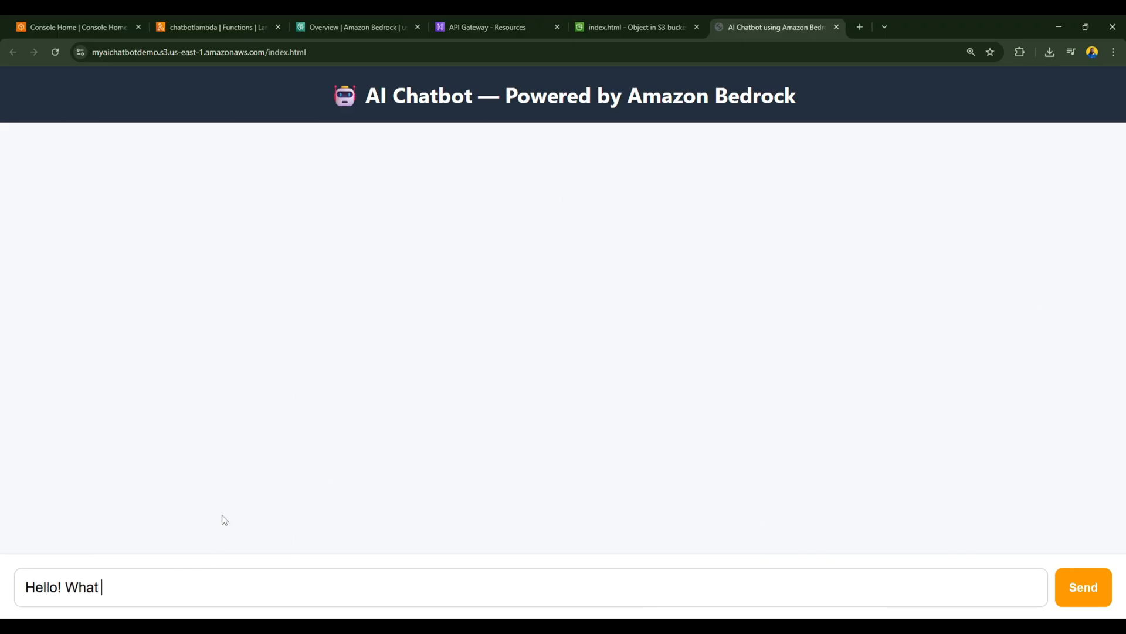
{"action": "type", "text": "can you do?"}
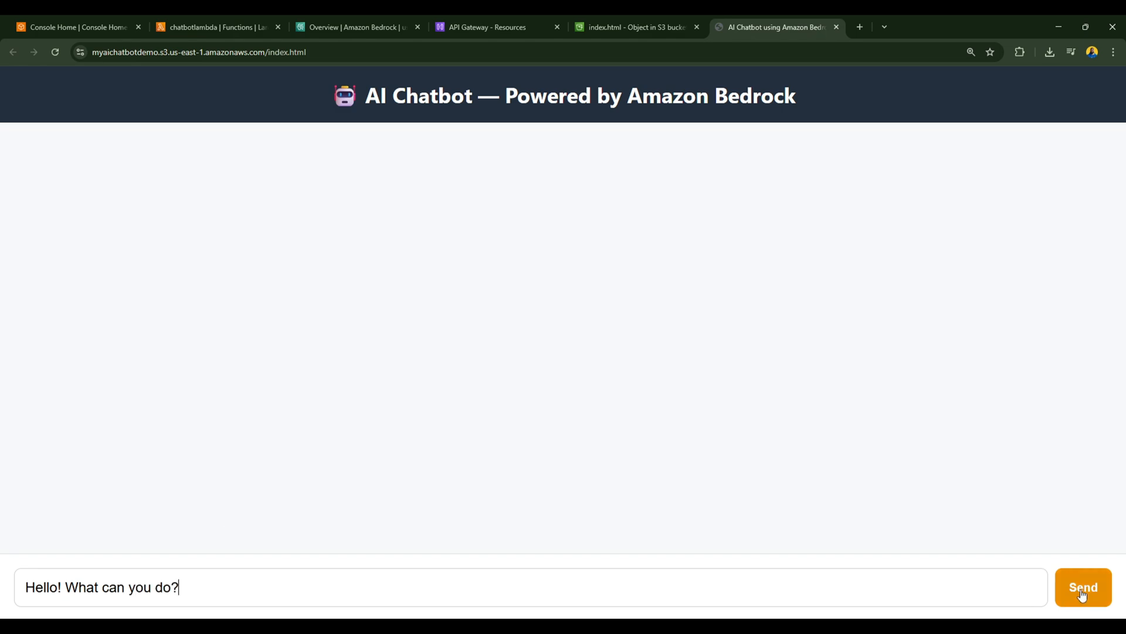
{"action": "left_click", "coordinate": [1084, 587]}
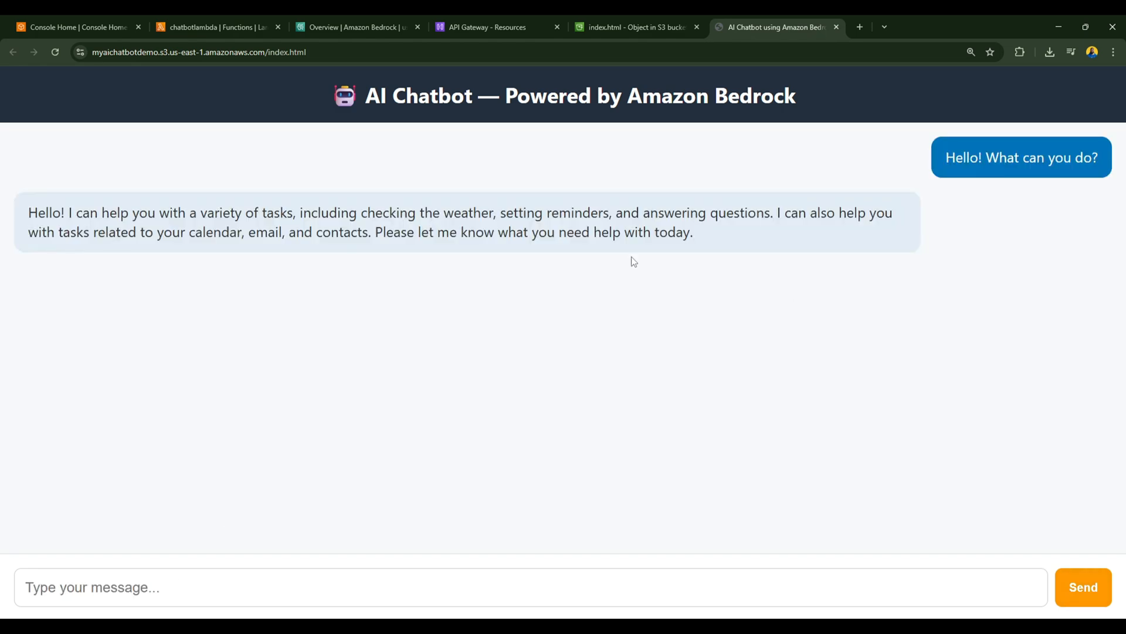
{"action": "left_click_drag", "start_coordinate": [26, 213], "coordinate": [367, 213]}
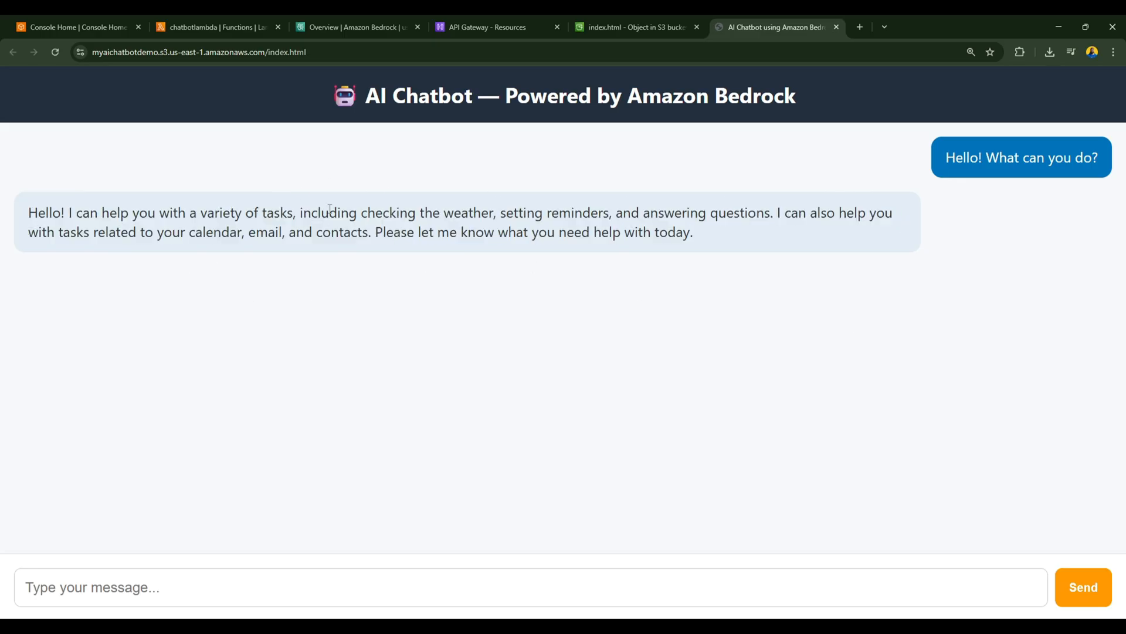
{"action": "mouse_move", "coordinate": [368, 310]}
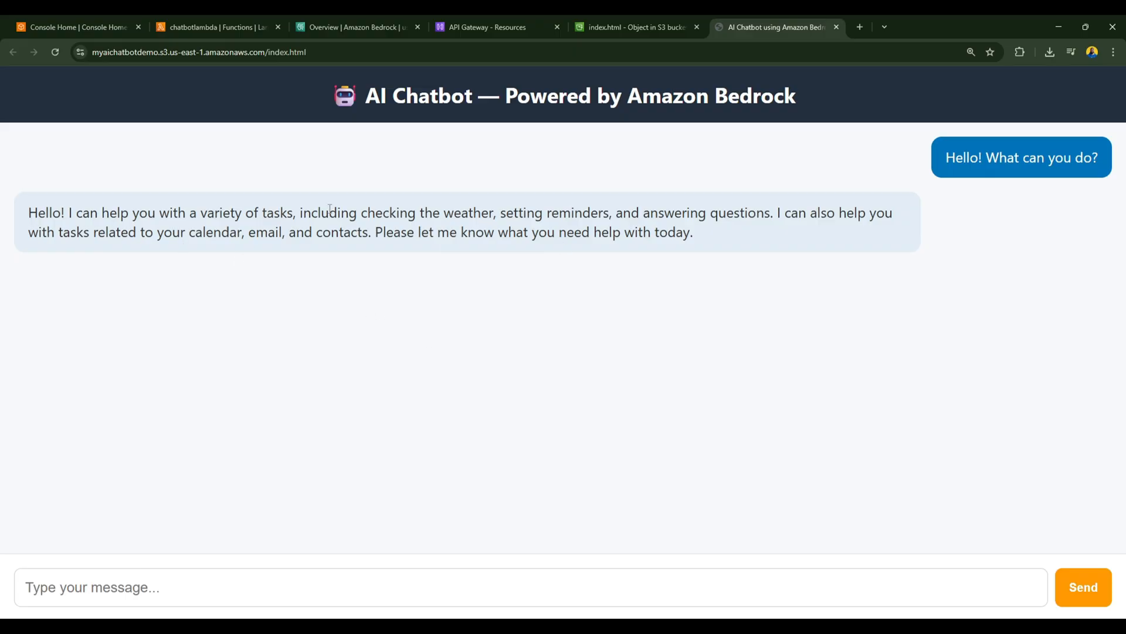
Step: Send "What is Amazon Bedrock?" to the chatbot and highlight its explanation
{"action": "type", "text": "What is Amazon Bed"}
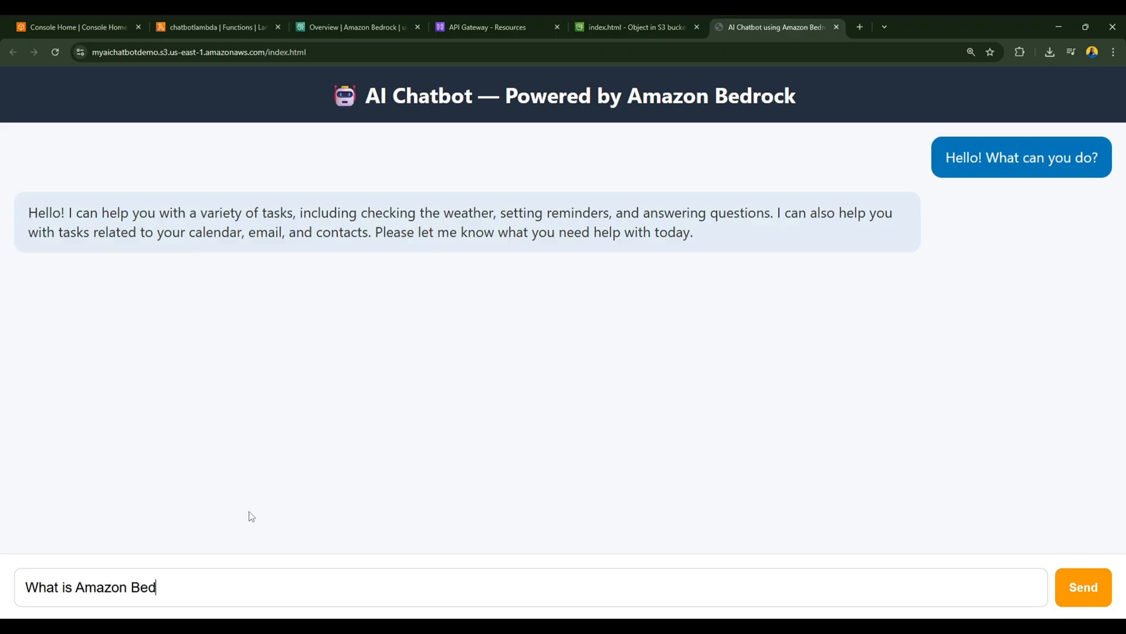
{"action": "type", "text": "rock?"}
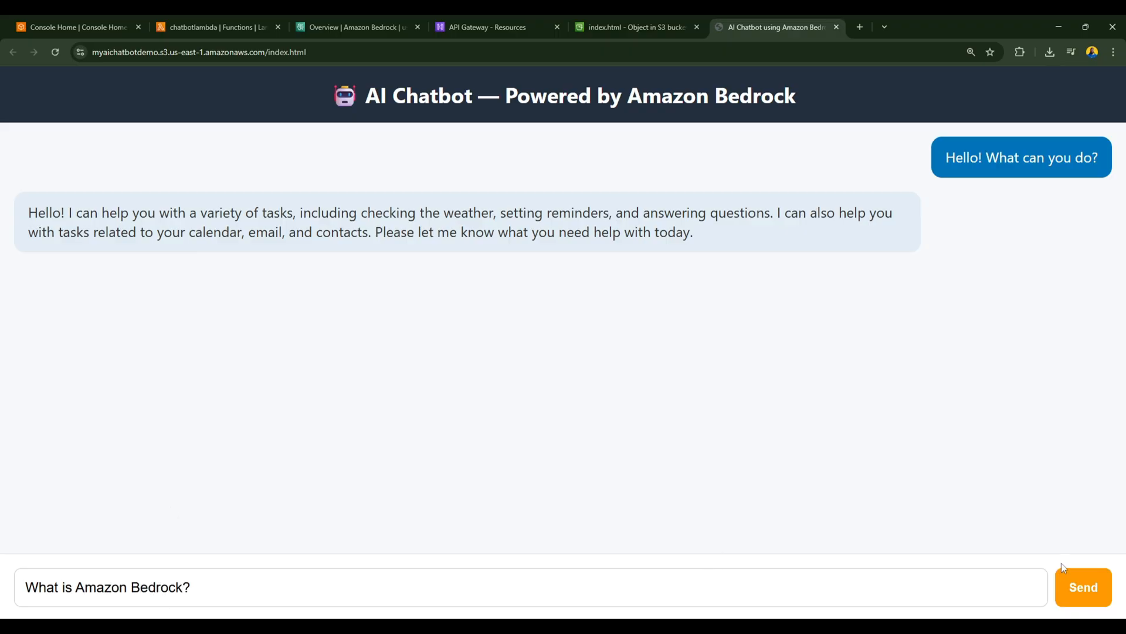
{"action": "left_click", "coordinate": [1083, 587]}
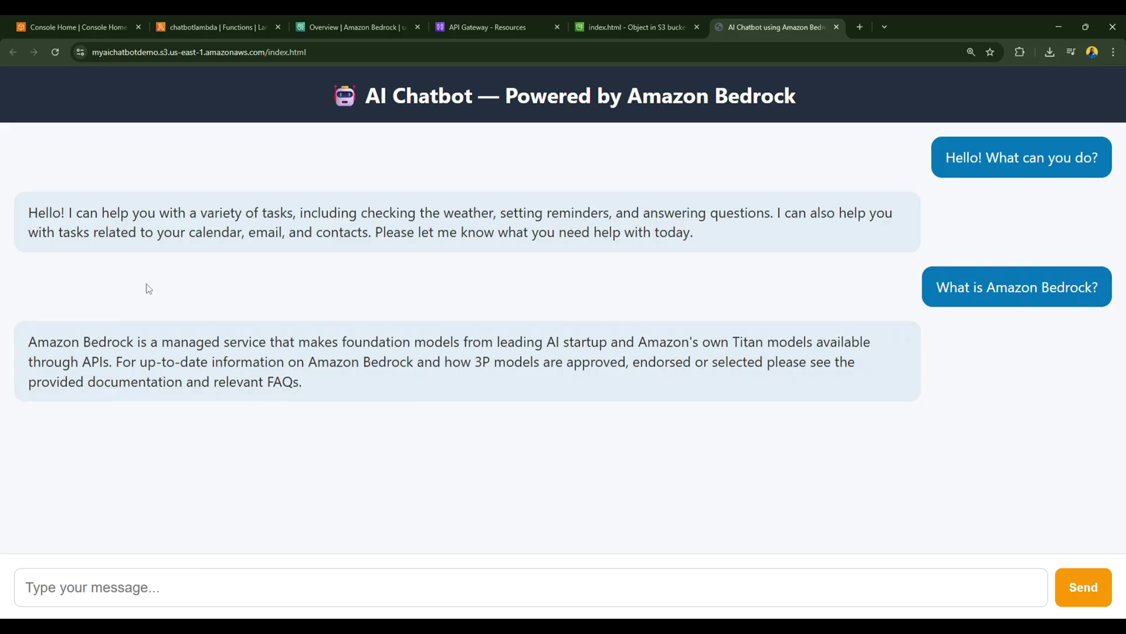
{"action": "left_click_drag", "start_coordinate": [28, 341], "coordinate": [635, 341]}
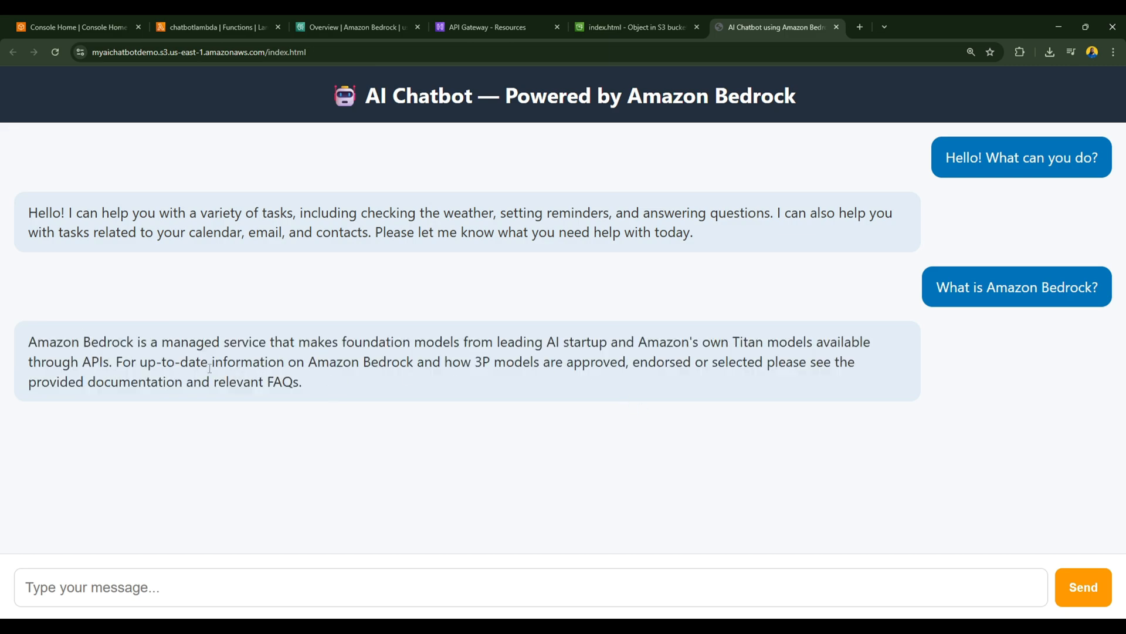
{"action": "mouse_move", "coordinate": [648, 416]}
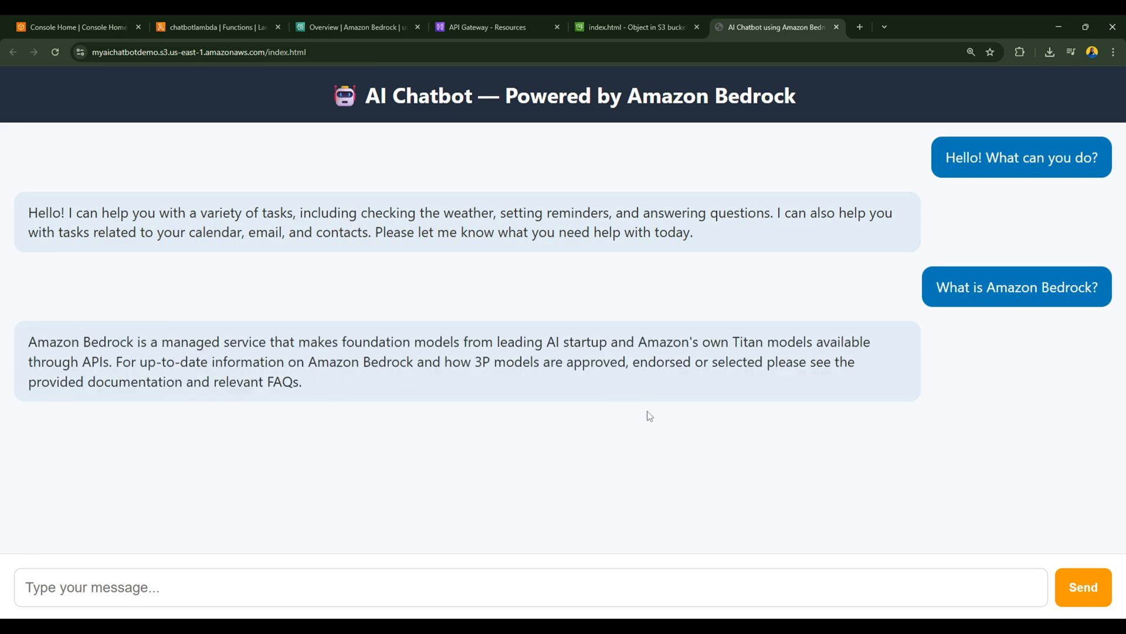
{"action": "mouse_move", "coordinate": [603, 391]}
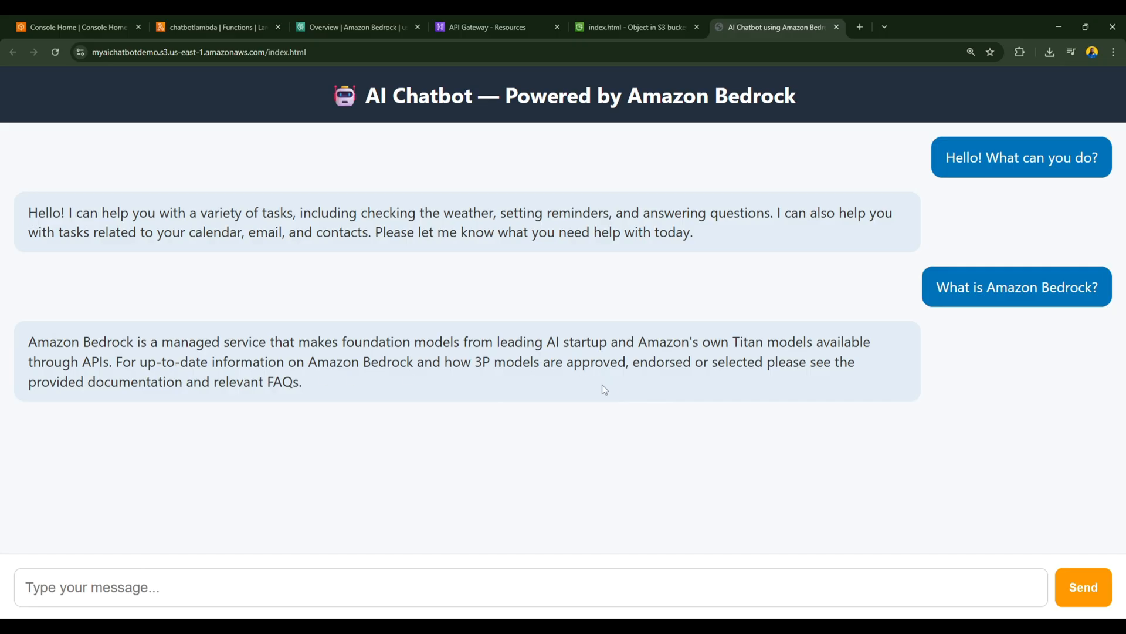
{"action": "mouse_move", "coordinate": [640, 411]}
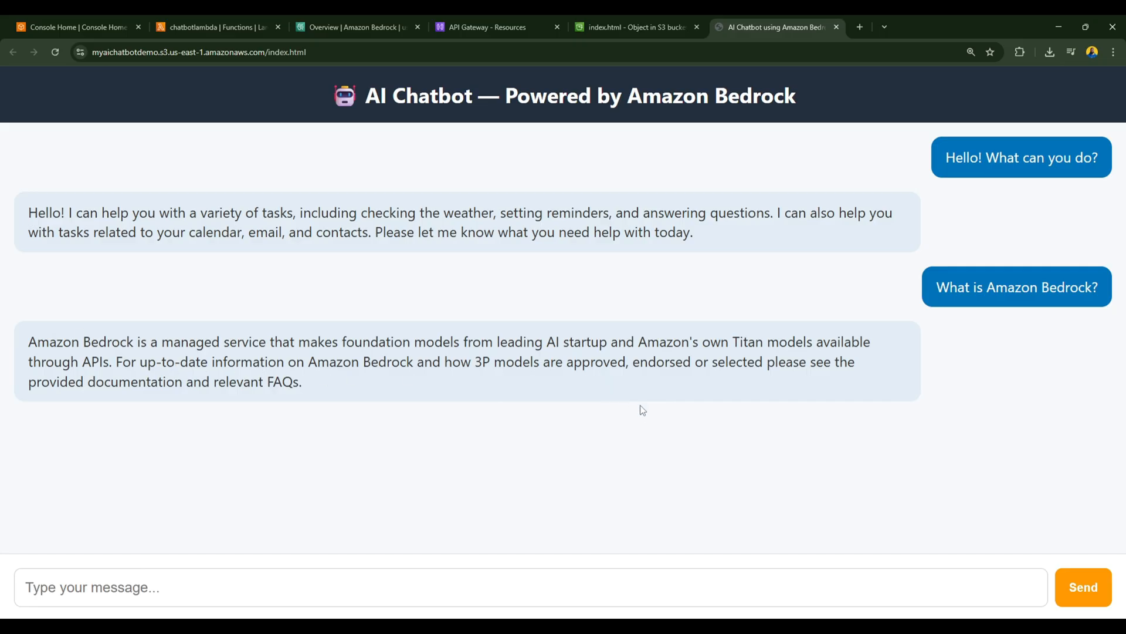
{"action": "mouse_move", "coordinate": [594, 385]}
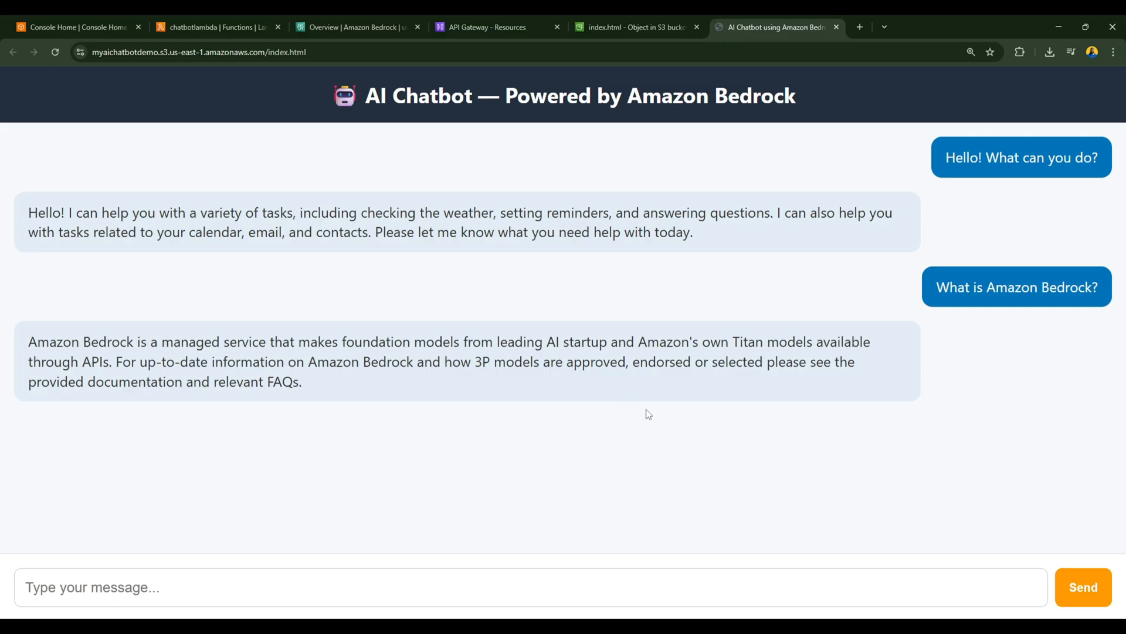
{"action": "mouse_move", "coordinate": [584, 286]}
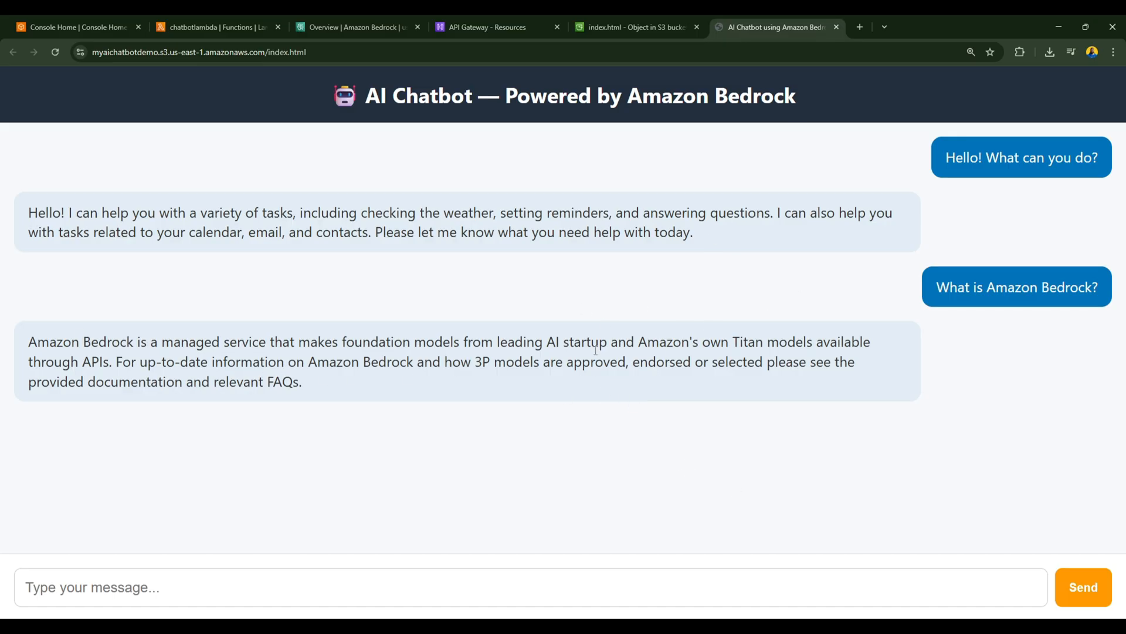
{"action": "mouse_move", "coordinate": [663, 465]}
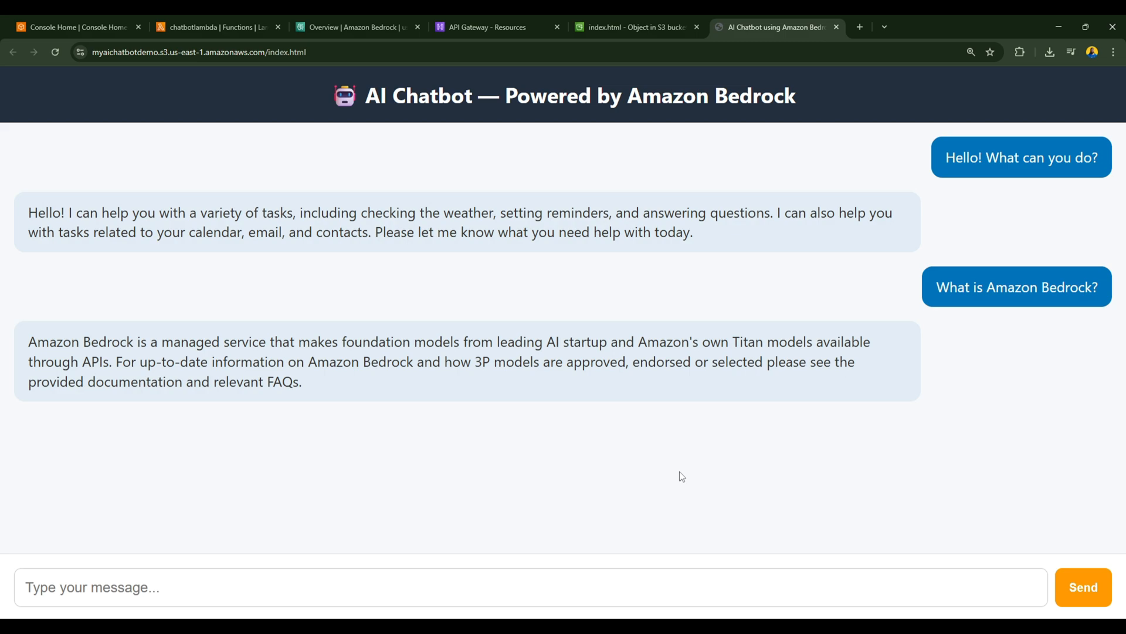
{"action": "mouse_move", "coordinate": [689, 258]}
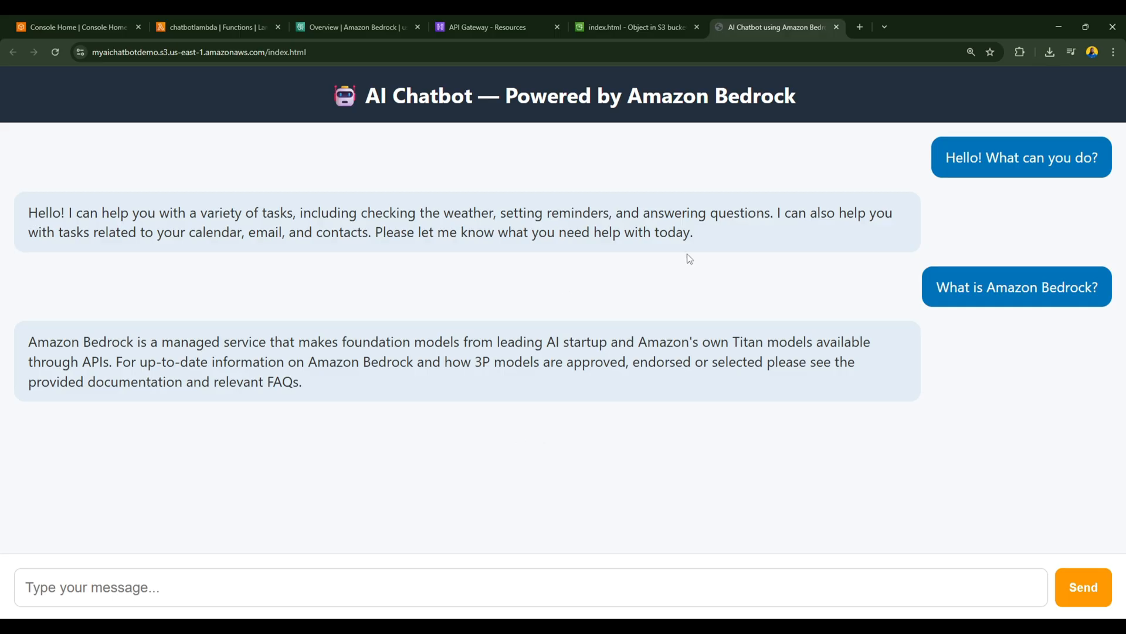
{"action": "mouse_move", "coordinate": [720, 225]}
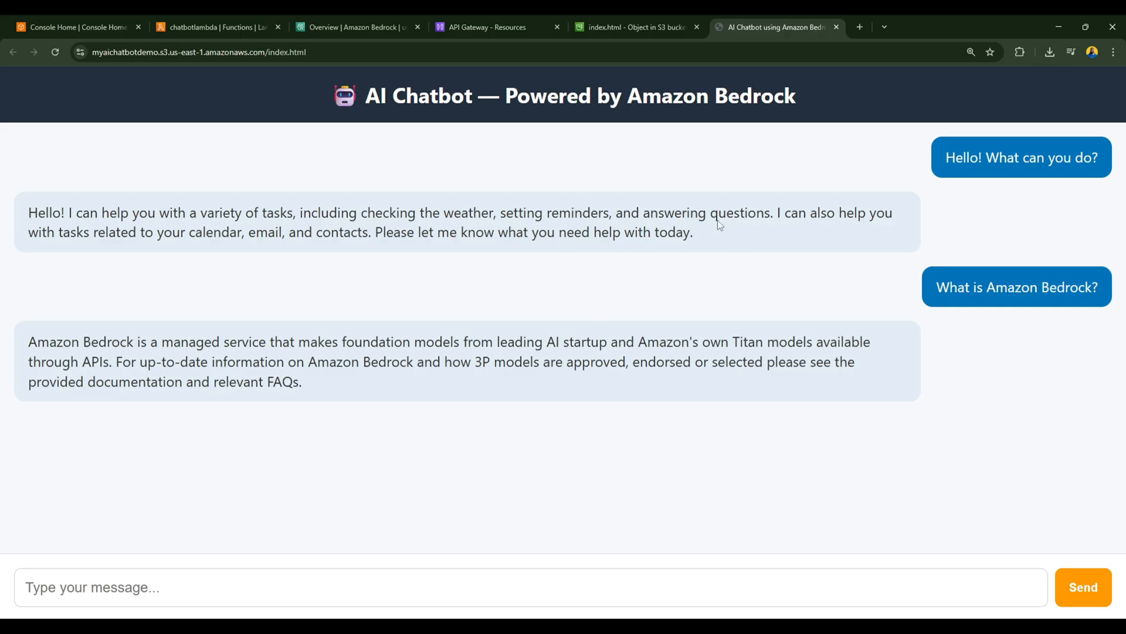
{"action": "mouse_move", "coordinate": [753, 463]}
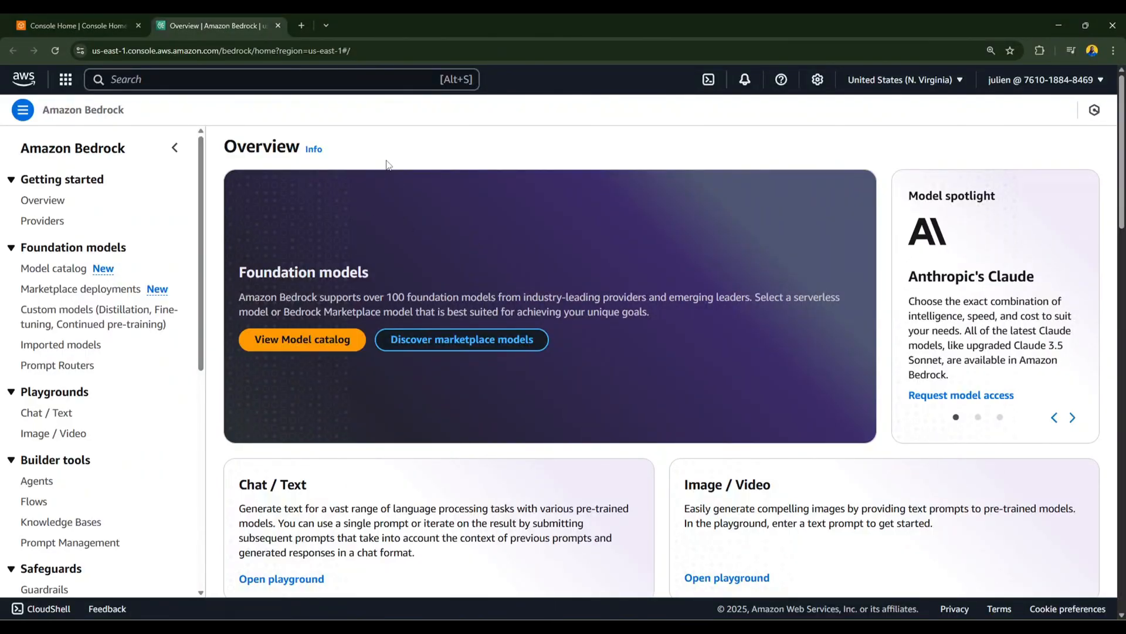
{"action": "mouse_move", "coordinate": [432, 229]}
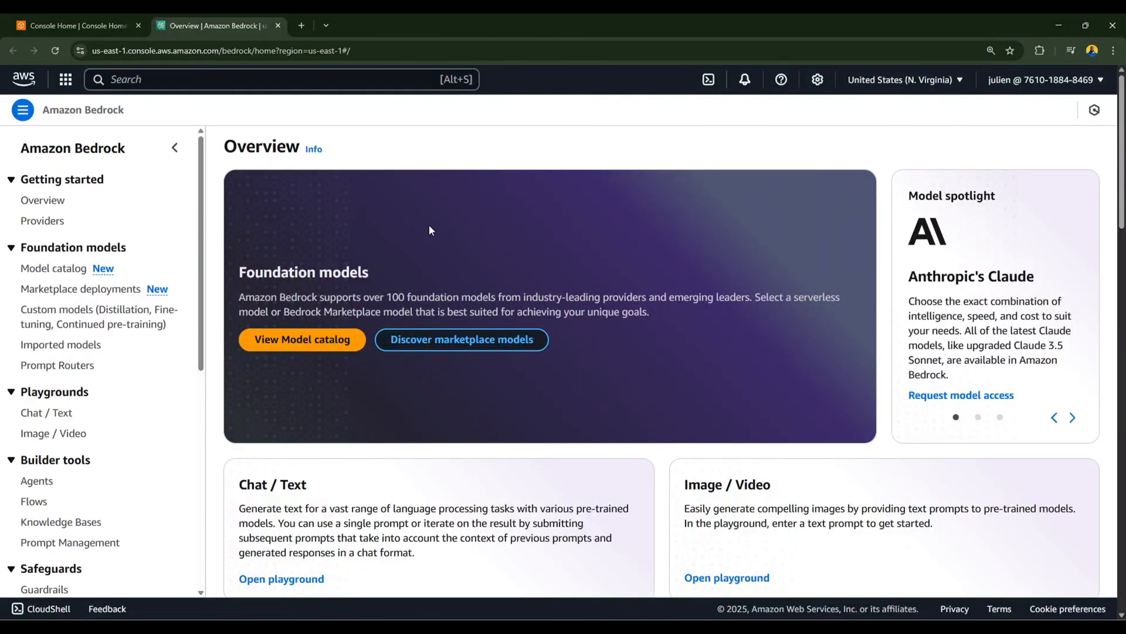
{"action": "mouse_move", "coordinate": [415, 423]}
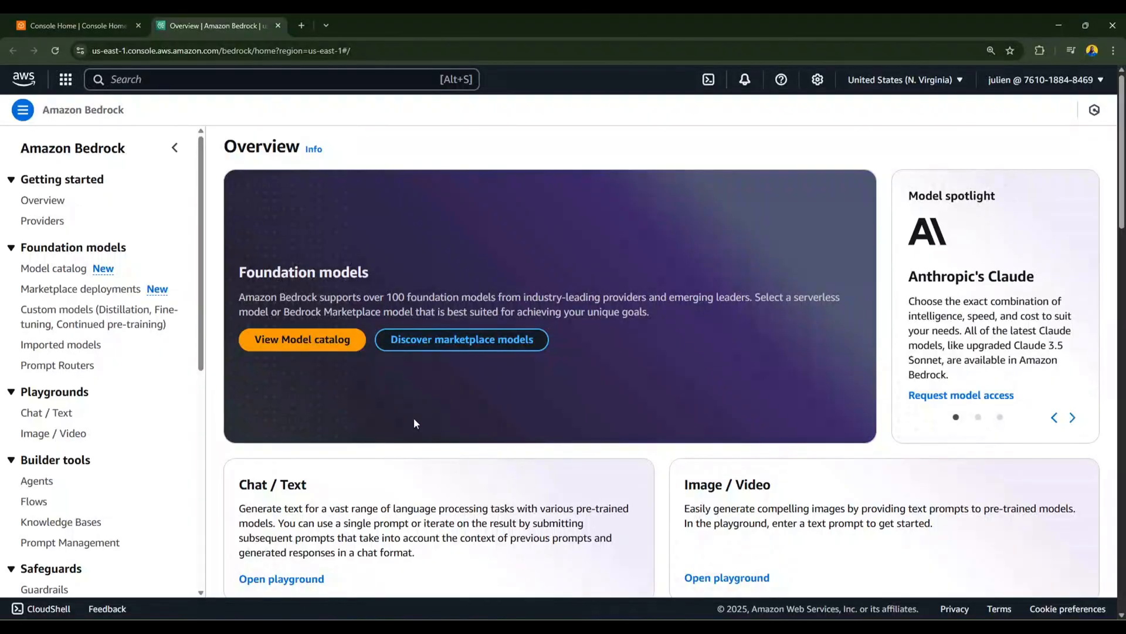
{"action": "mouse_move", "coordinate": [382, 238]}
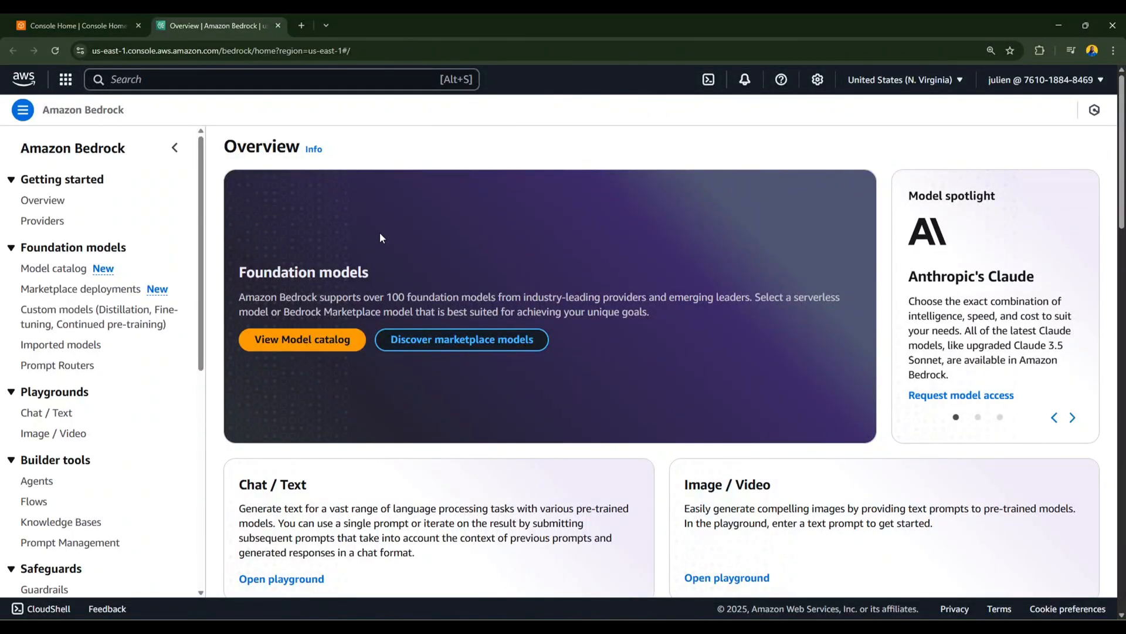
{"action": "mouse_move", "coordinate": [432, 231]}
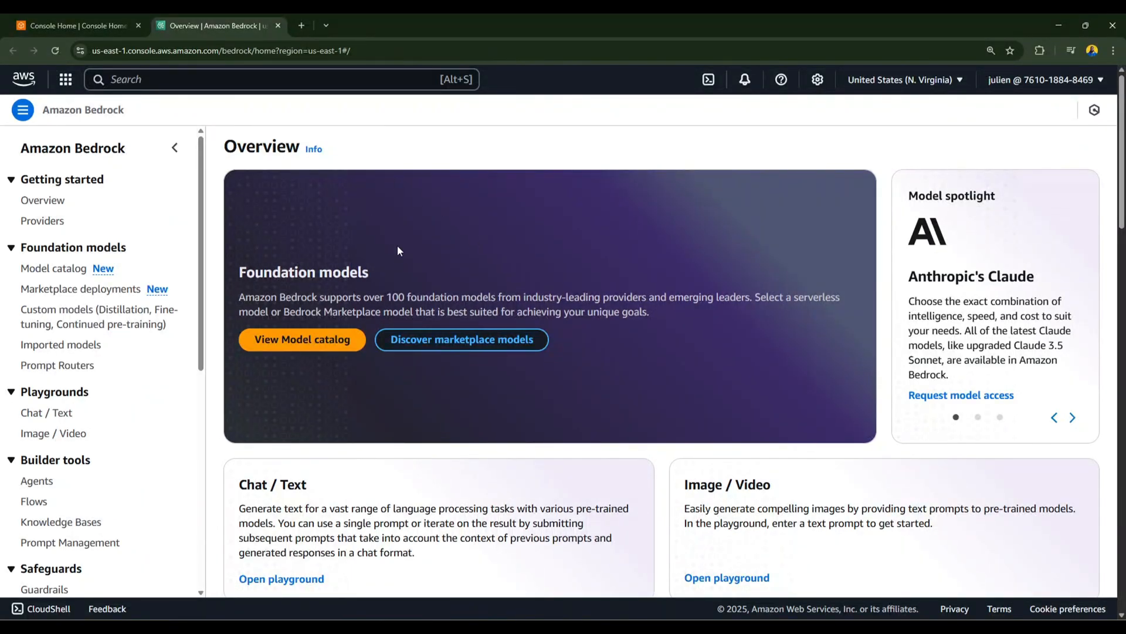
{"action": "mouse_move", "coordinate": [431, 231]}
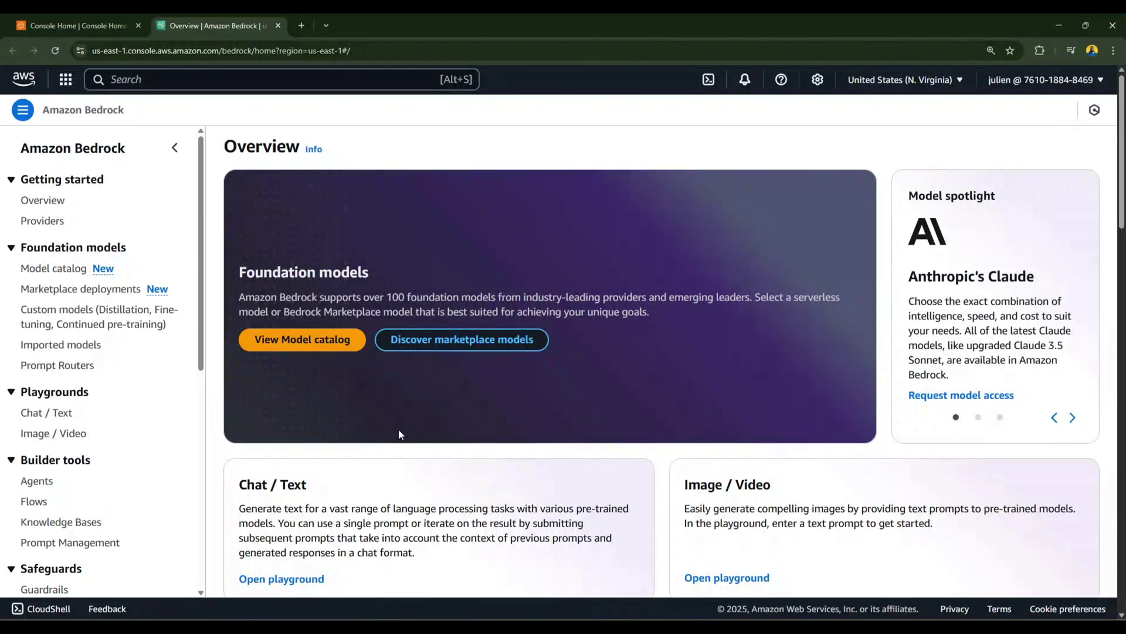
{"action": "mouse_move", "coordinate": [399, 251]}
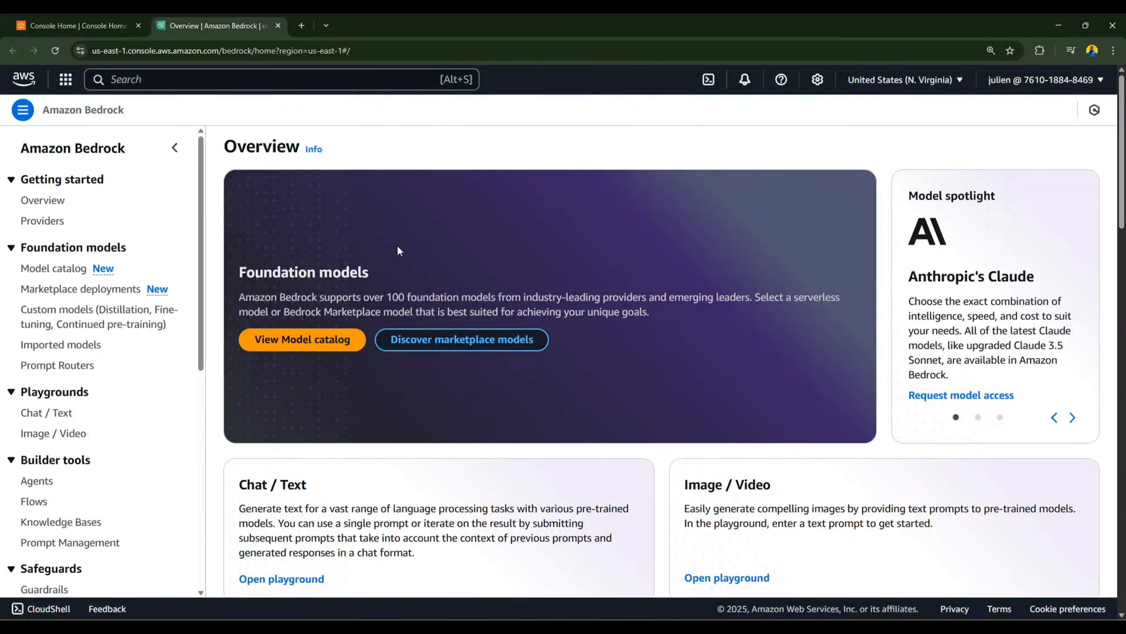
{"action": "mouse_move", "coordinate": [431, 231]}
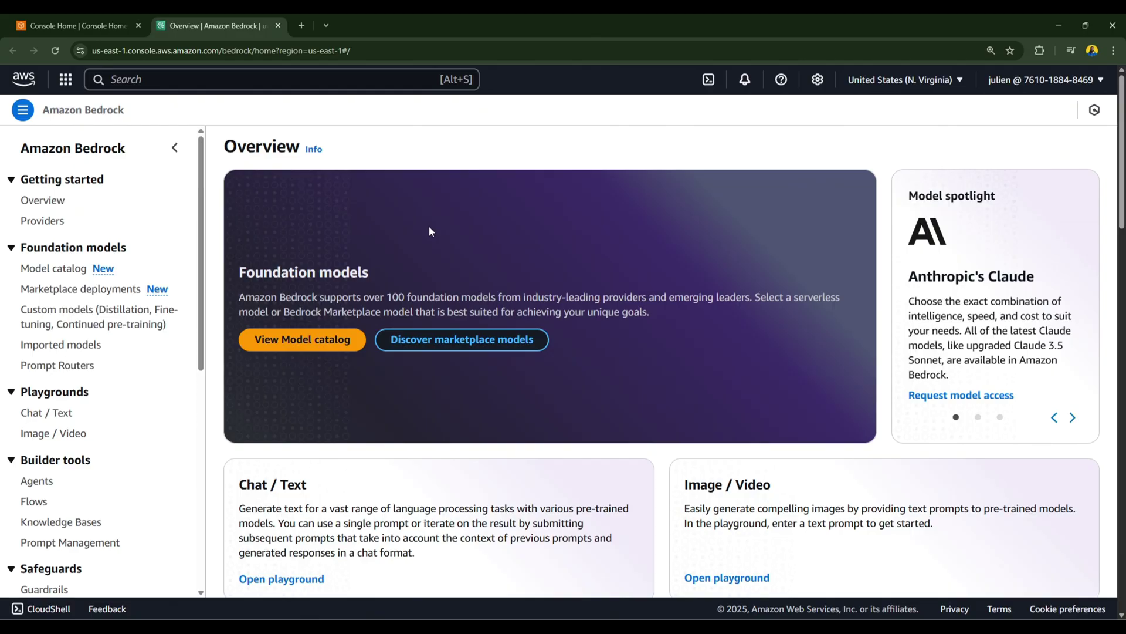
{"action": "mouse_move", "coordinate": [438, 195]}
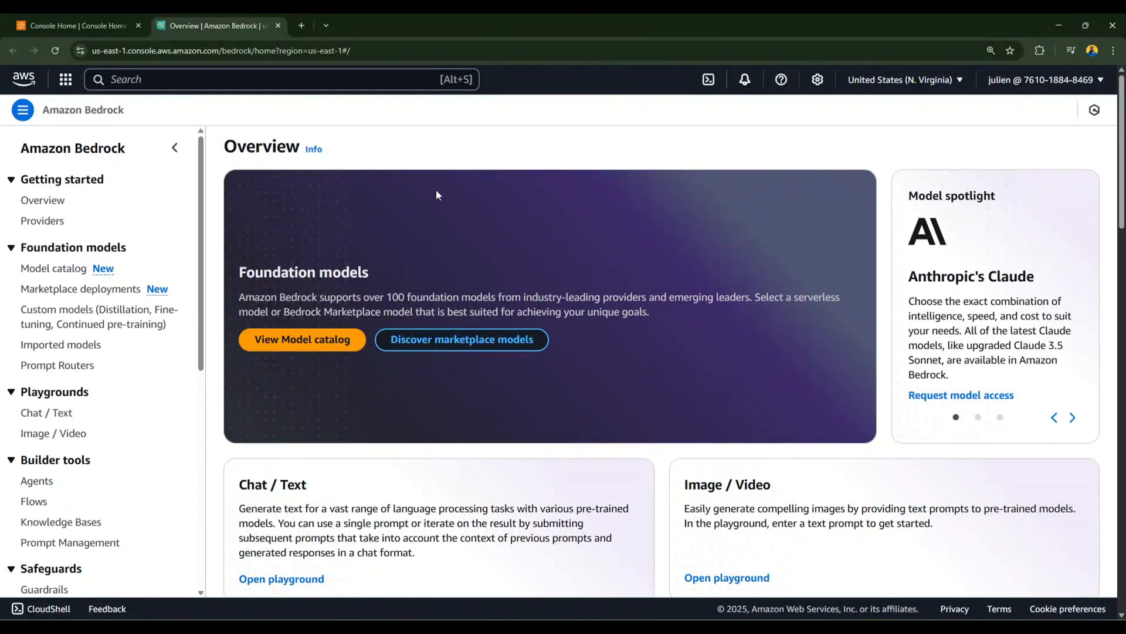
{"action": "mouse_move", "coordinate": [432, 230]}
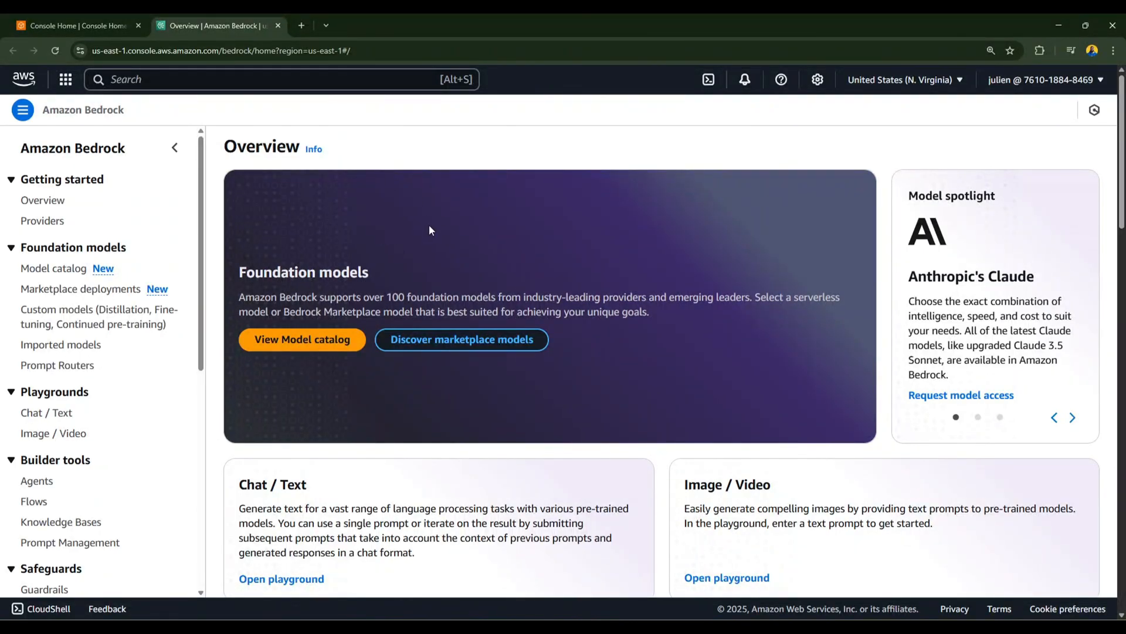
{"action": "mouse_move", "coordinate": [381, 252]}
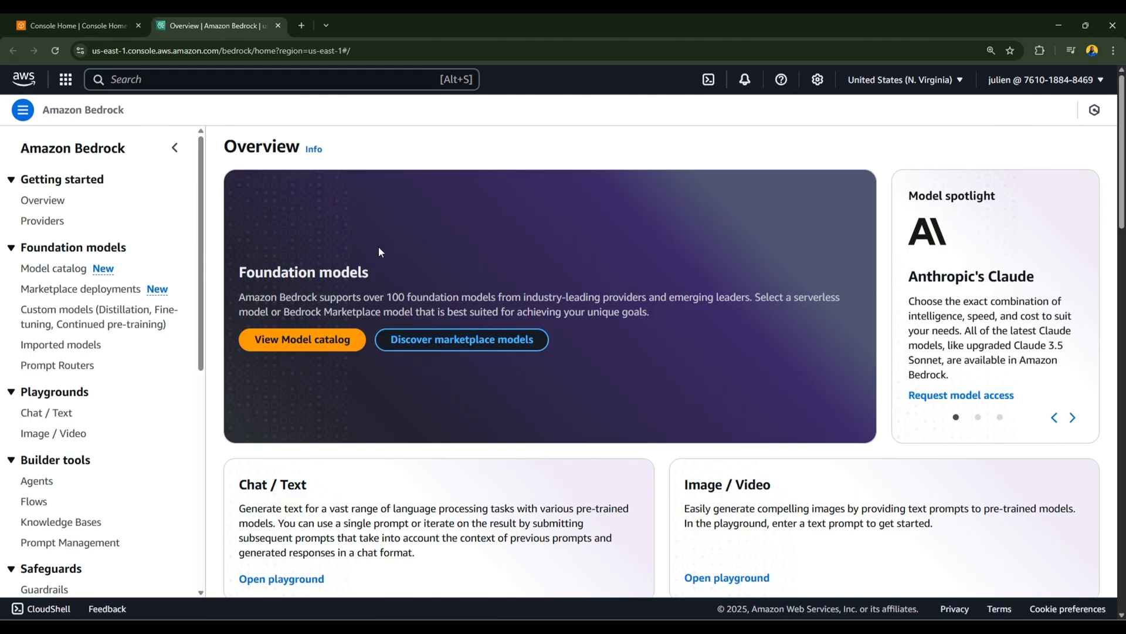
{"action": "mouse_move", "coordinate": [378, 455]}
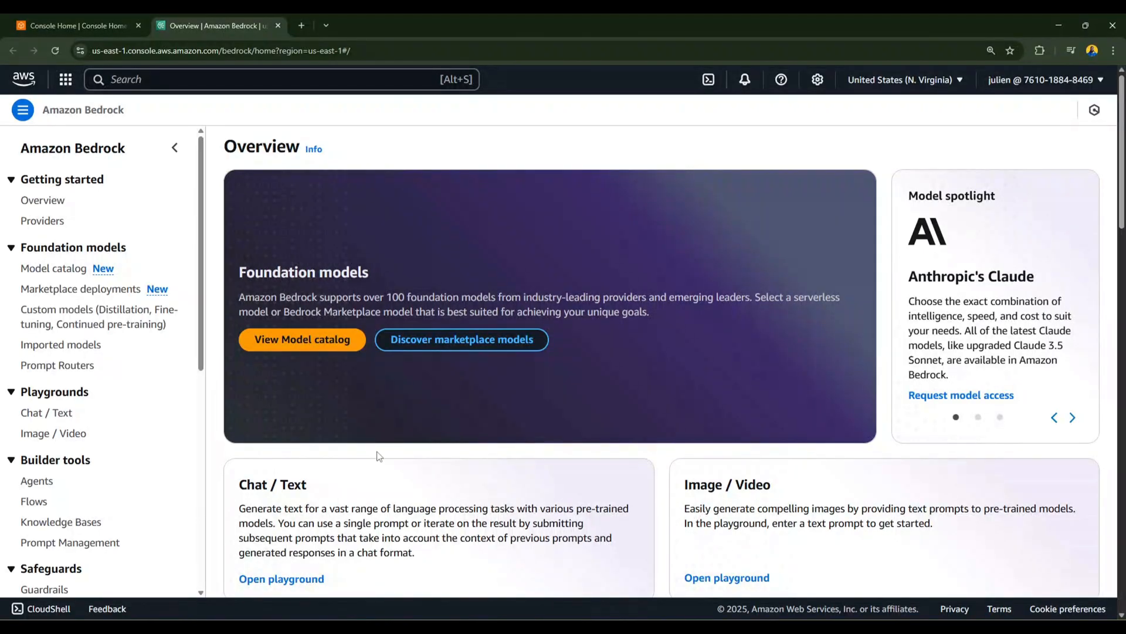
{"action": "mouse_move", "coordinate": [442, 231]}
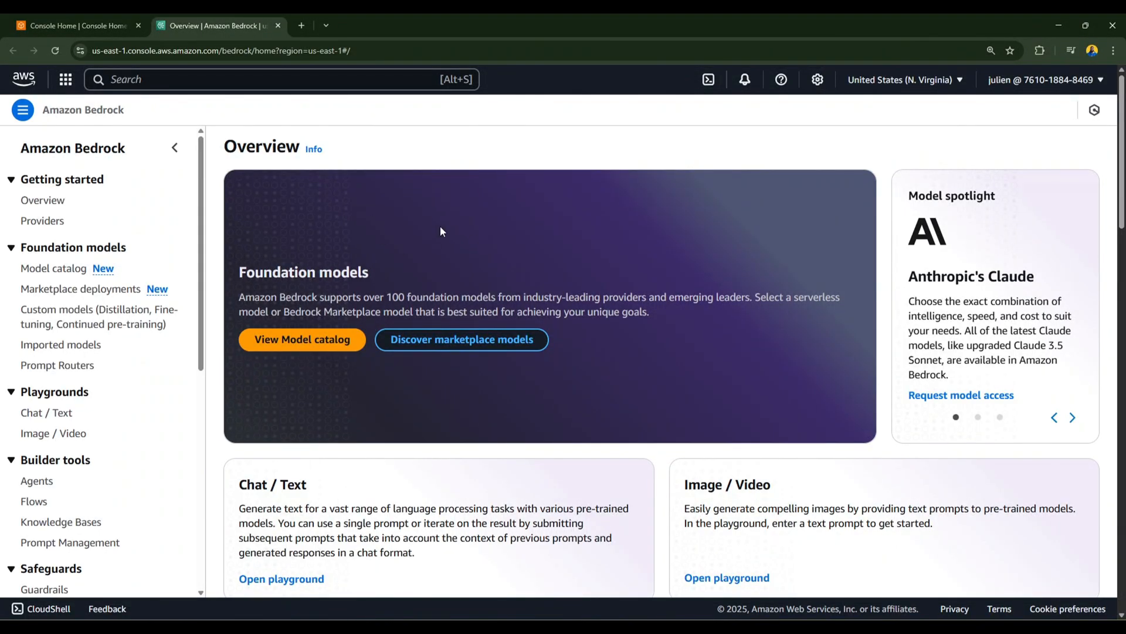
{"action": "mouse_move", "coordinate": [427, 233]}
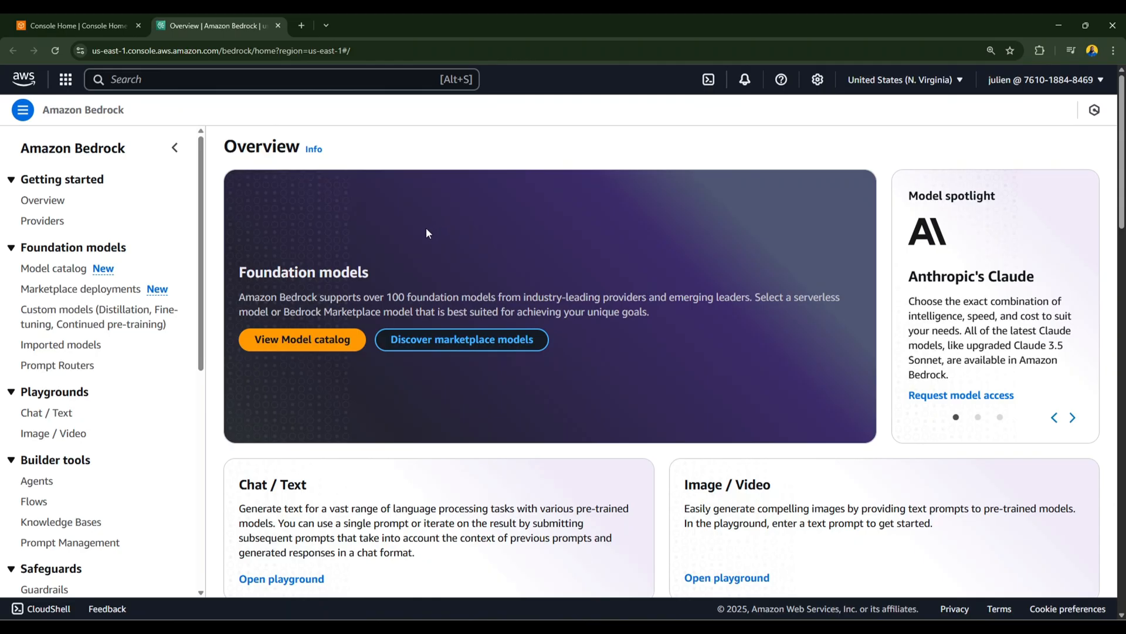
{"action": "left_click", "coordinate": [301, 339]}
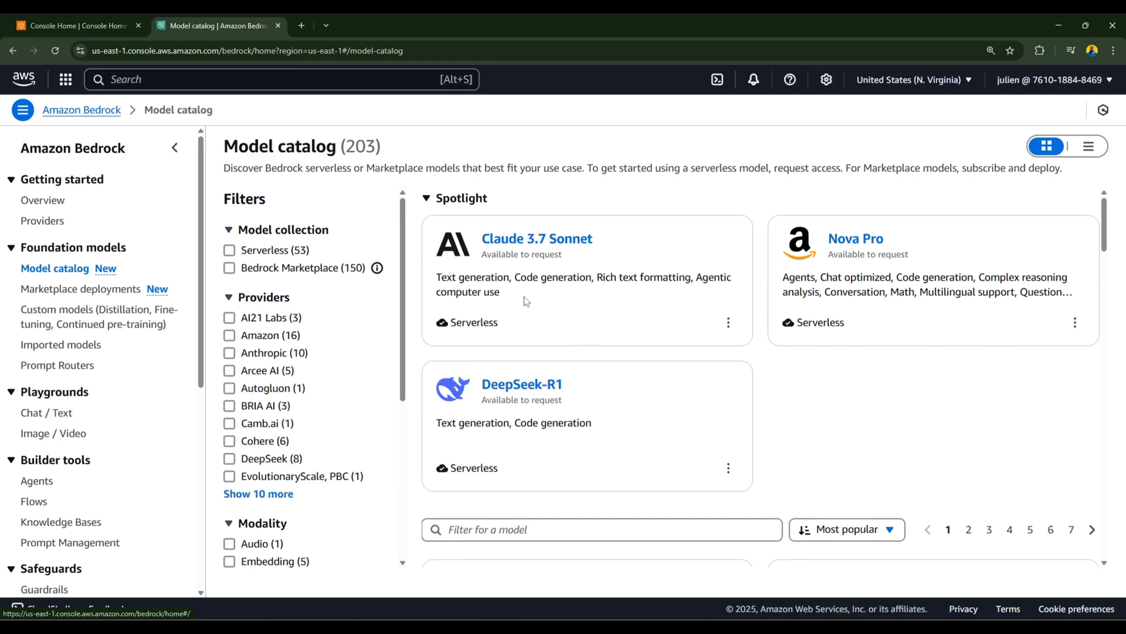
{"action": "scroll", "scroll_direction": "down", "scroll_amount": 3}
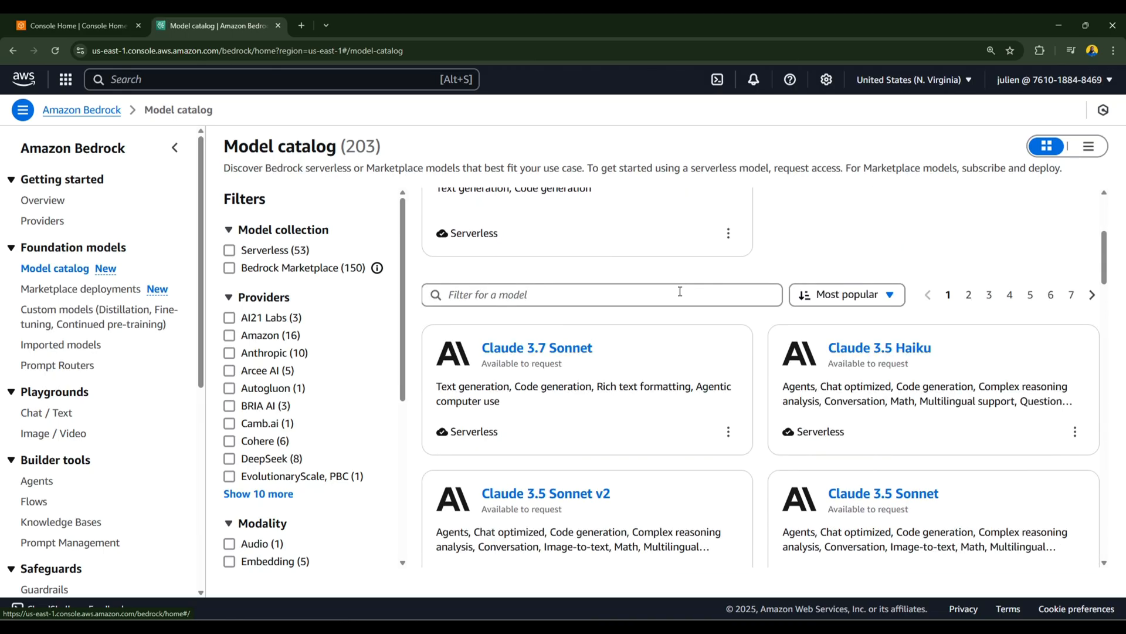
{"action": "scroll", "scroll_direction": "up", "scroll_amount": 3}
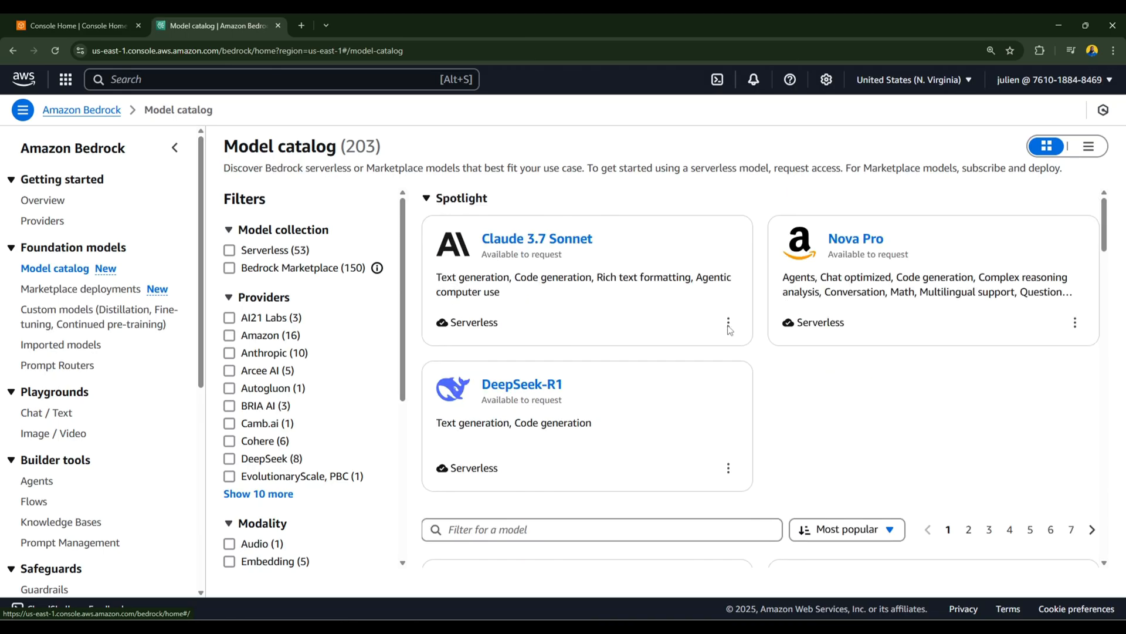
{"action": "mouse_move", "coordinate": [771, 301]}
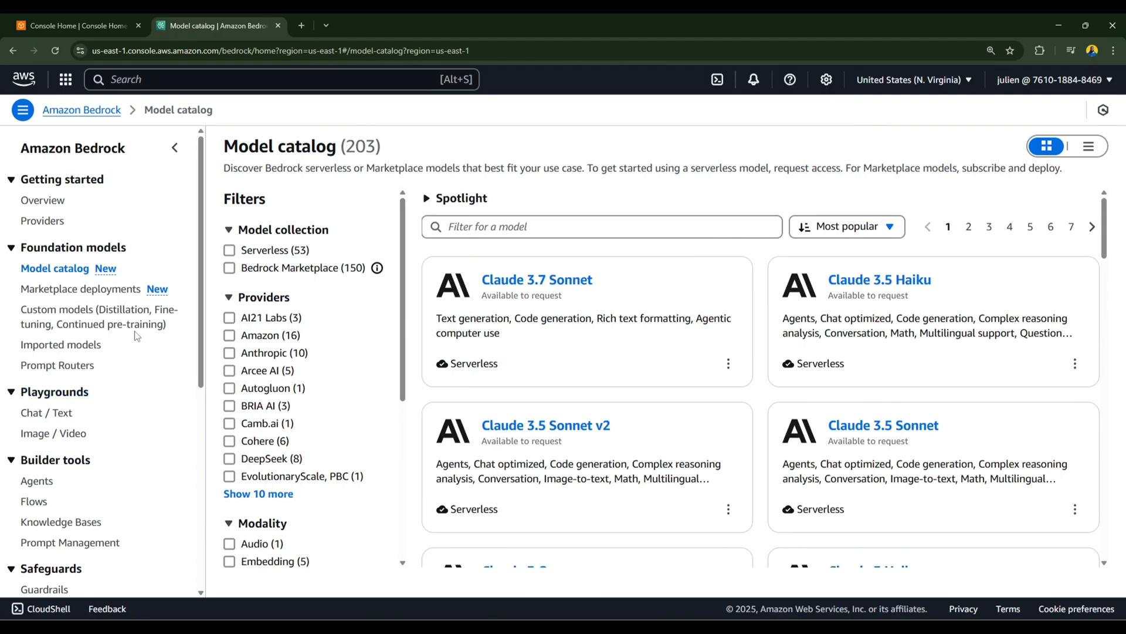
{"action": "scroll", "scroll_direction": "down", "scroll_amount": 3}
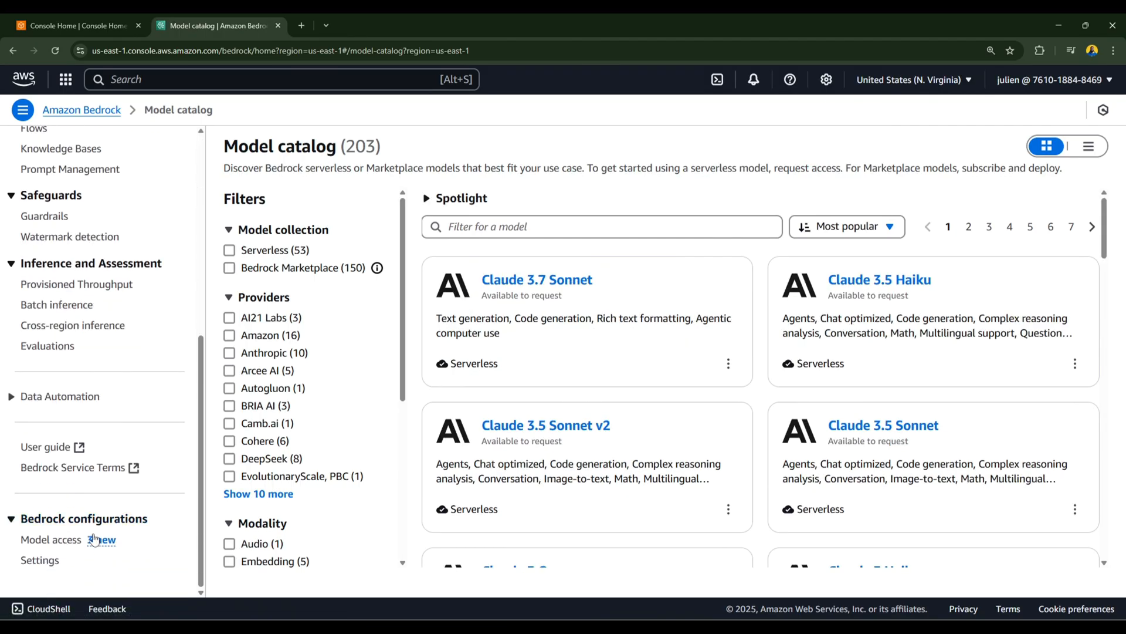
Step: Show the Bedrock Model access page and scroll through the Amazon models' access status
{"action": "left_click", "coordinate": [52, 540]}
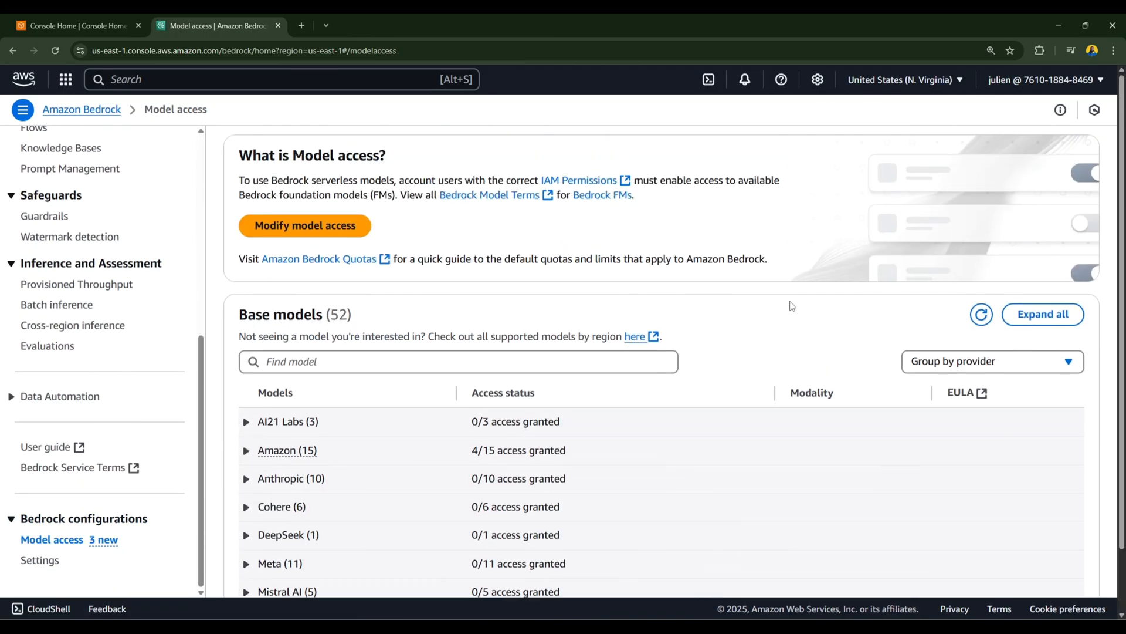
{"action": "mouse_move", "coordinate": [986, 423]}
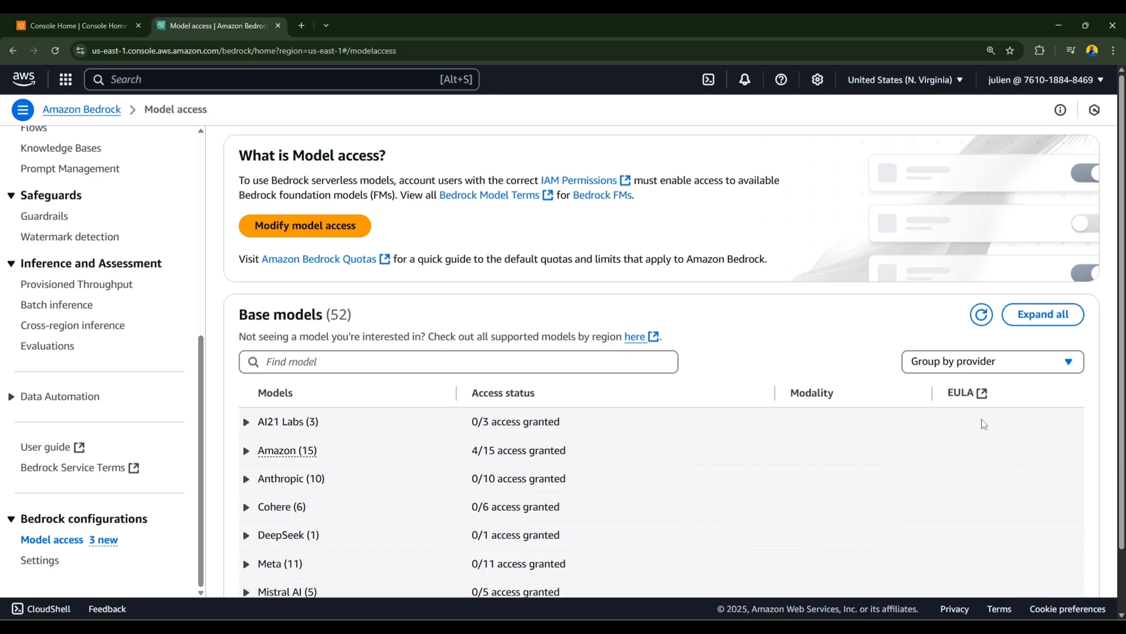
{"action": "scroll", "scroll_direction": "down", "scroll_amount": 3}
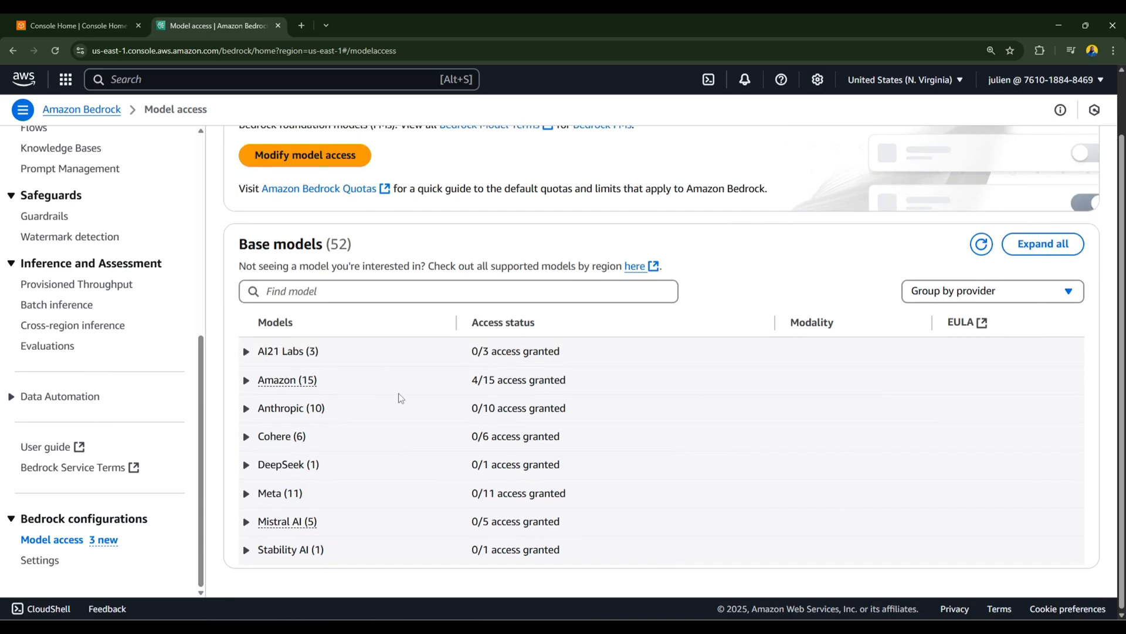
{"action": "mouse_move", "coordinate": [474, 404]}
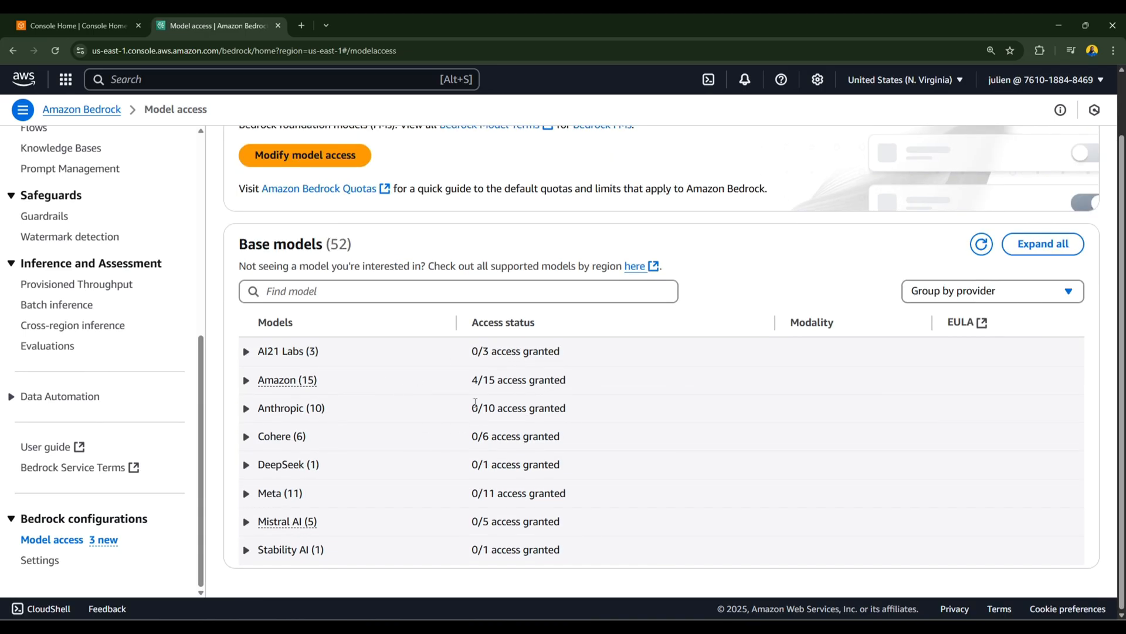
{"action": "mouse_move", "coordinate": [401, 460]}
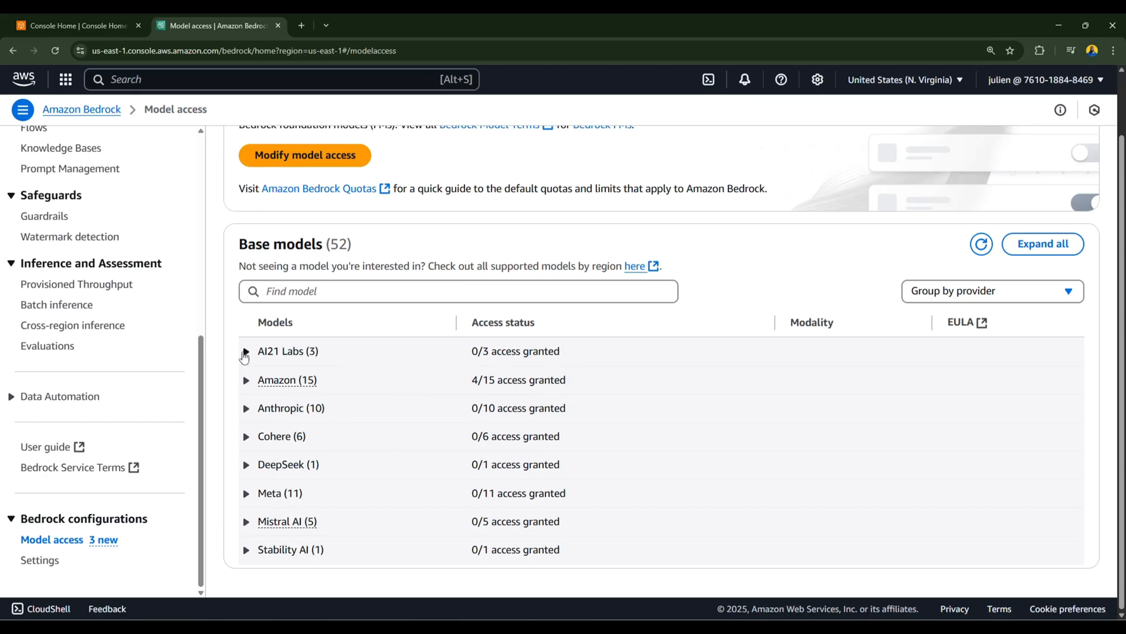
{"action": "mouse_move", "coordinate": [335, 342]}
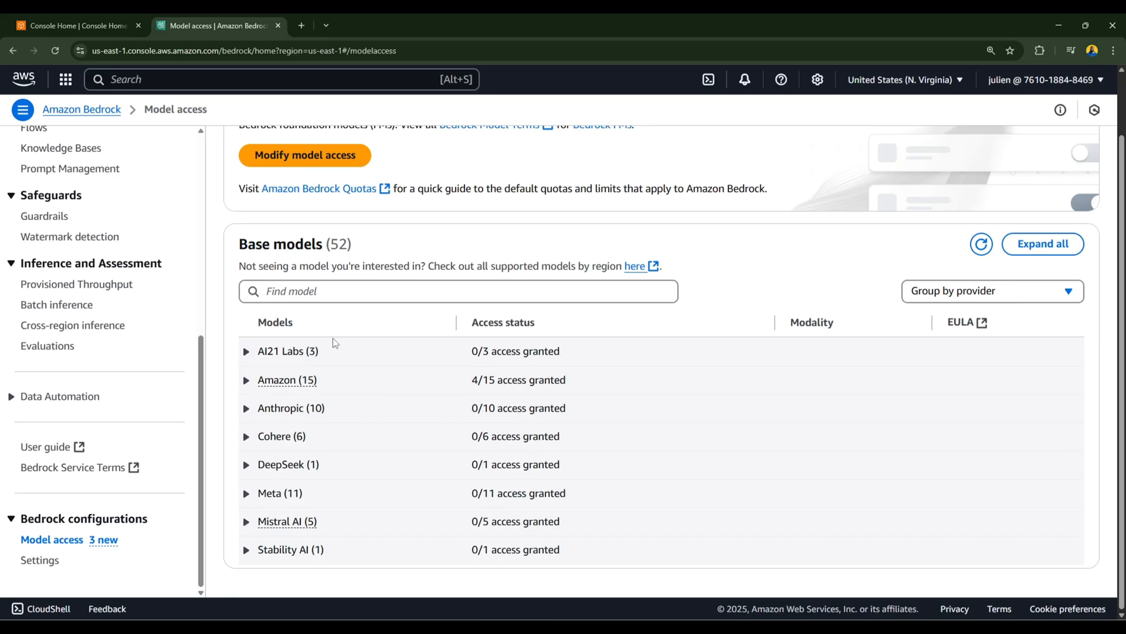
{"action": "mouse_move", "coordinate": [342, 371]}
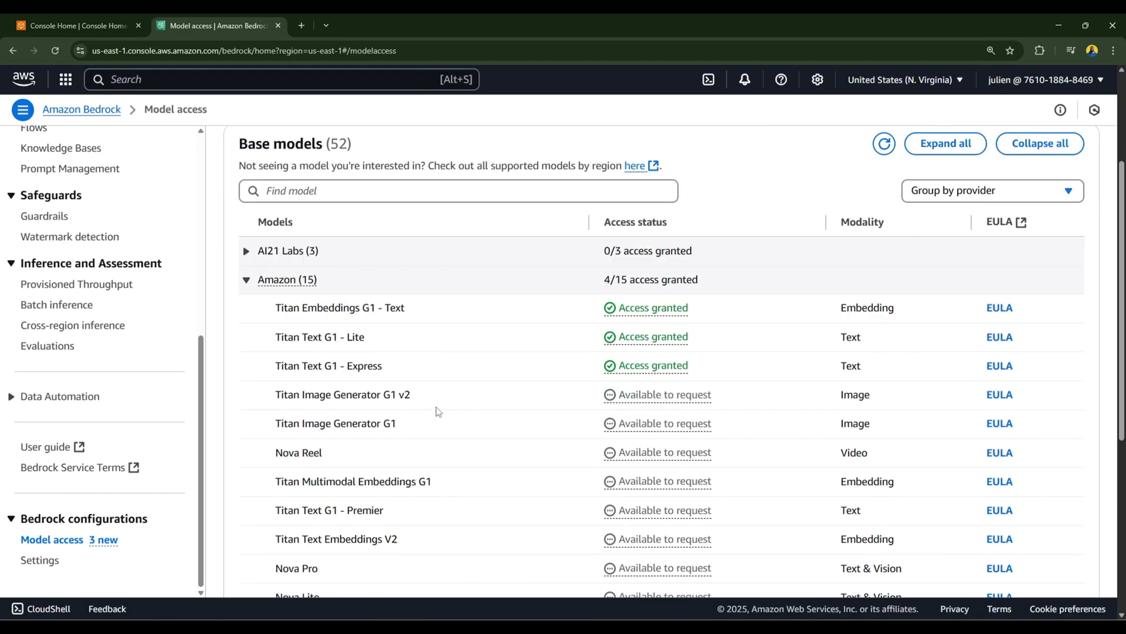
{"action": "scroll", "scroll_direction": "down", "scroll_amount": 3}
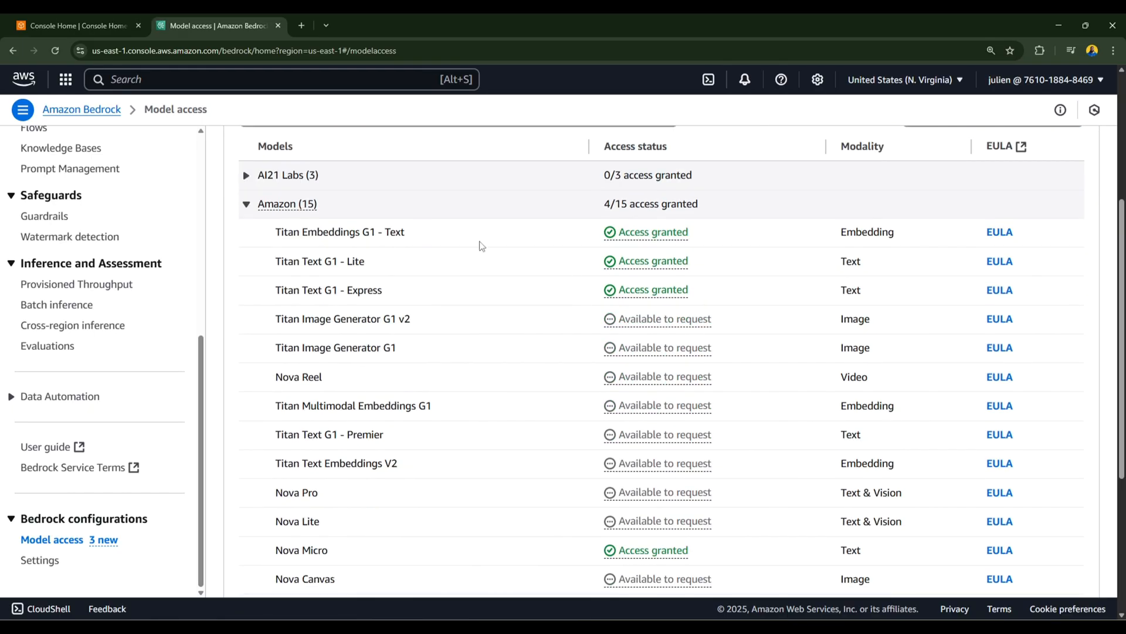
{"action": "scroll", "scroll_direction": "down", "scroll_amount": 3}
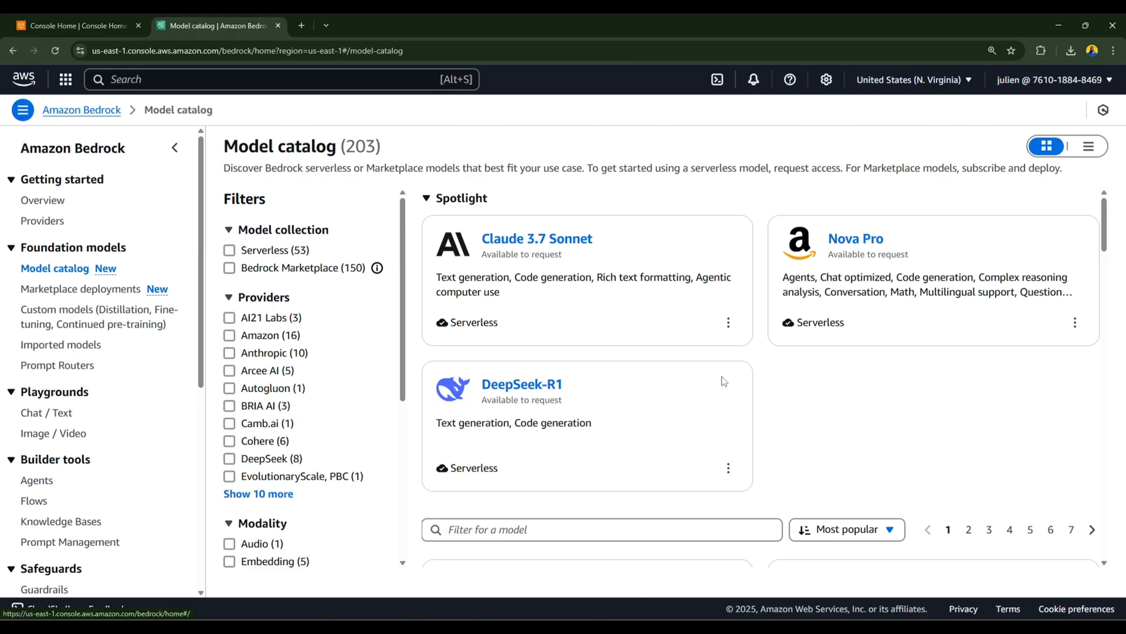
Step: Filter the model catalog to Amazon and view the Titan Text G1 - Express details
{"action": "left_click", "coordinate": [230, 336]}
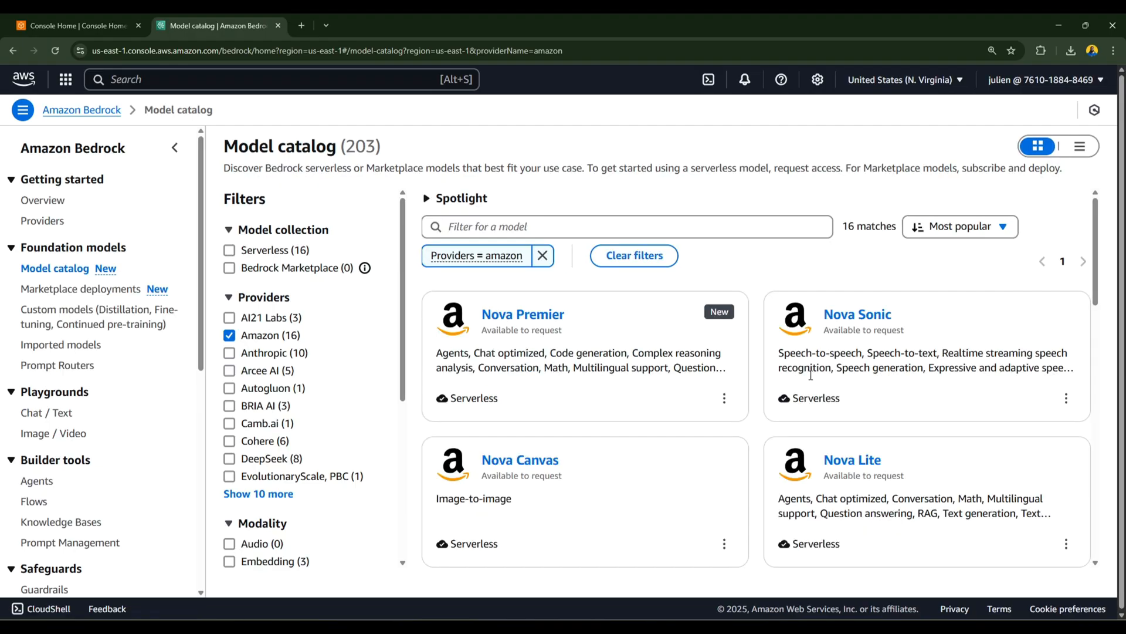
{"action": "scroll", "scroll_direction": "down", "scroll_amount": 3}
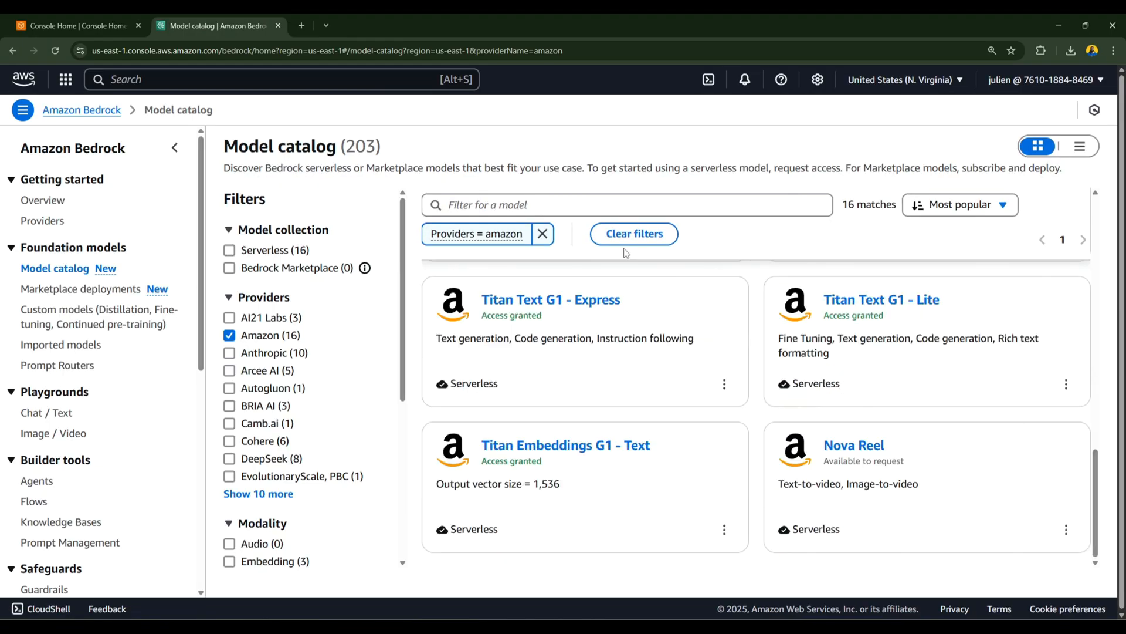
{"action": "left_click", "coordinate": [551, 301]}
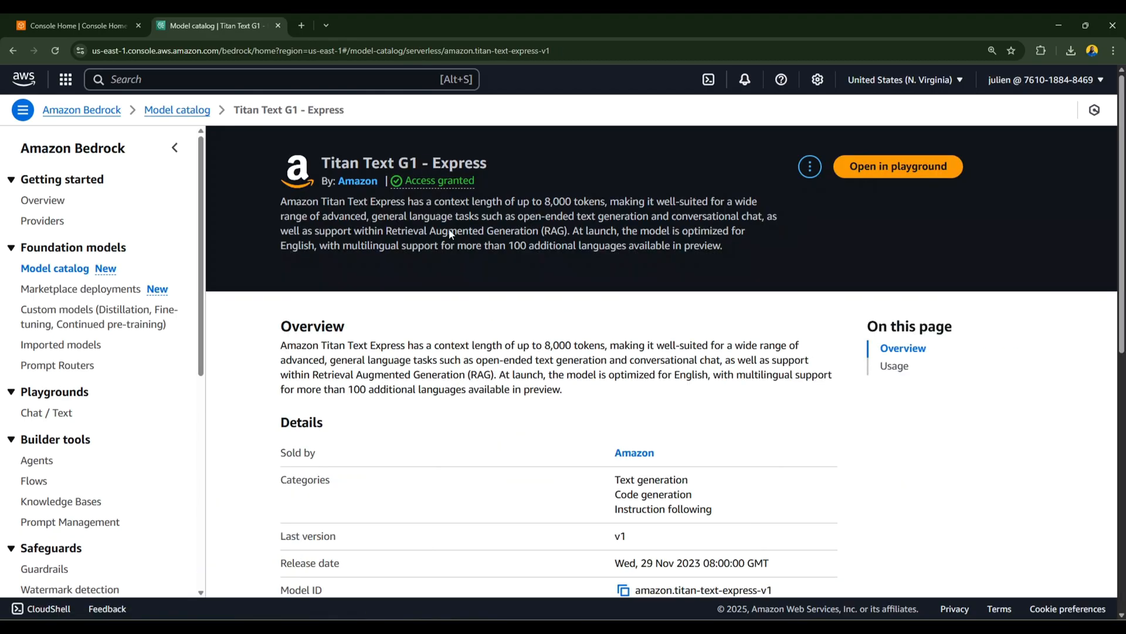
{"action": "scroll", "scroll_direction": "down", "scroll_amount": 3}
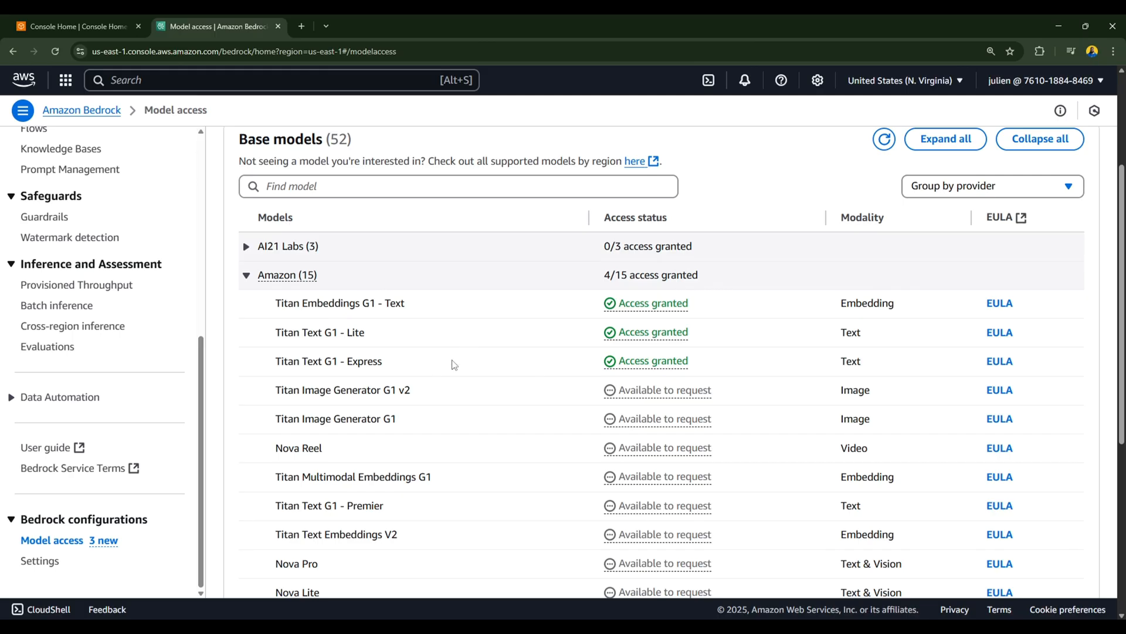
{"action": "mouse_move", "coordinate": [438, 385]}
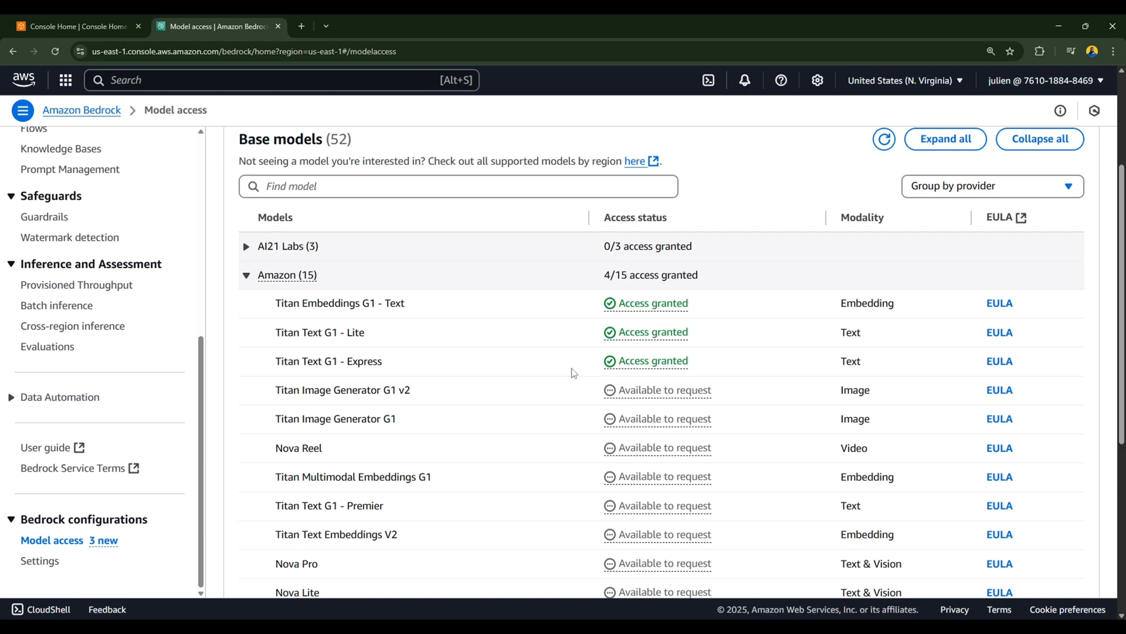
{"action": "mouse_move", "coordinate": [32, 494]}
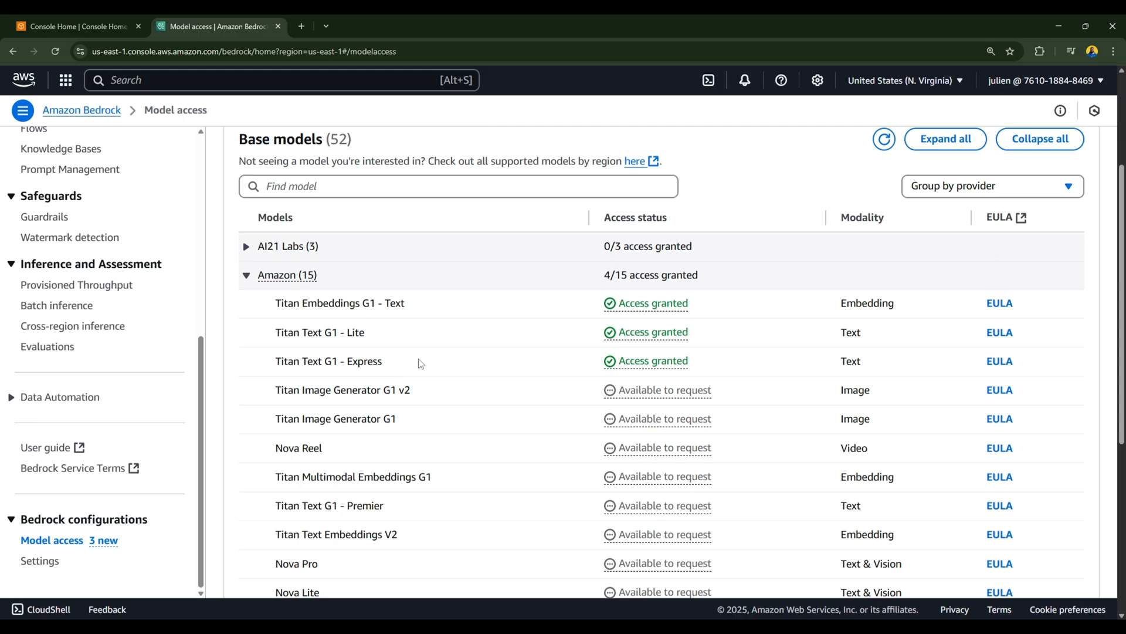
{"action": "mouse_move", "coordinate": [440, 385]}
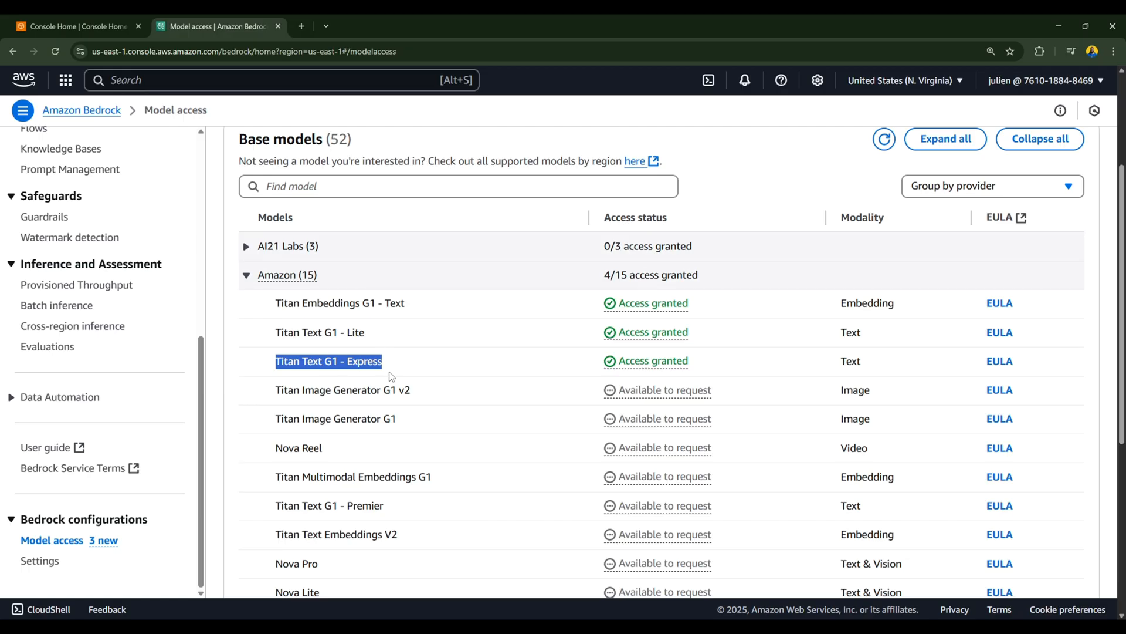
{"action": "mouse_move", "coordinate": [659, 367]}
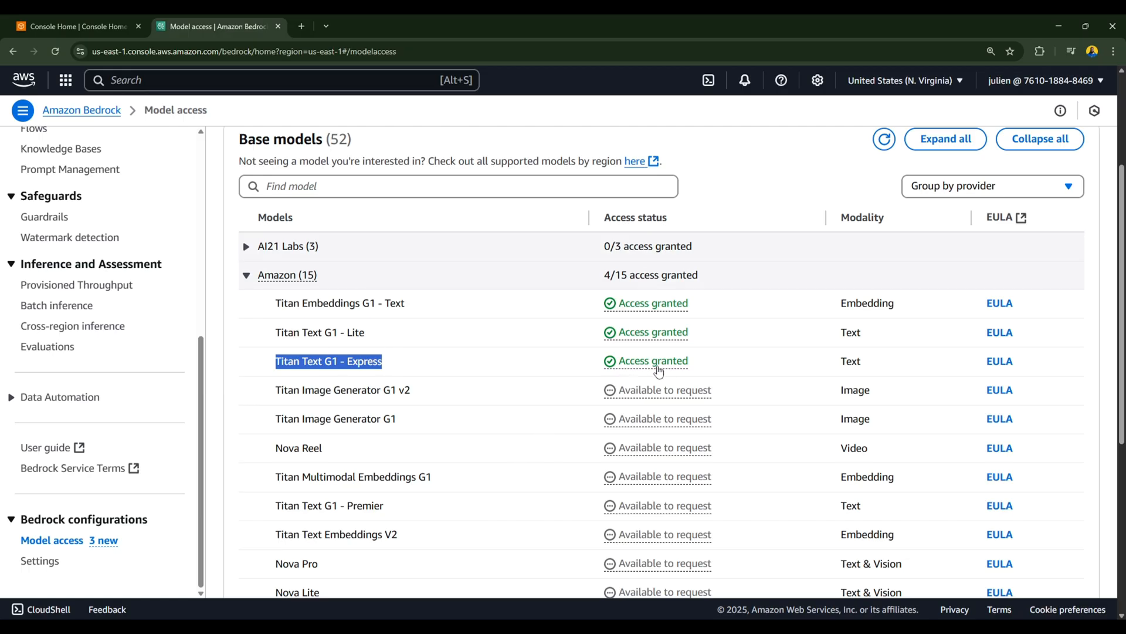
{"action": "mouse_move", "coordinate": [633, 366]}
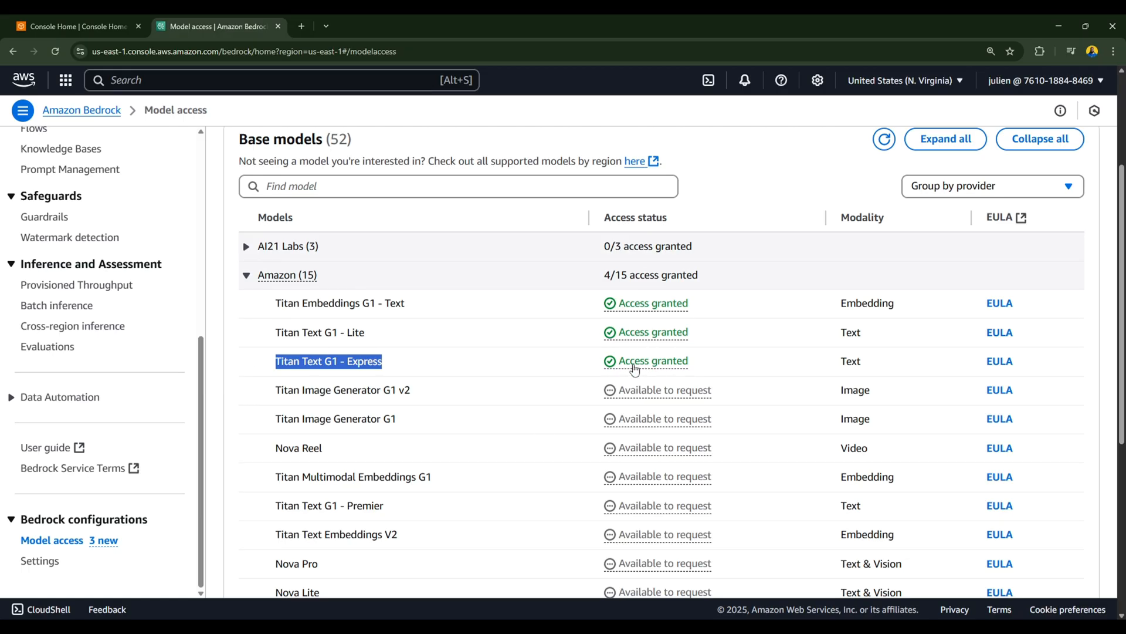
{"action": "scroll", "scroll_direction": "down", "scroll_amount": 3}
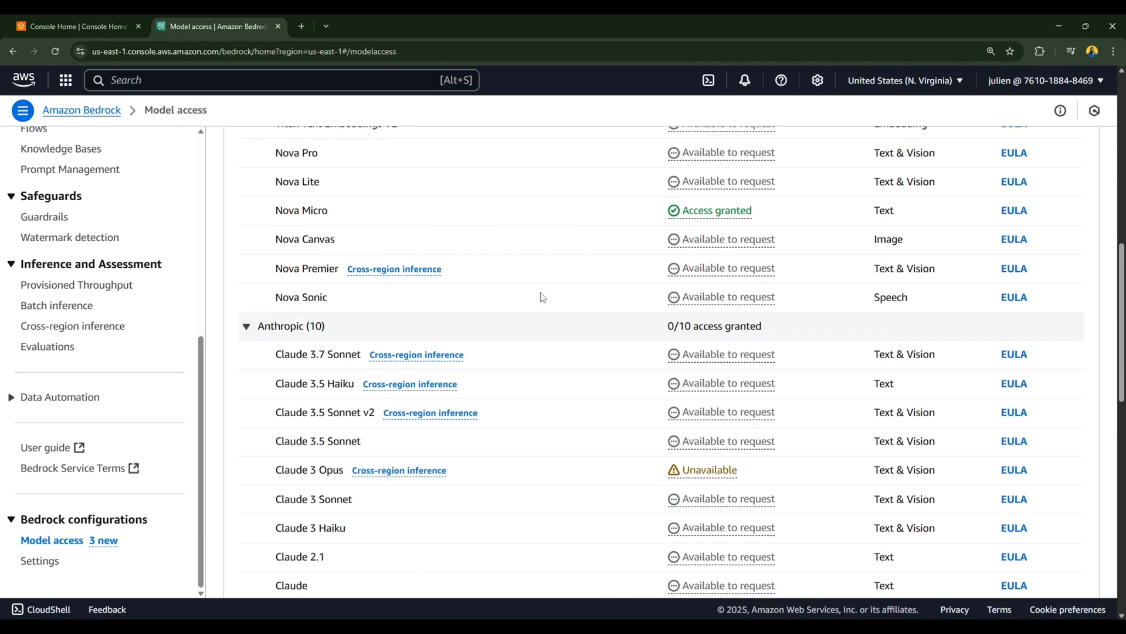
{"action": "scroll", "scroll_direction": "down", "scroll_amount": 3}
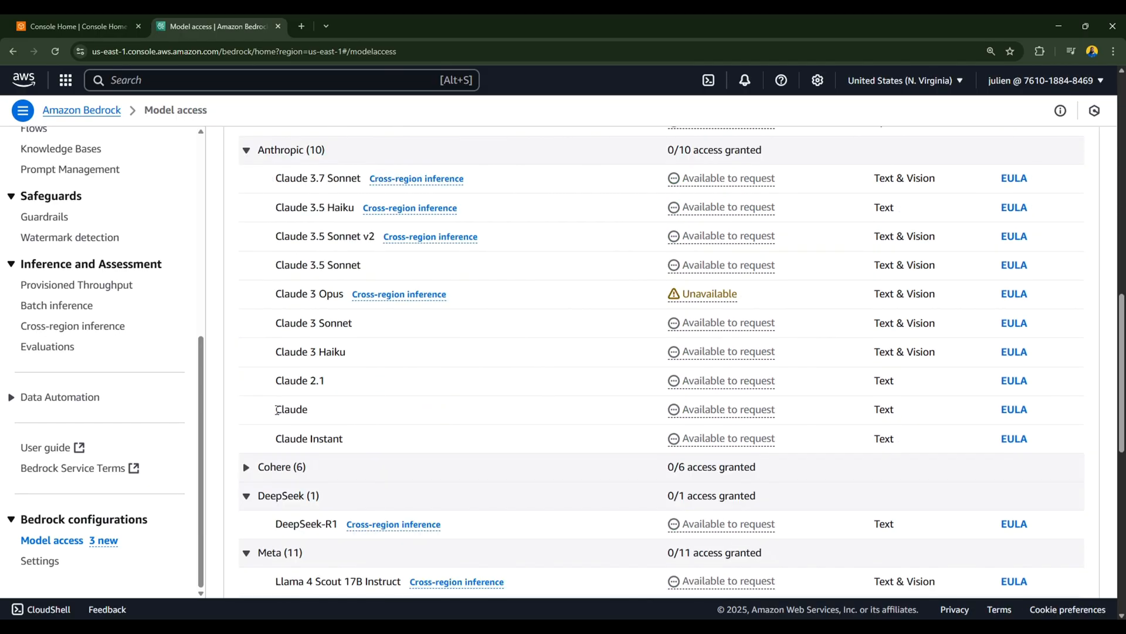
{"action": "mouse_move", "coordinate": [697, 409]}
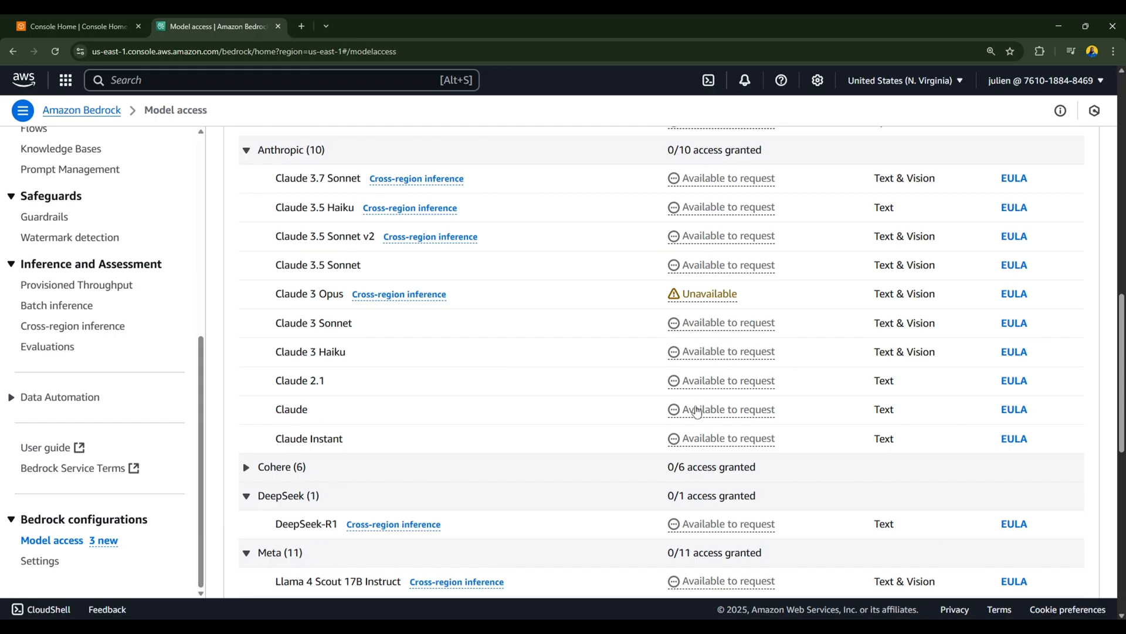
{"action": "mouse_move", "coordinate": [699, 411]}
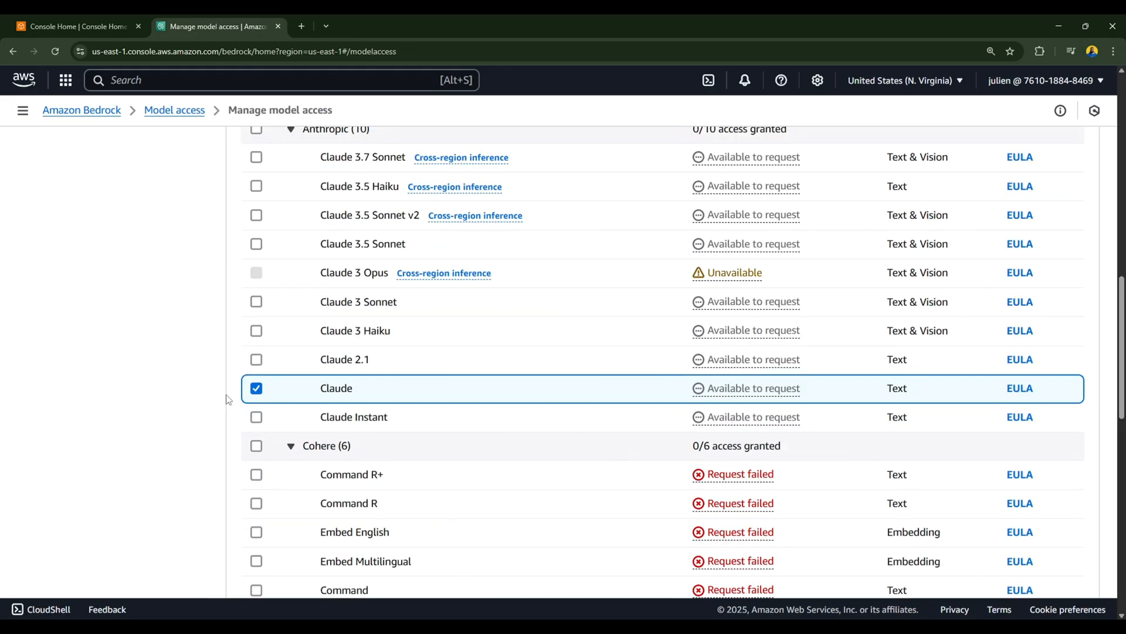
Step: Proceed from Manage model access with Claude ticked to the Anthropic use case form
{"action": "scroll", "scroll_direction": "down", "scroll_amount": 3}
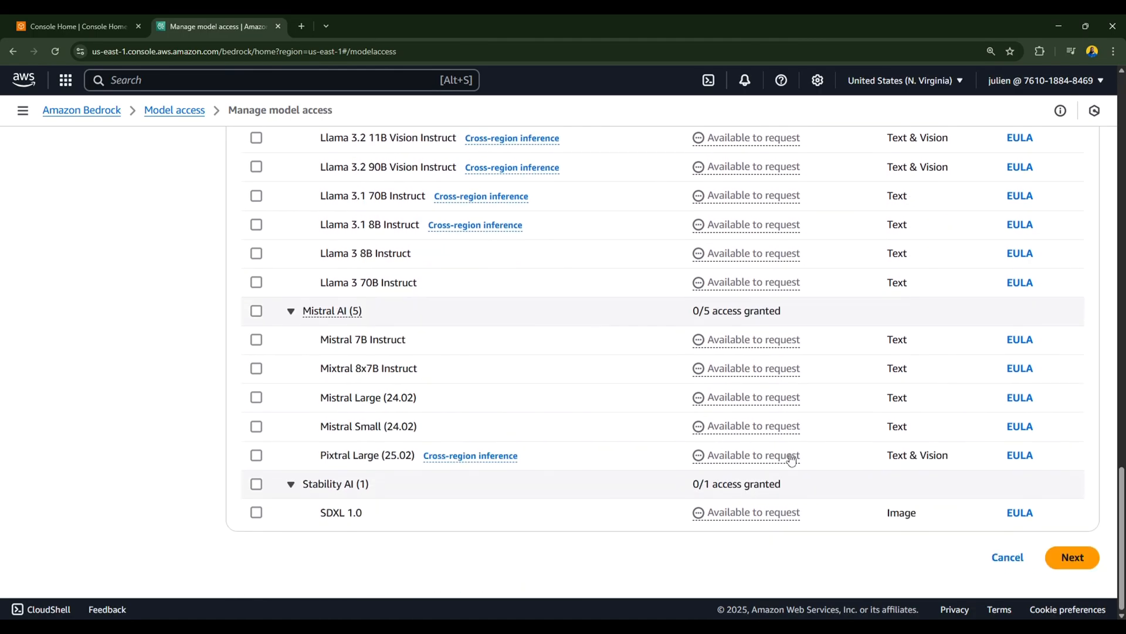
{"action": "left_click", "coordinate": [1072, 556]}
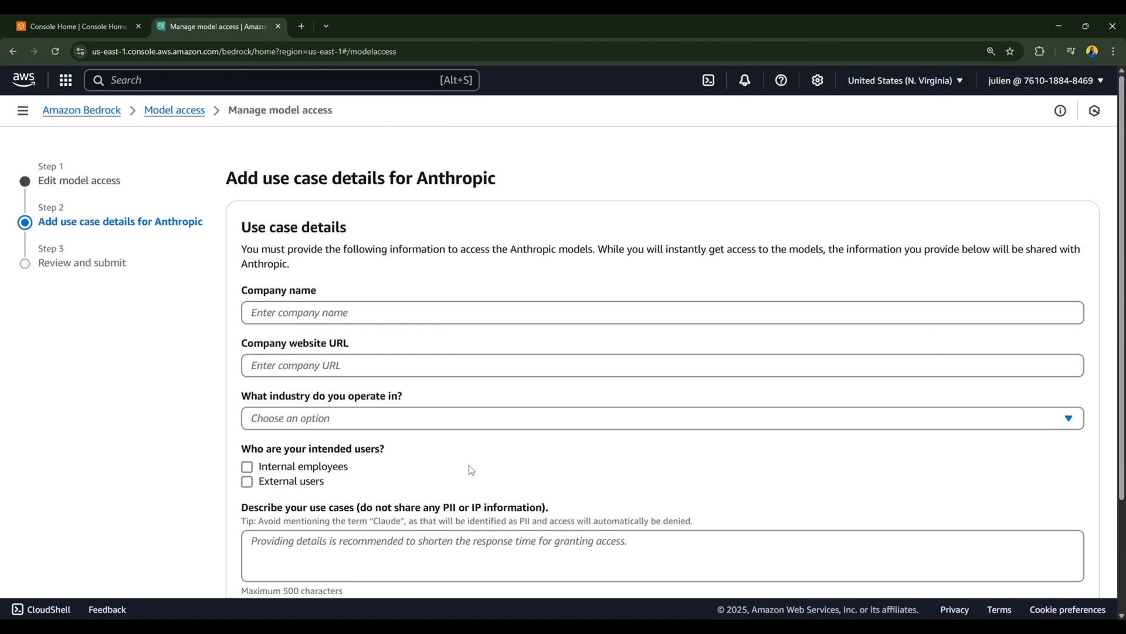
{"action": "scroll", "scroll_direction": "down", "scroll_amount": 3}
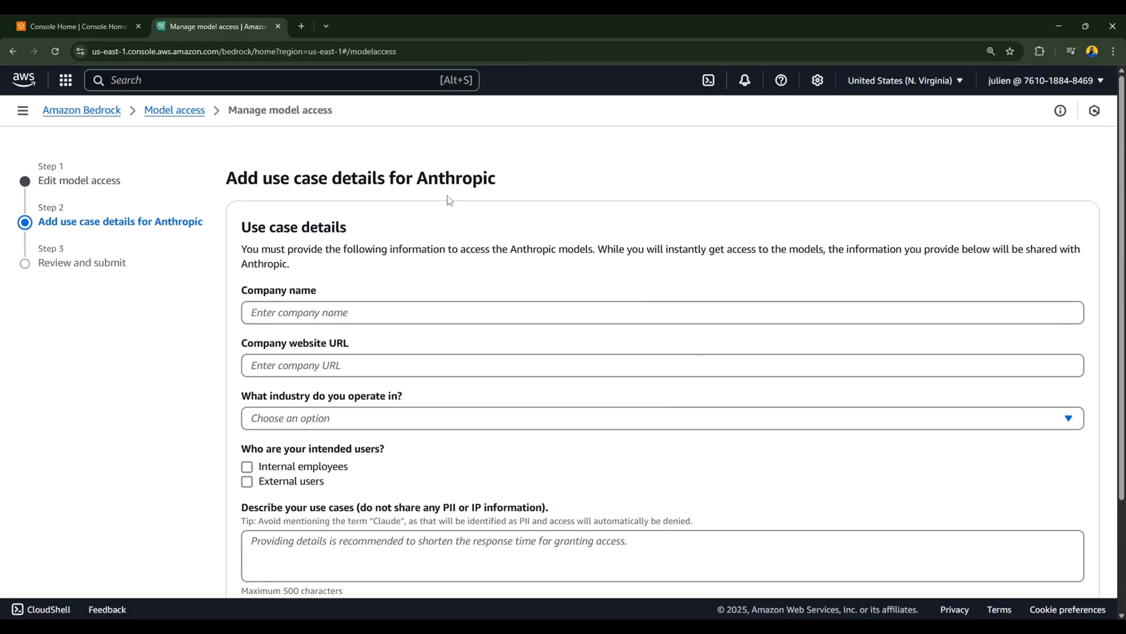
{"action": "mouse_move", "coordinate": [633, 279]}
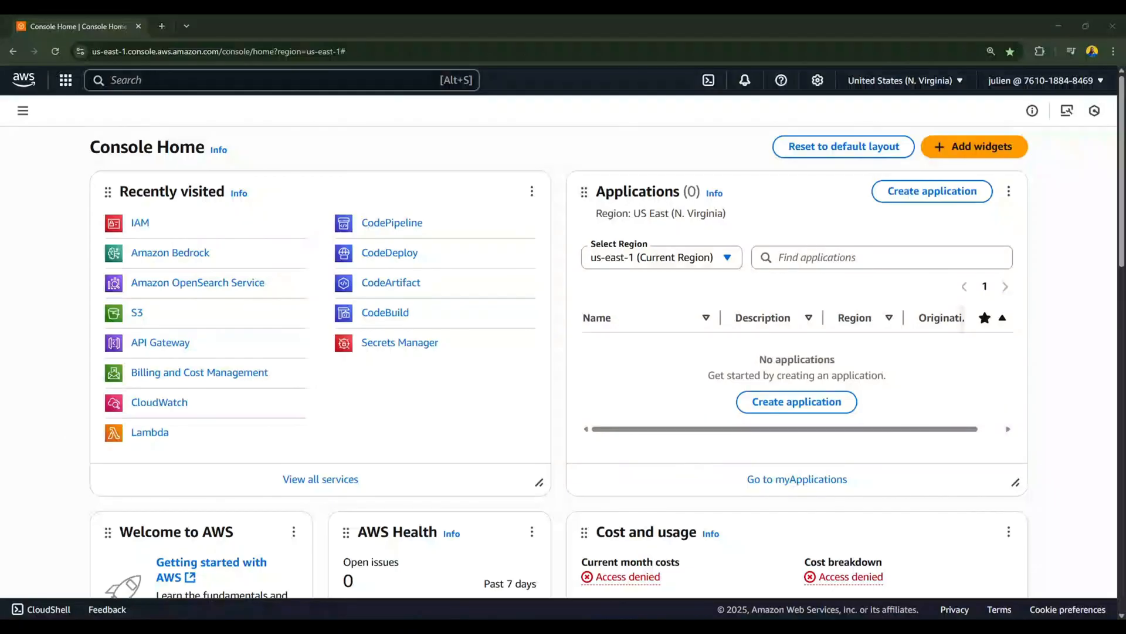
{"action": "mouse_move", "coordinate": [558, 271]}
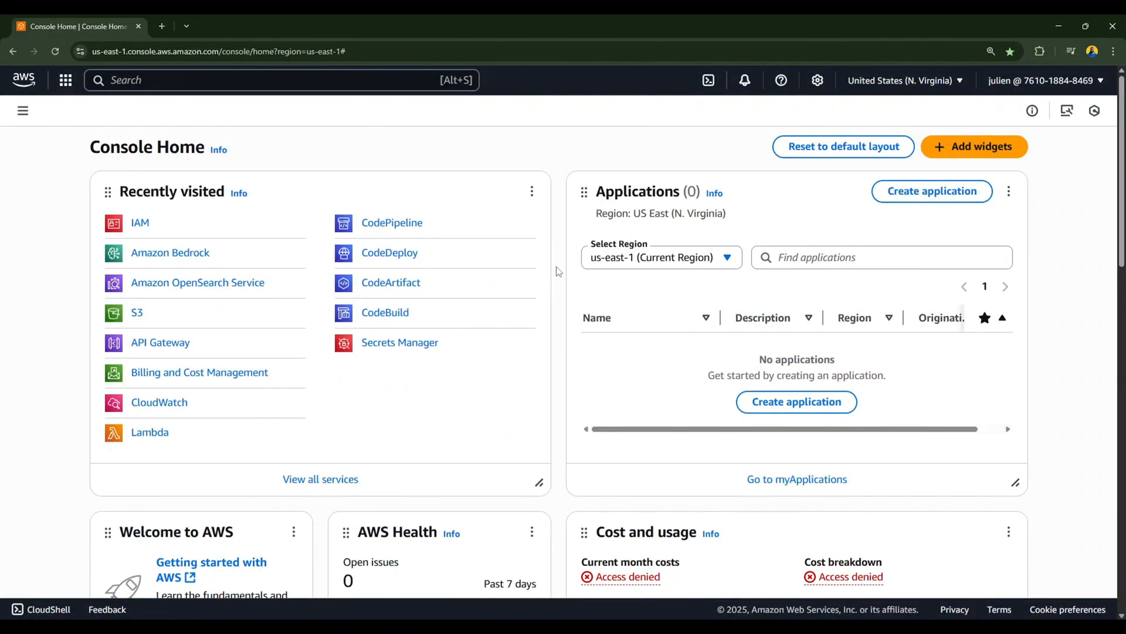
Step: In IAM Roles, start a new AWS-service role trusted by Lambda and continue to permissions
{"action": "type", "text": "IAM"}
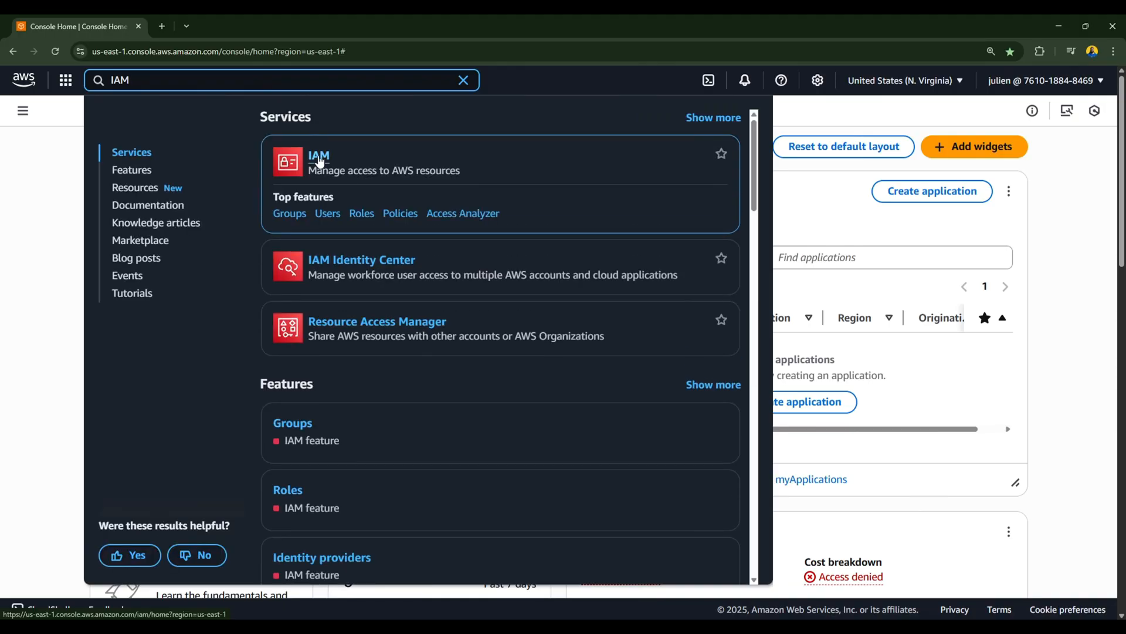
{"action": "left_click", "coordinate": [320, 156]}
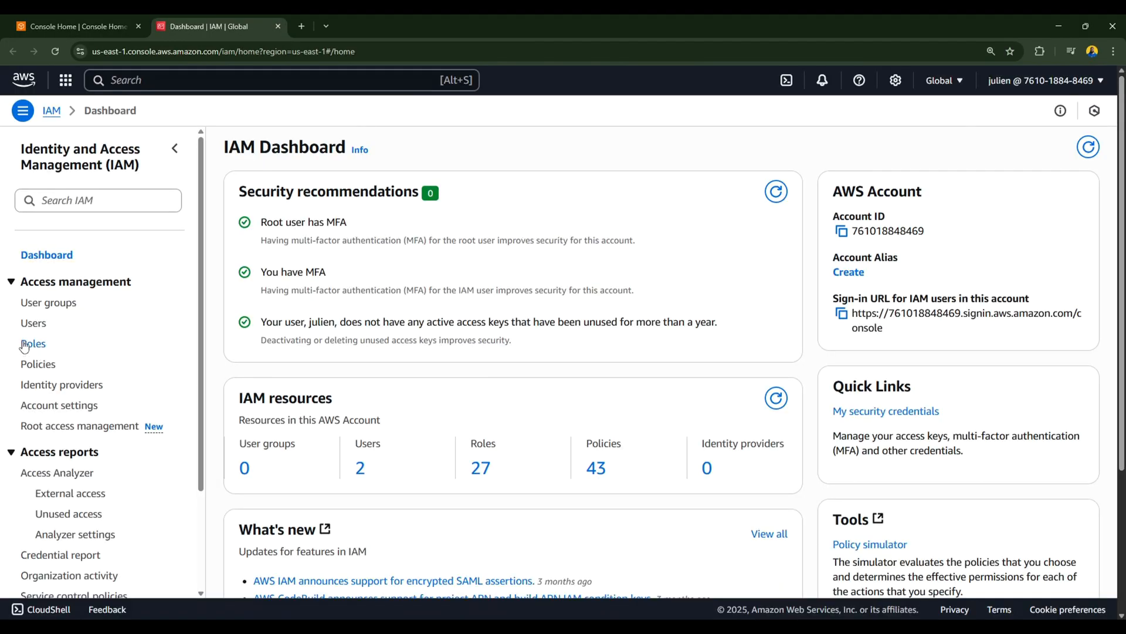
{"action": "left_click", "coordinate": [32, 342]}
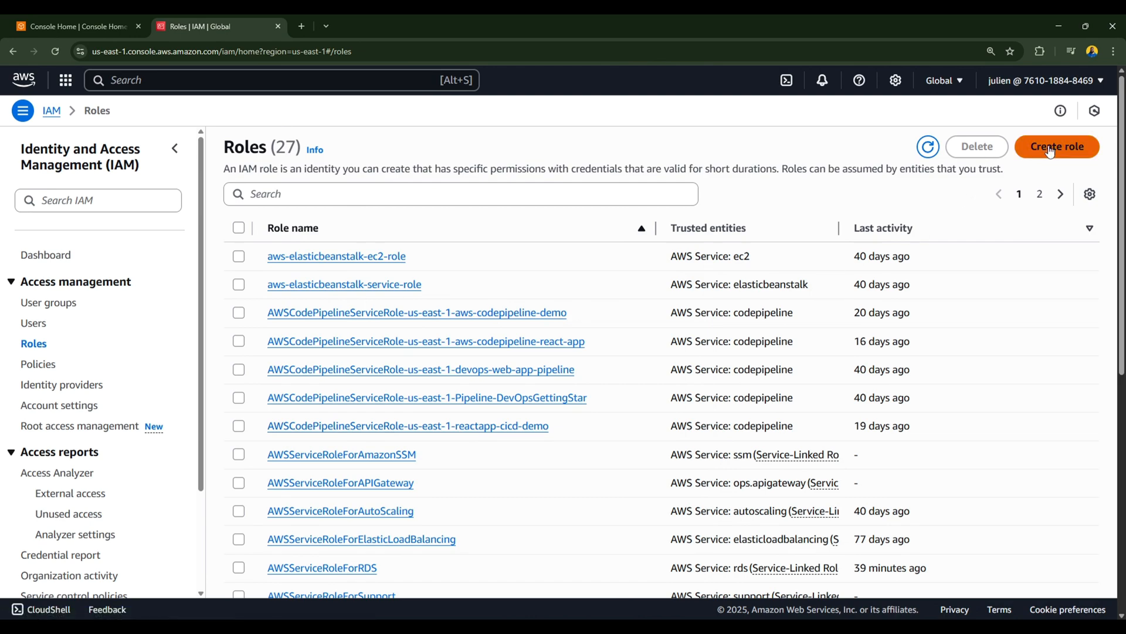
{"action": "left_click", "coordinate": [1056, 146]}
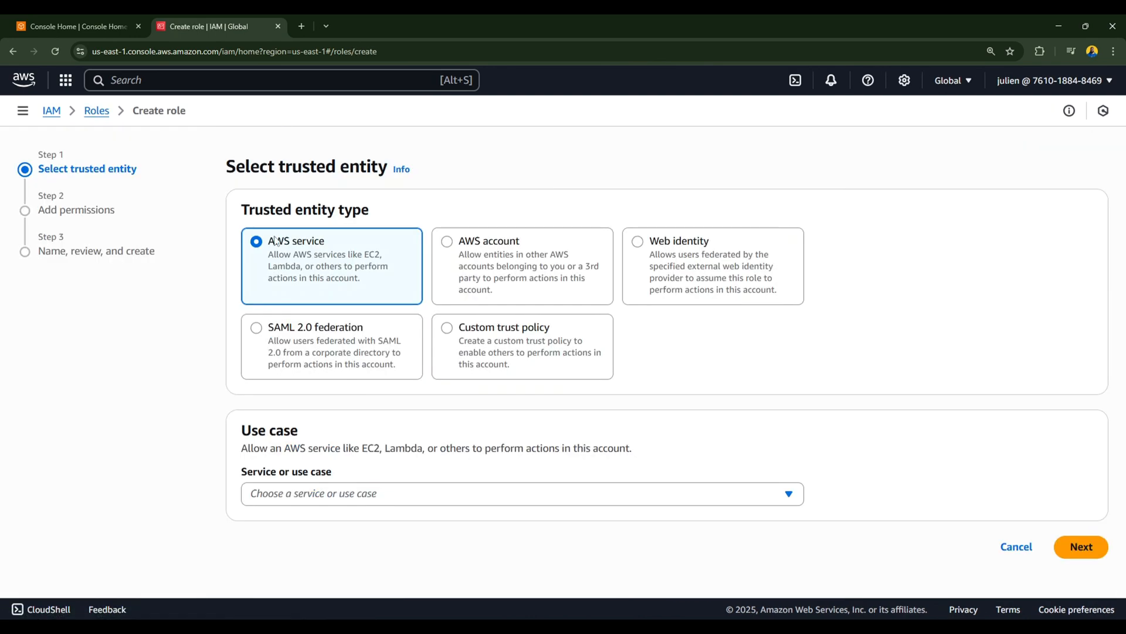
{"action": "mouse_move", "coordinate": [353, 223]}
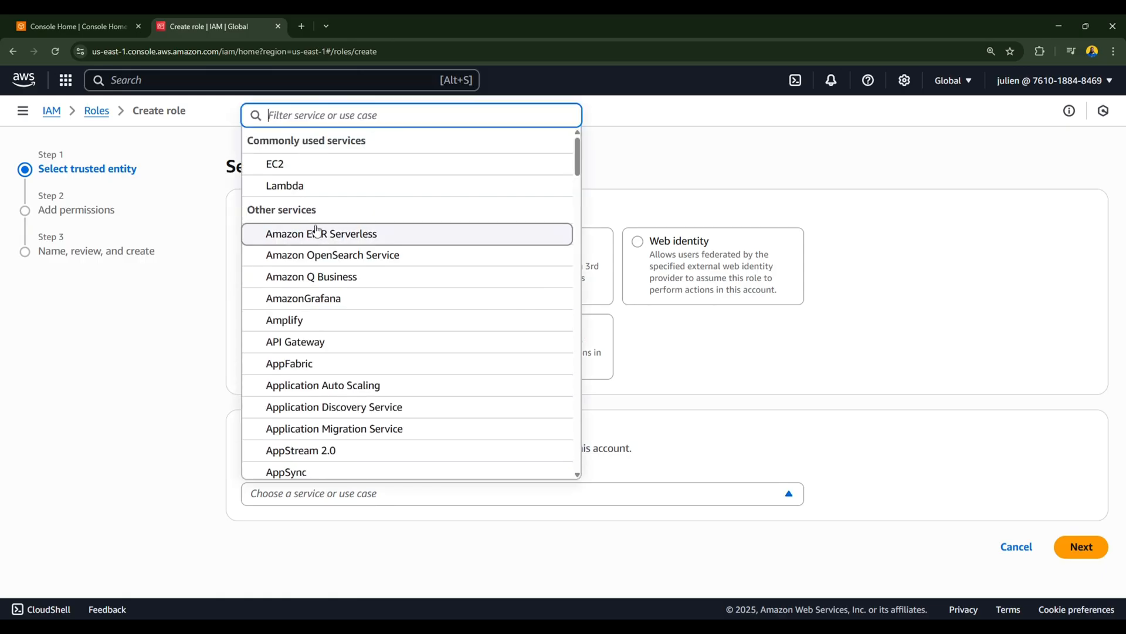
{"action": "left_click", "coordinate": [284, 185]}
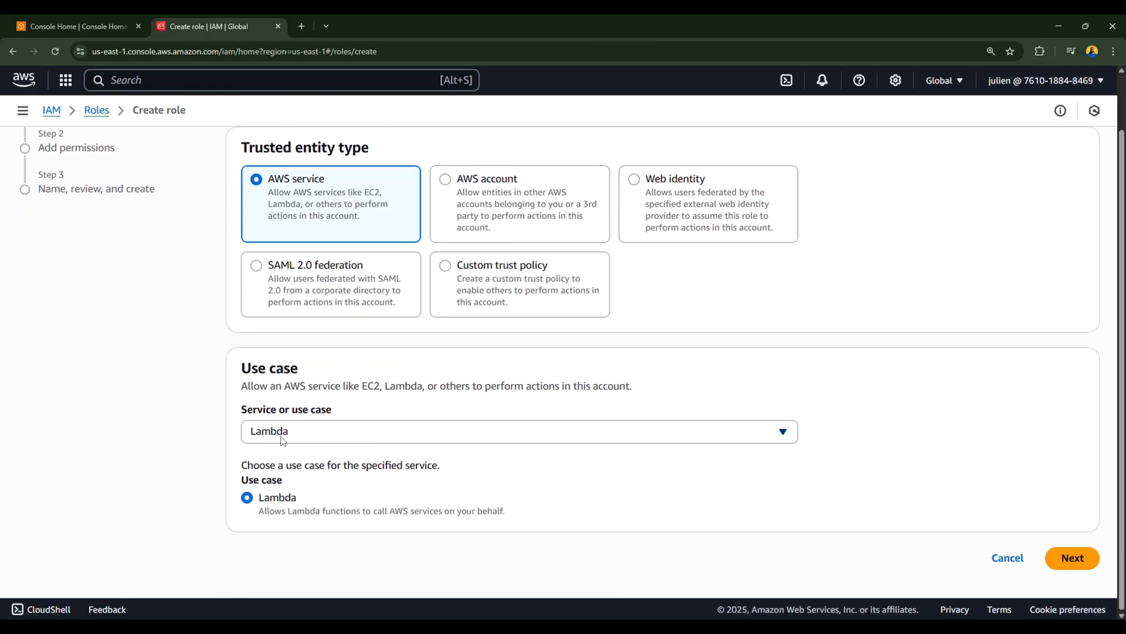
{"action": "left_click", "coordinate": [1075, 559]}
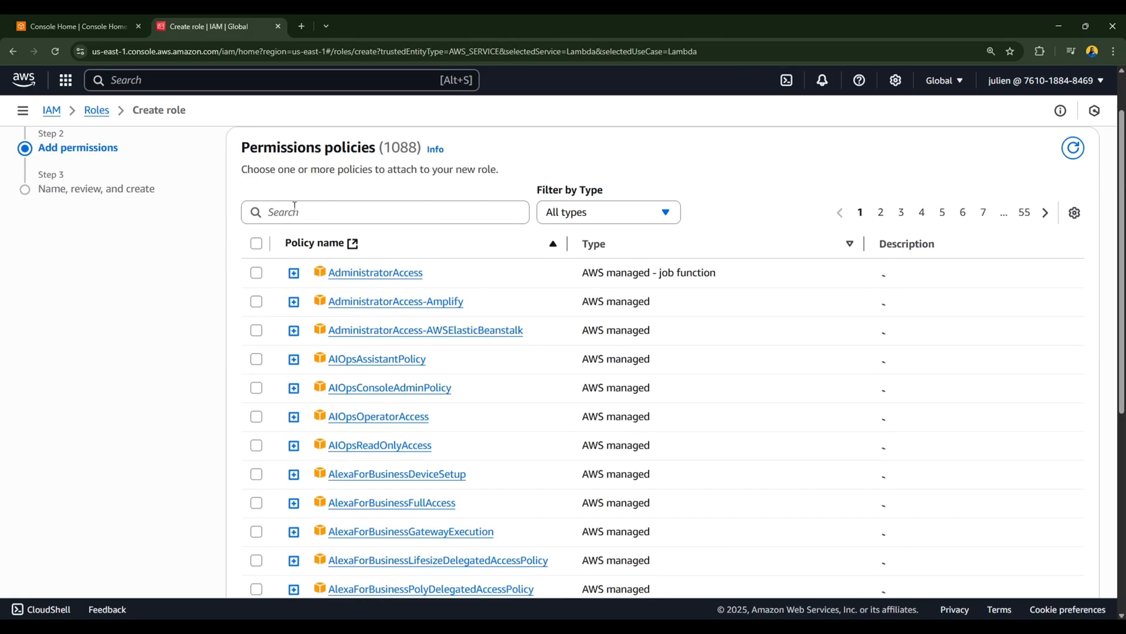
Step: Search 'bedrock' and attach the AmazonBedrockFullAccess policy to the role
{"action": "type", "text": "DEB"}
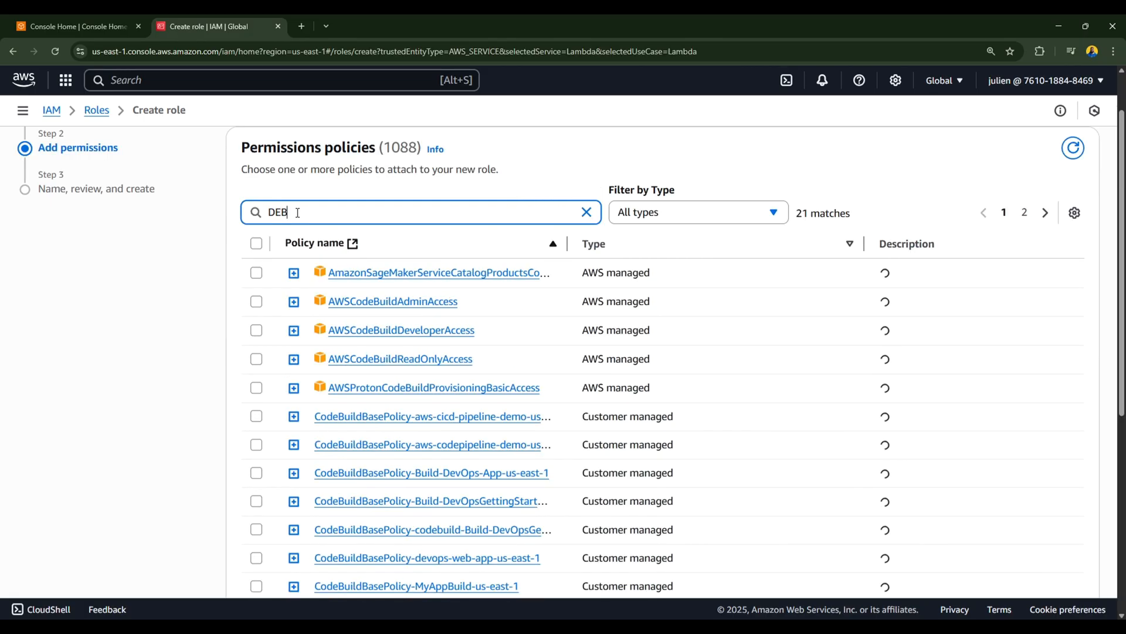
{"action": "left_click", "coordinate": [587, 213]}
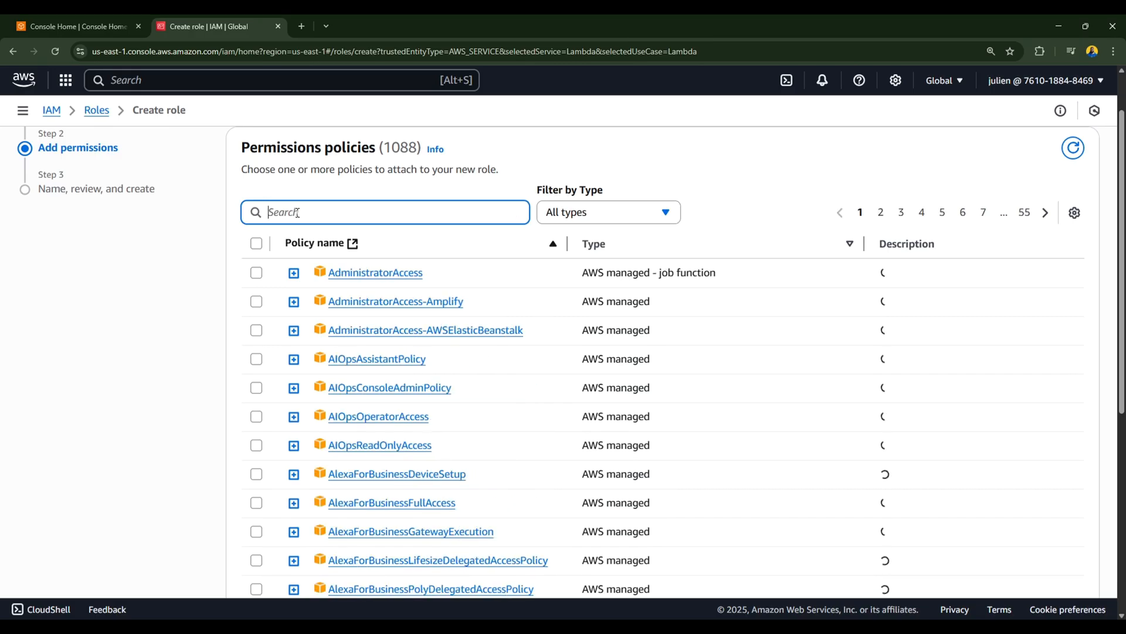
{"action": "type", "text": "bed"}
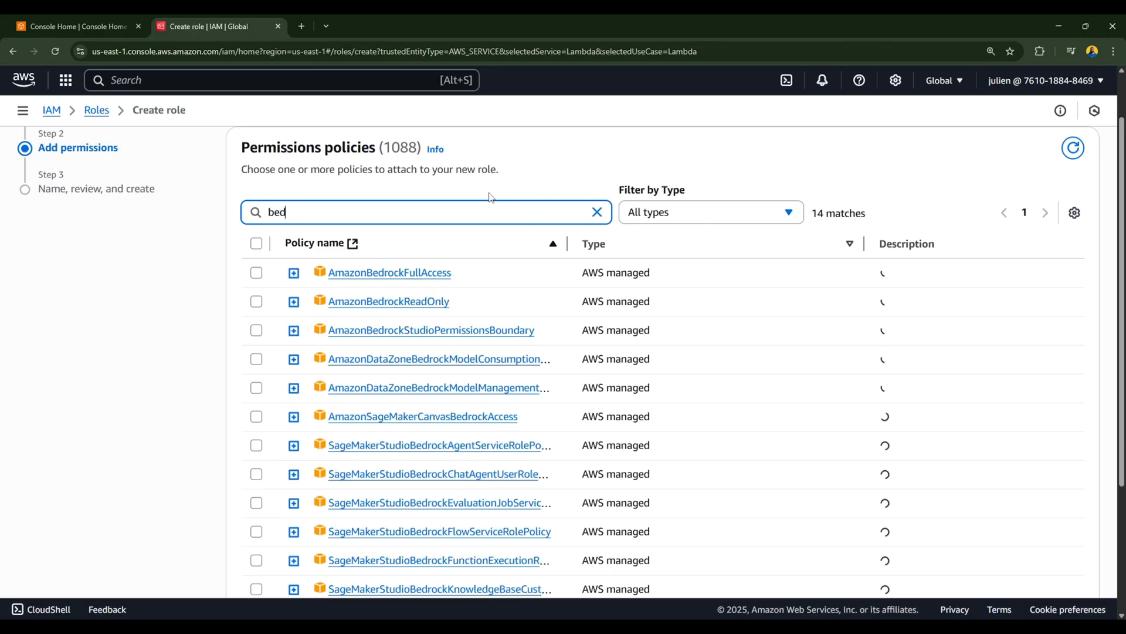
{"action": "type", "text": "rock"}
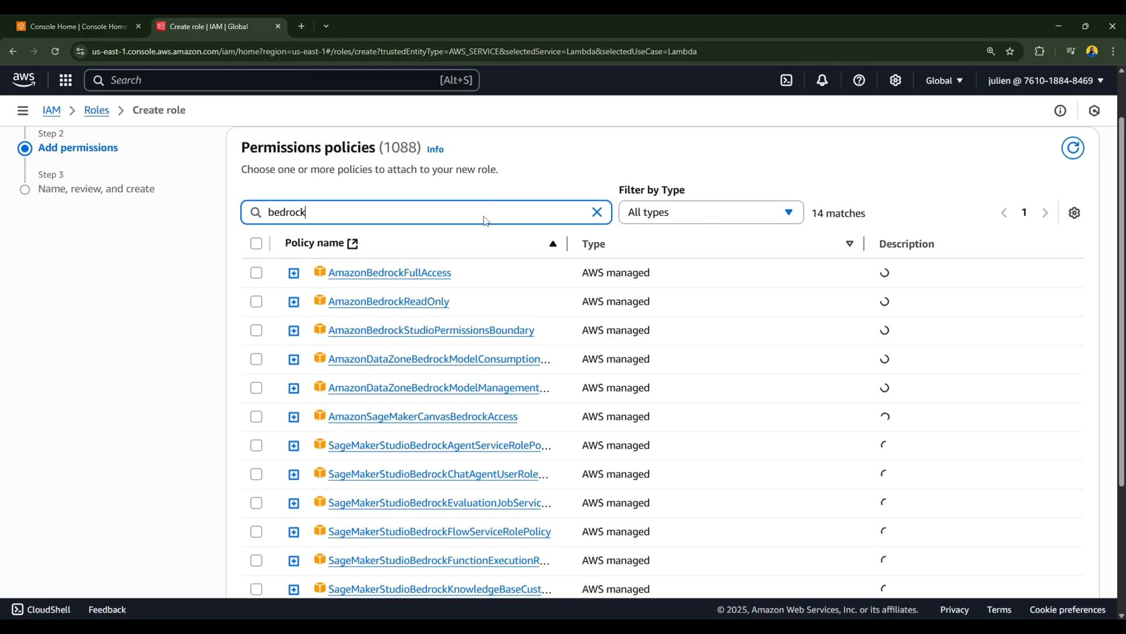
{"action": "mouse_move", "coordinate": [437, 277]}
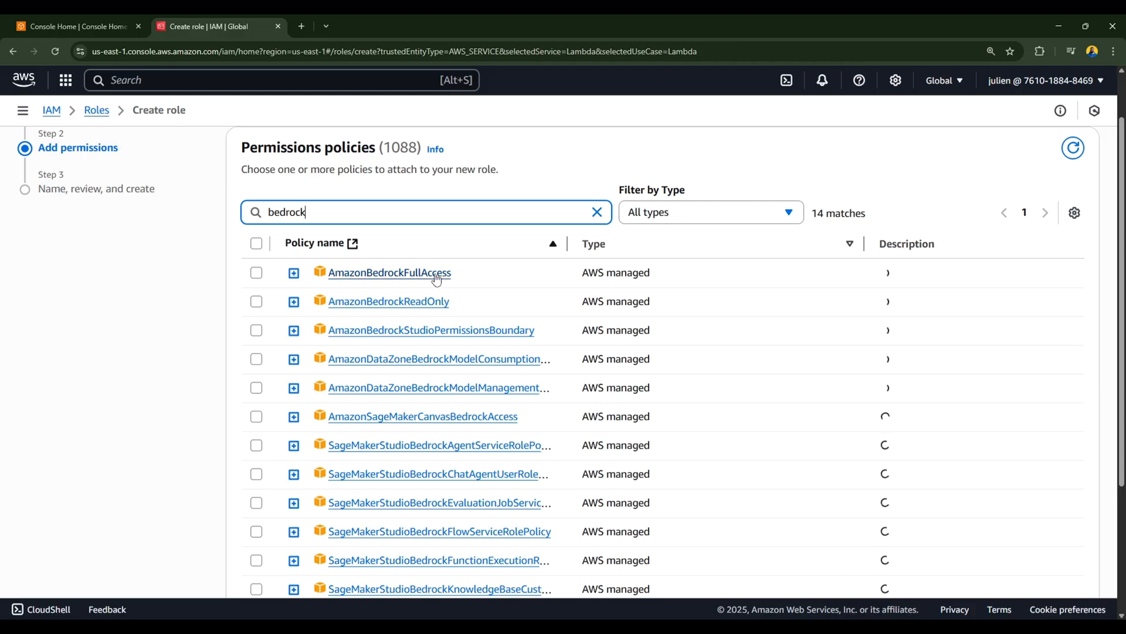
{"action": "left_click", "coordinate": [256, 272]}
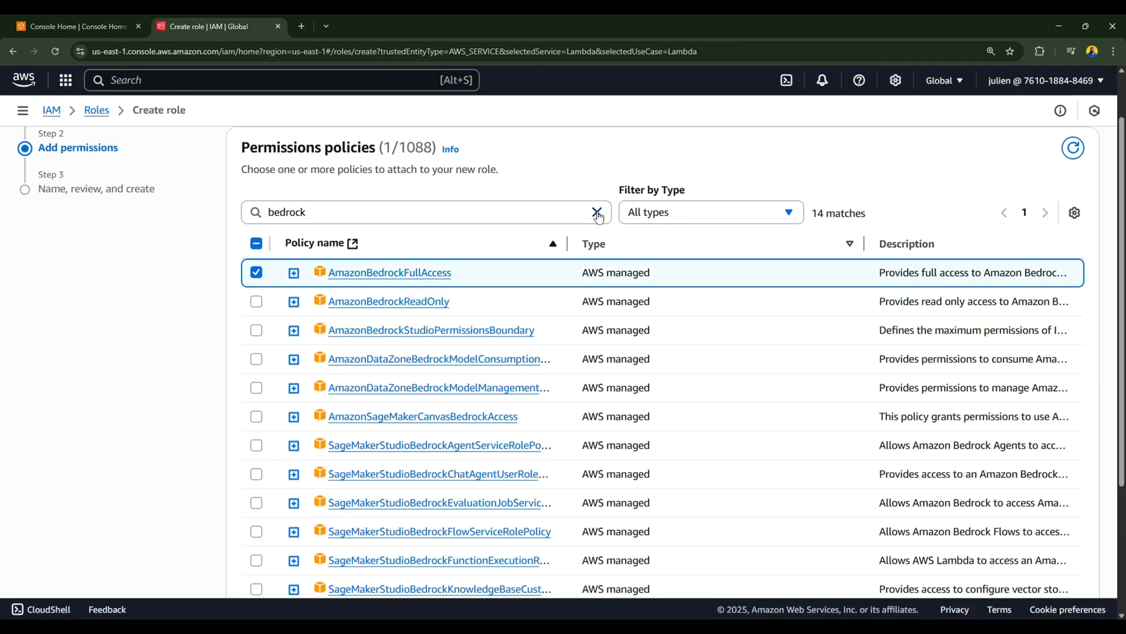
Step: Attach the CloudWatchLogsFullAccess policy as well
{"action": "left_click", "coordinate": [596, 211]}
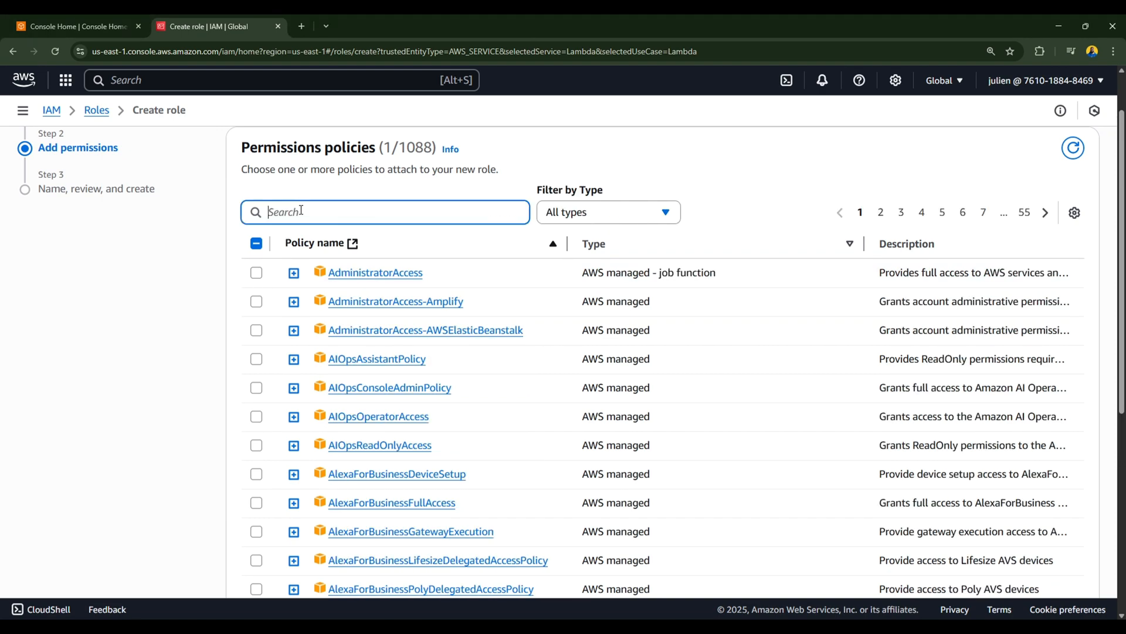
{"action": "type", "text": "CloudWatchLogsFullAccess"}
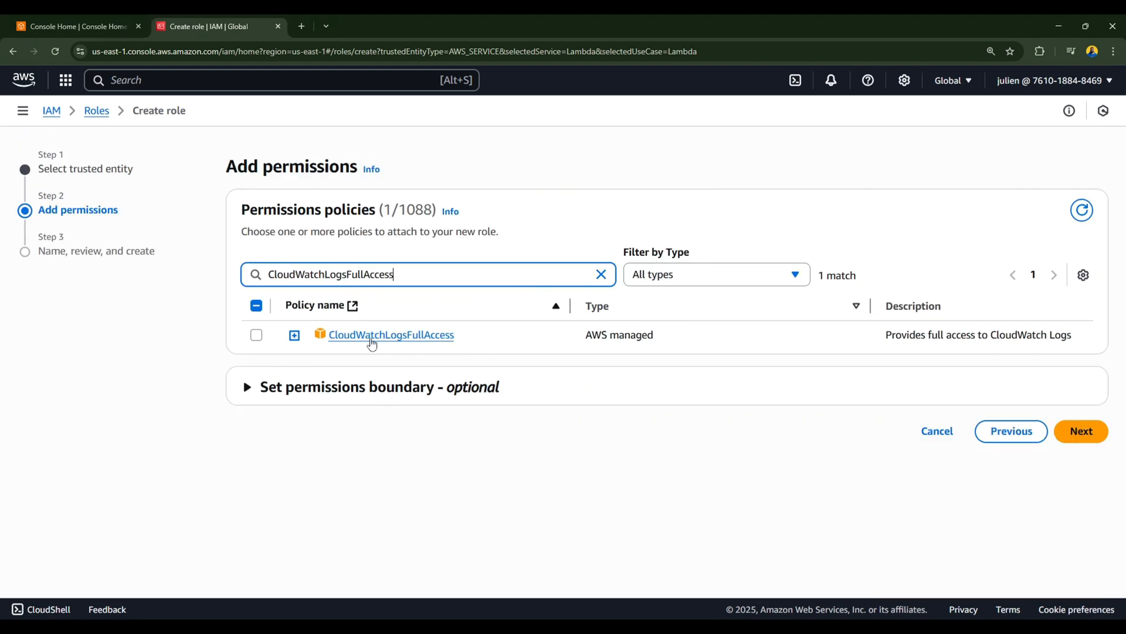
{"action": "left_click", "coordinate": [255, 335]}
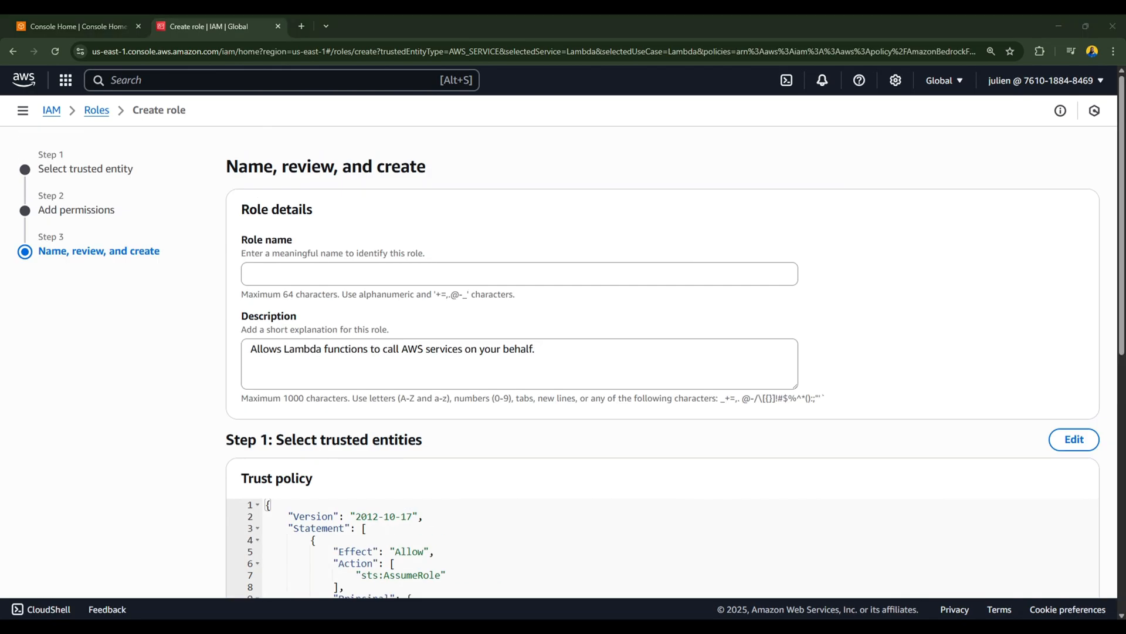
Step: Name the role chatBotLambdaRole, review it and create it
{"action": "type", "text": "chatBotLambdaRole"}
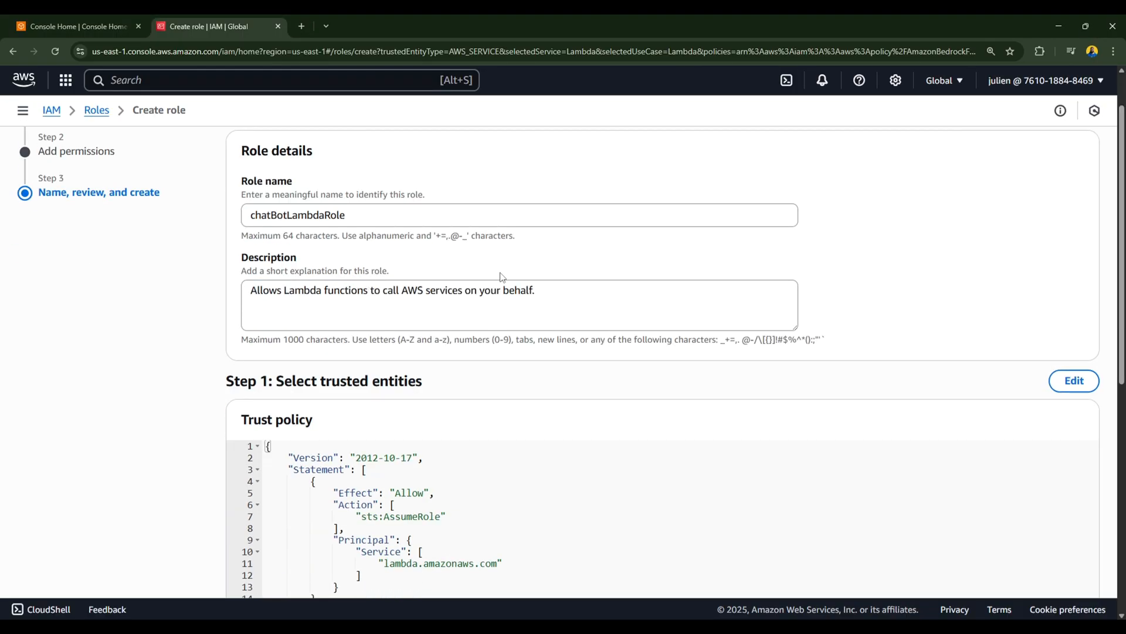
{"action": "scroll", "scroll_direction": "down", "scroll_amount": 3}
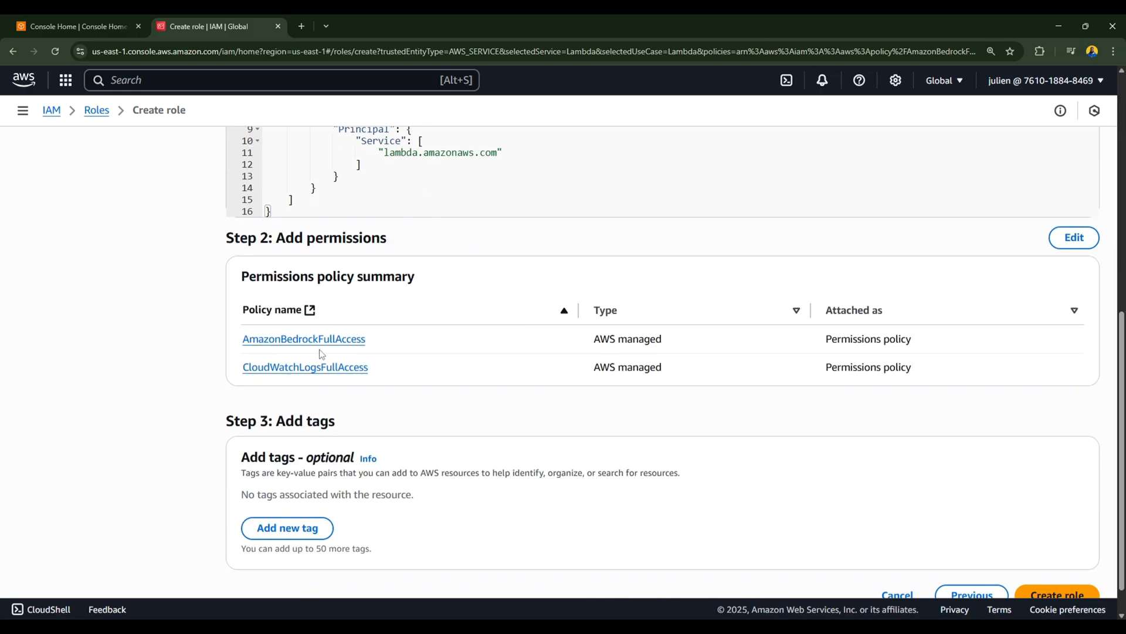
{"action": "scroll", "scroll_direction": "down", "scroll_amount": 3}
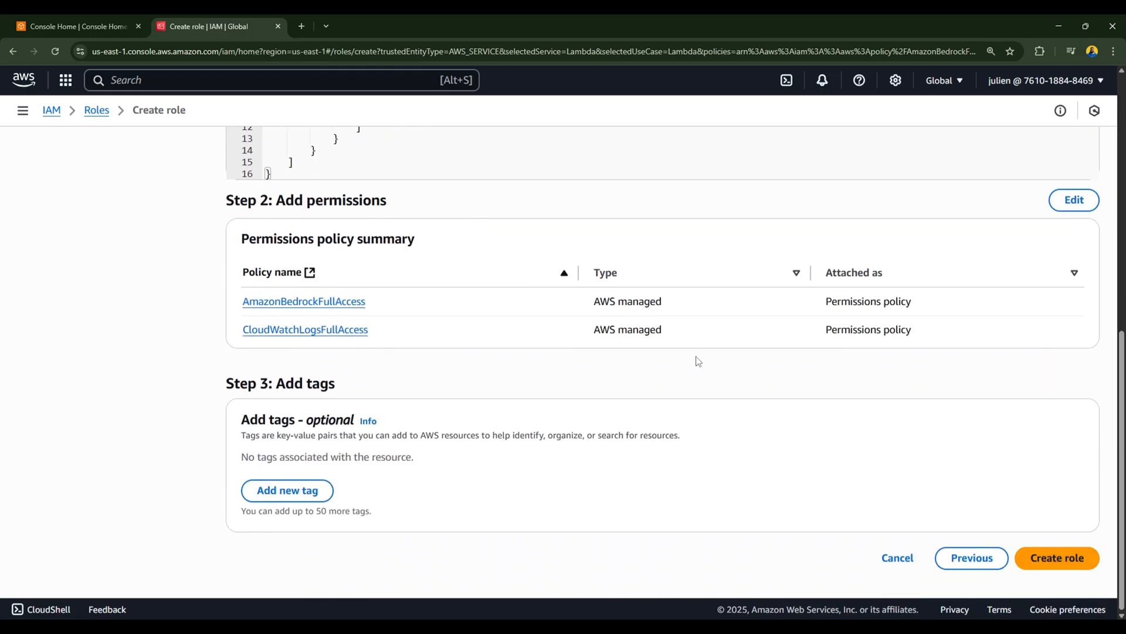
{"action": "left_click", "coordinate": [1057, 559]}
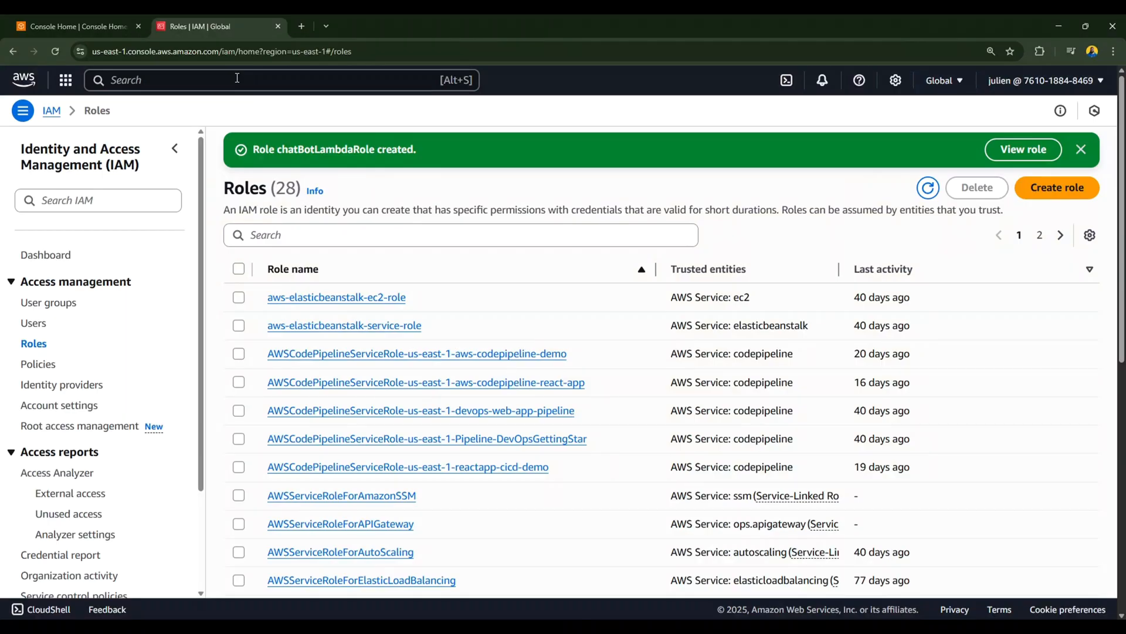
Step: Go to the Lambda service and start creating a new function
{"action": "type", "text": "Lmb"}
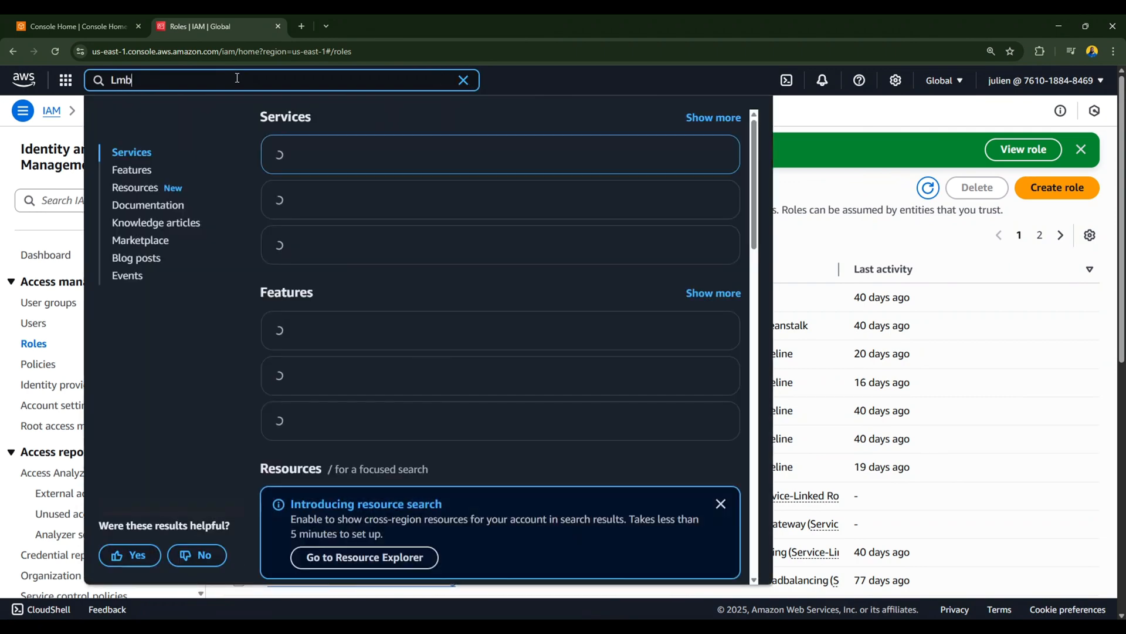
{"action": "type", "text": "da"}
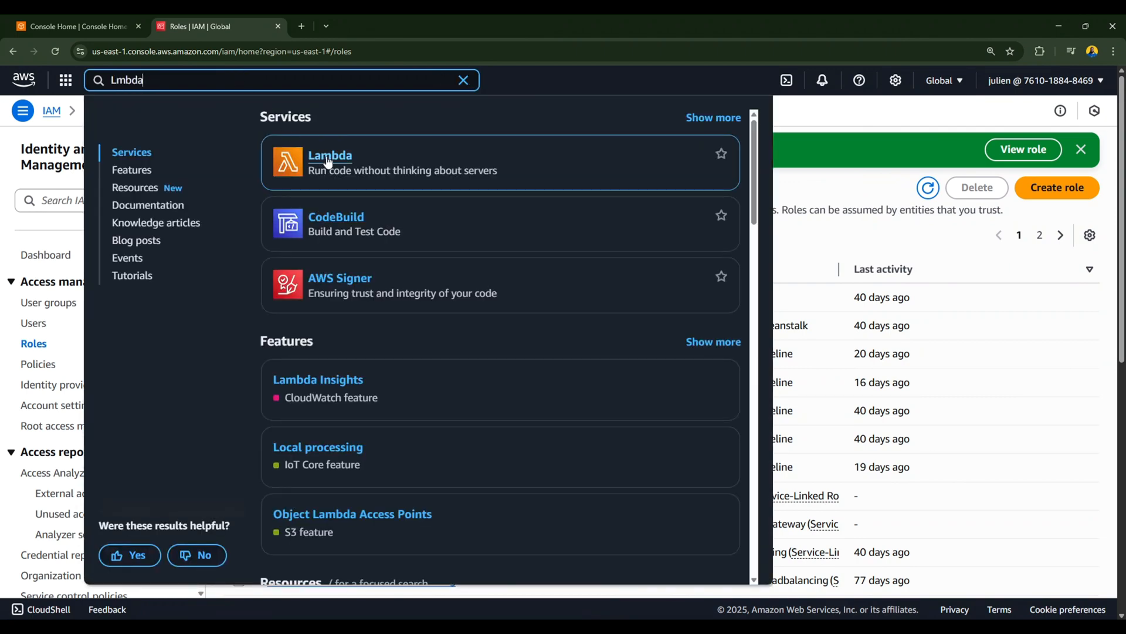
{"action": "left_click", "coordinate": [329, 155]}
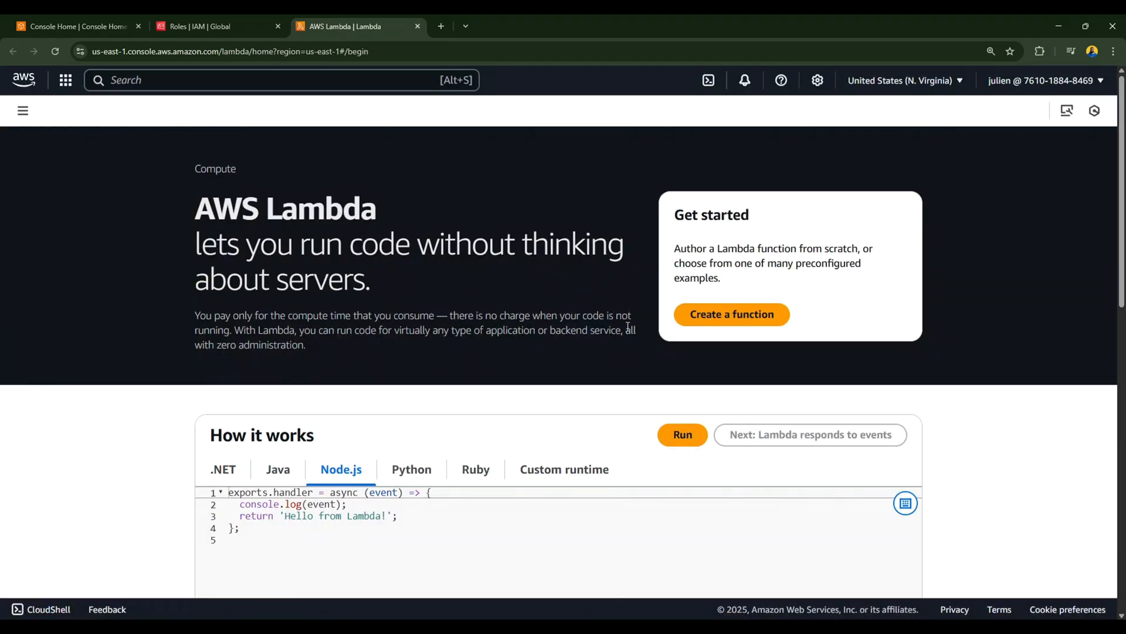
{"action": "left_click", "coordinate": [732, 315]}
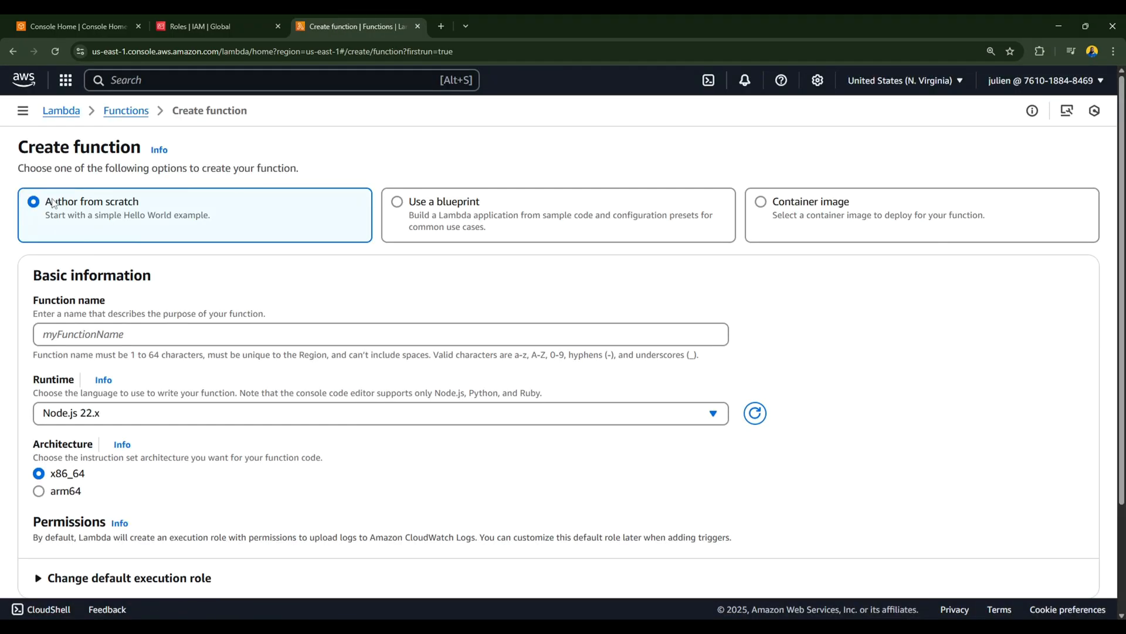
Step: Name the function chatbotlambda and choose the Python 3.13 runtime
{"action": "double_click", "coordinate": [90, 202]}
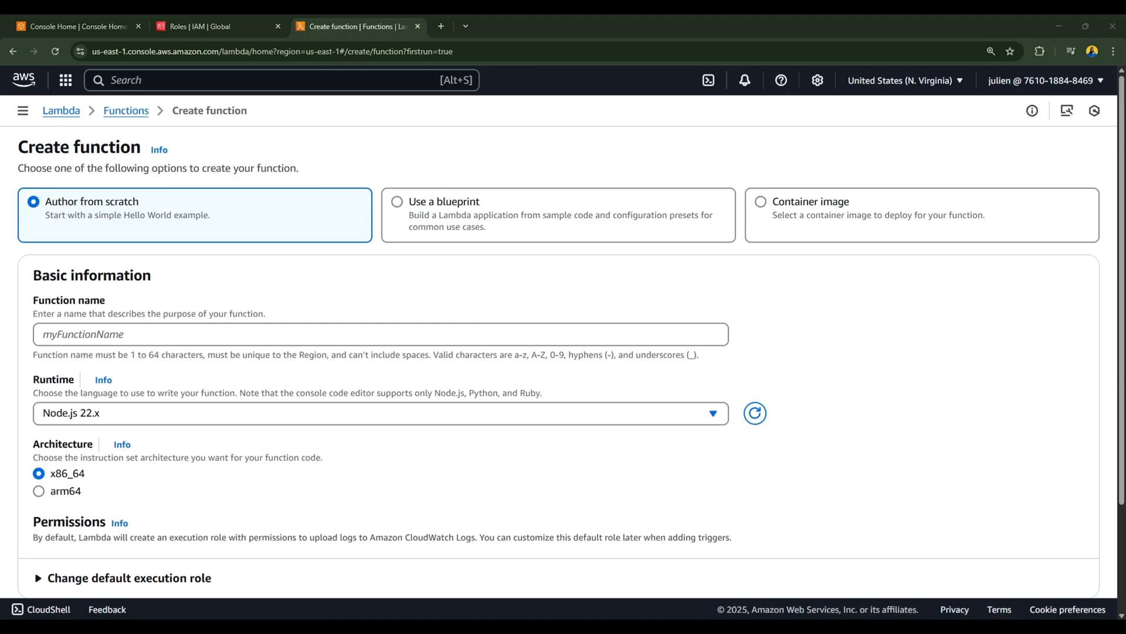
{"action": "type", "text": "chatbotlambda"}
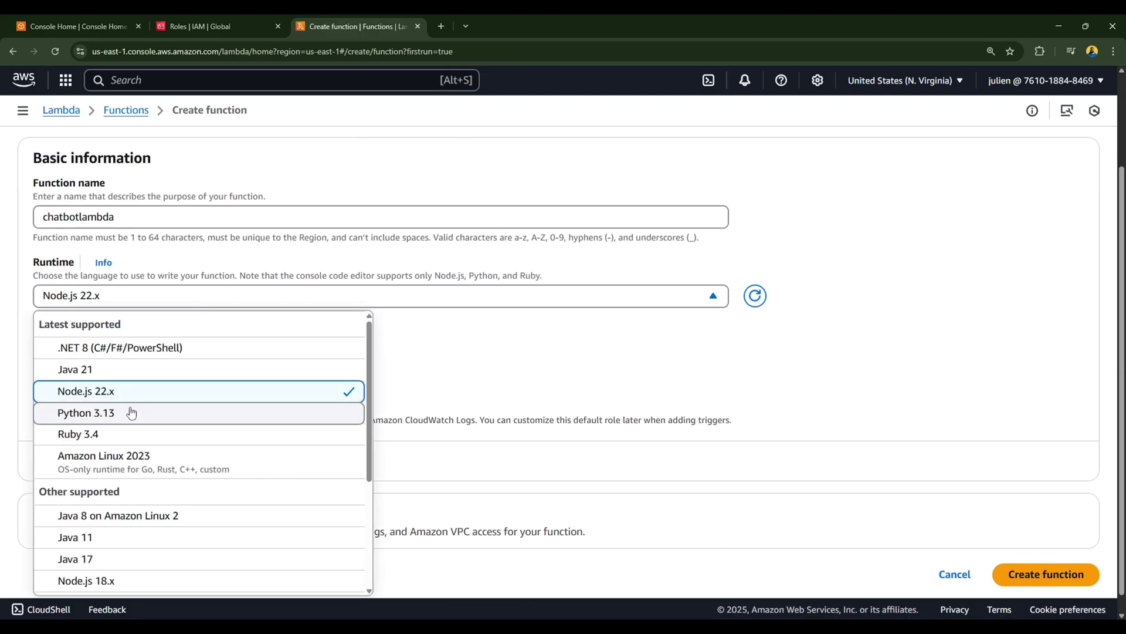
{"action": "left_click", "coordinate": [85, 413]}
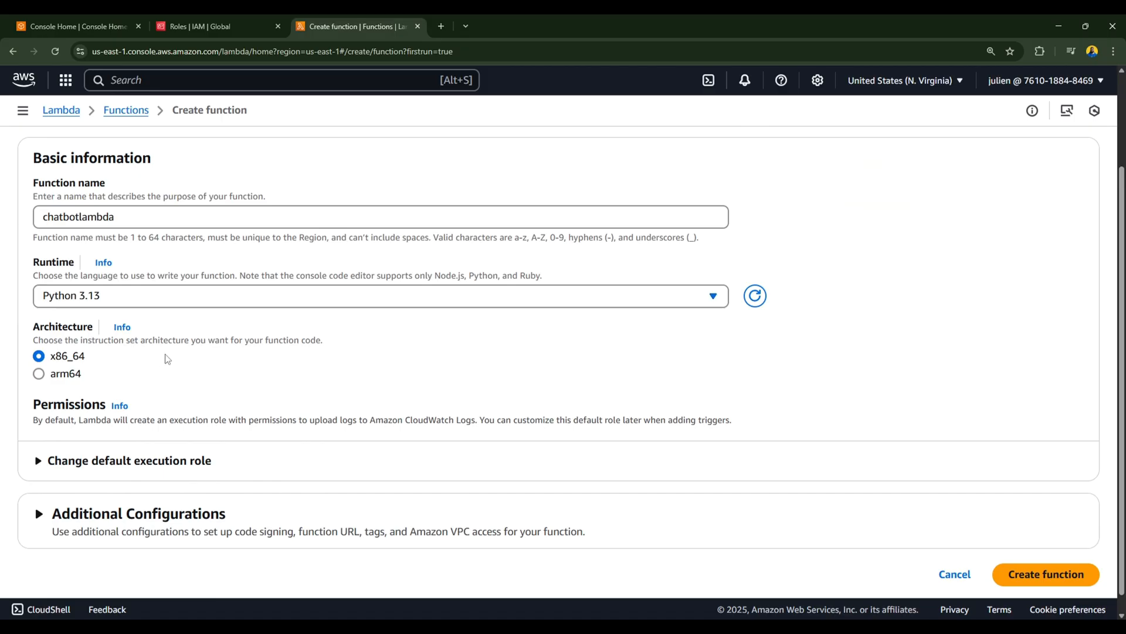
{"action": "scroll", "scroll_direction": "down", "scroll_amount": 3}
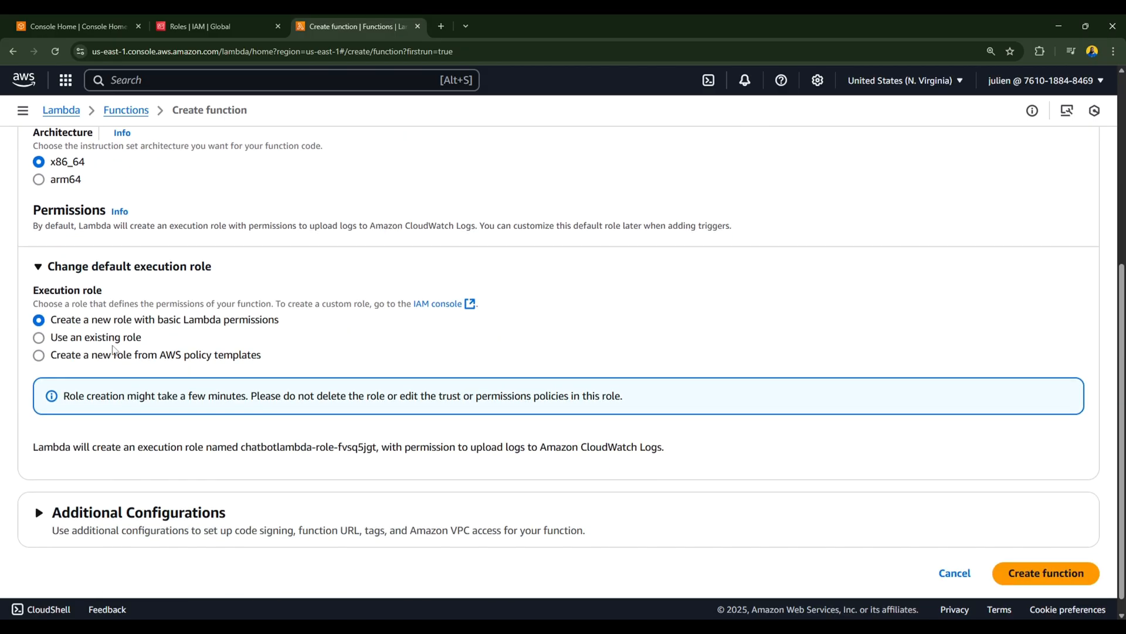
Step: Use the existing chatBotLambdaRole as execution role and create the function
{"action": "left_click", "coordinate": [38, 338]}
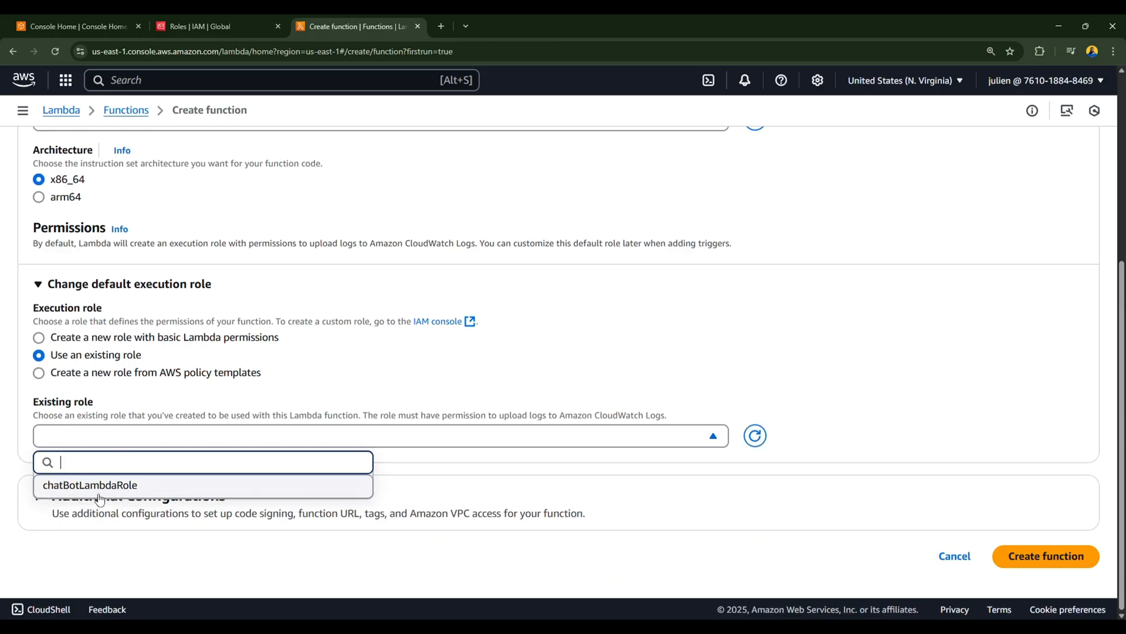
{"action": "left_click", "coordinate": [80, 486]}
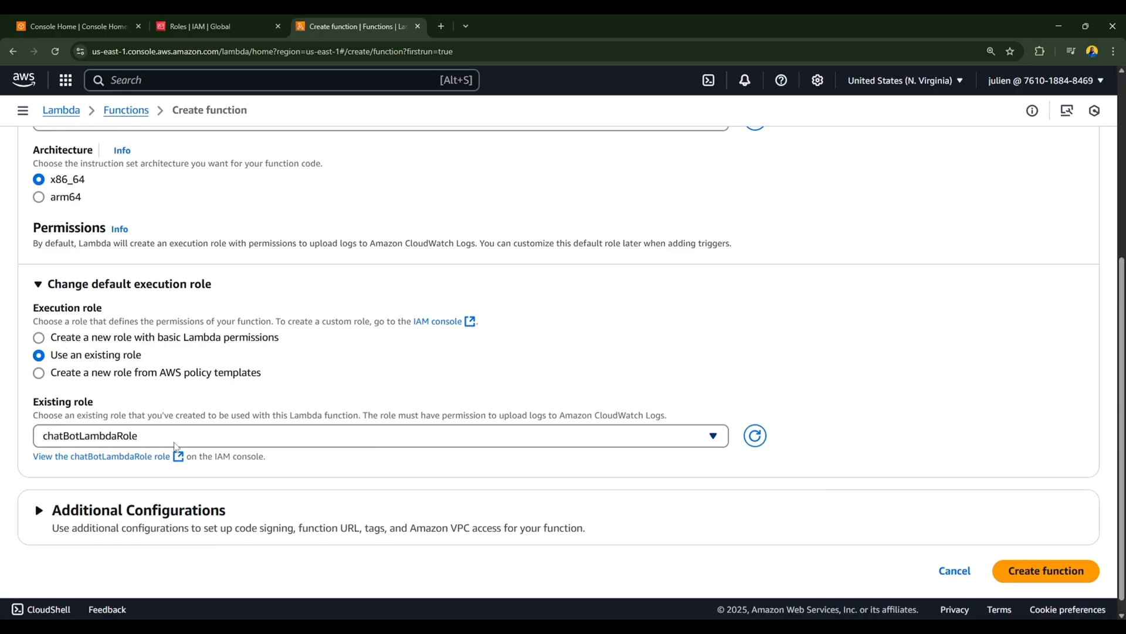
{"action": "left_click", "coordinate": [1044, 570]}
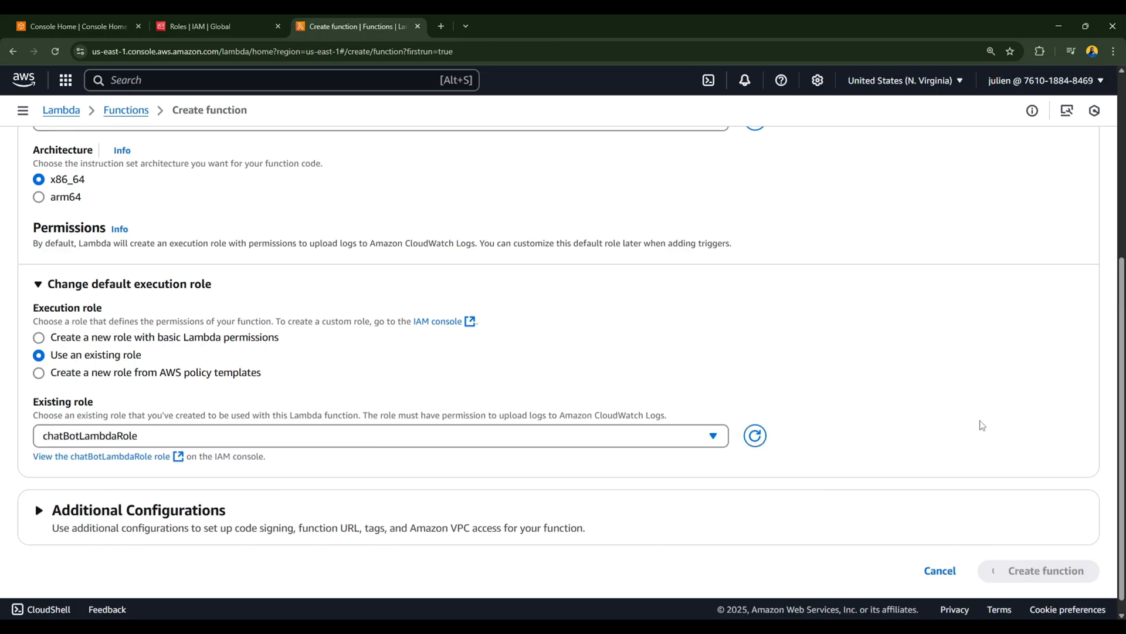
{"action": "left_click", "coordinate": [1044, 570]}
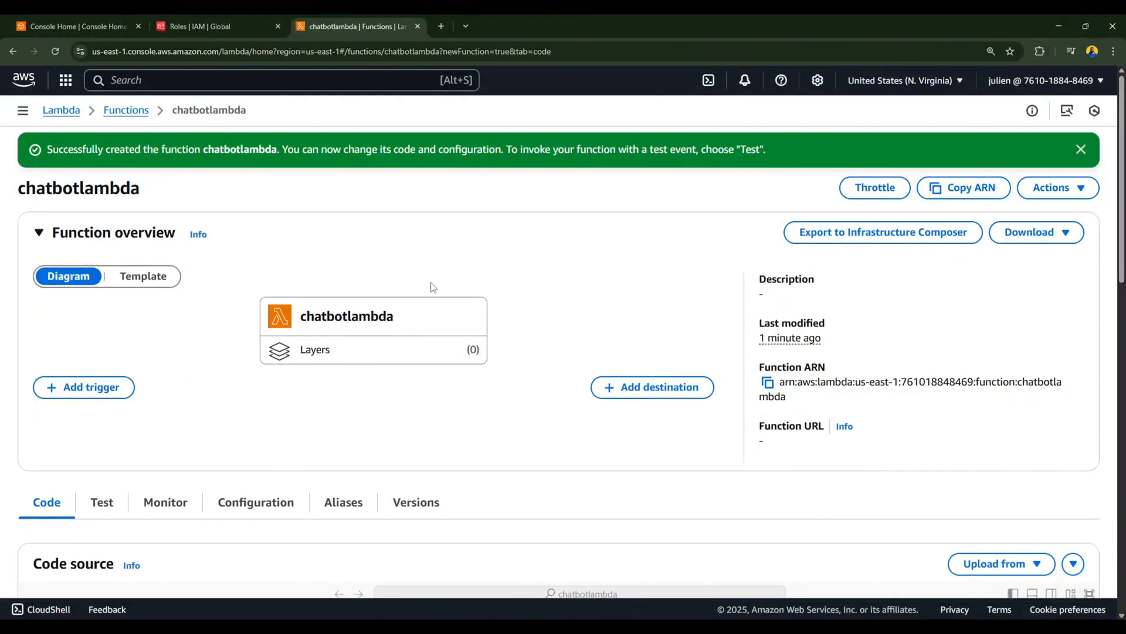
Step: Edit chatbotlambda's general configuration and set the timeout to 2 min 0 sec
{"action": "left_click", "coordinate": [256, 502]}
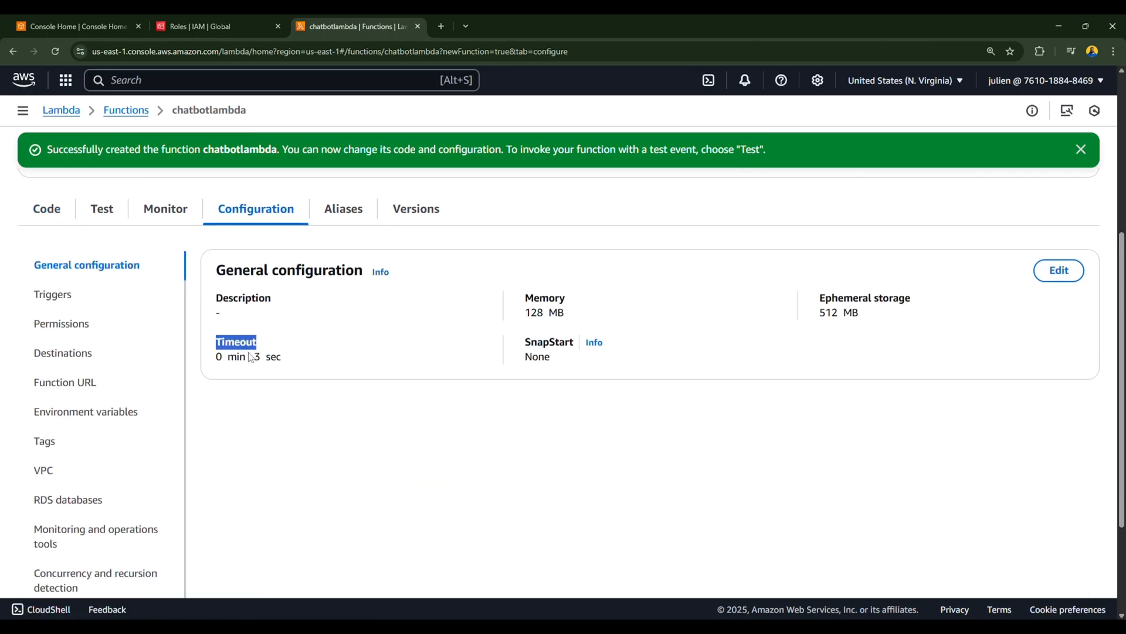
{"action": "left_click", "coordinate": [1058, 269]}
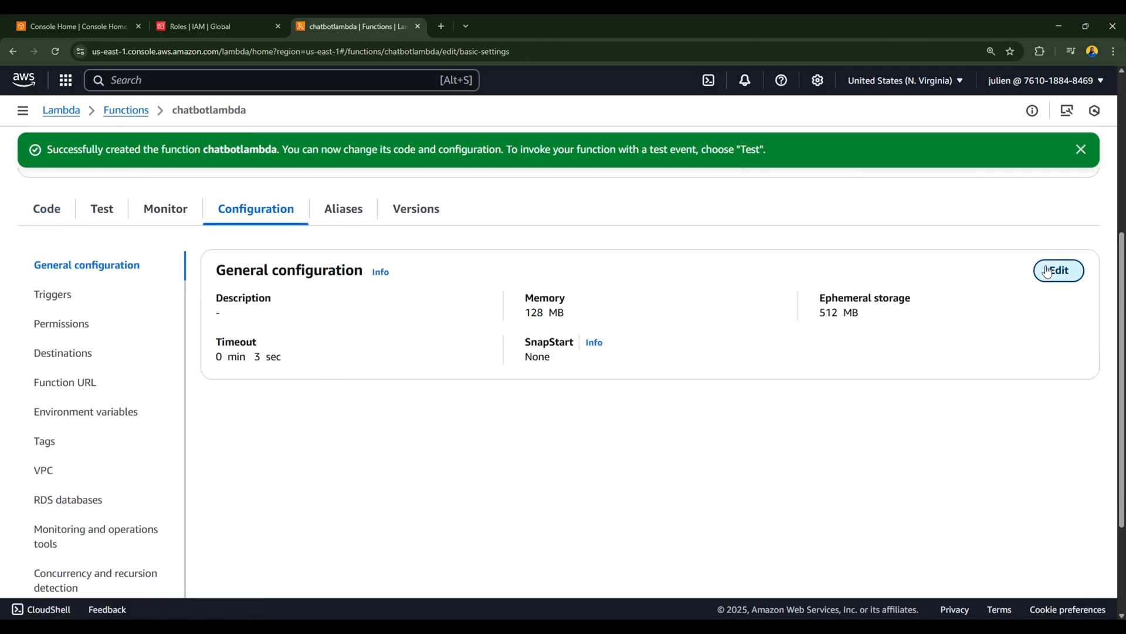
{"action": "left_click", "coordinate": [1058, 270]}
{"action": "type", "text": "2"}
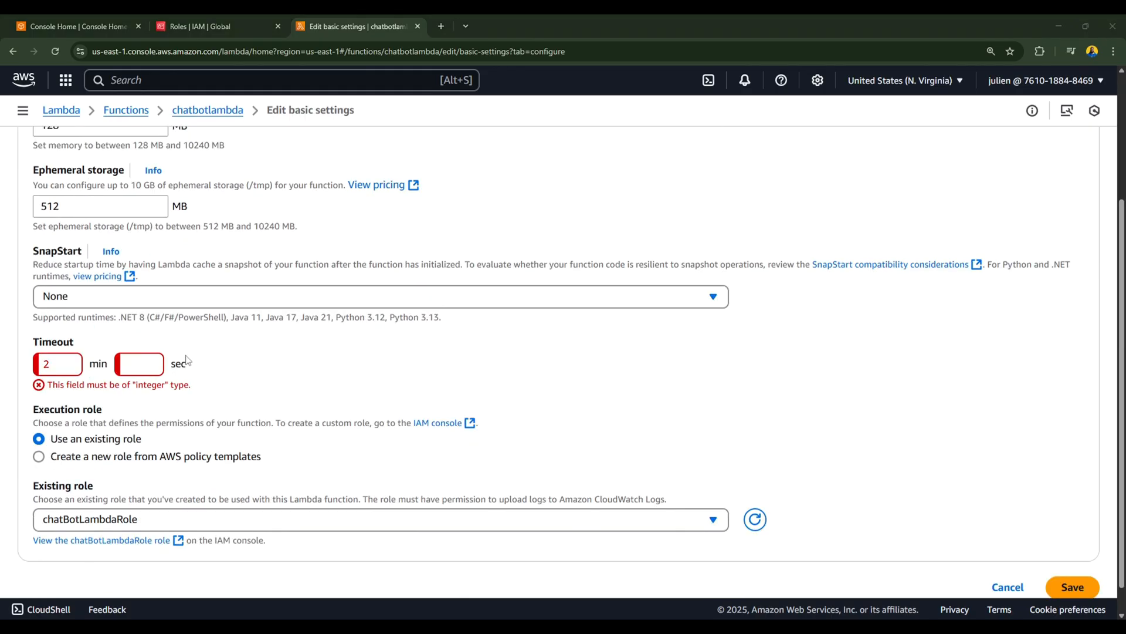
{"action": "type", "text": "0"}
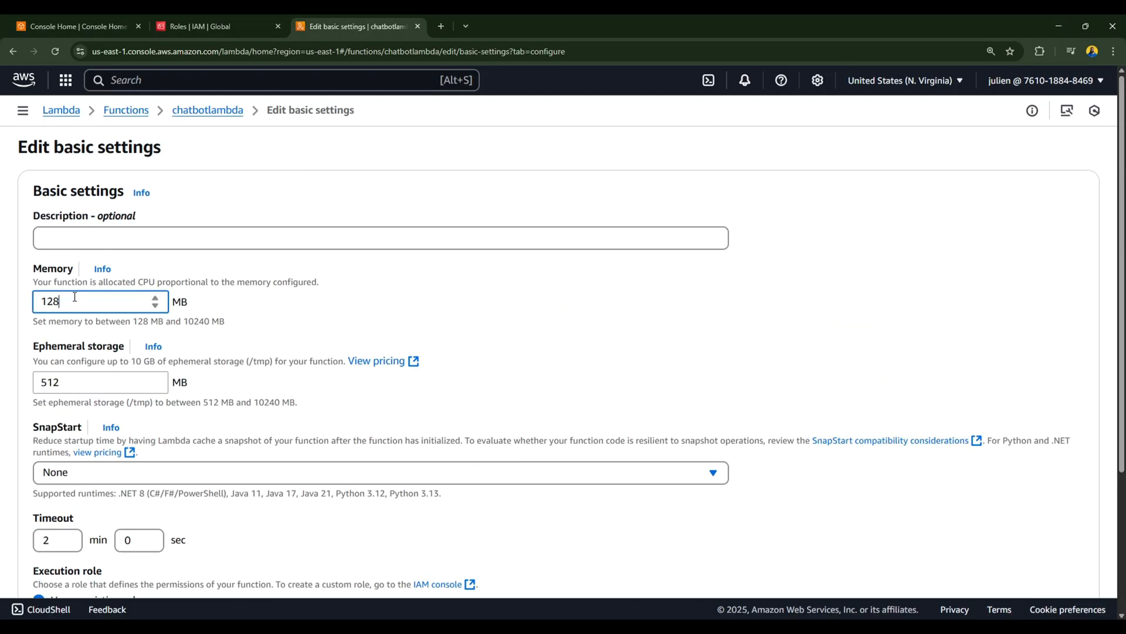
{"action": "scroll", "scroll_direction": "down", "scroll_amount": 3}
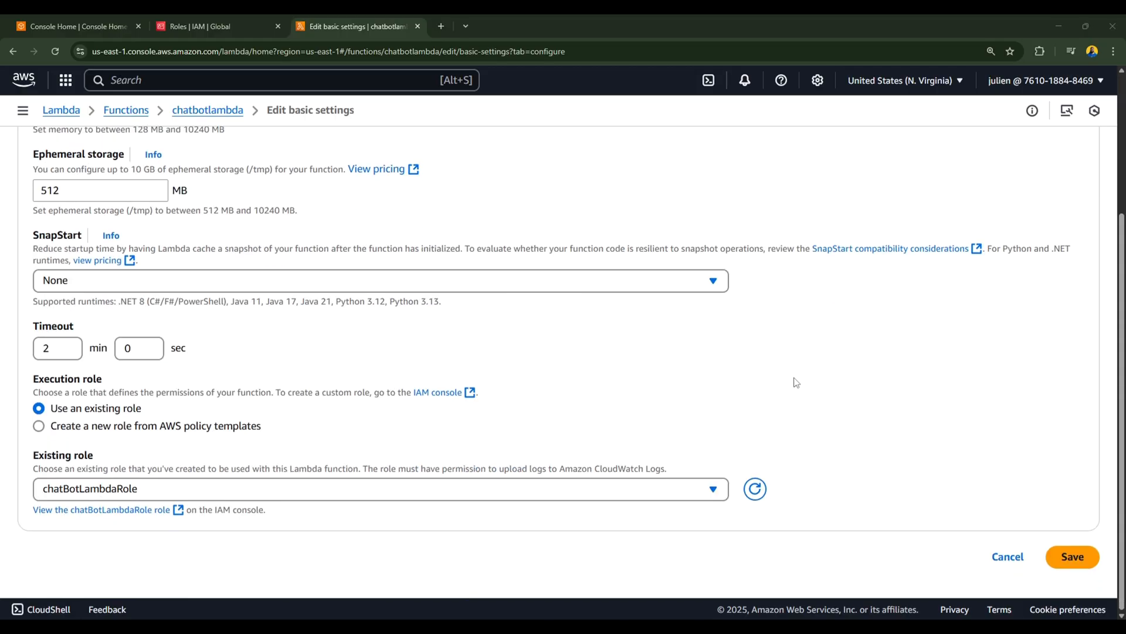
Step: Save the new timeout and return to the function's Code view
{"action": "left_click", "coordinate": [1073, 556]}
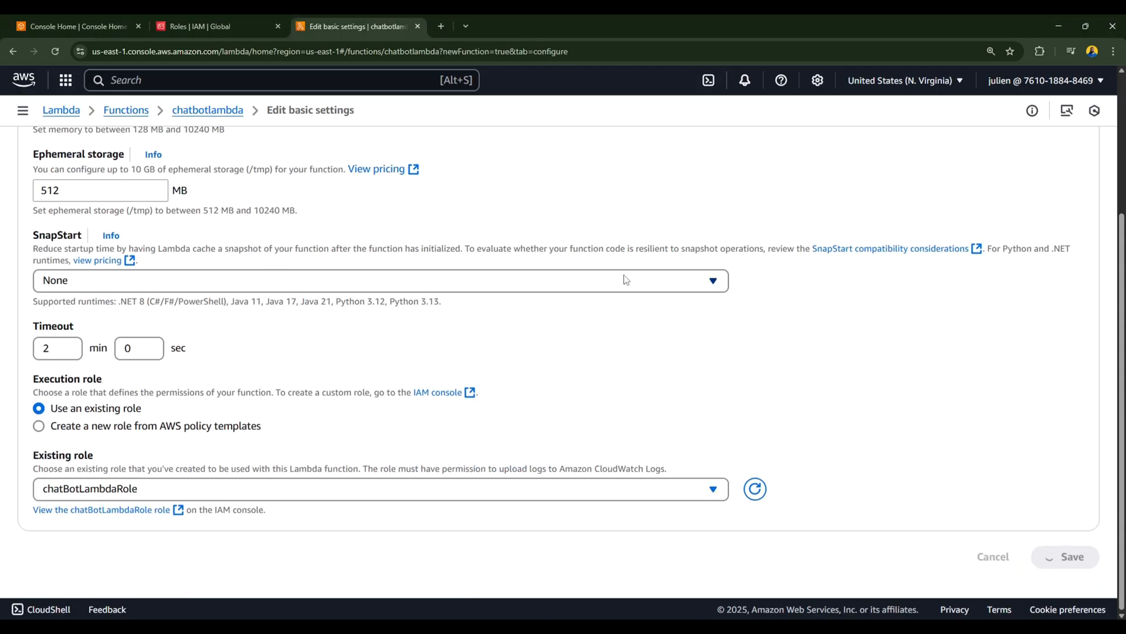
{"action": "left_click", "coordinate": [1065, 556]}
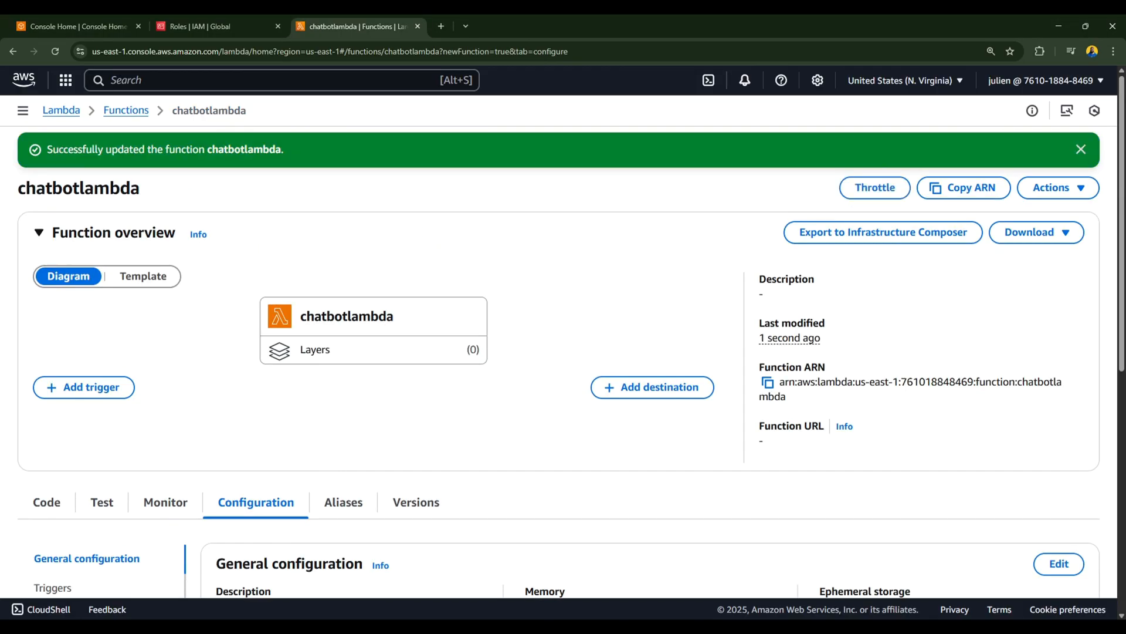
{"action": "left_click", "coordinate": [46, 503]}
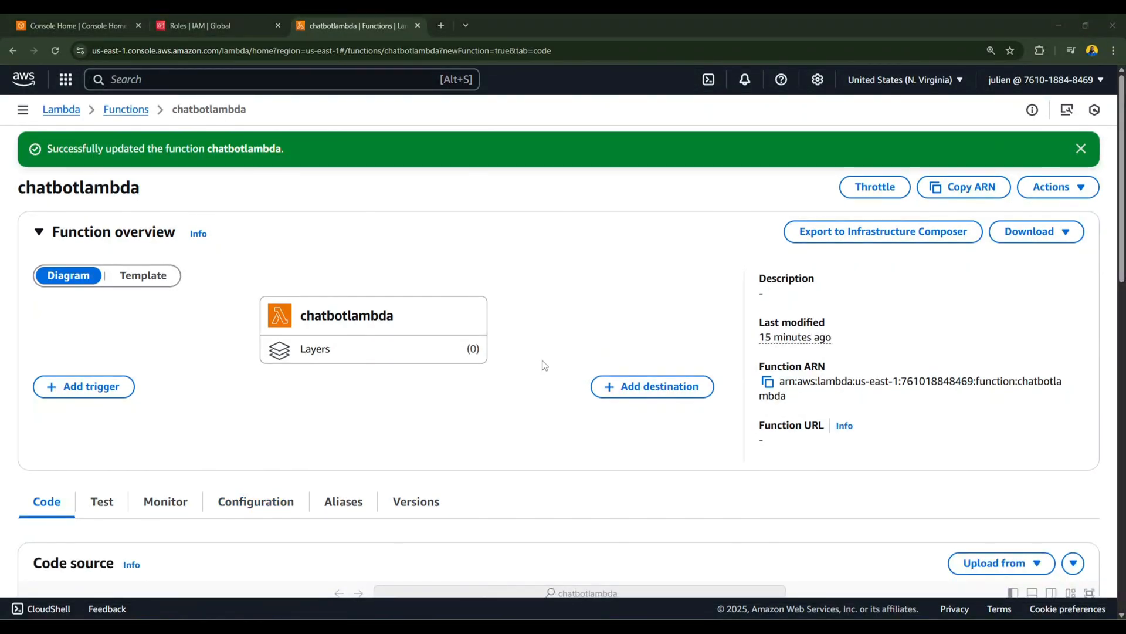
Step: Scroll through lambda_function.py from imports and CORS headers down to the Titan invoke_model call
{"action": "scroll", "scroll_direction": "down", "scroll_amount": 3}
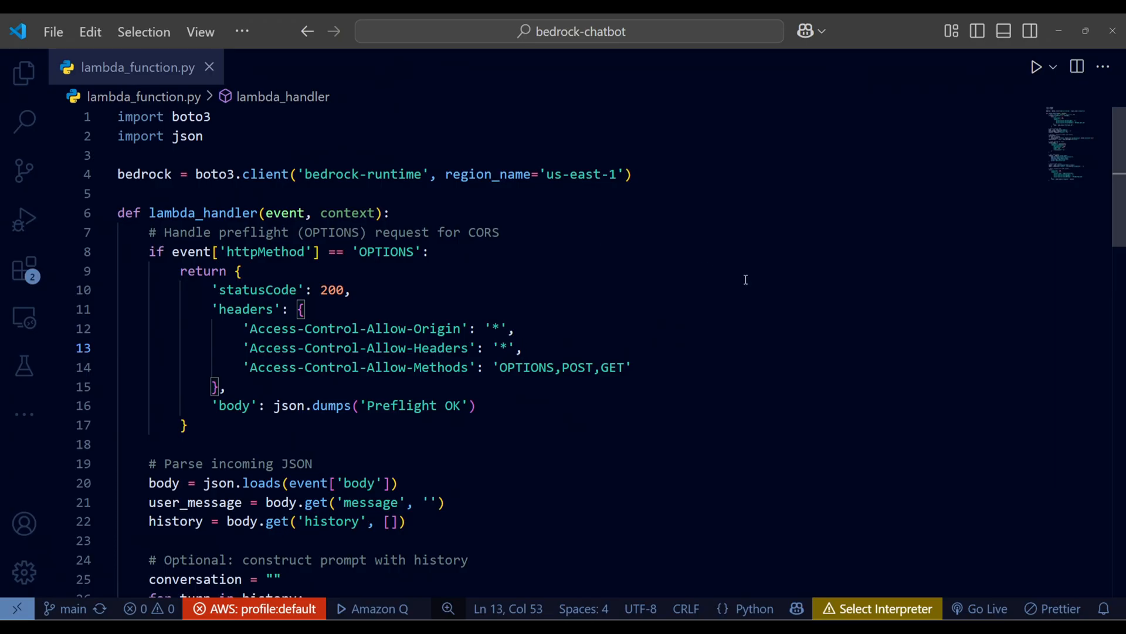
{"action": "mouse_move", "coordinate": [805, 244]}
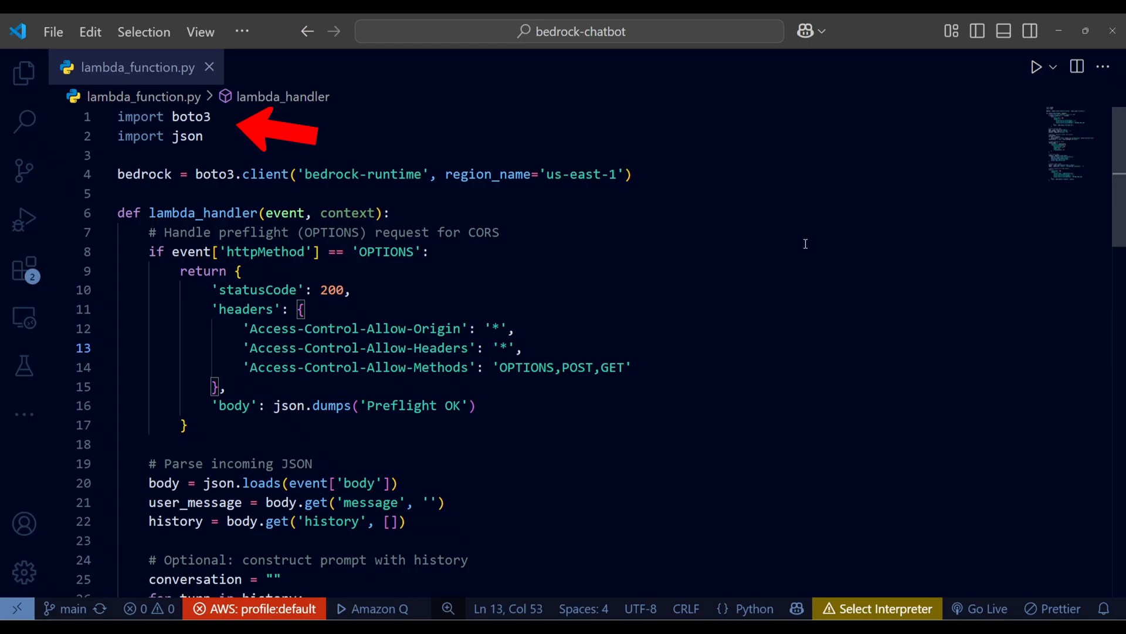
{"action": "mouse_move", "coordinate": [800, 244]}
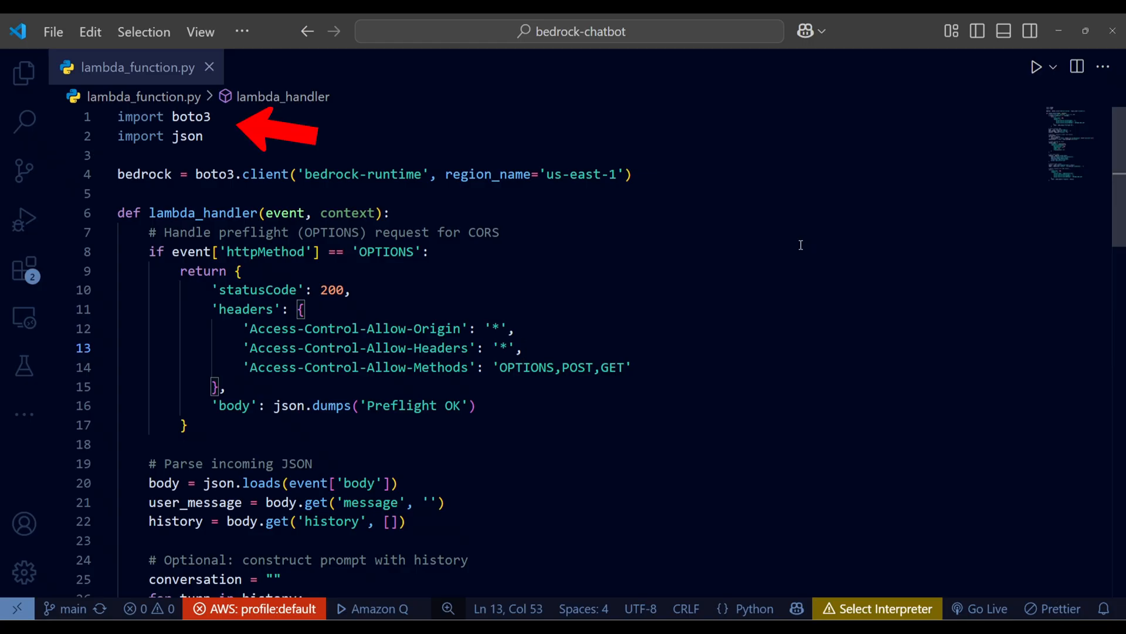
{"action": "mouse_move", "coordinate": [951, 274]}
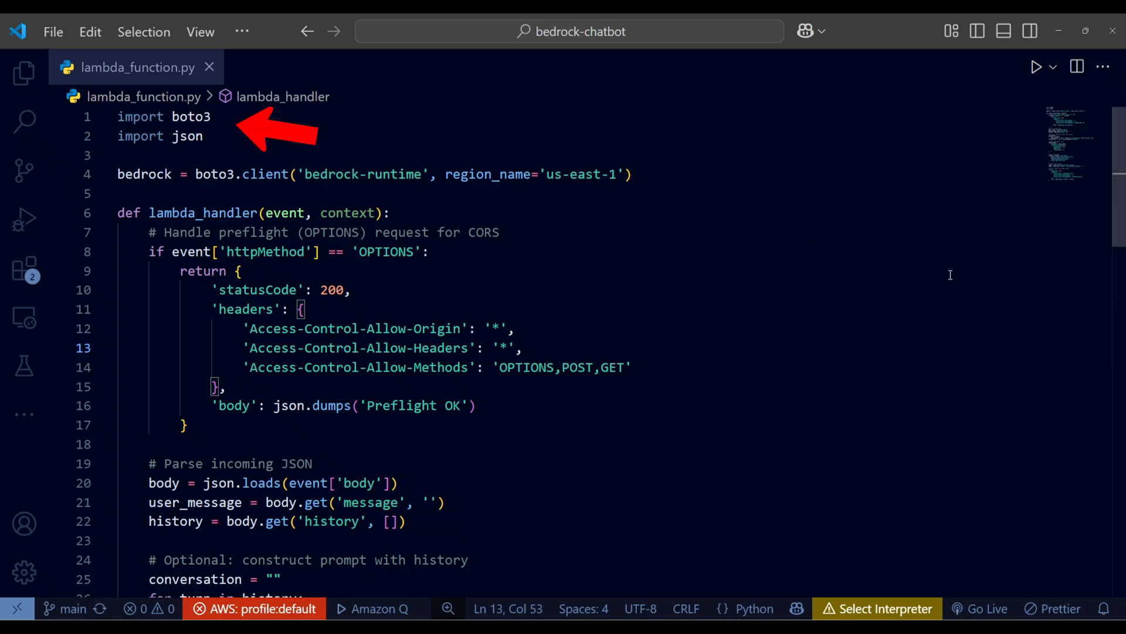
{"action": "mouse_move", "coordinate": [934, 277]}
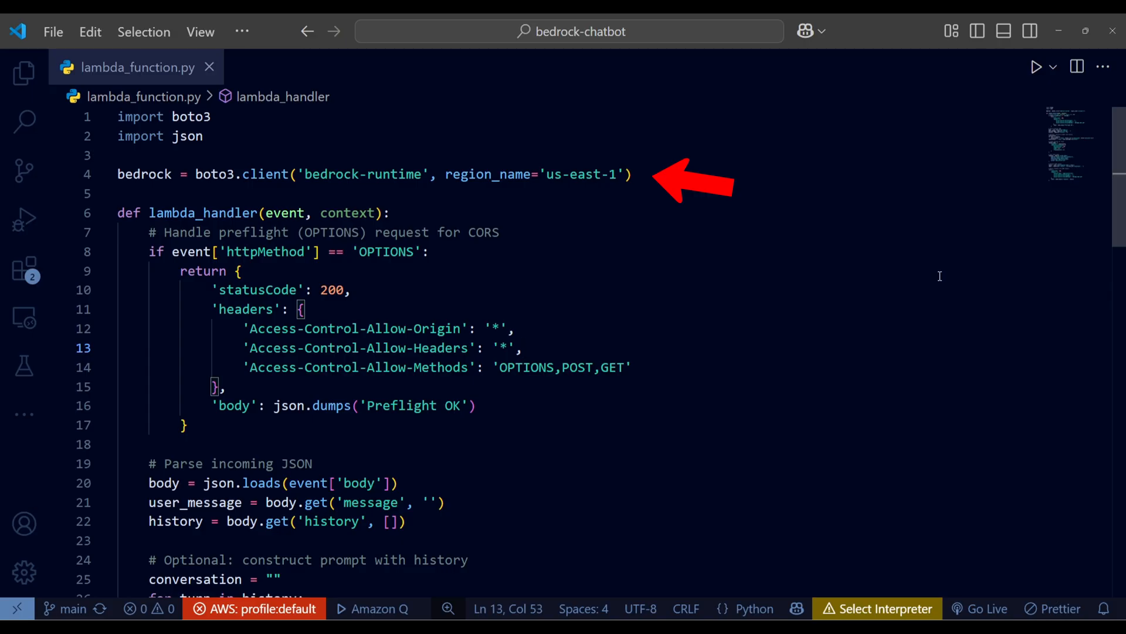
{"action": "mouse_move", "coordinate": [934, 277]}
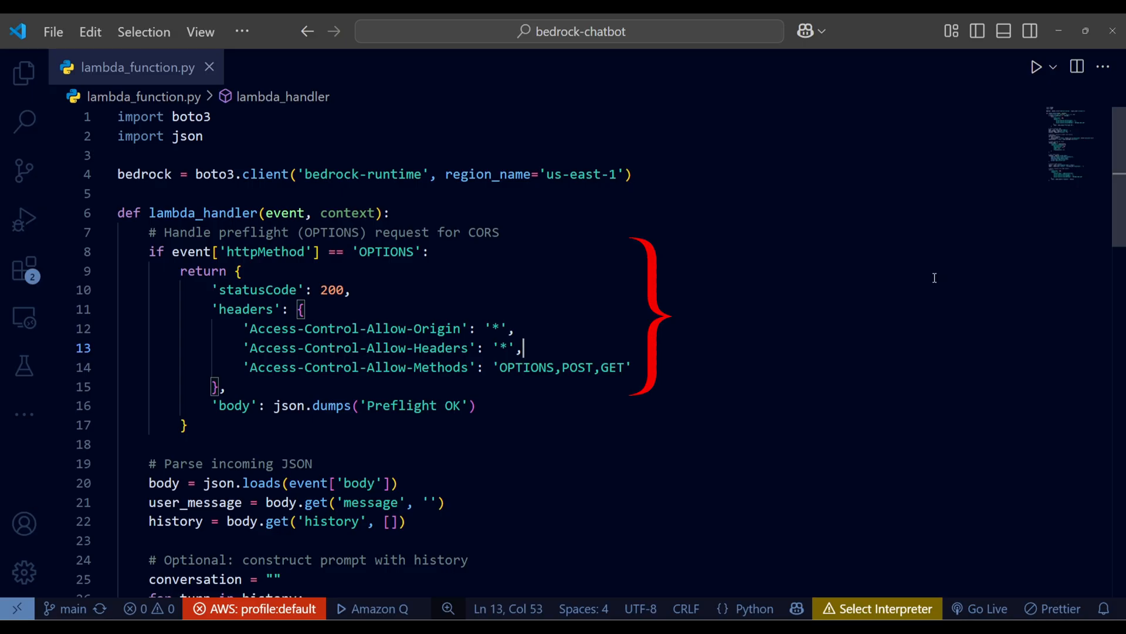
{"action": "mouse_move", "coordinate": [937, 276]}
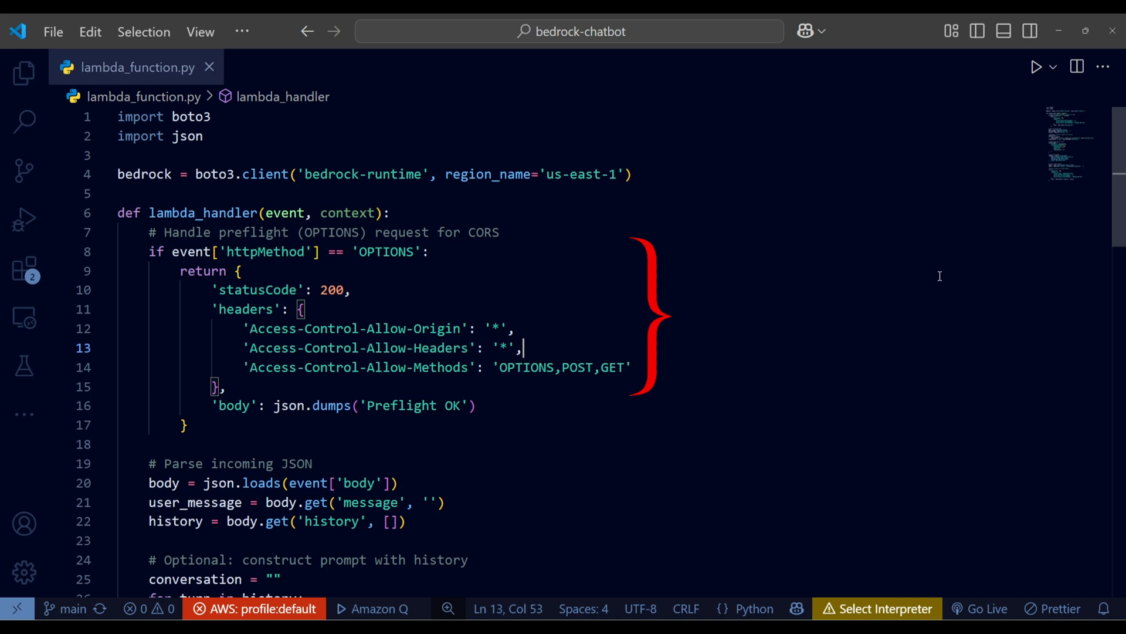
{"action": "scroll", "scroll_direction": "down", "scroll_amount": 3}
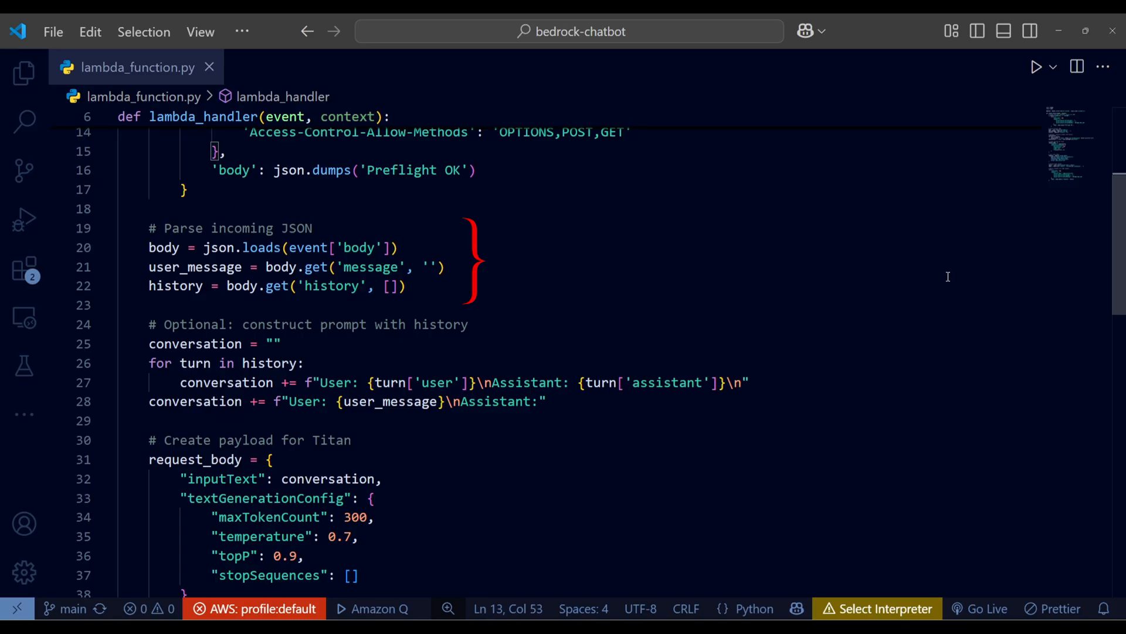
{"action": "scroll", "scroll_direction": "down", "scroll_amount": 3}
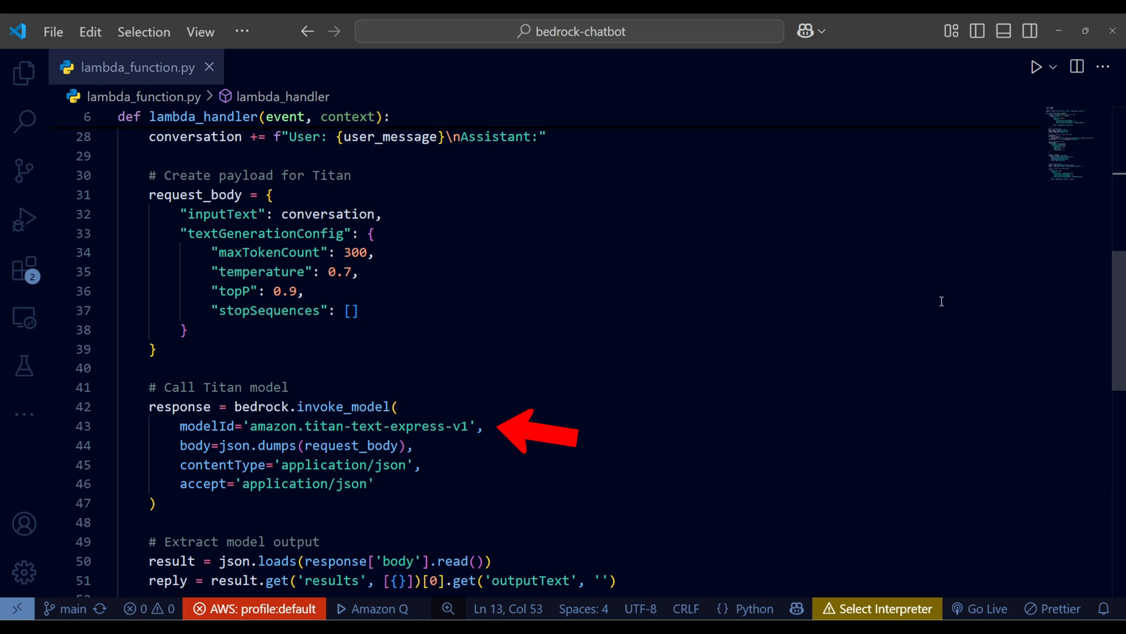
{"action": "mouse_move", "coordinate": [933, 320]}
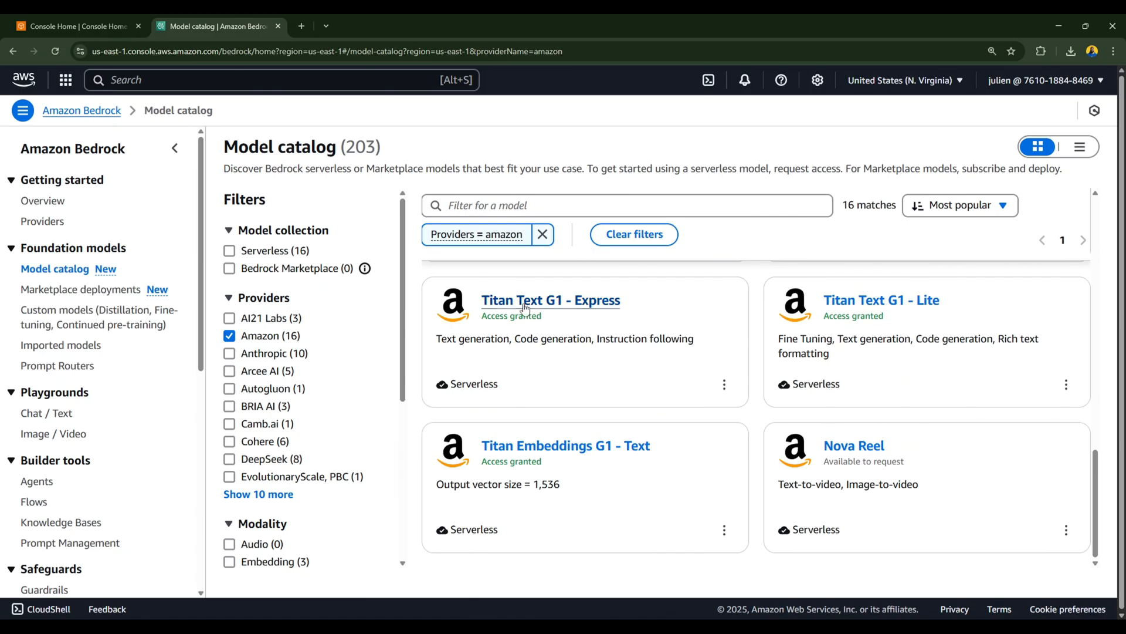
Step: View Titan Text G1 - Express details in the Bedrock catalog and select its model ID
{"action": "left_click", "coordinate": [551, 301]}
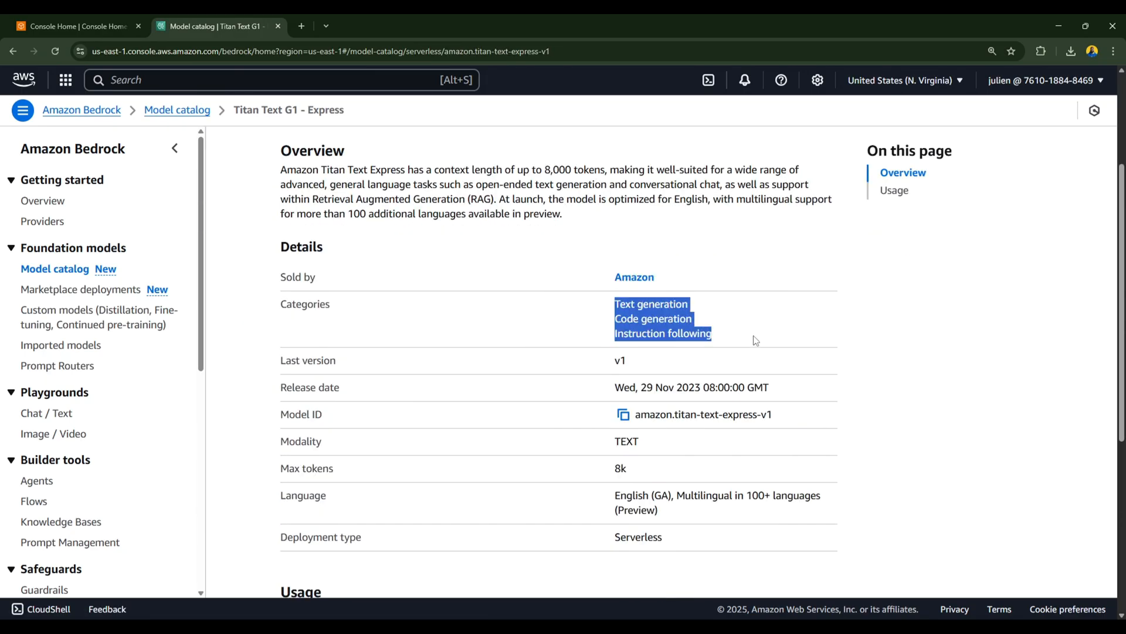
{"action": "scroll", "scroll_direction": "down", "scroll_amount": 3}
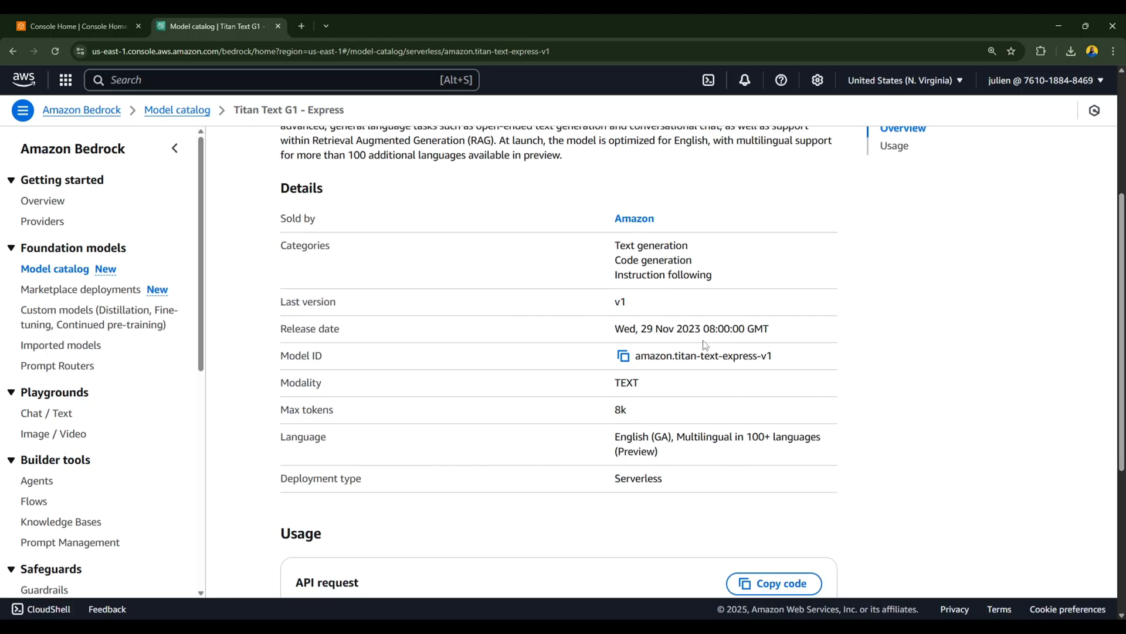
{"action": "double_click", "coordinate": [704, 355]}
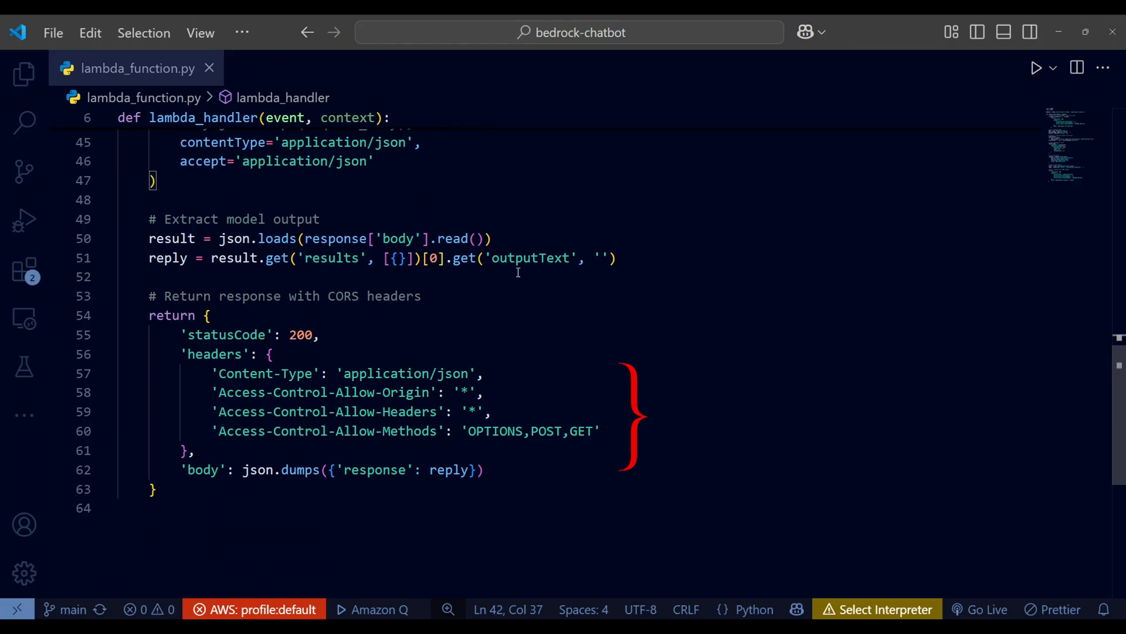
{"action": "mouse_move", "coordinate": [612, 392]}
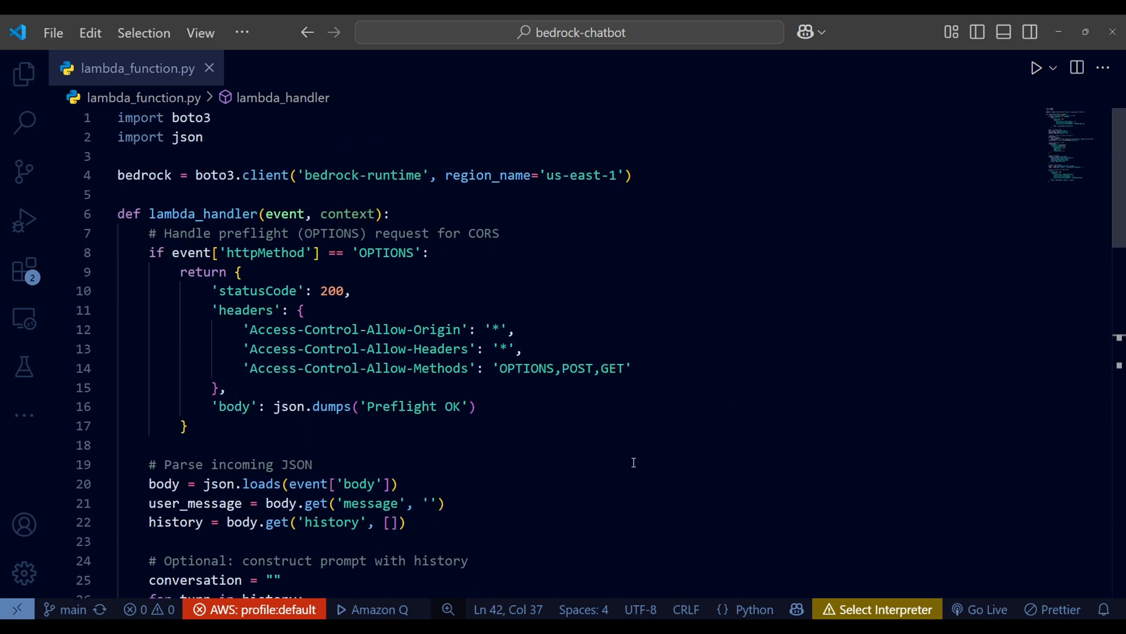
{"action": "mouse_move", "coordinate": [438, 253]}
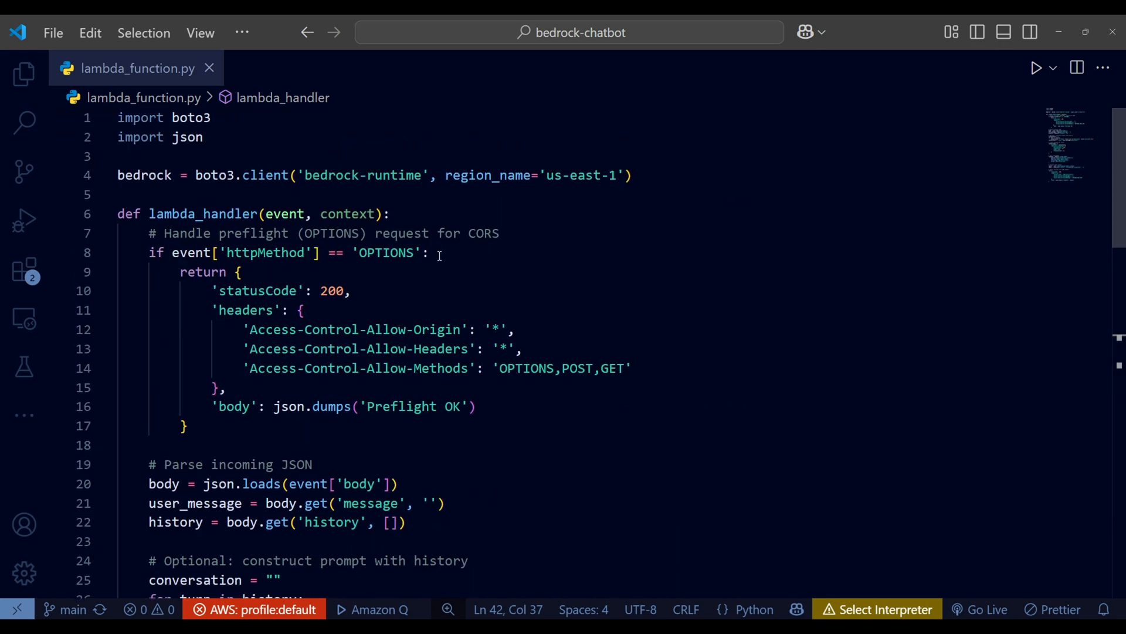
{"action": "mouse_move", "coordinate": [579, 439]}
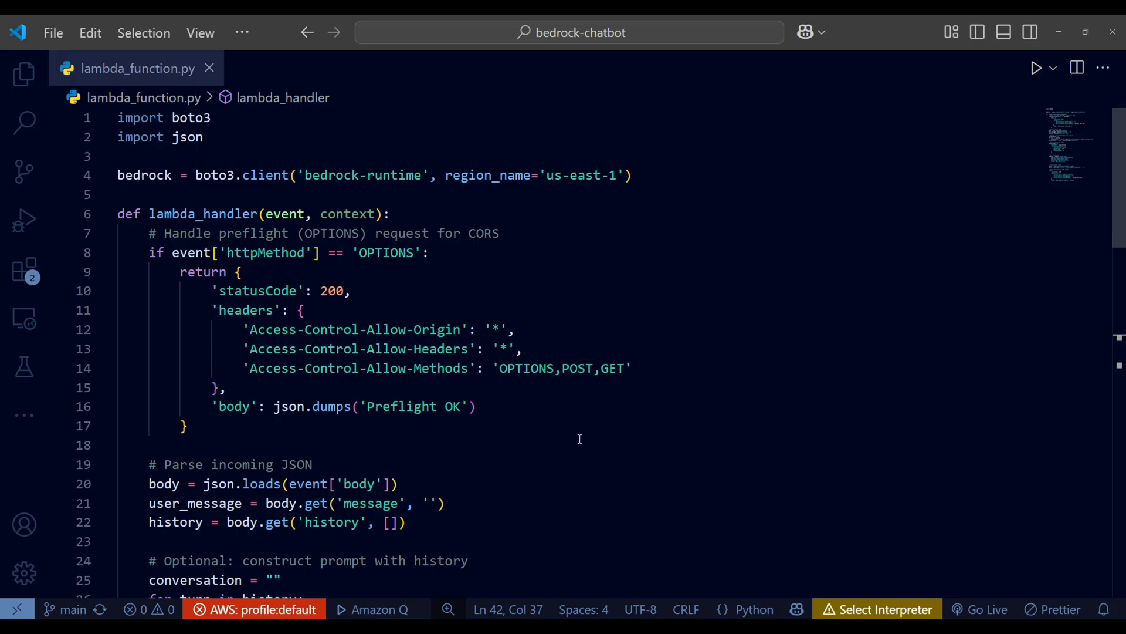
{"action": "mouse_move", "coordinate": [677, 425]}
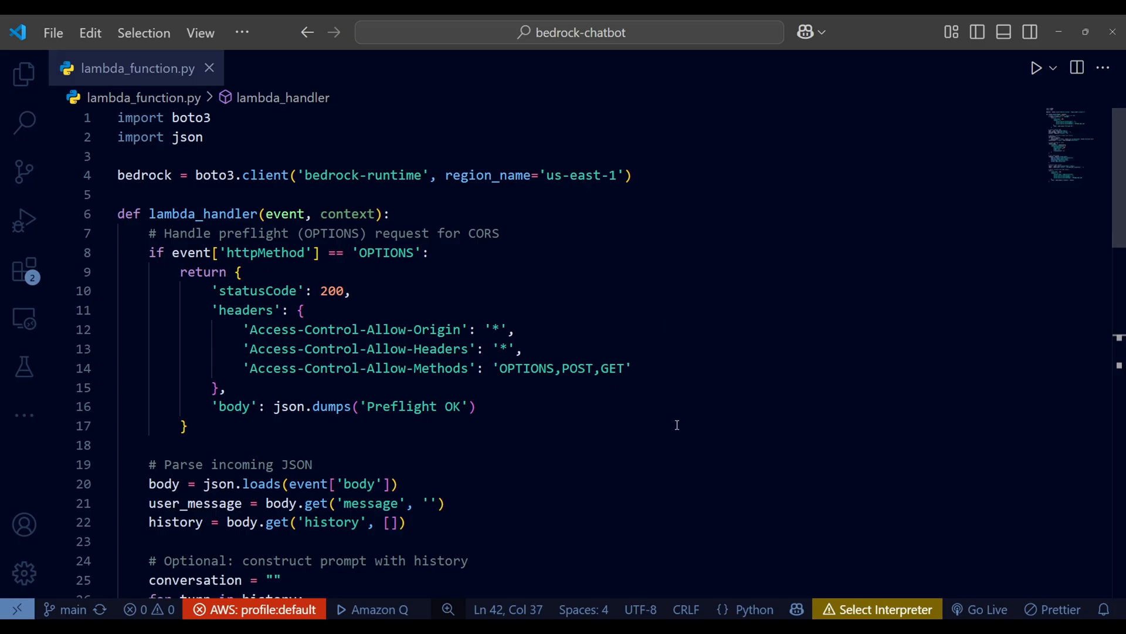
{"action": "mouse_move", "coordinate": [401, 454]}
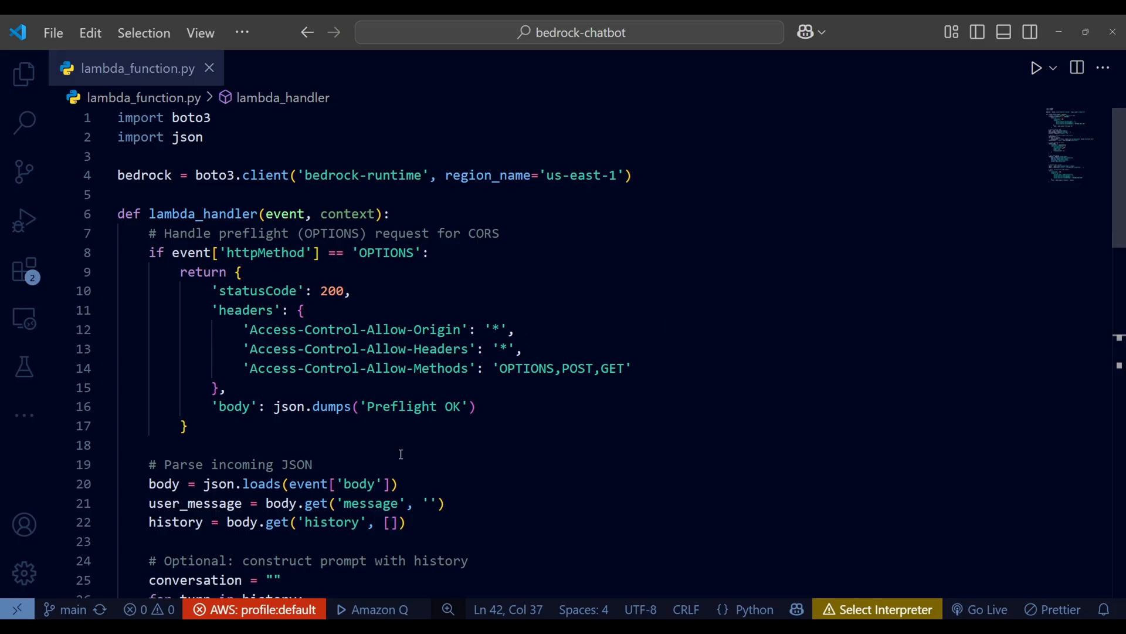
{"action": "mouse_move", "coordinate": [558, 432]}
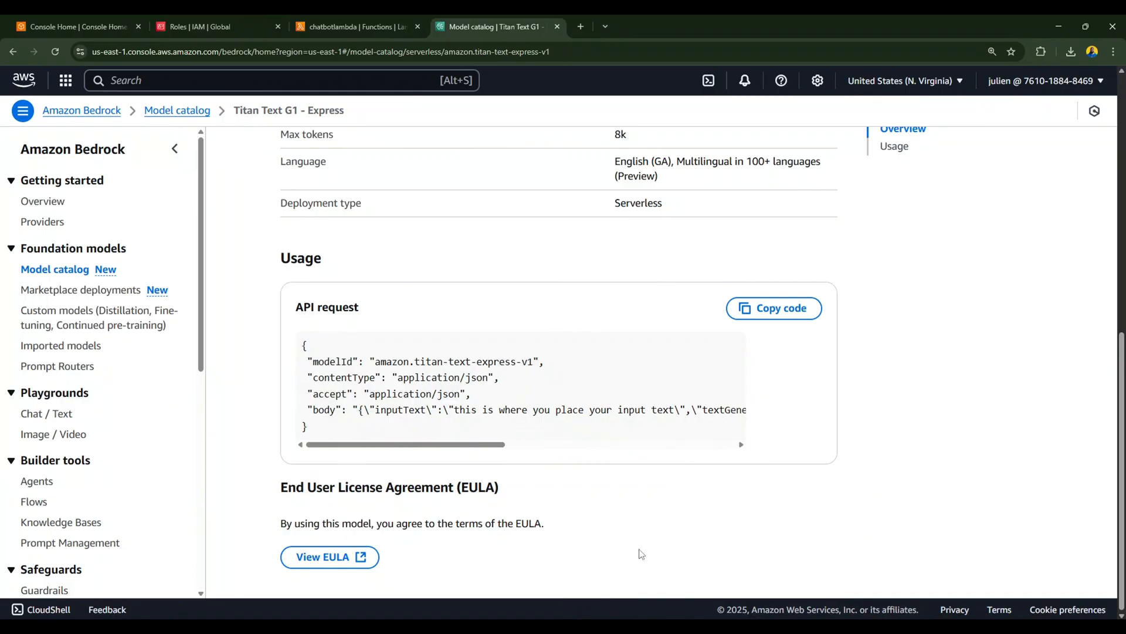
Step: Deploy the updated handler code to chatbotlambda from its Code source editor
{"action": "left_click", "coordinate": [356, 26]}
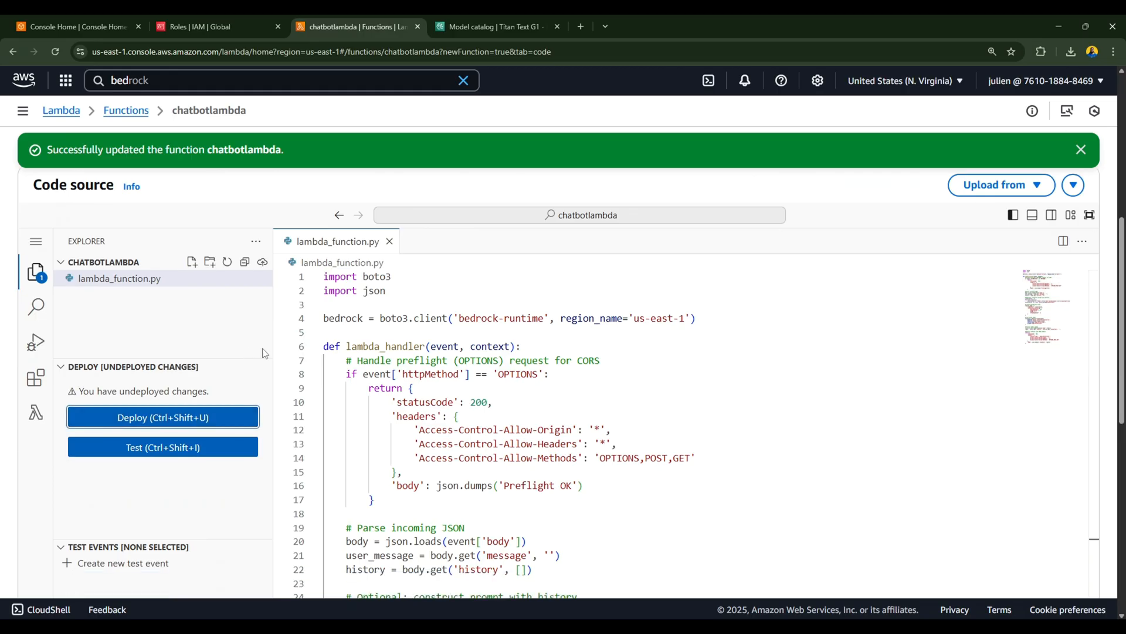
{"action": "left_click", "coordinate": [162, 417]}
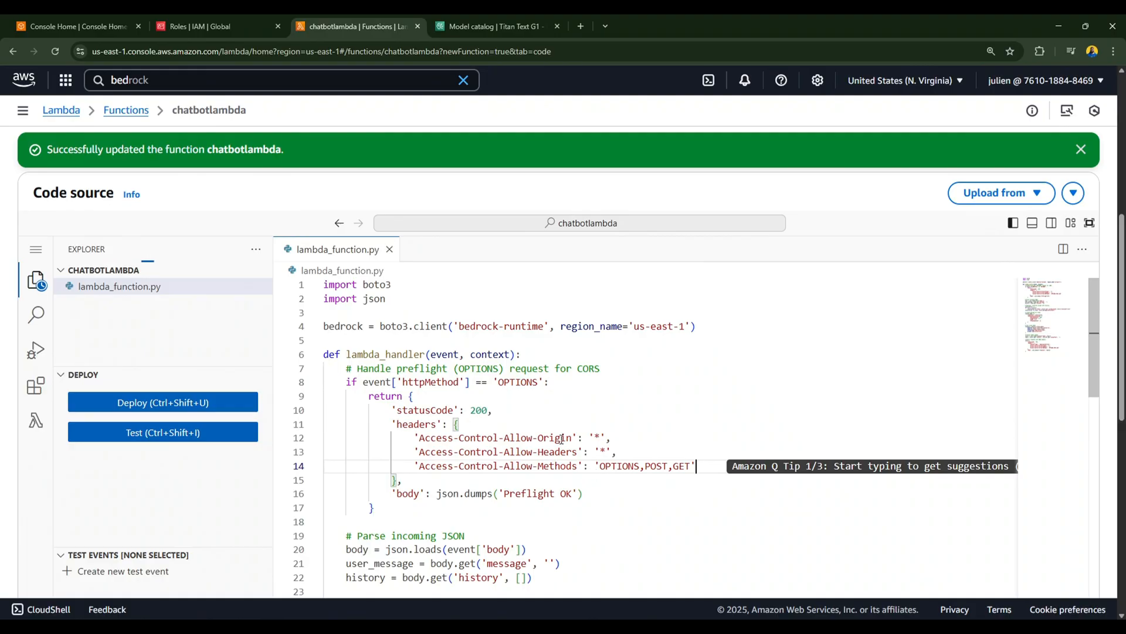
{"action": "mouse_move", "coordinate": [263, 137]}
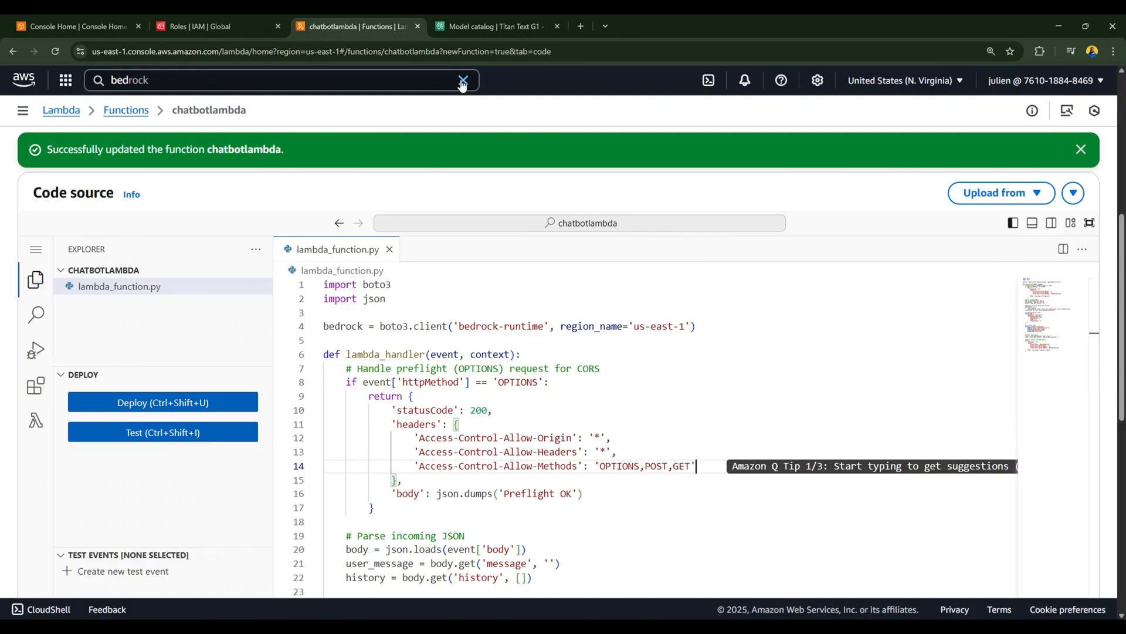
Step: Find API Gateway via the console search ('apig') and start creating a new API
{"action": "left_click", "coordinate": [462, 79]}
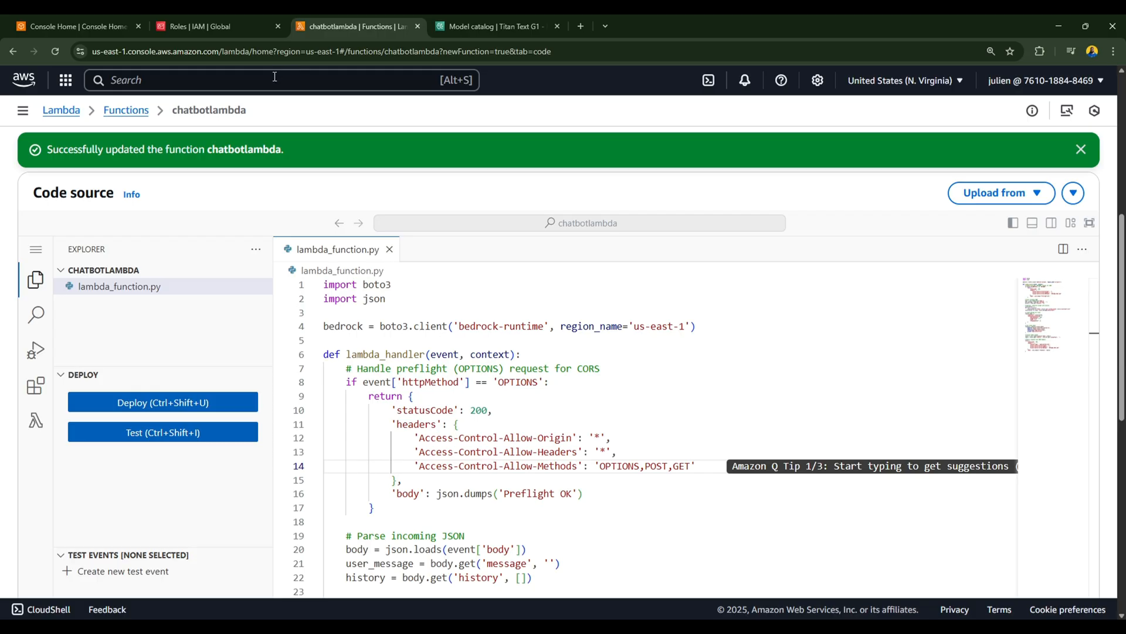
{"action": "type", "text": "apig"}
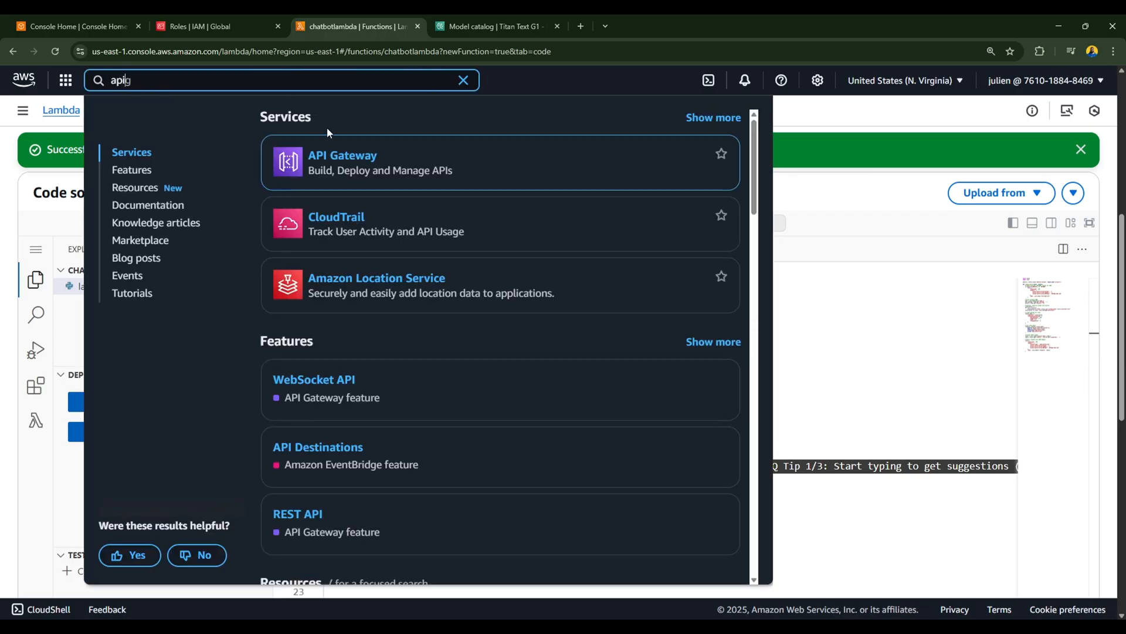
{"action": "left_click", "coordinate": [343, 162]}
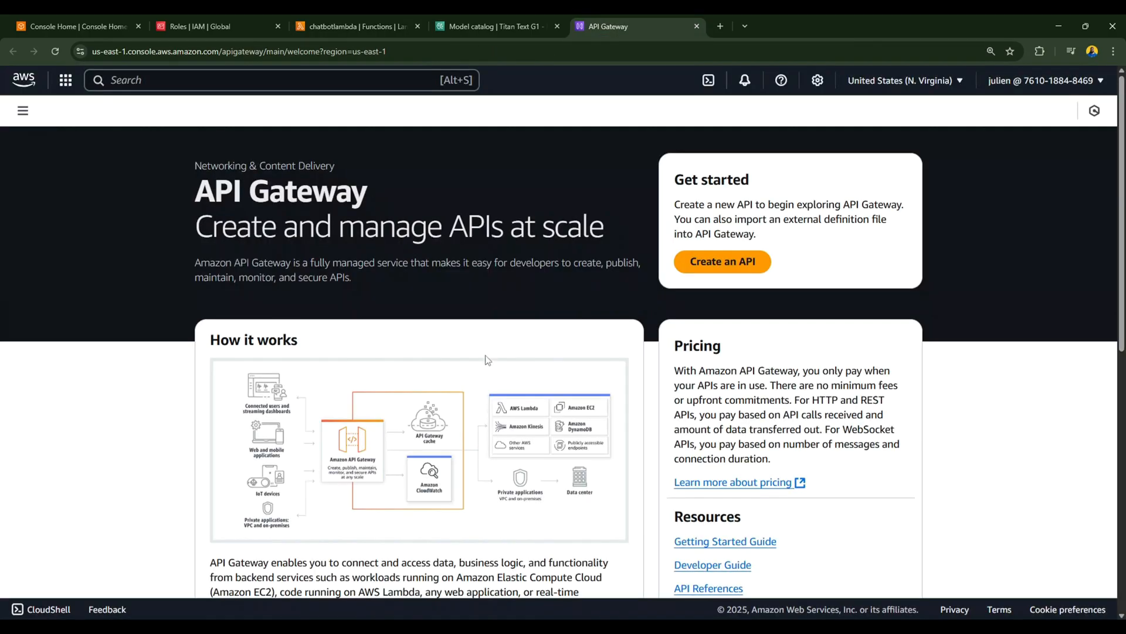
{"action": "left_click", "coordinate": [723, 261]}
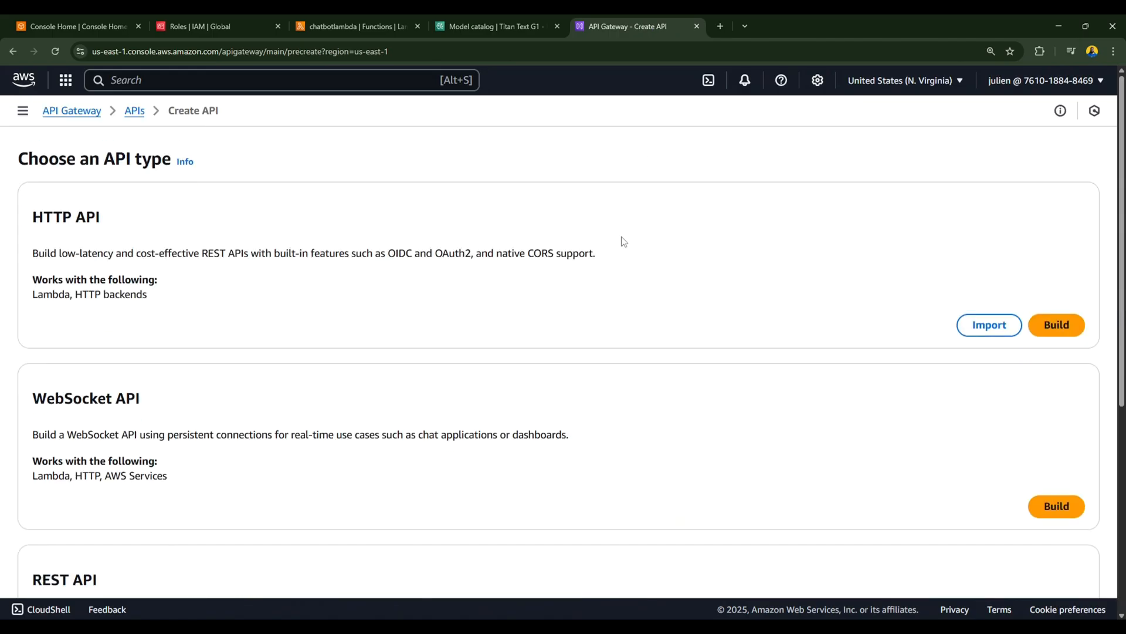
Step: Build a Regional REST API named chatbot-api and create it
{"action": "scroll", "scroll_direction": "down", "scroll_amount": 3}
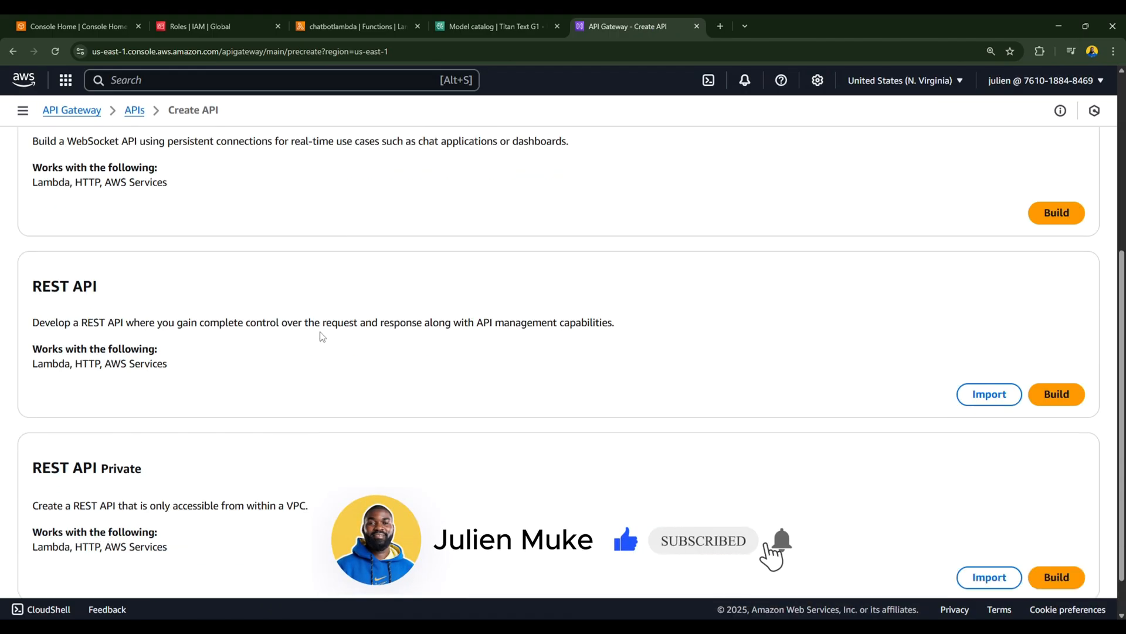
{"action": "double_click", "coordinate": [63, 285]}
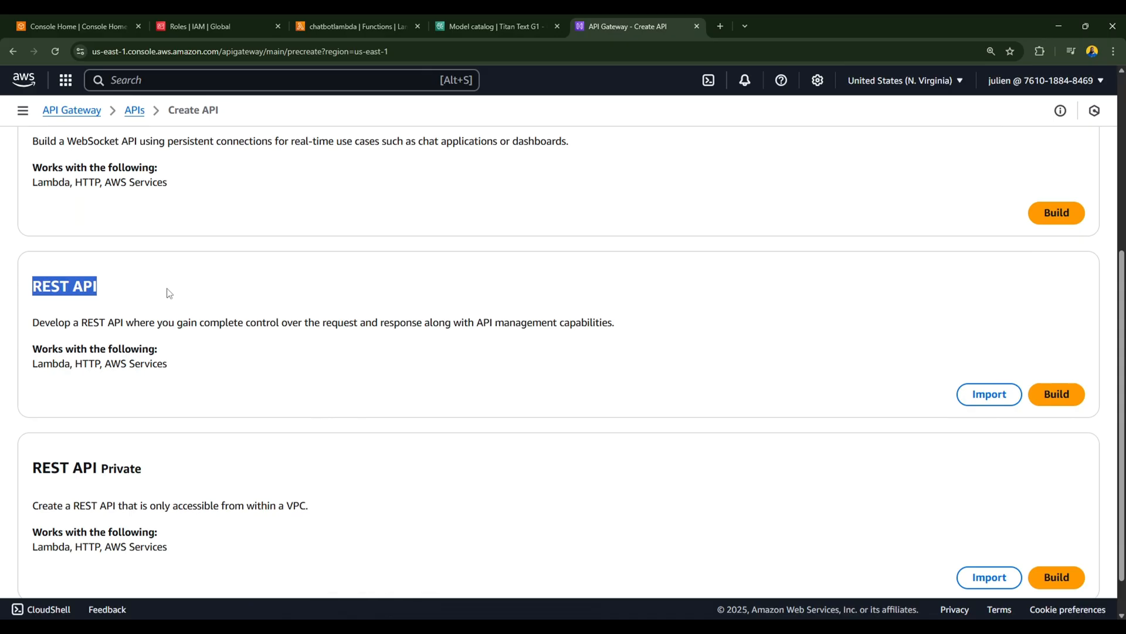
{"action": "mouse_move", "coordinate": [186, 283]}
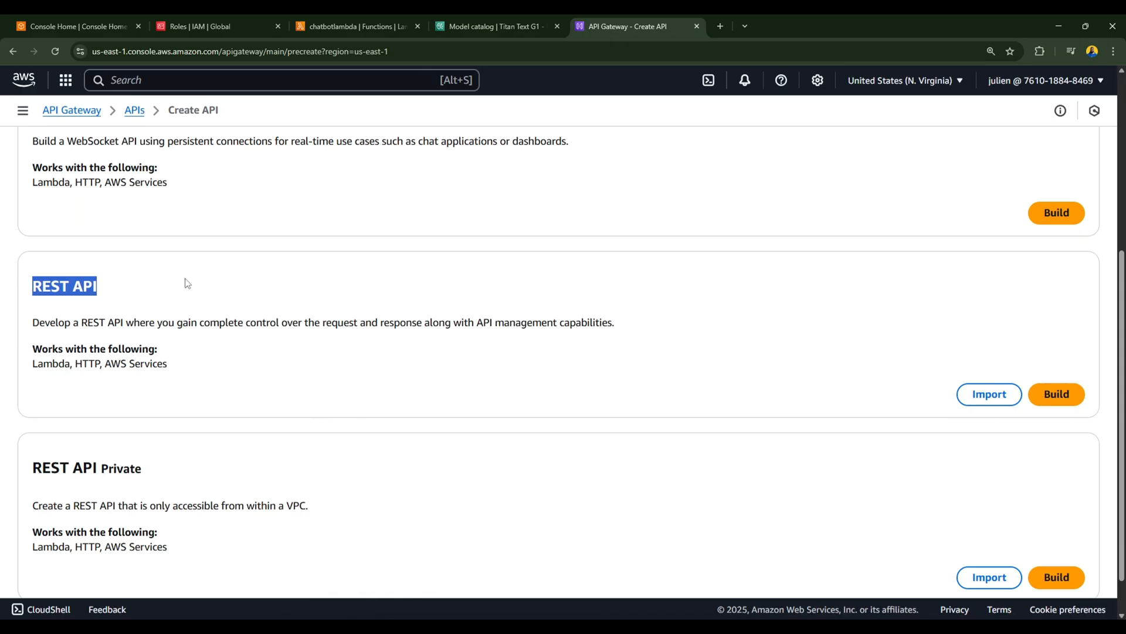
{"action": "left_click", "coordinate": [1056, 394]}
{"action": "type", "text": "chatbot-api"}
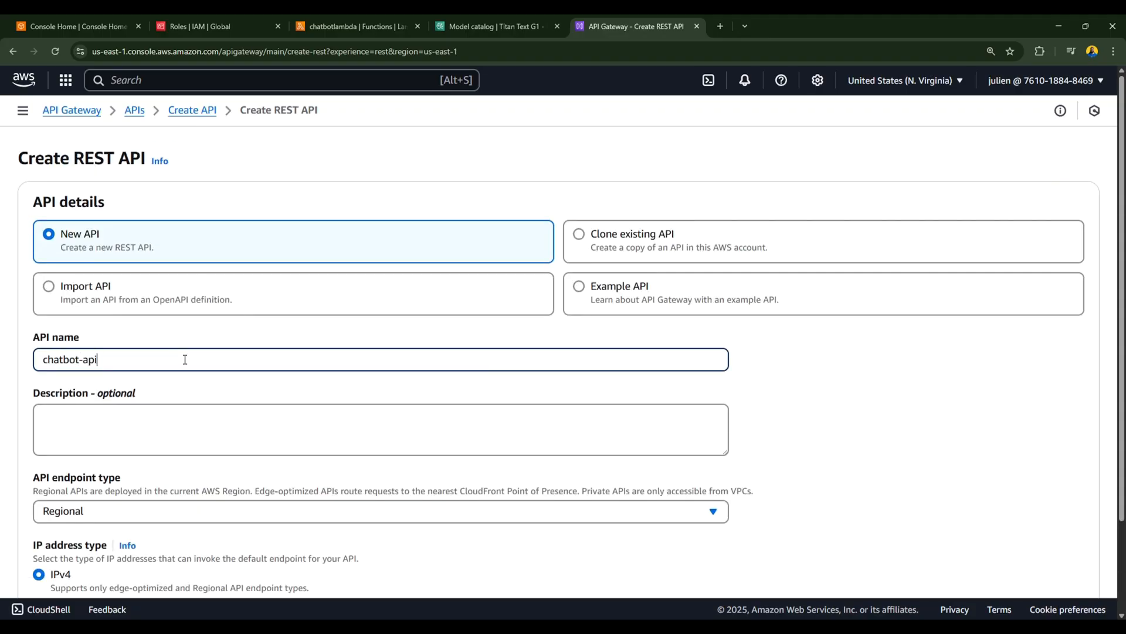
{"action": "scroll", "scroll_direction": "down", "scroll_amount": 3}
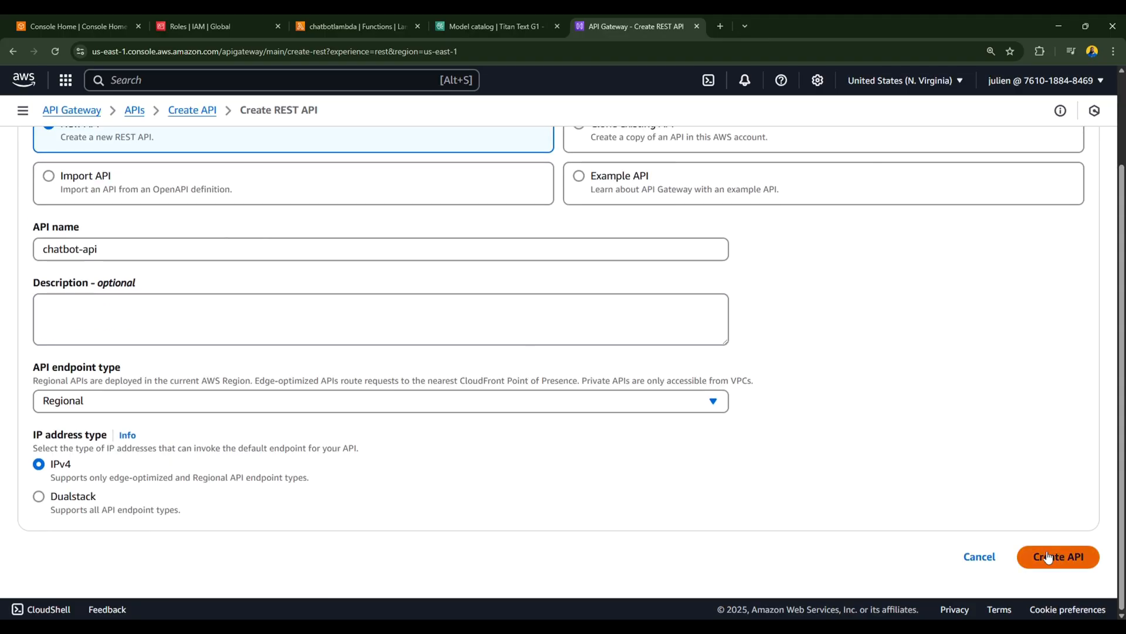
{"action": "left_click", "coordinate": [1058, 556]}
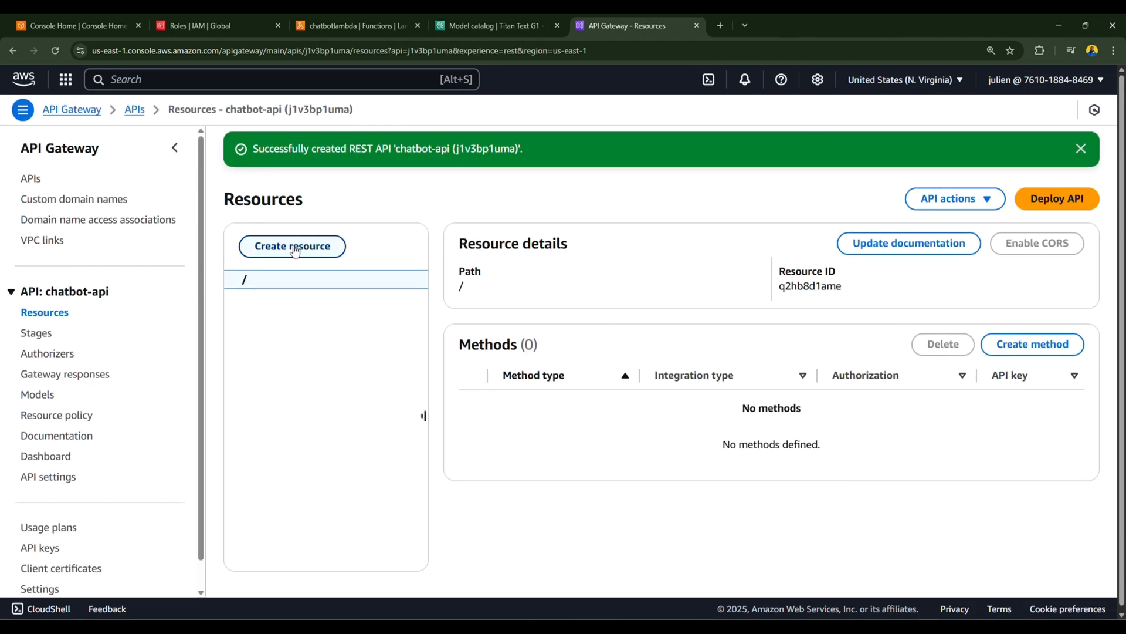
Step: Add a resource named chat with CORS enabled to chatbot-api
{"action": "left_click", "coordinate": [292, 247]}
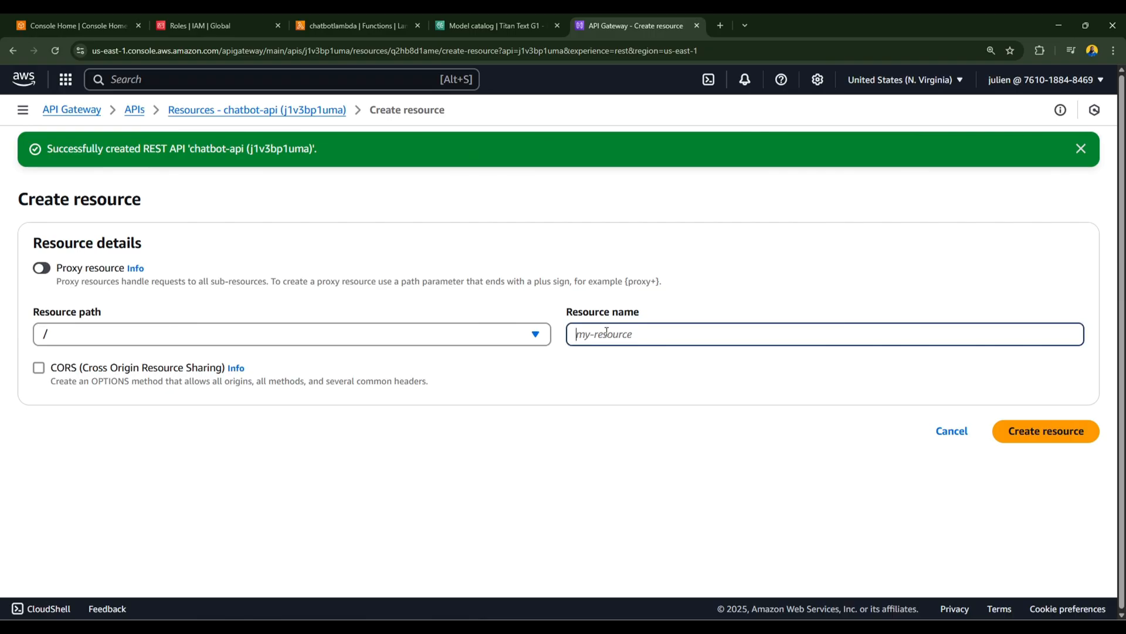
{"action": "type", "text": "chat"}
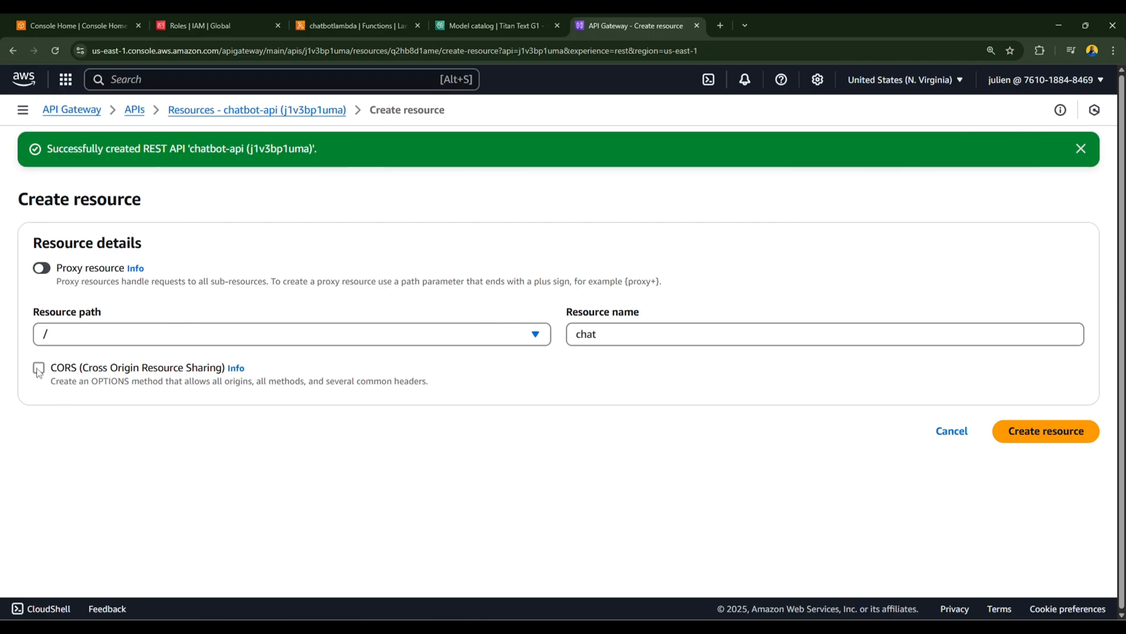
{"action": "left_click", "coordinate": [38, 366]}
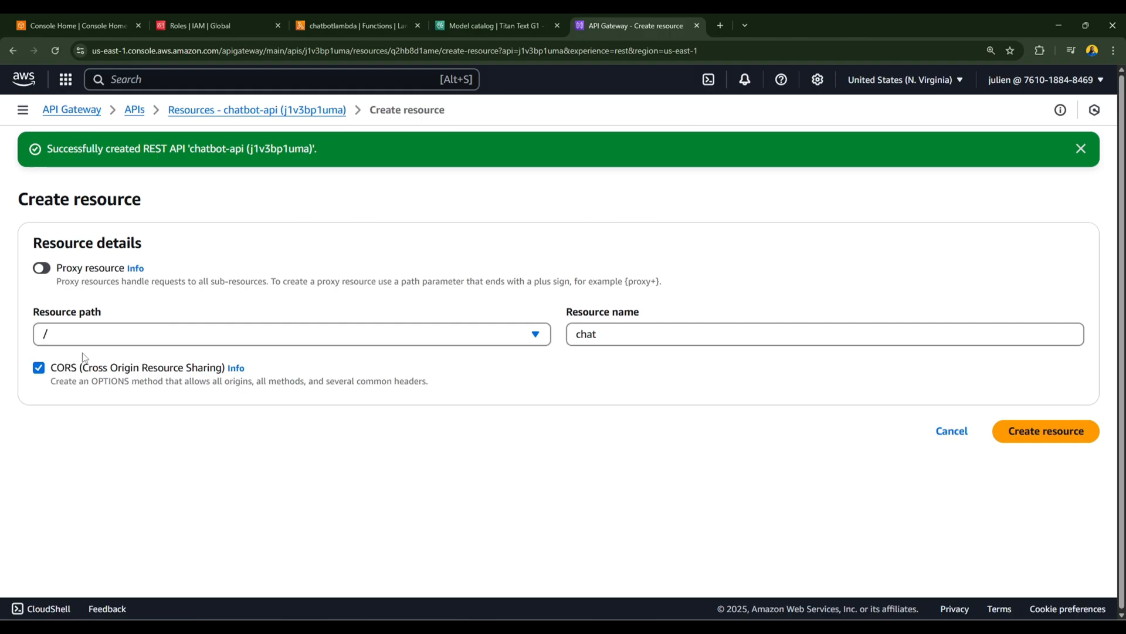
{"action": "left_click", "coordinate": [1047, 432]}
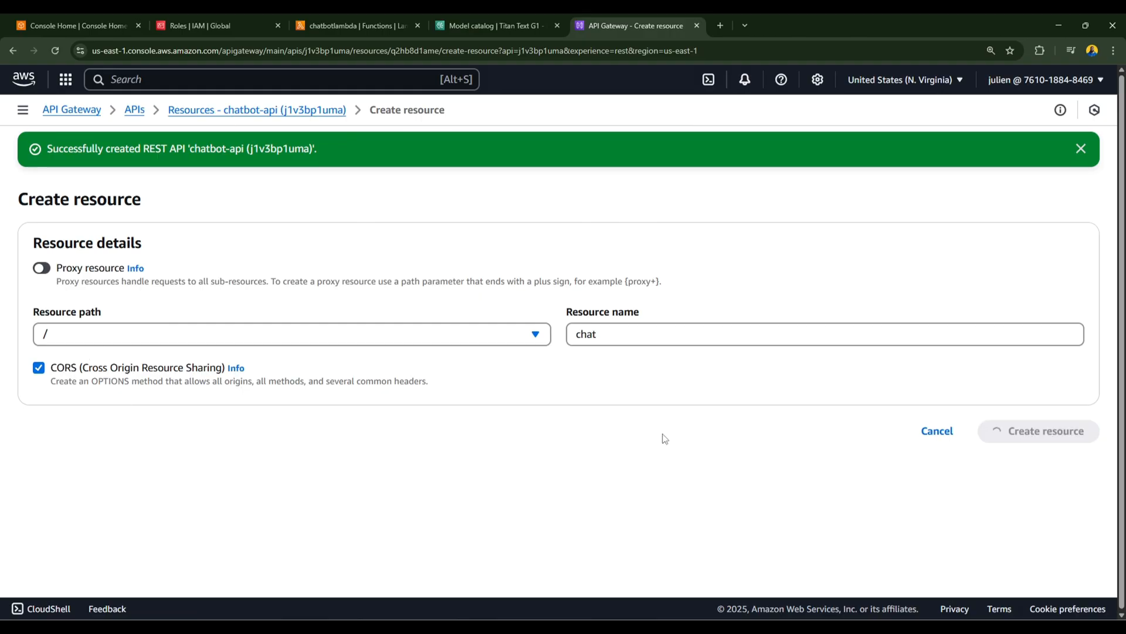
{"action": "left_click", "coordinate": [1045, 431]}
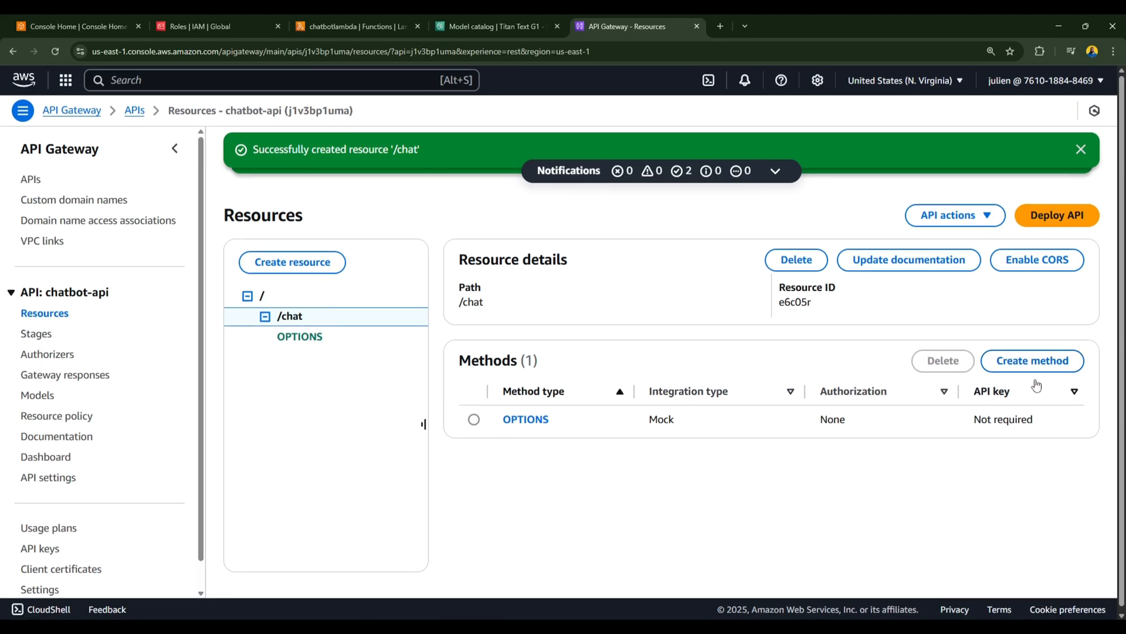
Step: Start a POST method on /chat with Lambda proxy integration turned on
{"action": "left_click", "coordinate": [1033, 362]}
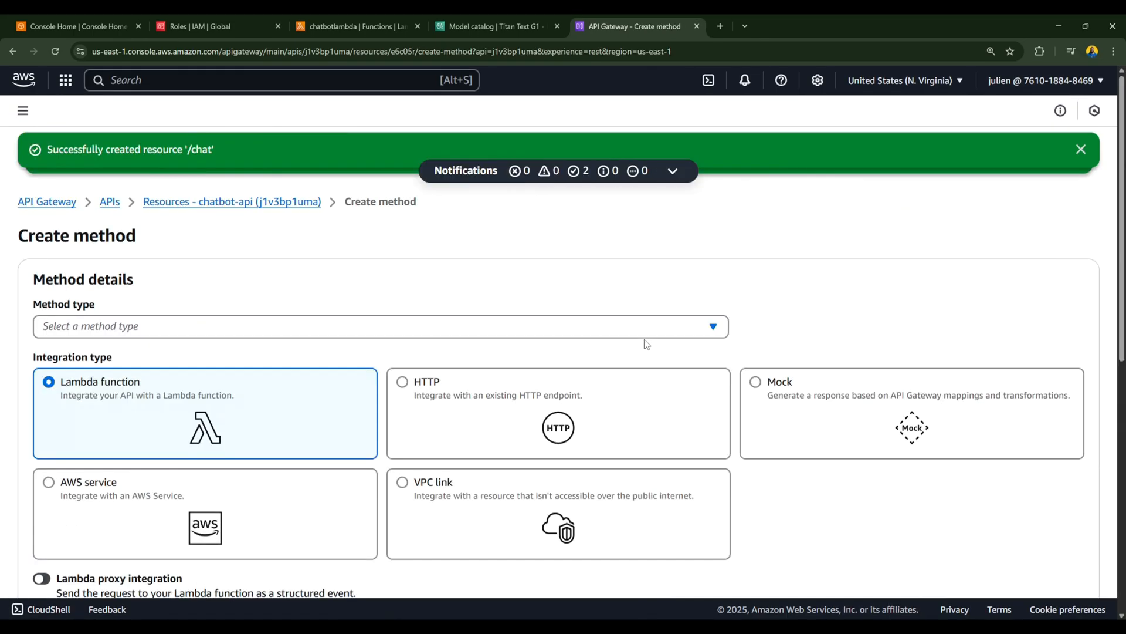
{"action": "scroll", "scroll_direction": "down", "scroll_amount": 3}
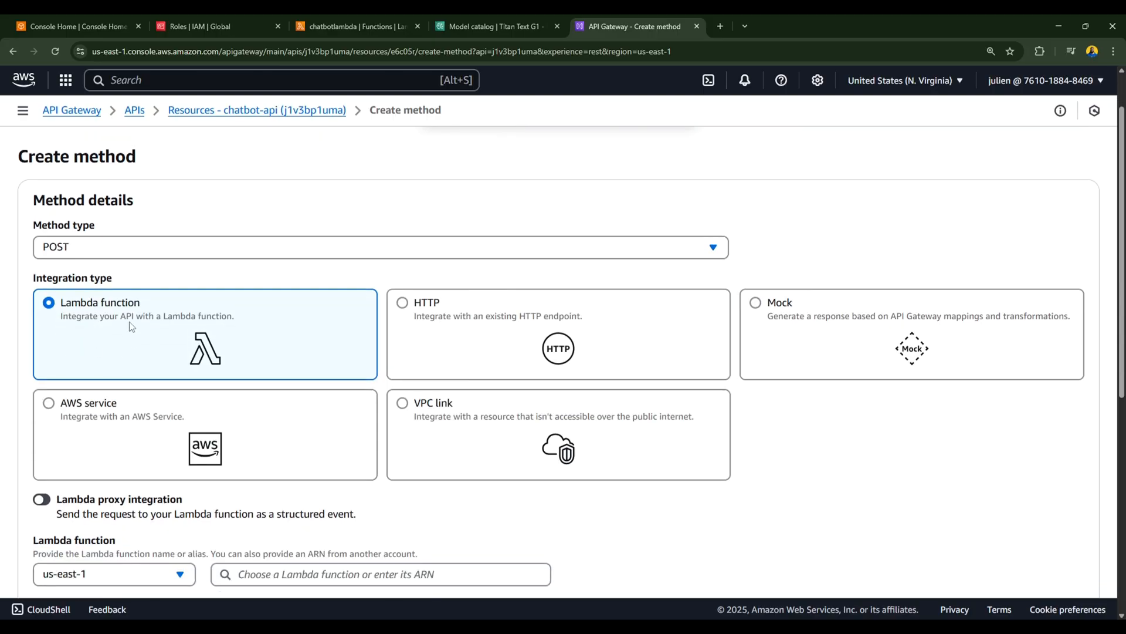
{"action": "mouse_move", "coordinate": [159, 319]}
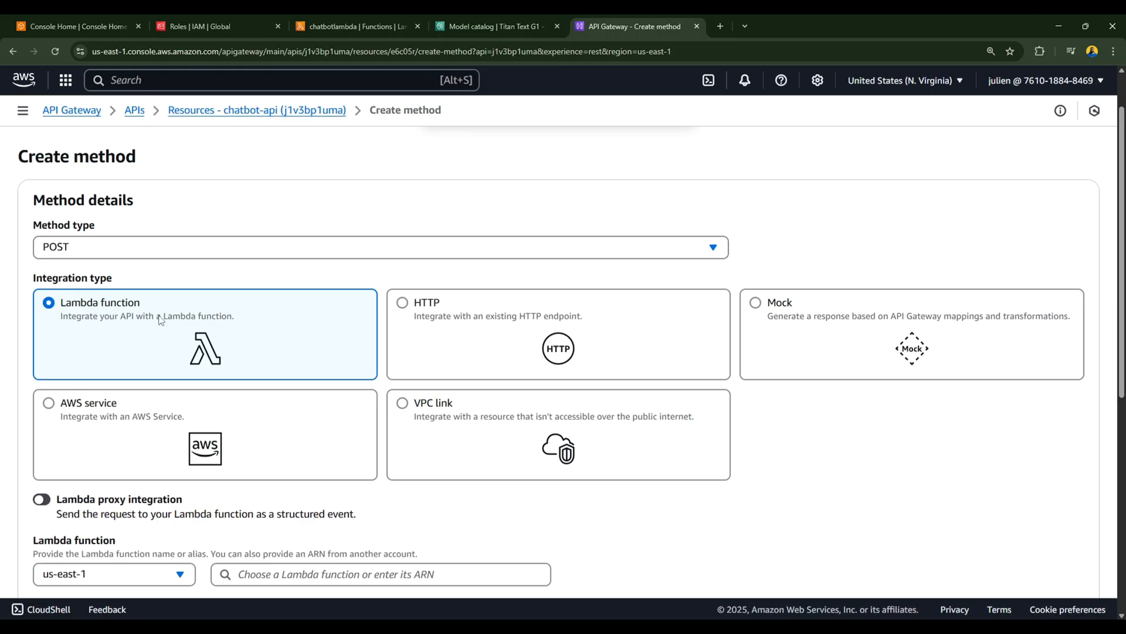
{"action": "scroll", "scroll_direction": "down", "scroll_amount": 3}
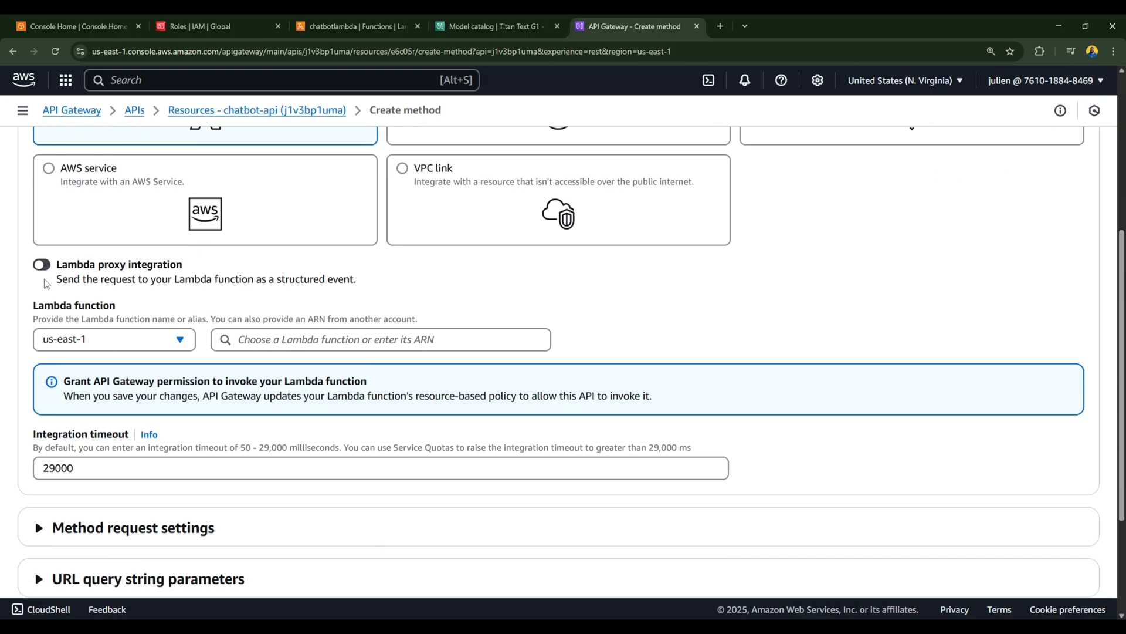
{"action": "left_click", "coordinate": [42, 265]}
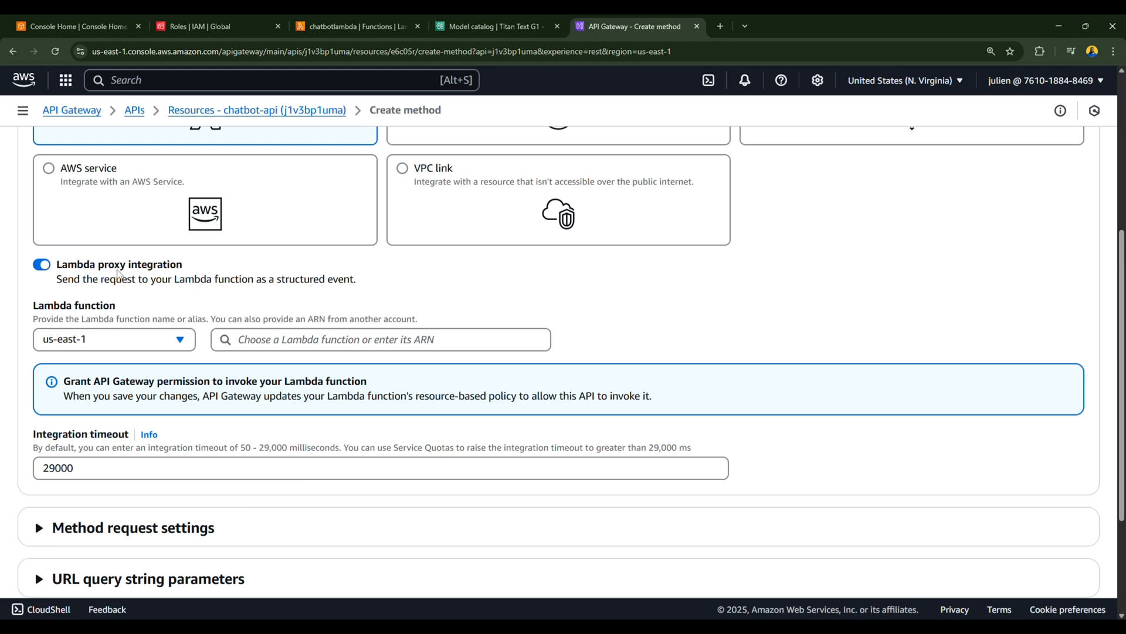
{"action": "mouse_move", "coordinate": [129, 366]}
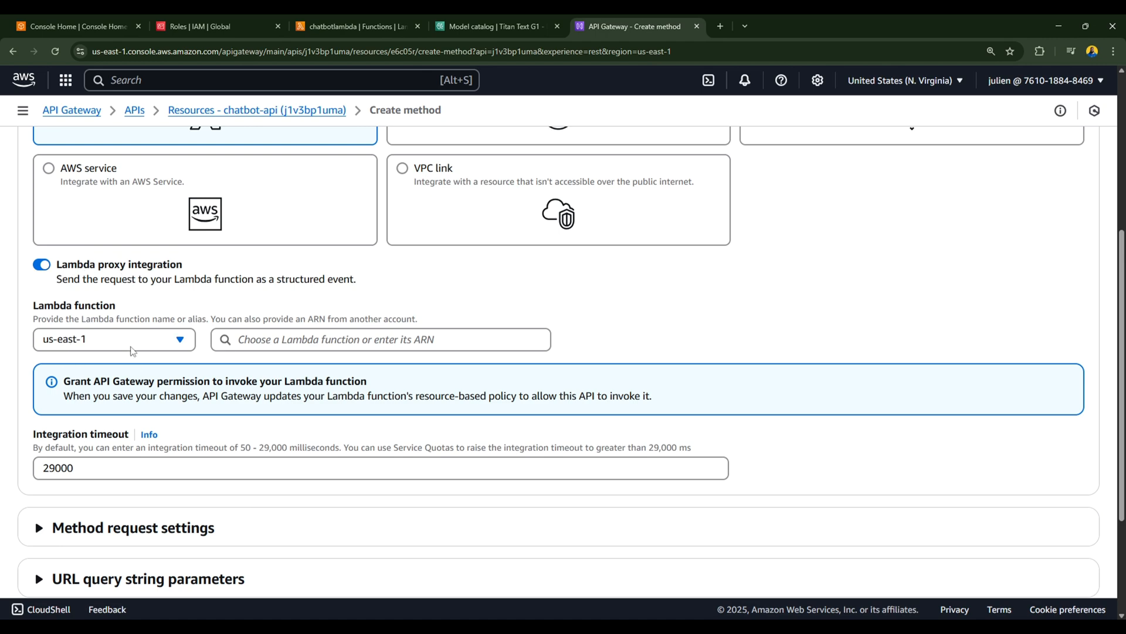
Step: Select the chatbotlambda function as the integration and create the method
{"action": "left_click", "coordinate": [115, 340]}
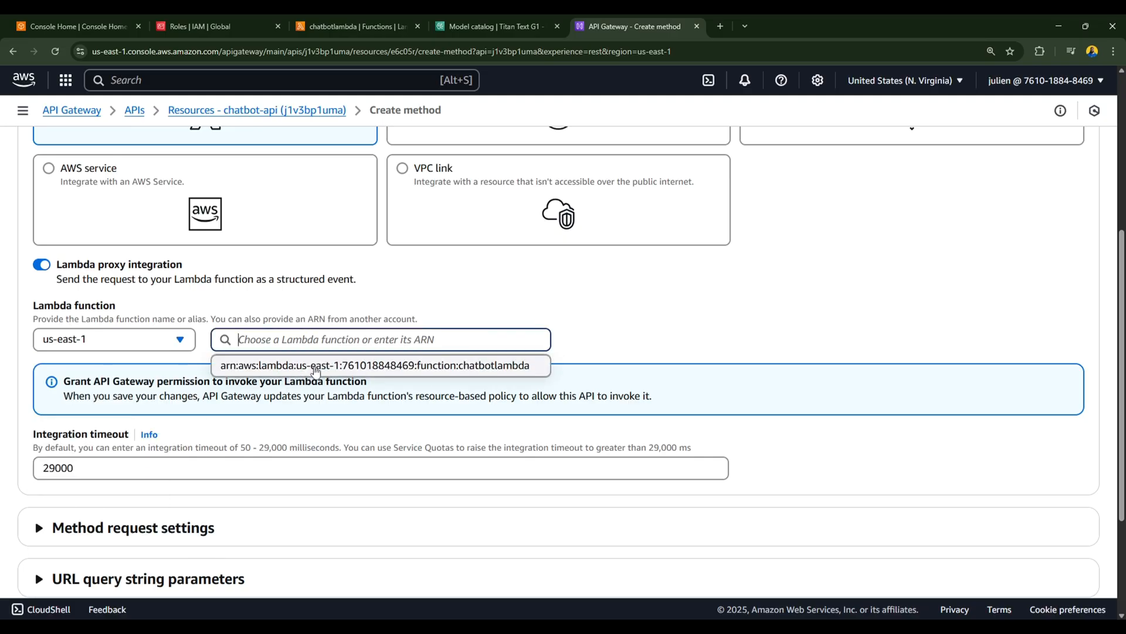
{"action": "left_click", "coordinate": [374, 366]}
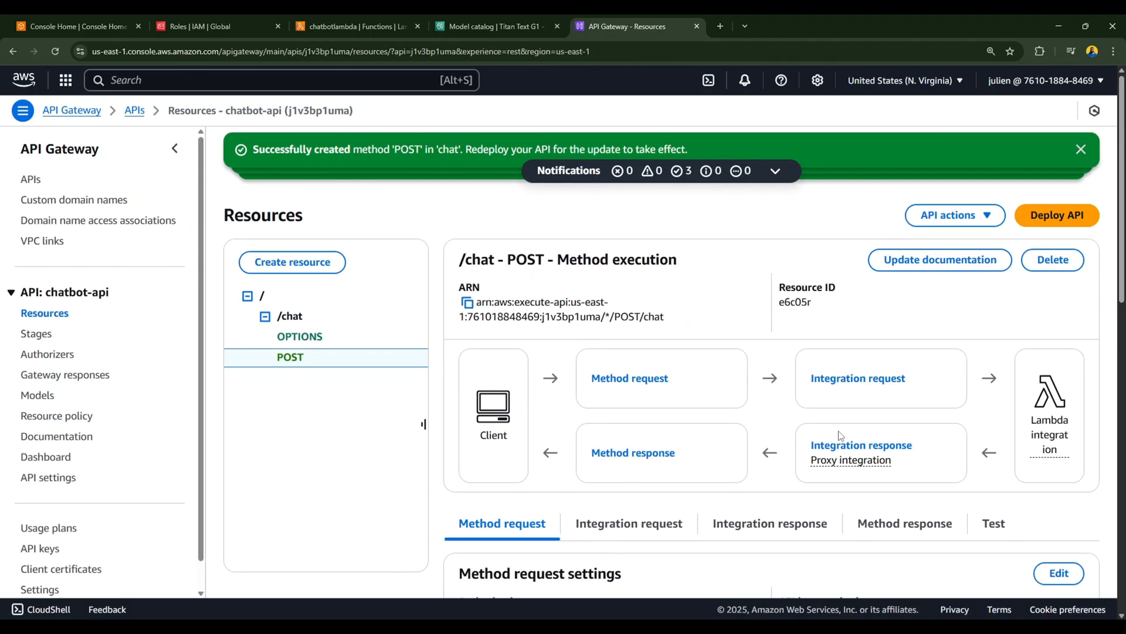
{"action": "left_click", "coordinate": [1079, 149]}
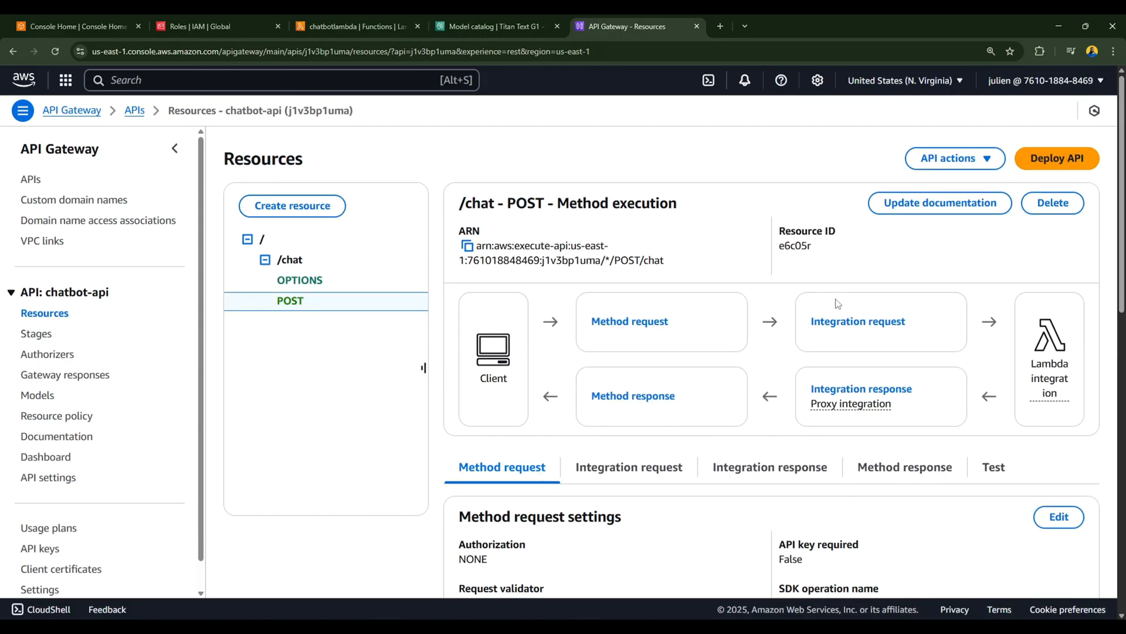
{"action": "mouse_move", "coordinate": [666, 367]}
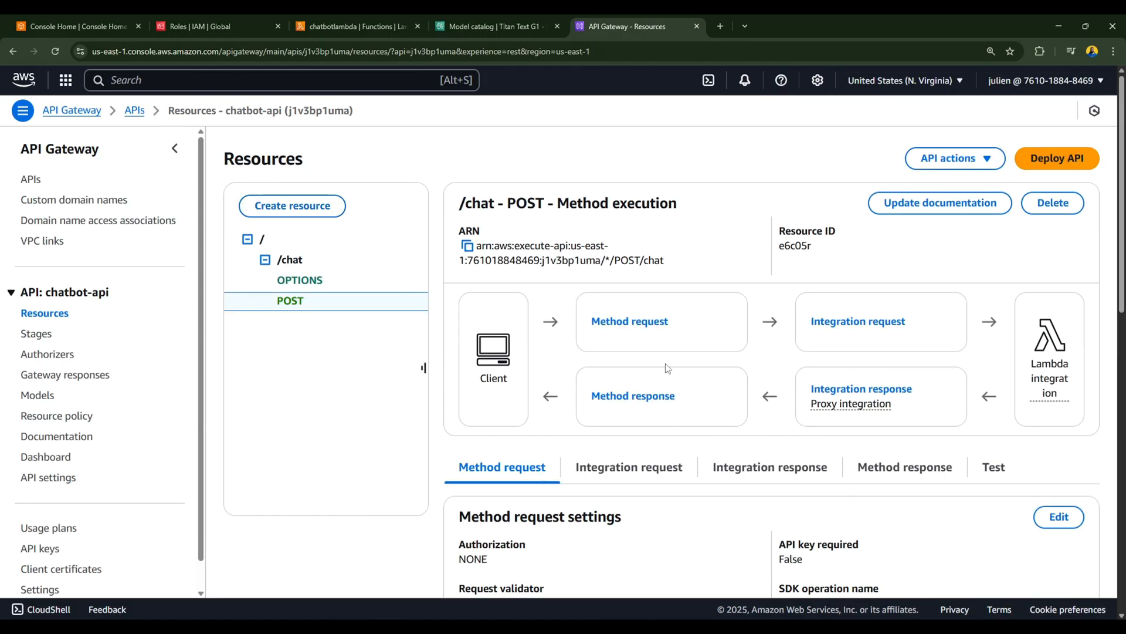
Step: Deploy chatbot-api to a new stage named dev and view its Invoke URL
{"action": "left_click", "coordinate": [1057, 158]}
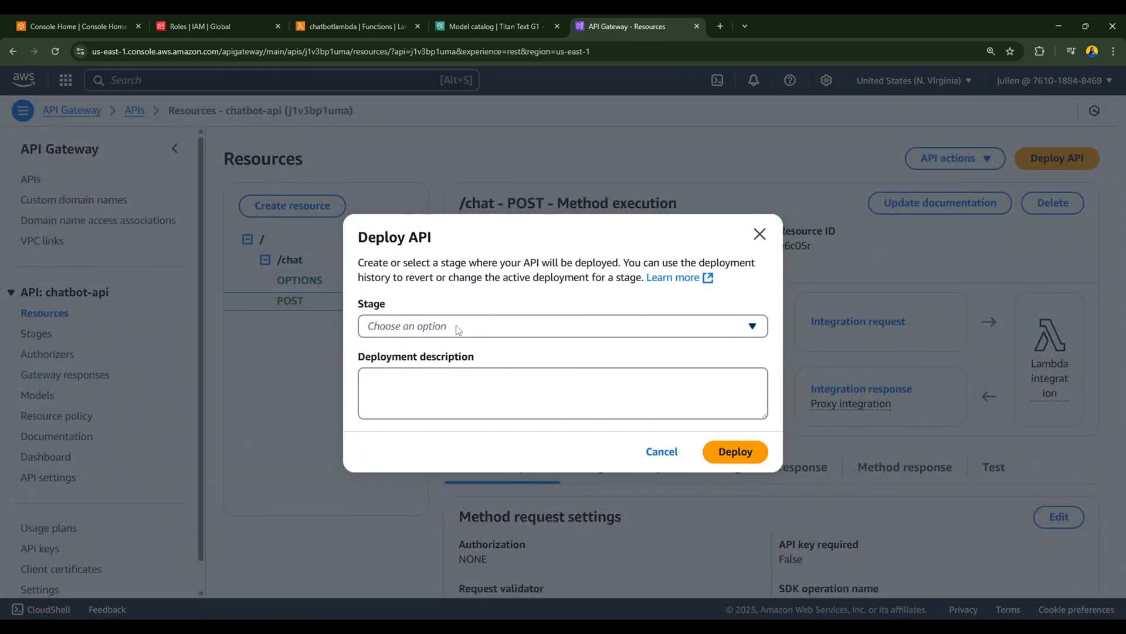
{"action": "left_click", "coordinate": [562, 326]}
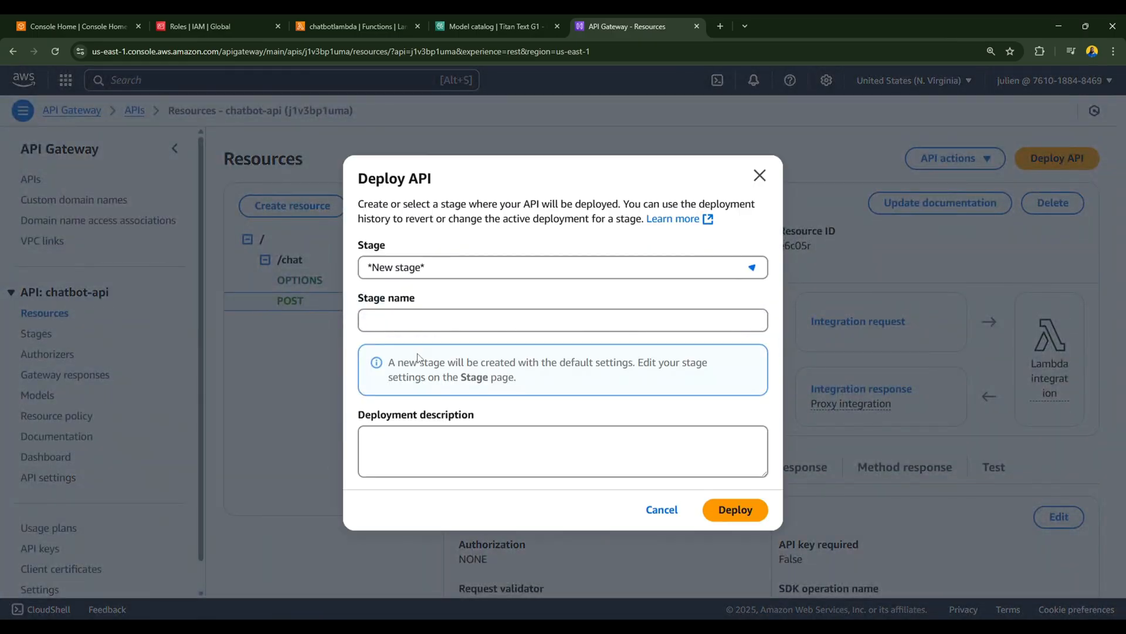
{"action": "type", "text": "dev"}
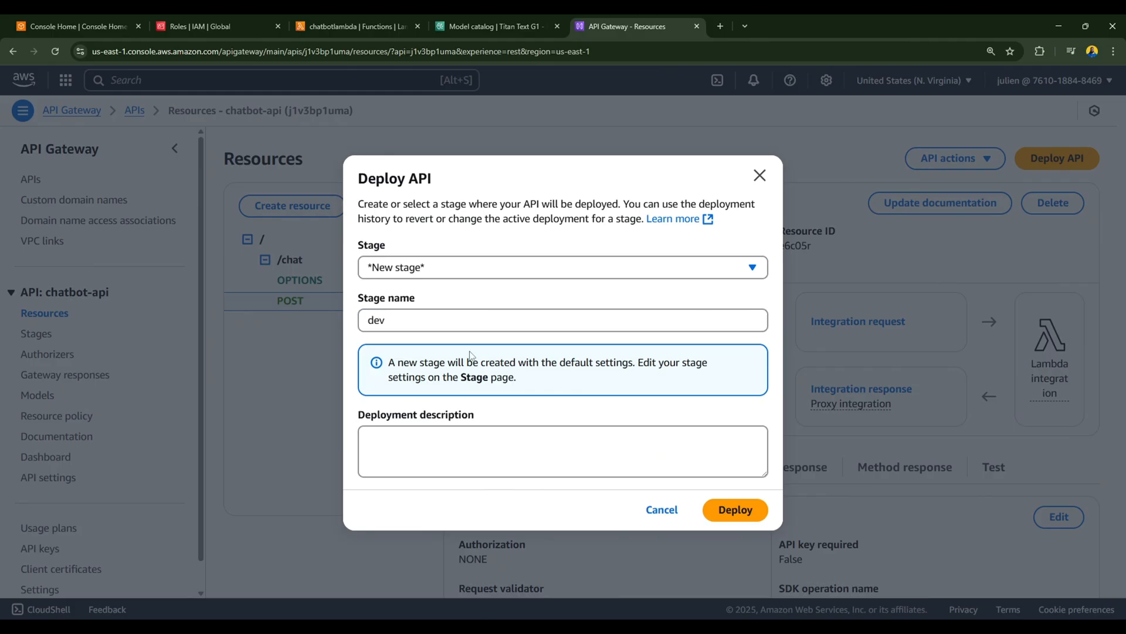
{"action": "left_click", "coordinate": [734, 509]}
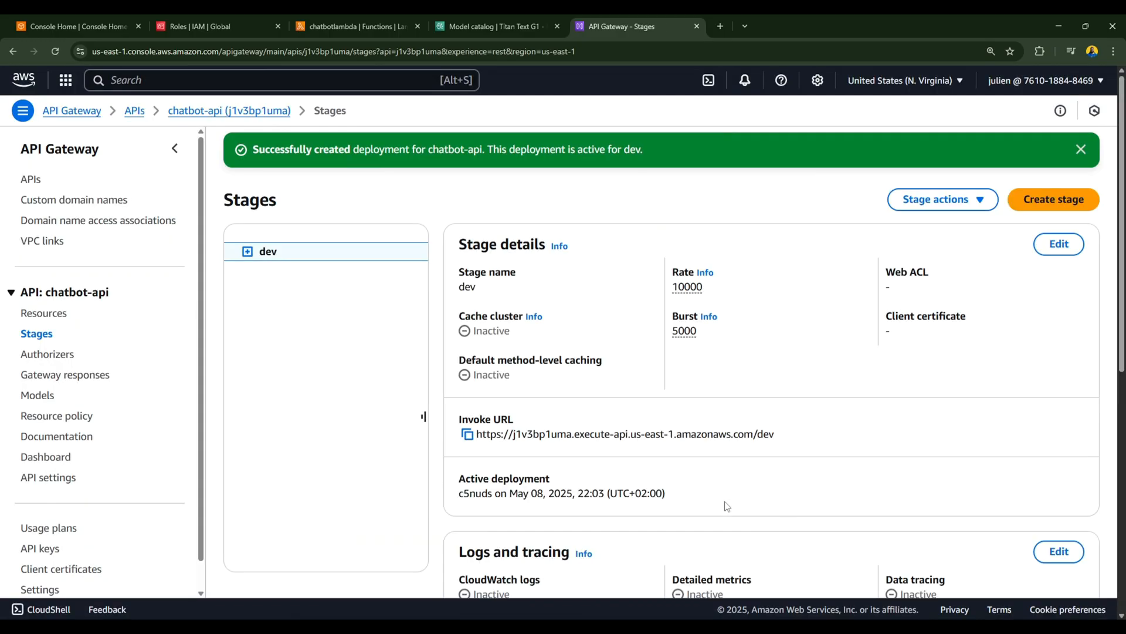
{"action": "mouse_move", "coordinate": [704, 497]}
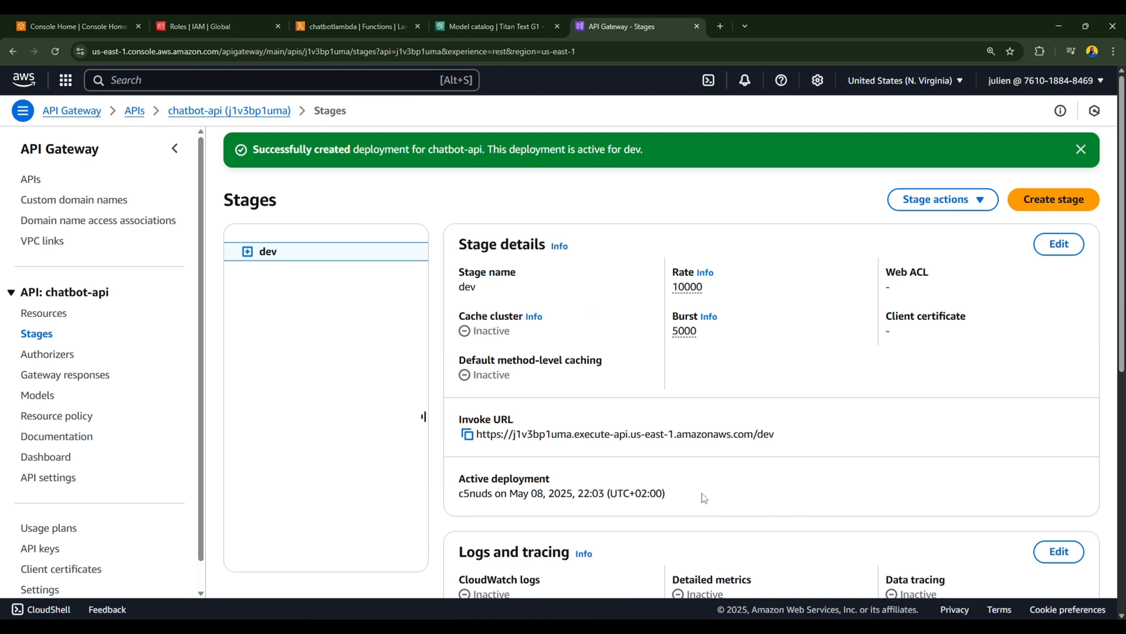
{"action": "double_click", "coordinate": [486, 419]}
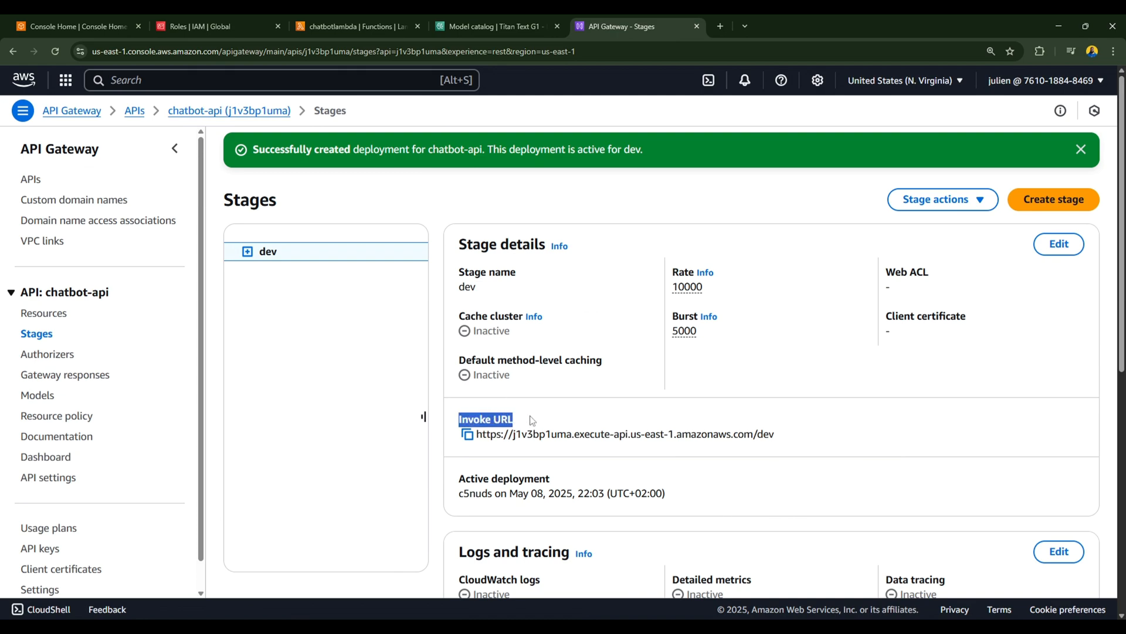
{"action": "mouse_move", "coordinate": [603, 438]}
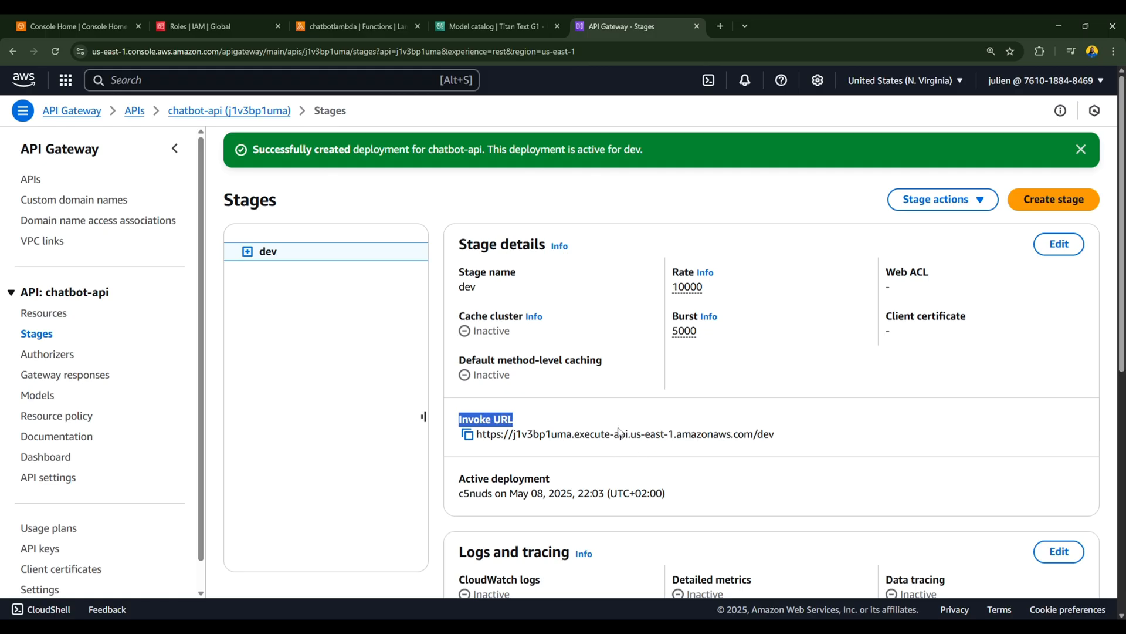
{"action": "mouse_move", "coordinate": [561, 404]}
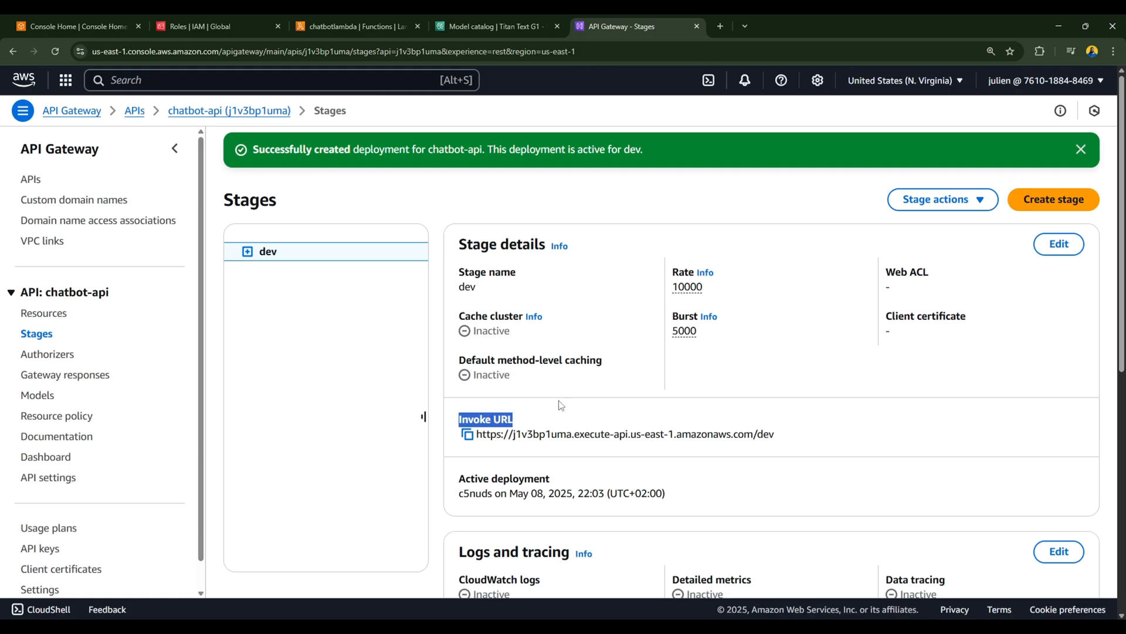
{"action": "mouse_move", "coordinate": [590, 442]}
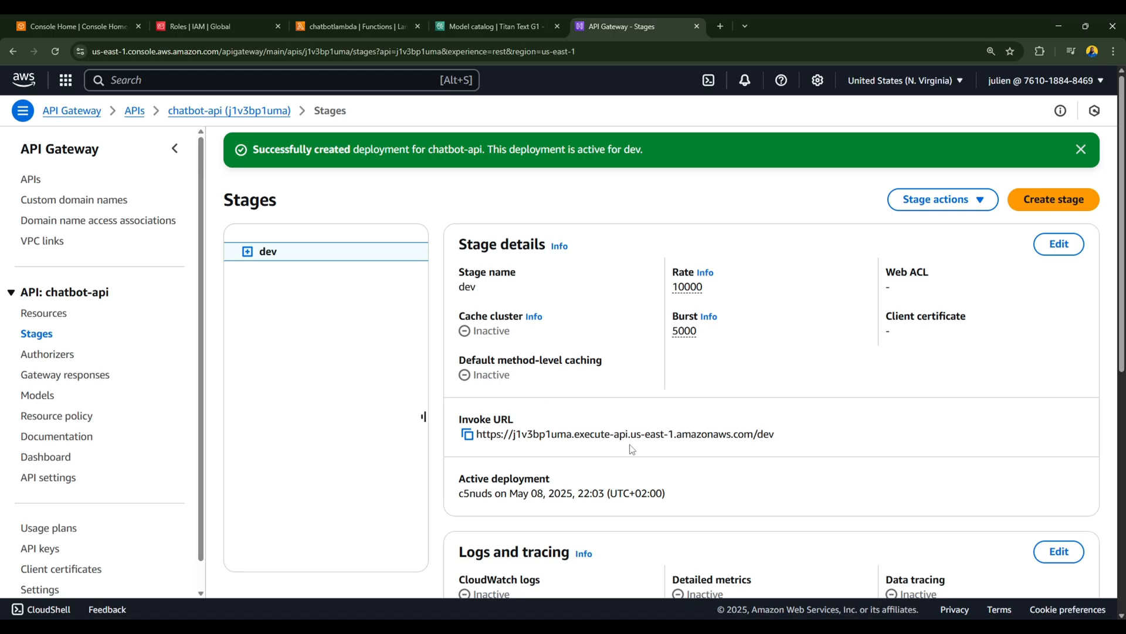
{"action": "mouse_move", "coordinate": [675, 465]}
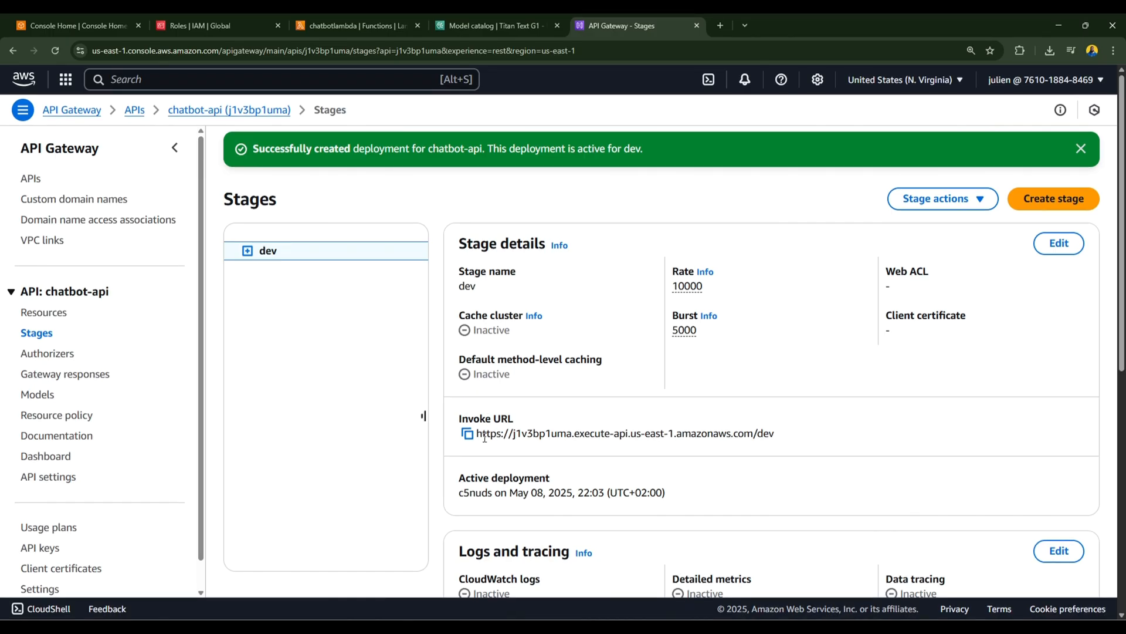
Step: Create a Postman POST request to the dev invoke URL with /chat appended
{"action": "left_click", "coordinate": [465, 432]}
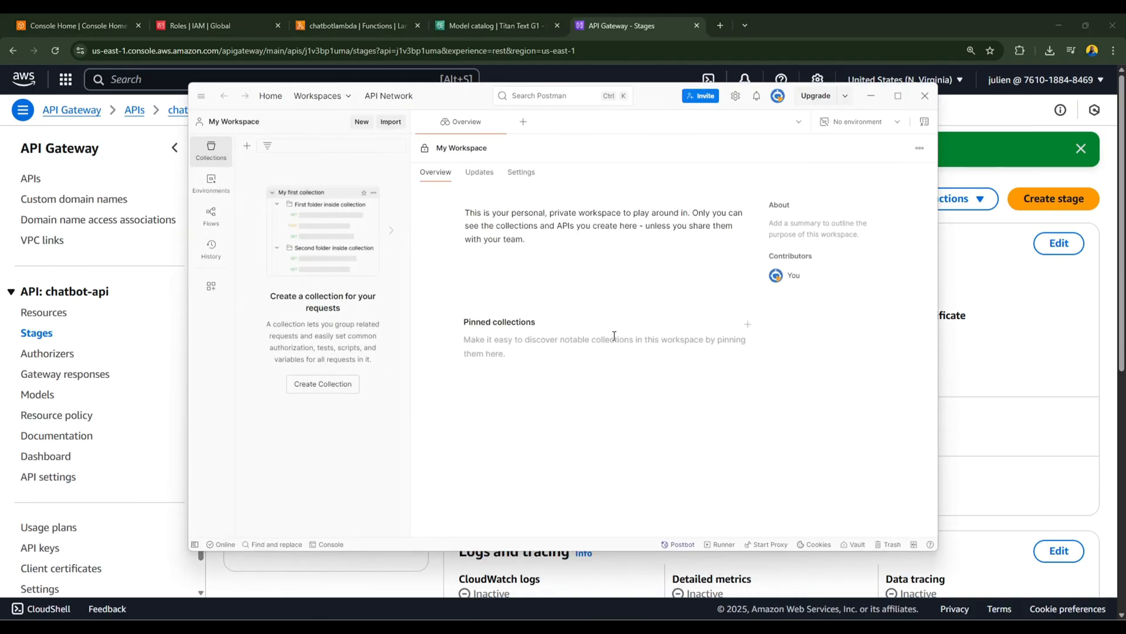
{"action": "left_click", "coordinate": [523, 122]}
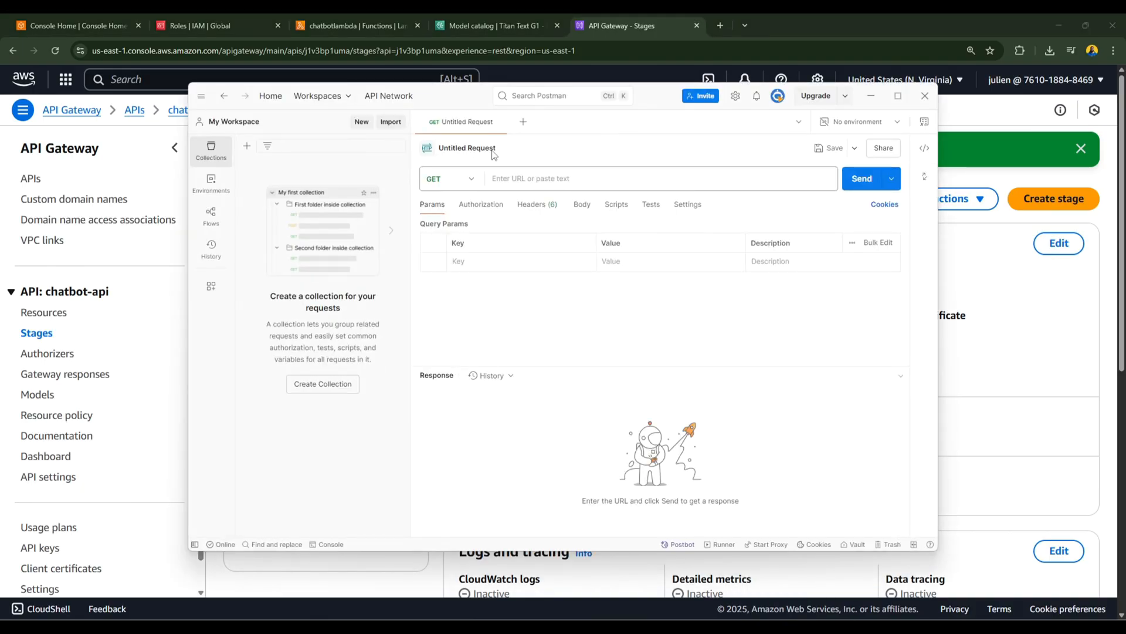
{"action": "type", "text": "https://j1v3bp1uma.execute-api.us-east-1.amazonaws.com/dev"}
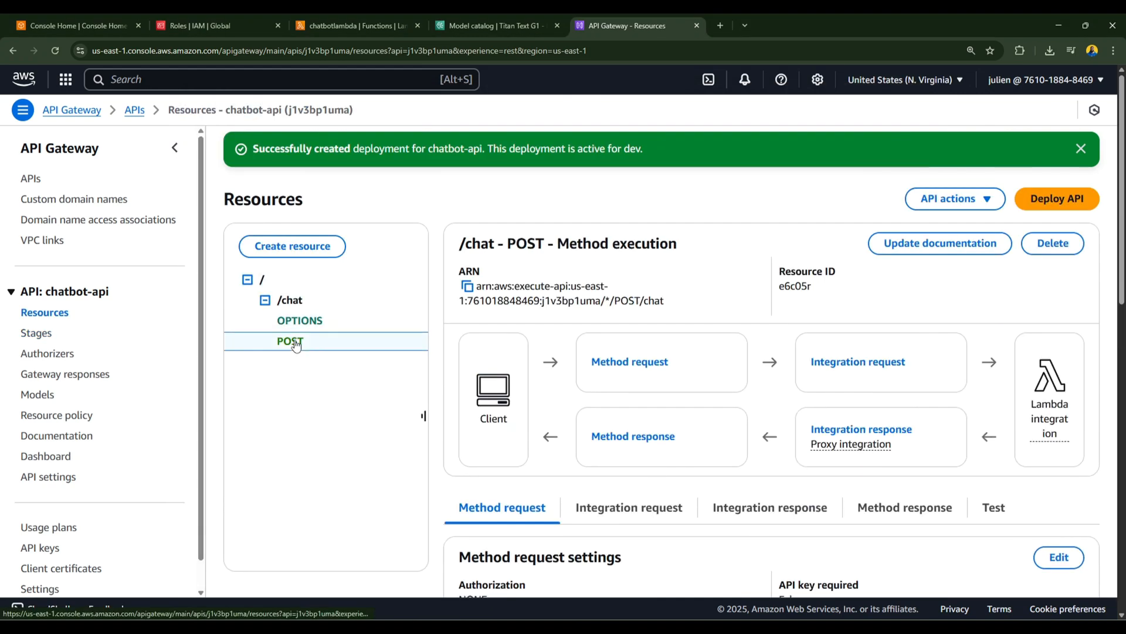
{"action": "left_click", "coordinate": [291, 300]}
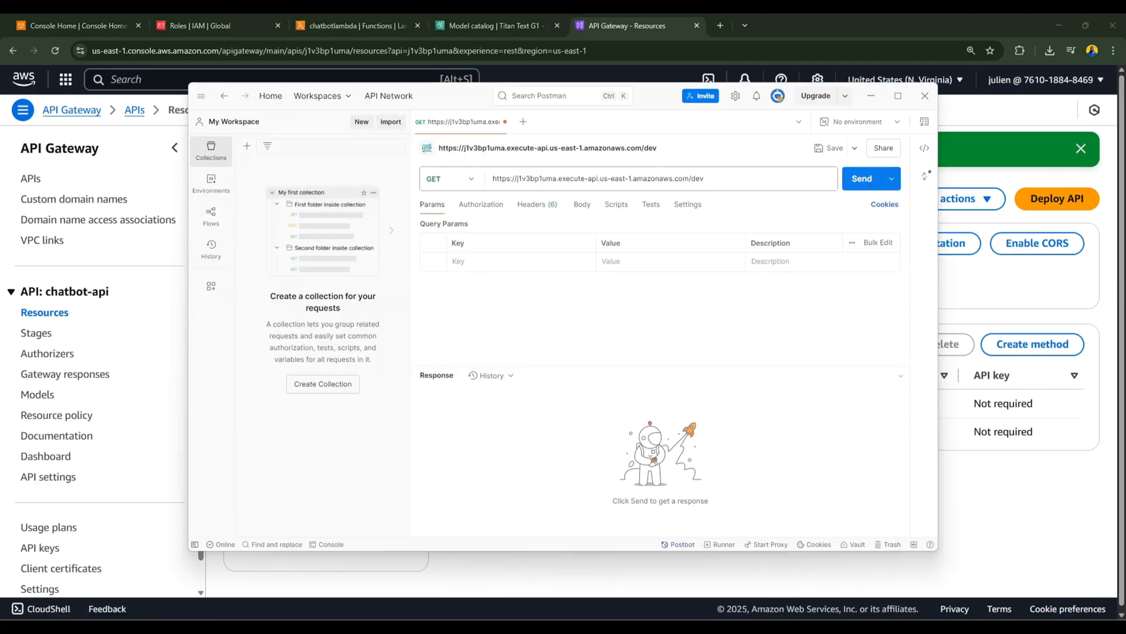
{"action": "type", "text": "/chat"}
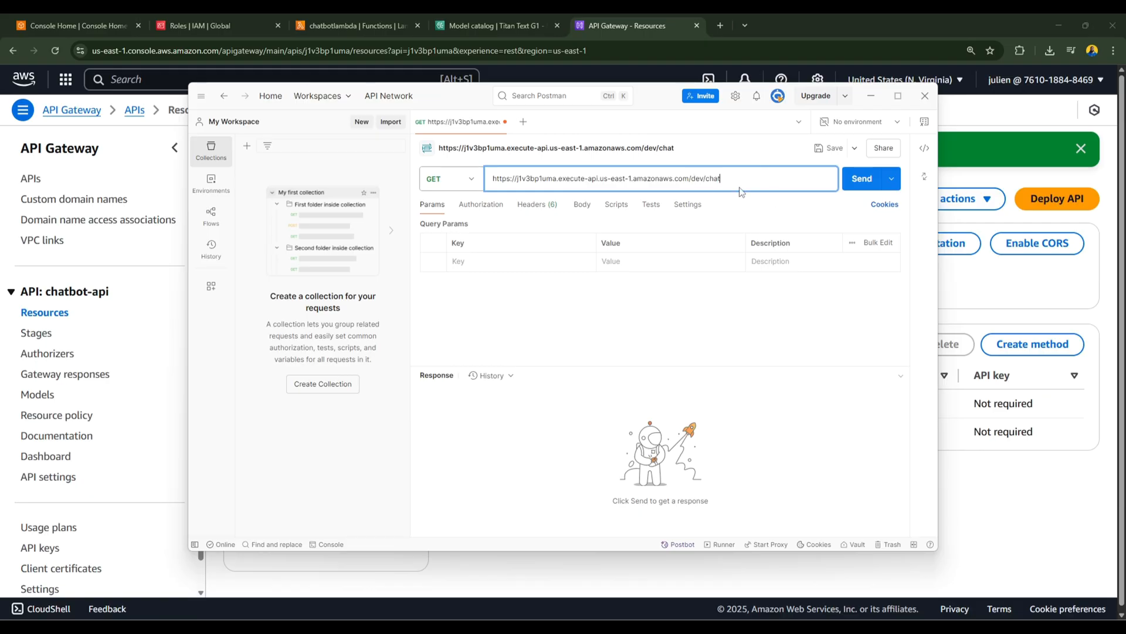
{"action": "left_click", "coordinate": [451, 178]}
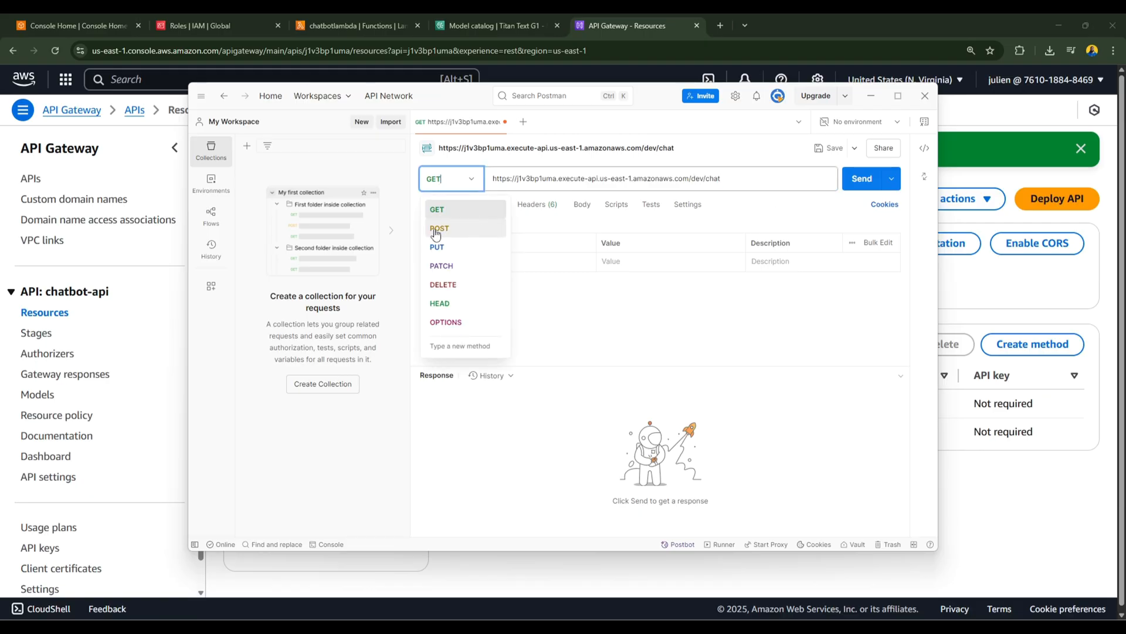
{"action": "left_click", "coordinate": [438, 228]}
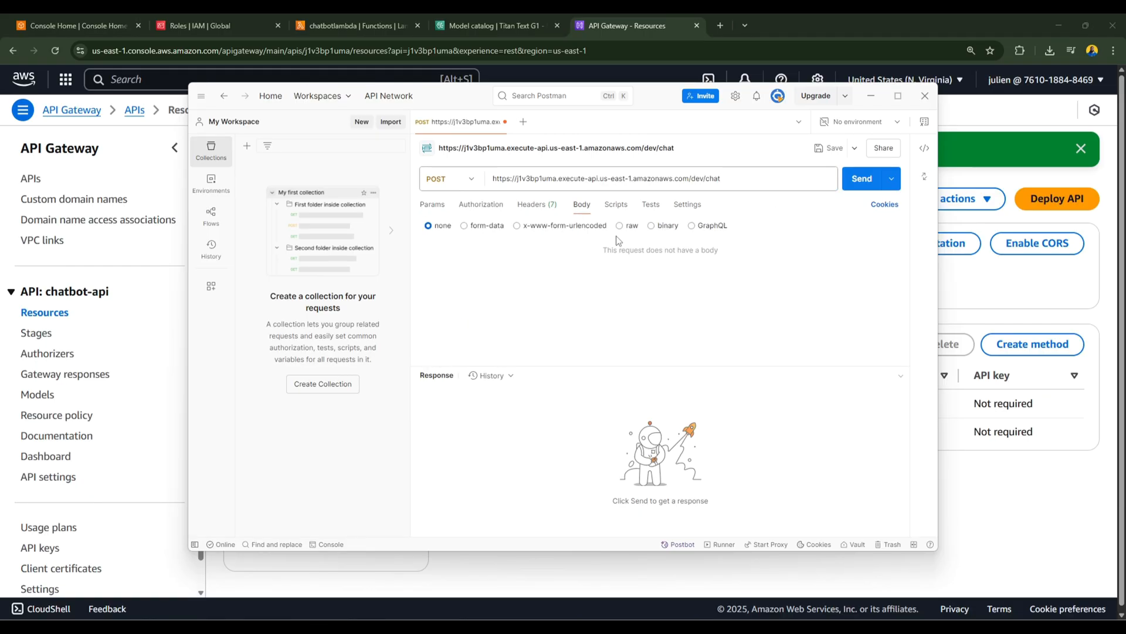
Step: Send a raw JSON body with a Hello message and empty history, receiving a 200 OK reply
{"action": "left_click", "coordinate": [619, 225]}
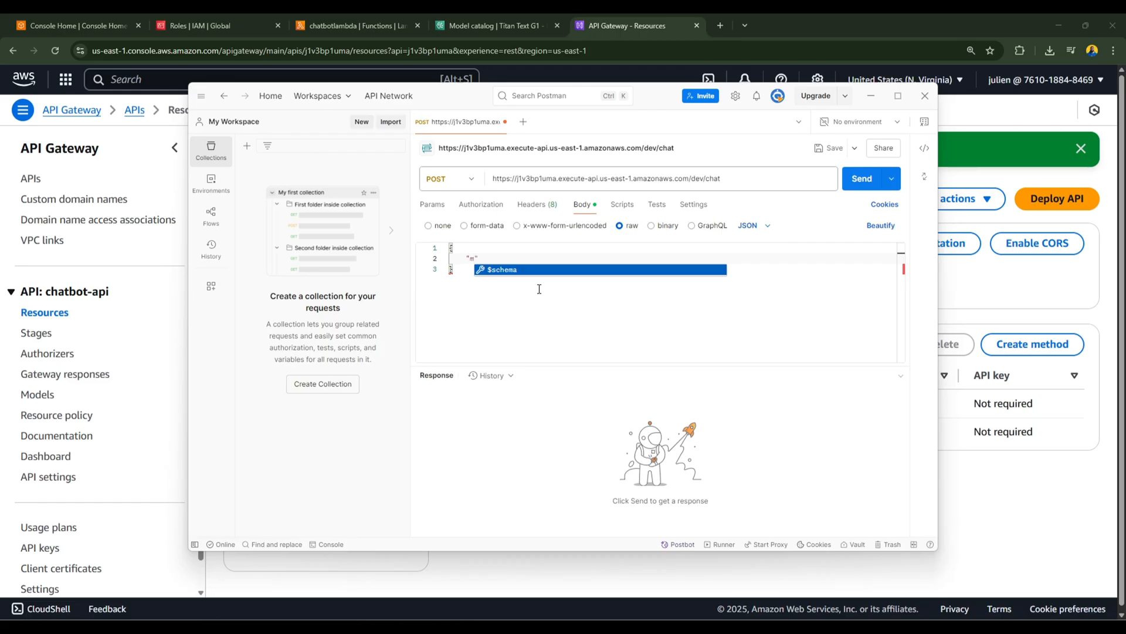
{"action": "type", "text": "\"message\":"}
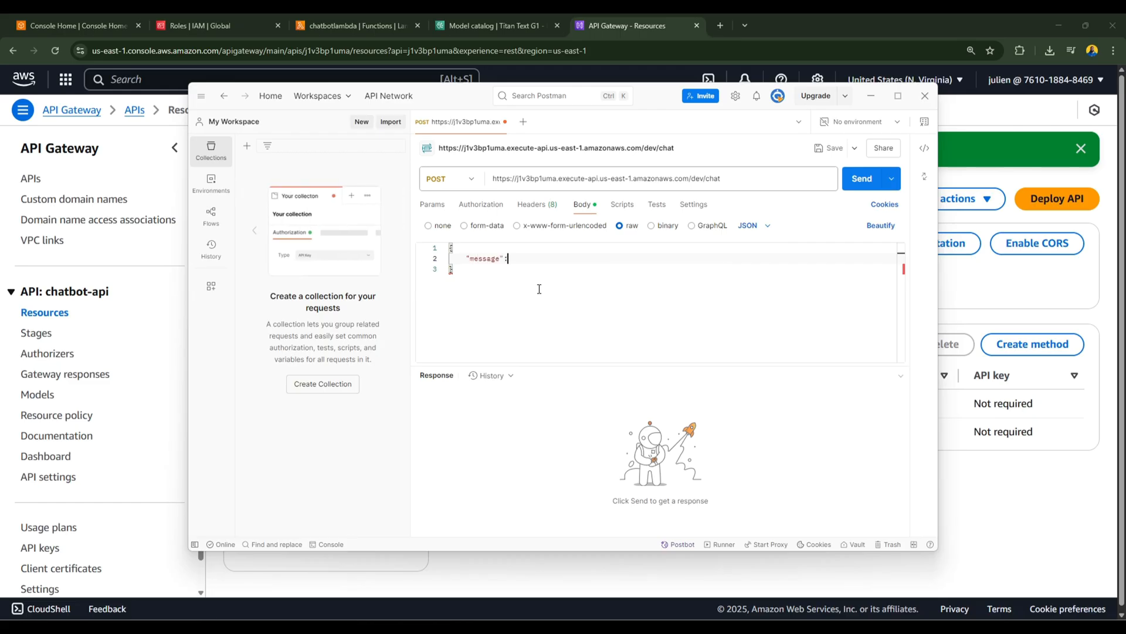
{"action": "type", "text": "\"Hello\","}
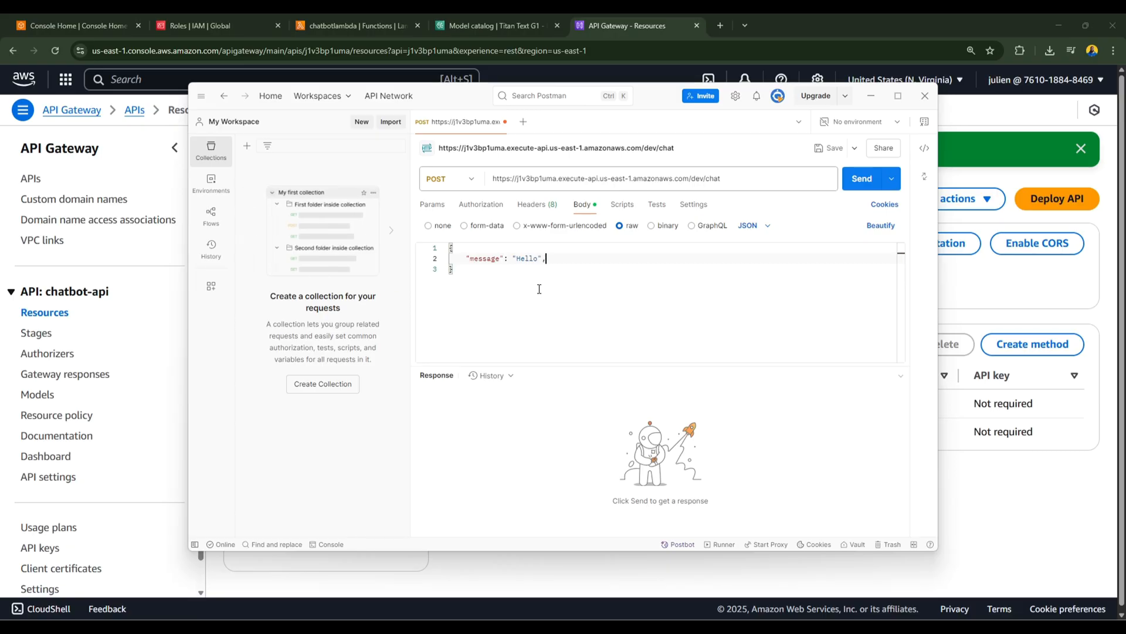
{"action": "type", "text": "\"history\": ["}
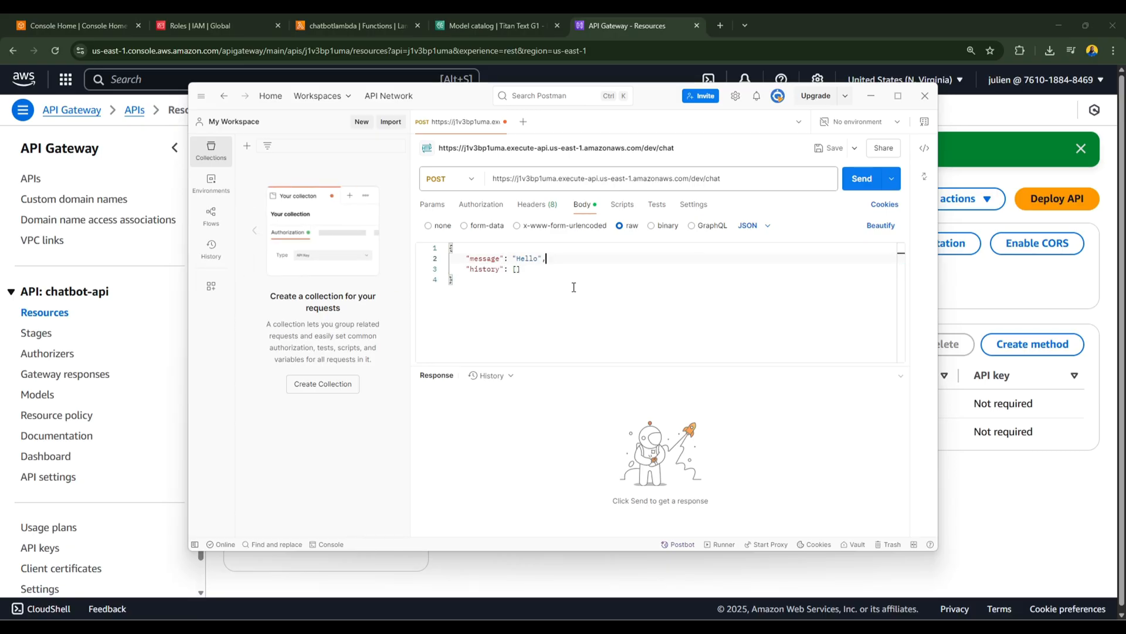
{"action": "mouse_move", "coordinate": [537, 281]}
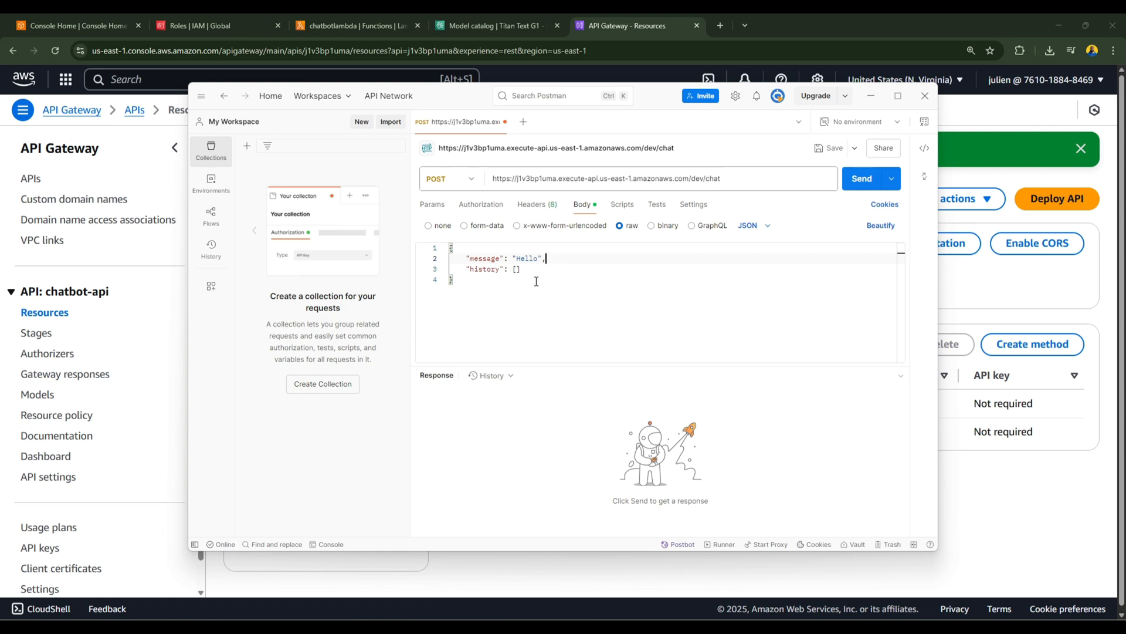
{"action": "mouse_move", "coordinate": [859, 182]}
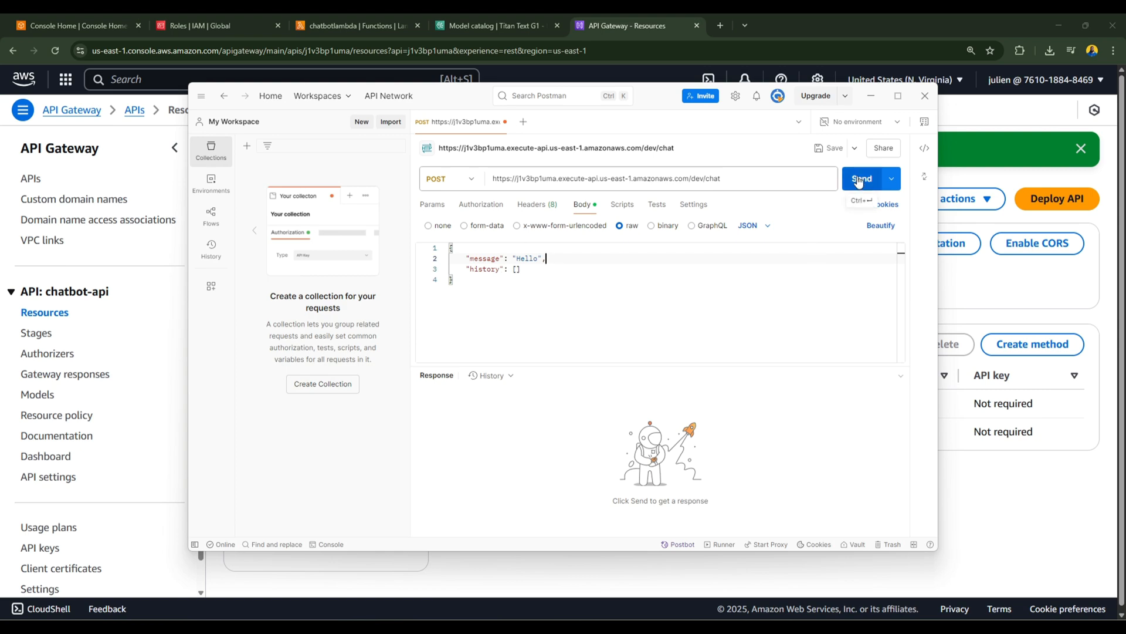
{"action": "left_click", "coordinate": [862, 178]}
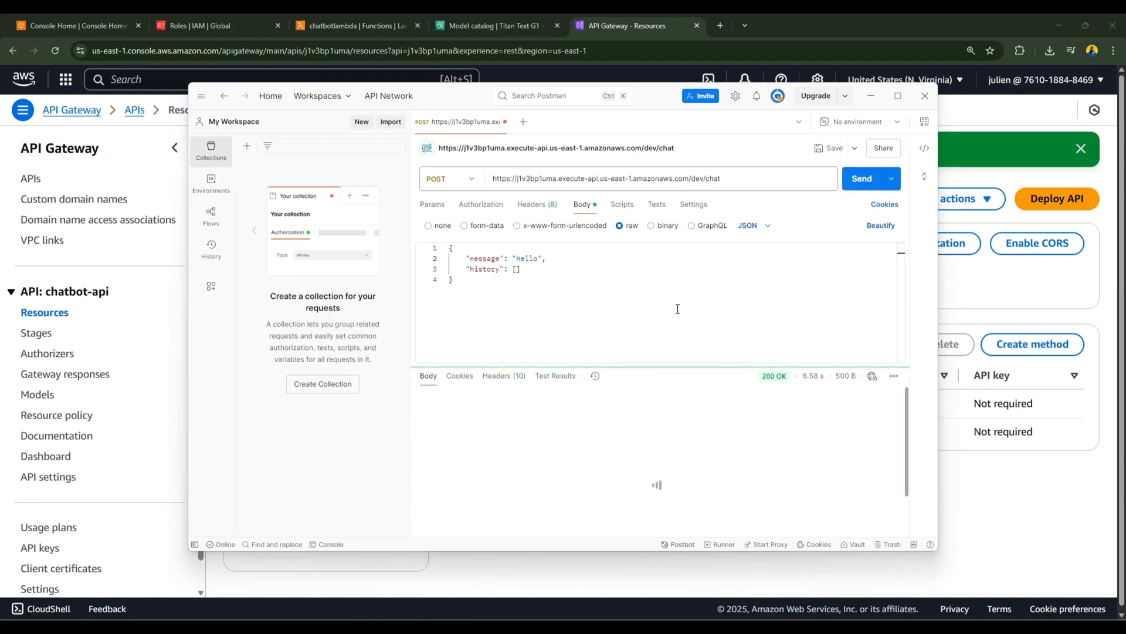
{"action": "left_click", "coordinate": [861, 179]}
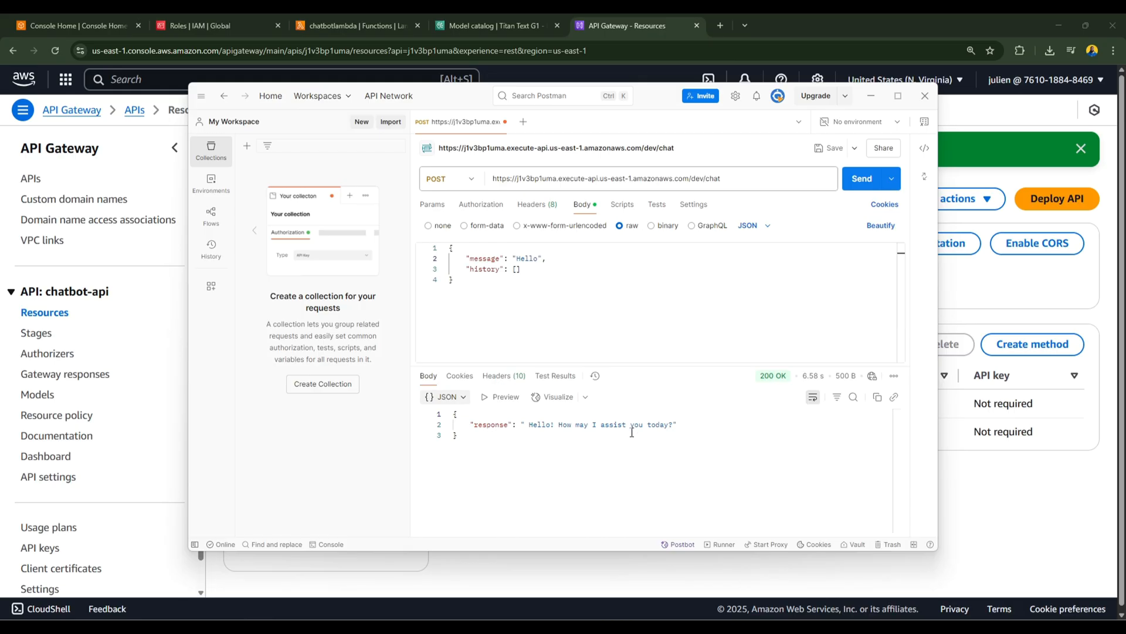
{"action": "double_click", "coordinate": [537, 425]}
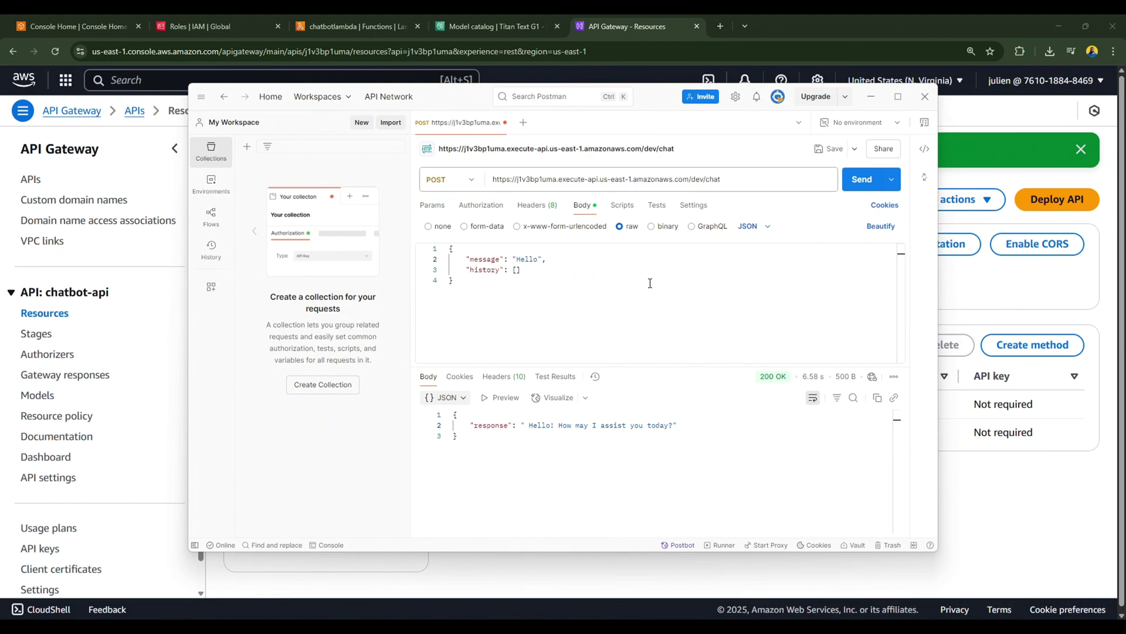
{"action": "mouse_move", "coordinate": [635, 270]}
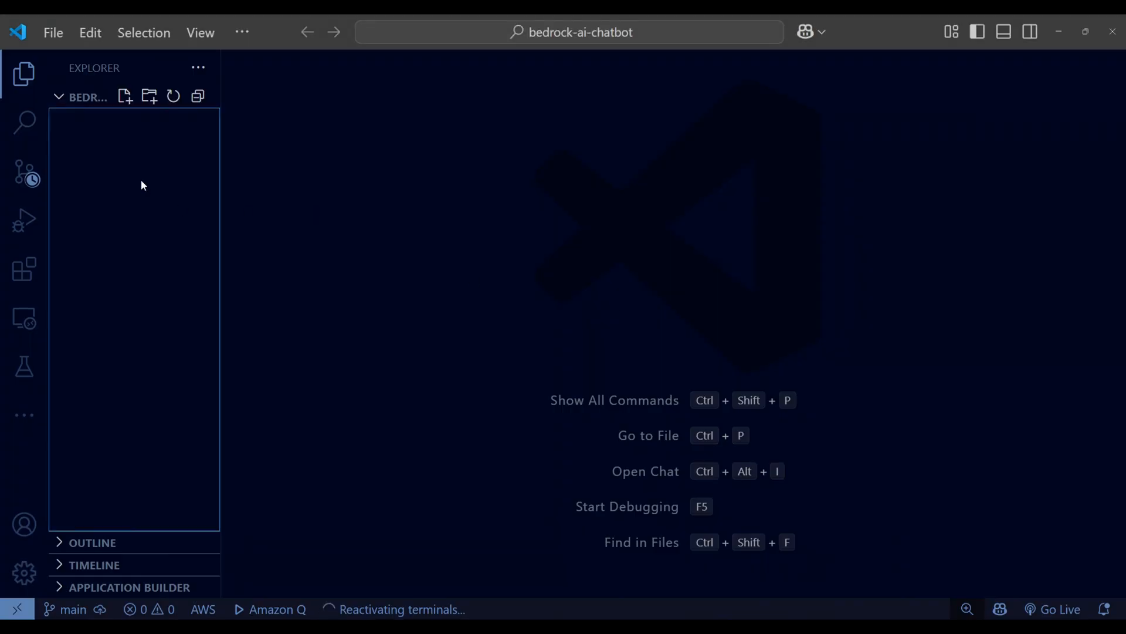
Step: Create index.html in bedrock-ai-chatbot and paste the chatbot HTML, CSS and JavaScript code
{"action": "left_click", "coordinate": [124, 97]}
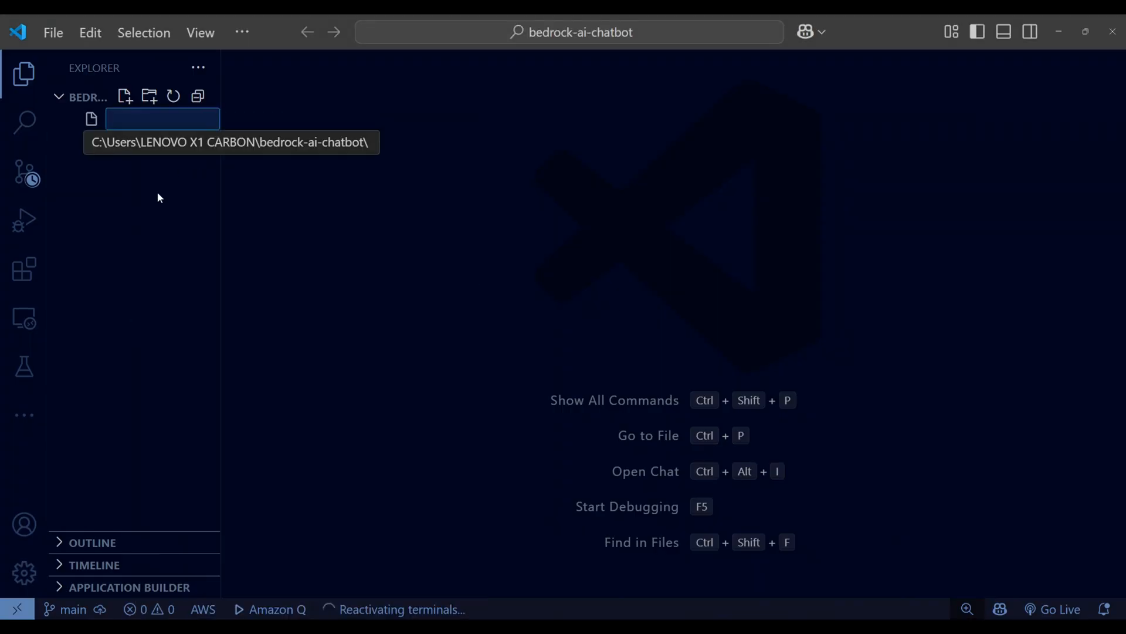
{"action": "type", "text": "index.html"}
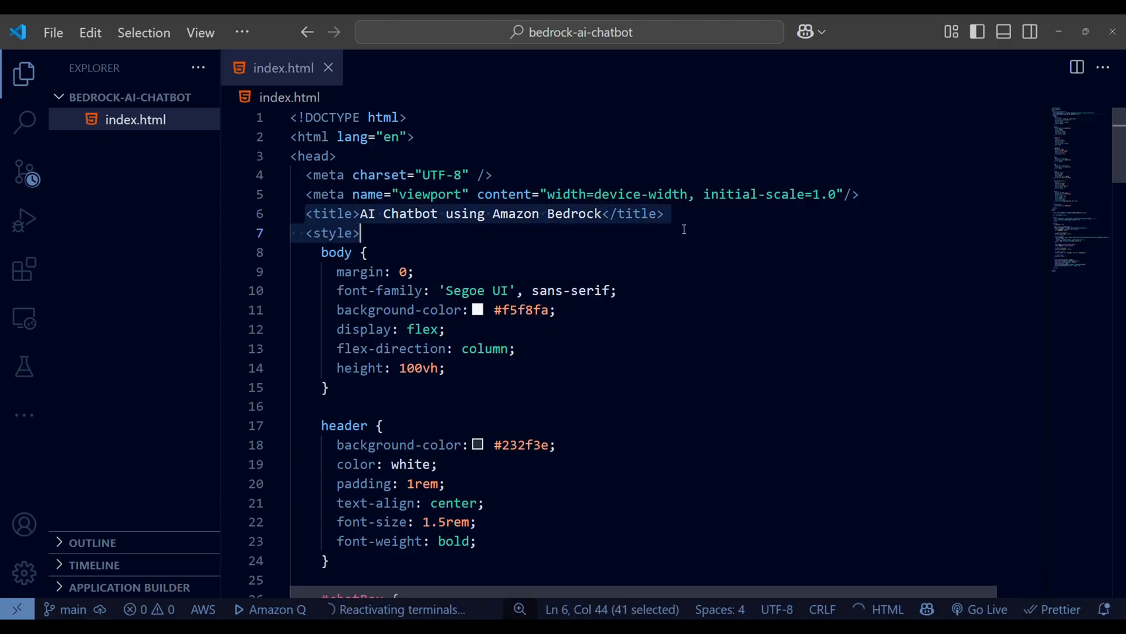
{"action": "left_click", "coordinate": [306, 232]}
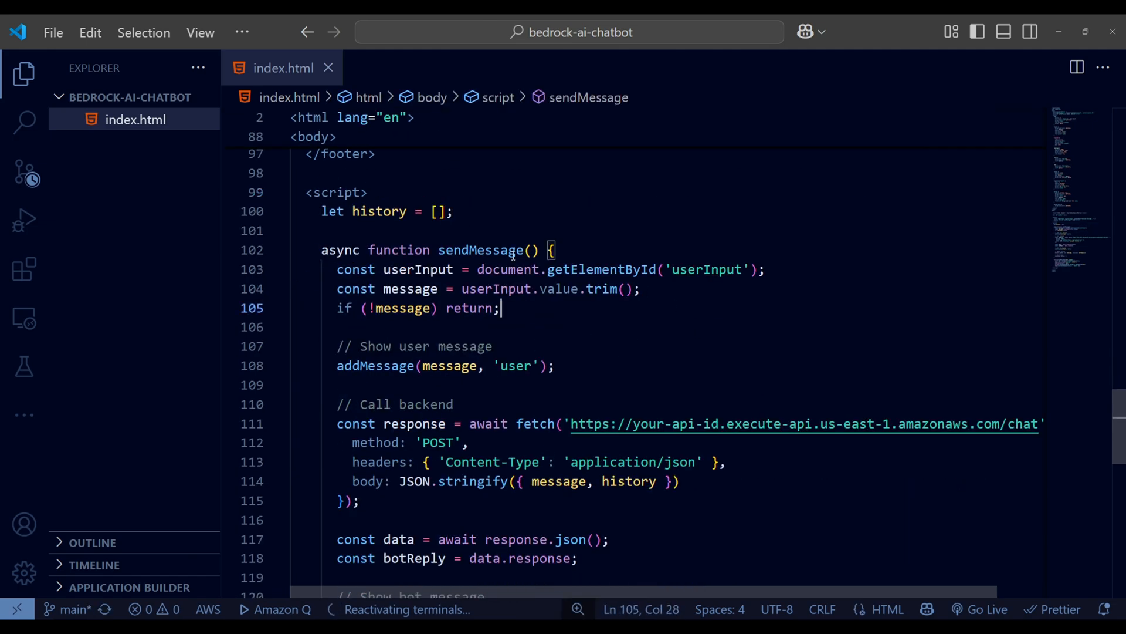
{"action": "double_click", "coordinate": [394, 403]}
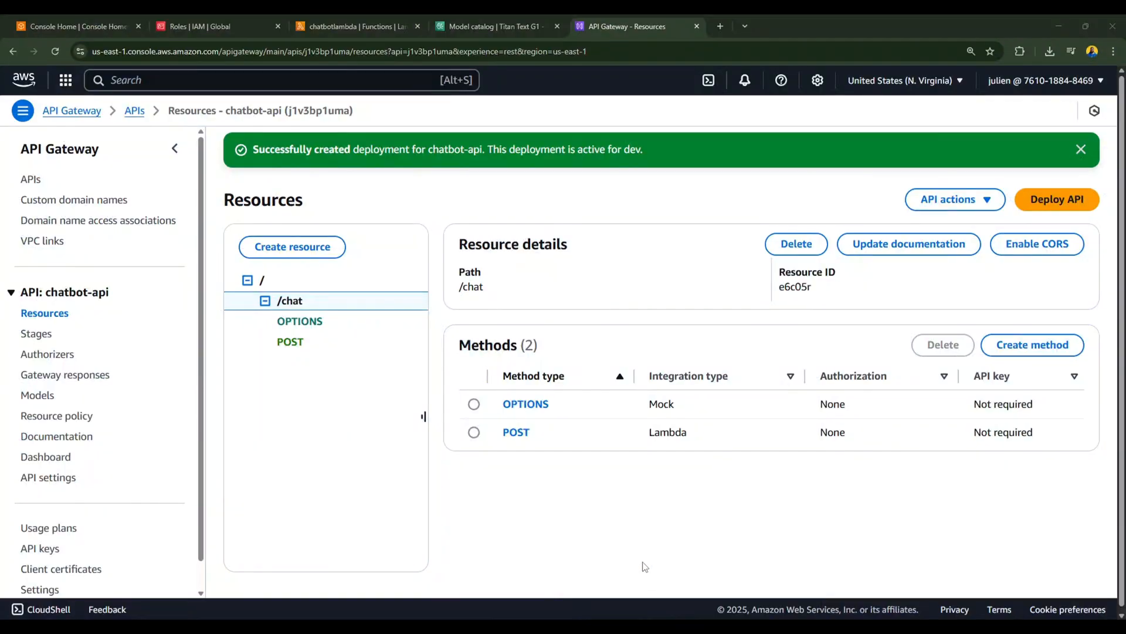
{"action": "left_click", "coordinate": [290, 341]}
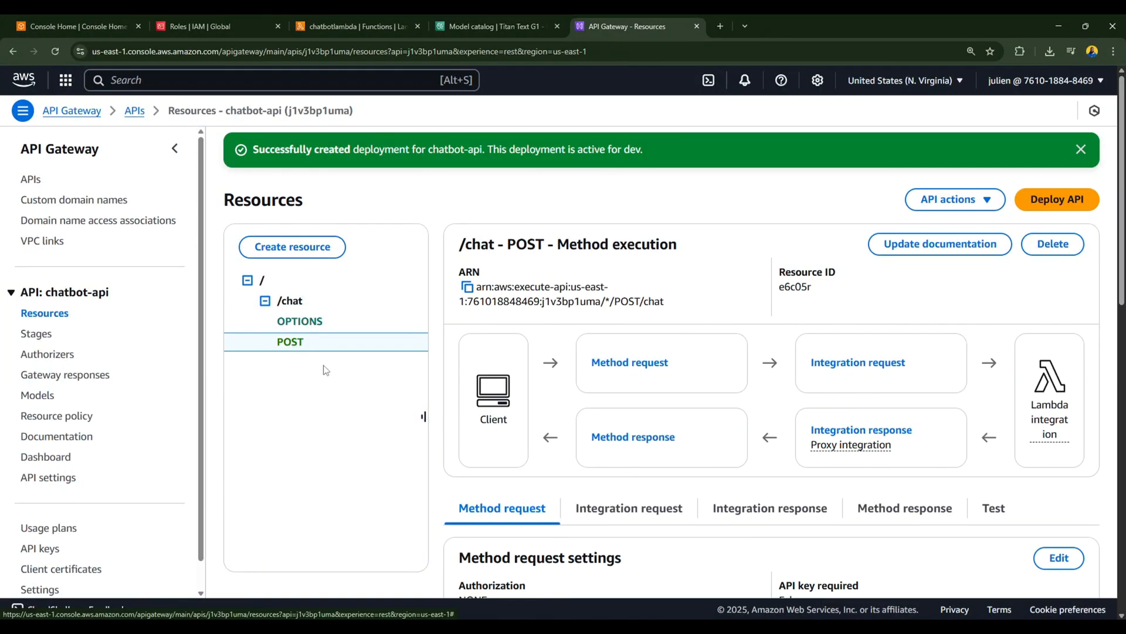
{"action": "left_click", "coordinate": [291, 300]}
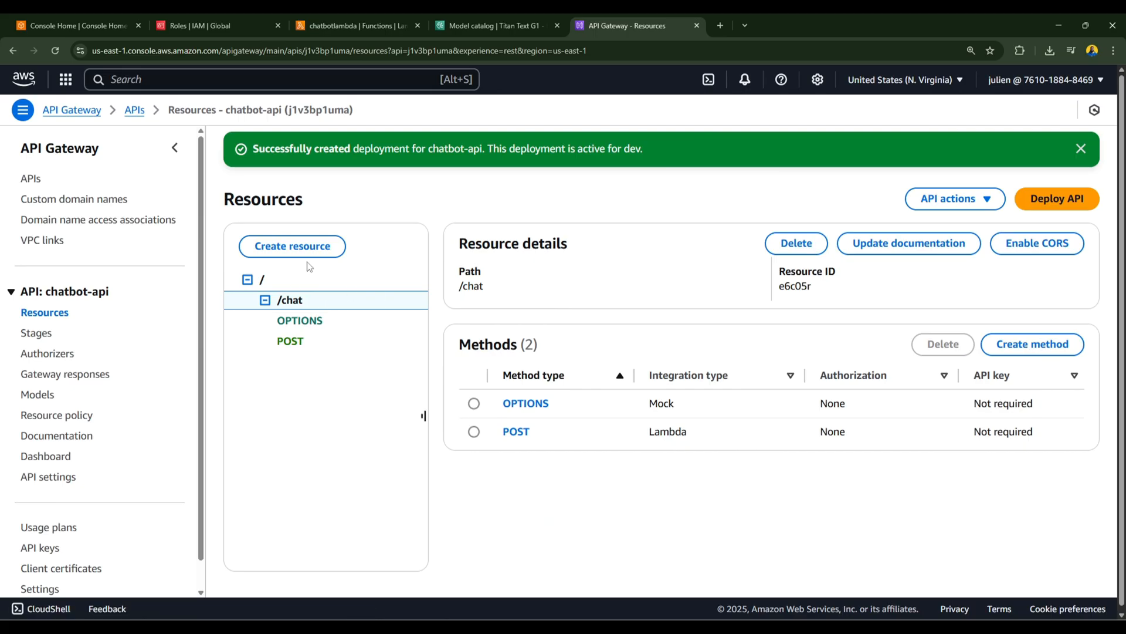
{"action": "mouse_move", "coordinate": [317, 264]}
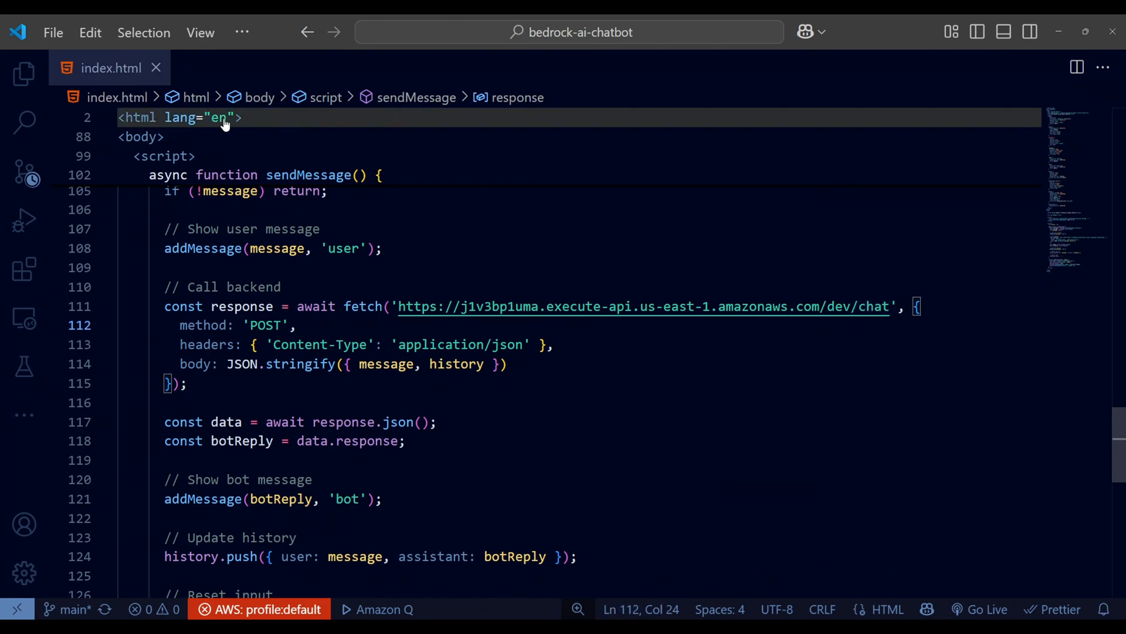
{"action": "left_click", "coordinate": [171, 325]}
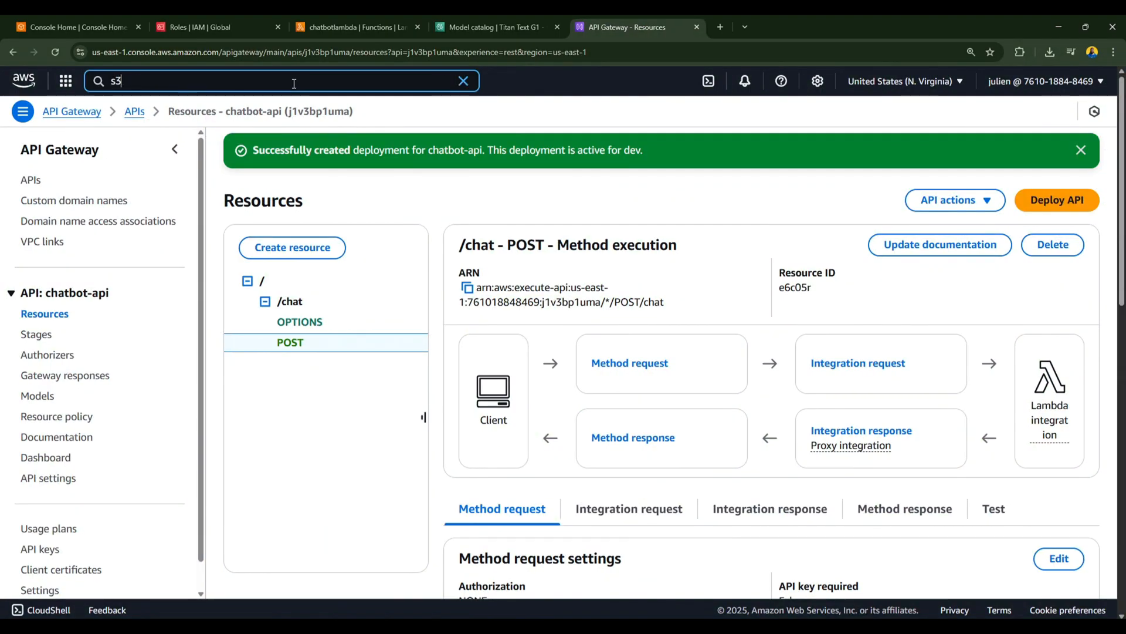
Step: Start a new S3 bucket named myaichatbotdemo in us-east-1
{"action": "left_click", "coordinate": [285, 81]}
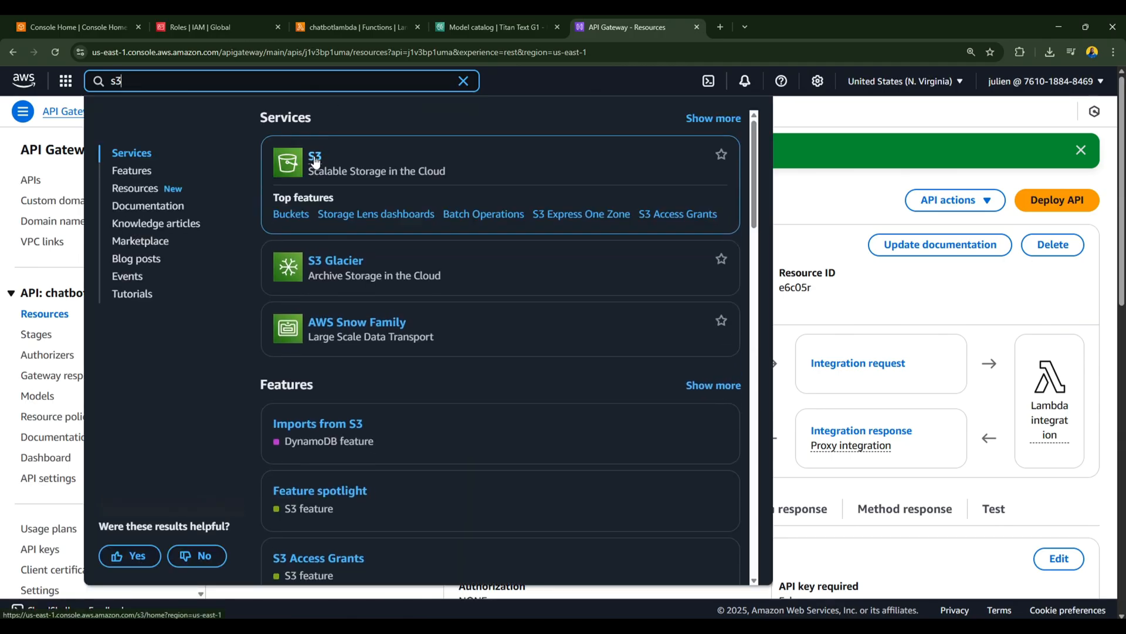
{"action": "left_click", "coordinate": [314, 158]}
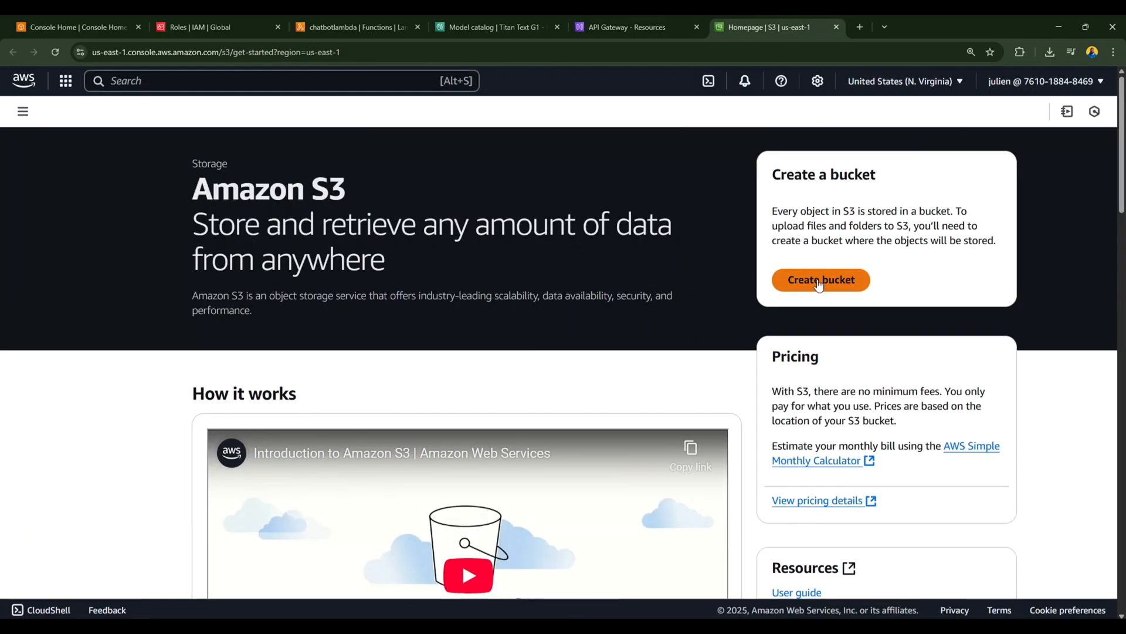
{"action": "left_click", "coordinate": [822, 279]}
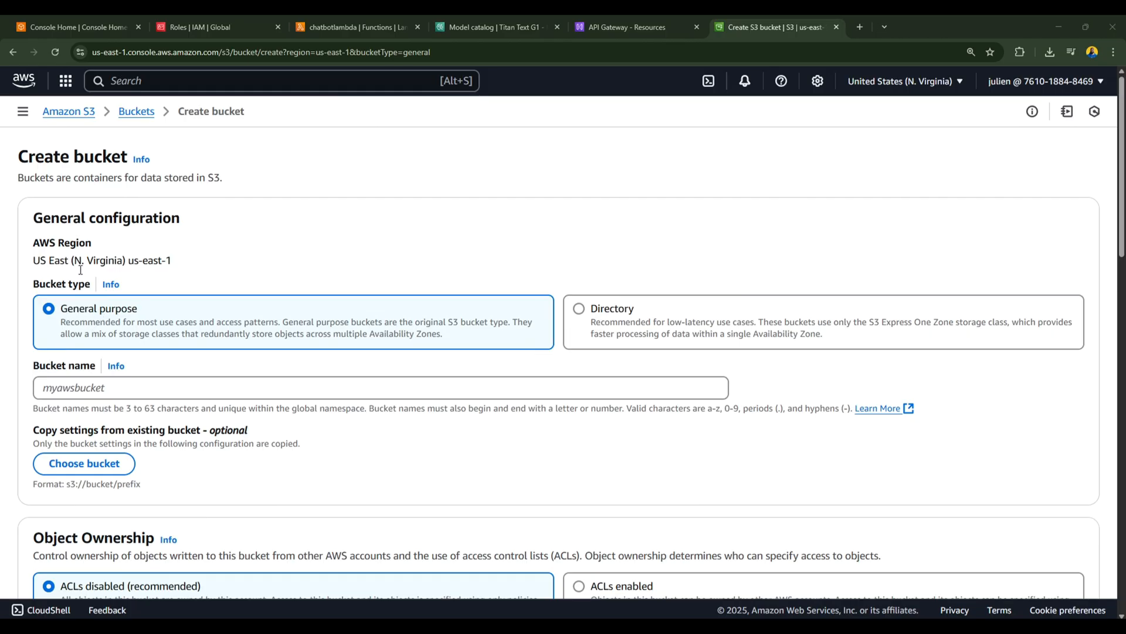
{"action": "type", "text": "myaichatbotdemo"}
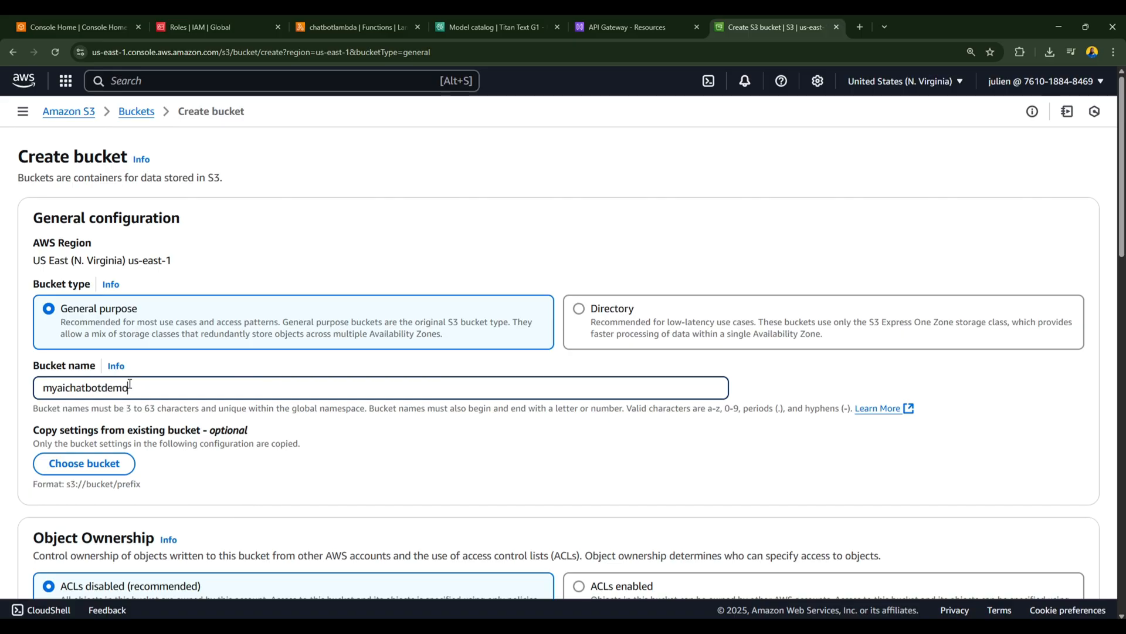
Step: Turn off Block all public access, keep default encryption, and create the bucket
{"action": "scroll", "scroll_direction": "down", "scroll_amount": 3}
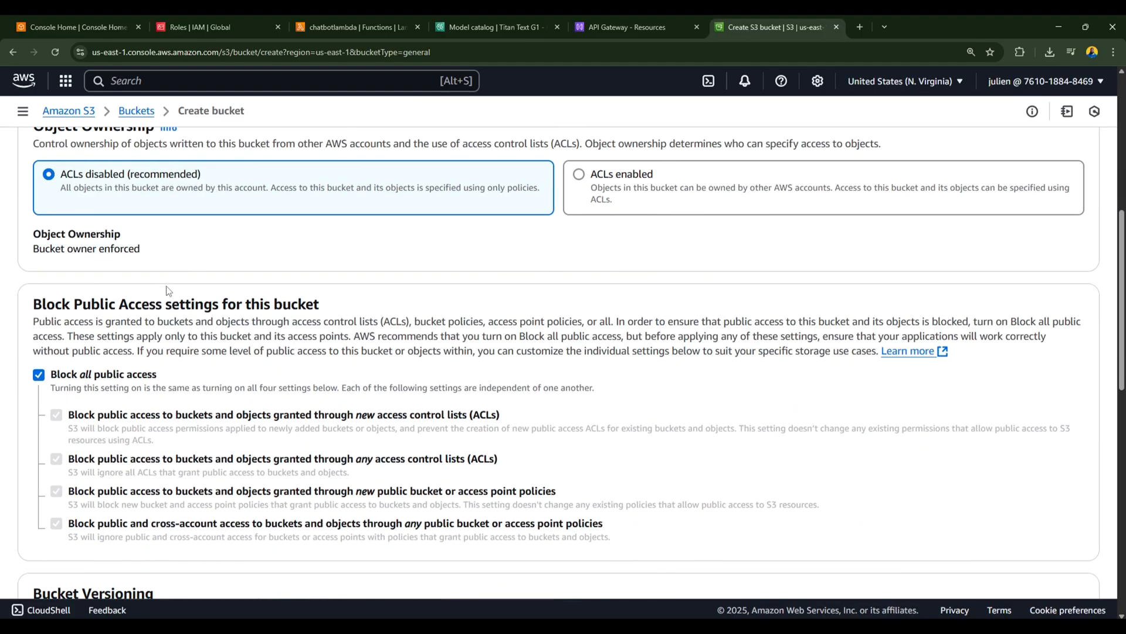
{"action": "scroll", "scroll_direction": "down", "scroll_amount": 3}
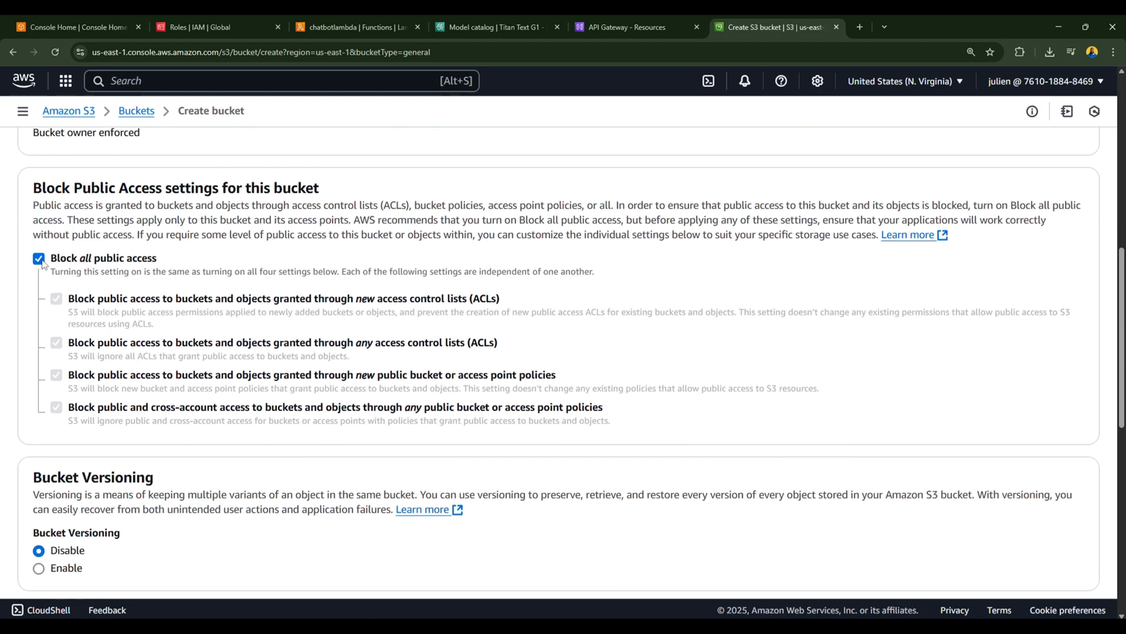
{"action": "left_click", "coordinate": [38, 259]}
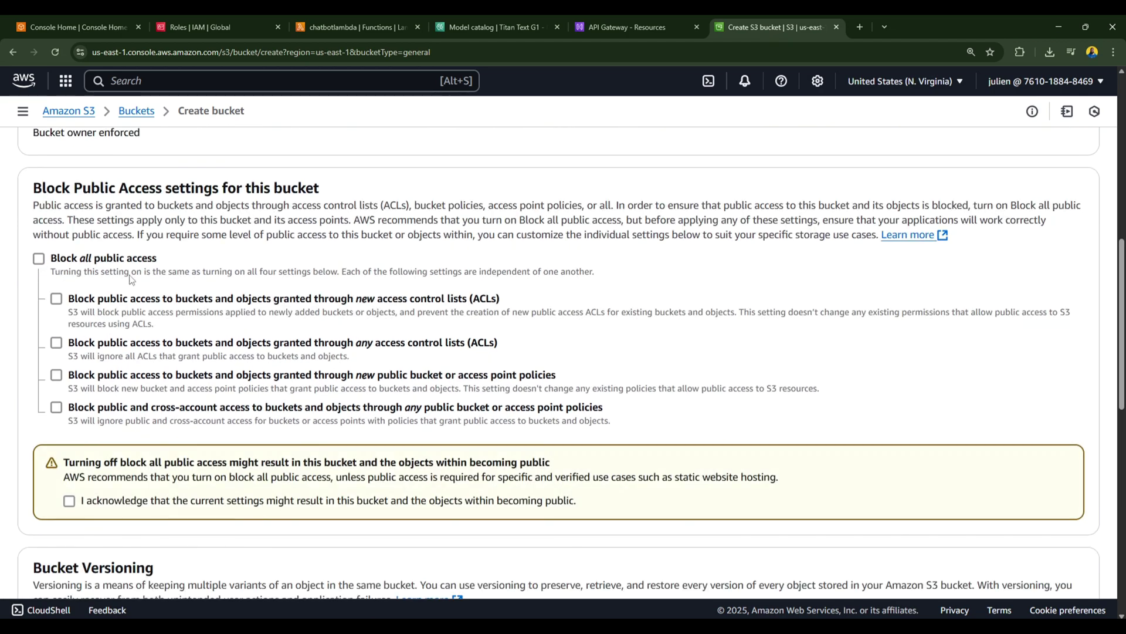
{"action": "scroll", "scroll_direction": "down", "scroll_amount": 3}
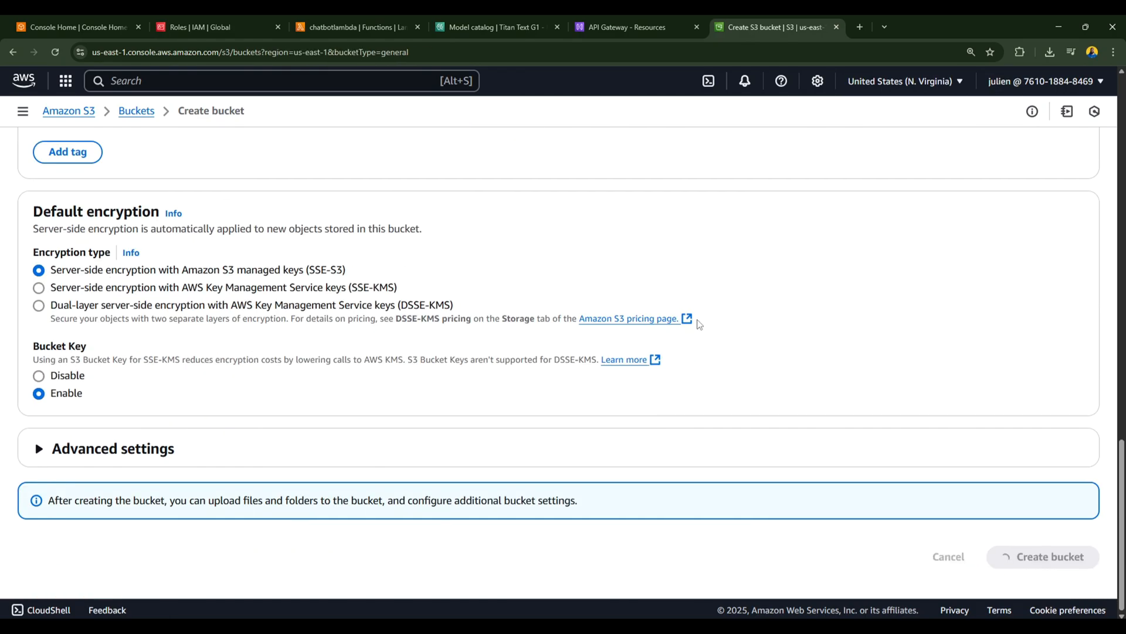
{"action": "left_click", "coordinate": [1044, 557]}
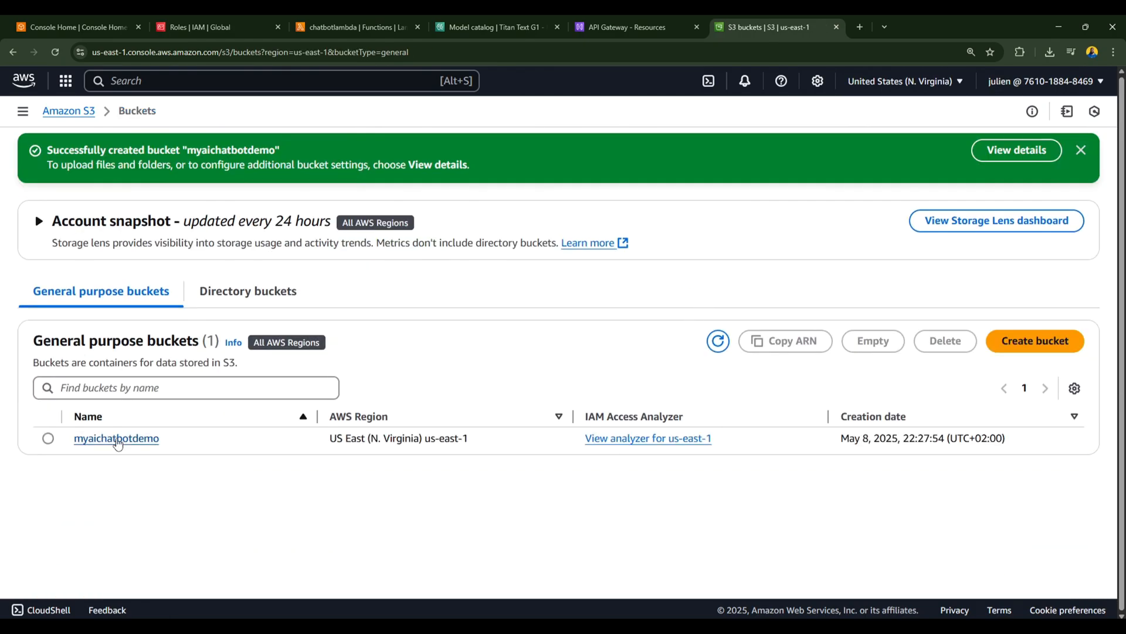
Step: Upload index.html into myaichatbotdemo as a 3.1 KB Standard-class object
{"action": "left_click", "coordinate": [115, 439]}
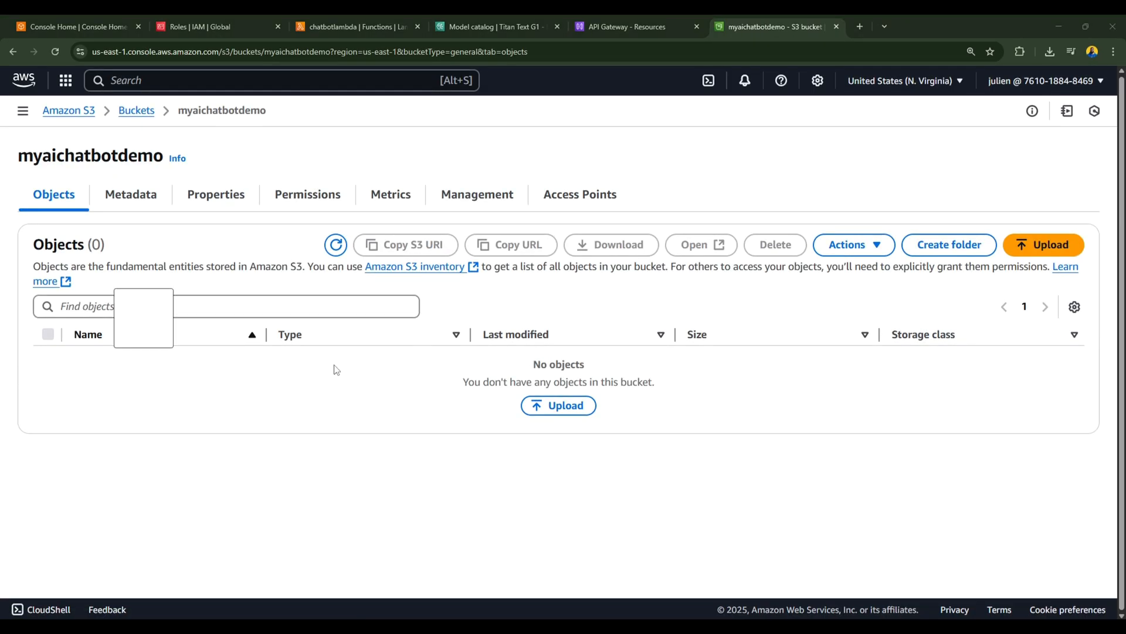
{"action": "left_click", "coordinate": [1043, 244]}
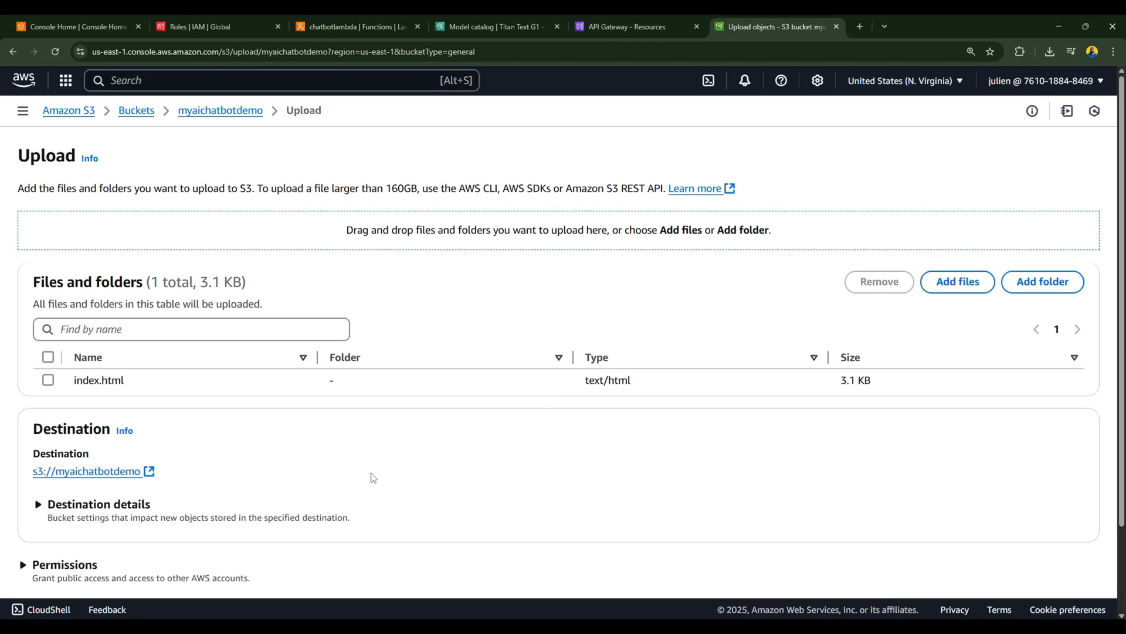
{"action": "scroll", "scroll_direction": "down", "scroll_amount": 3}
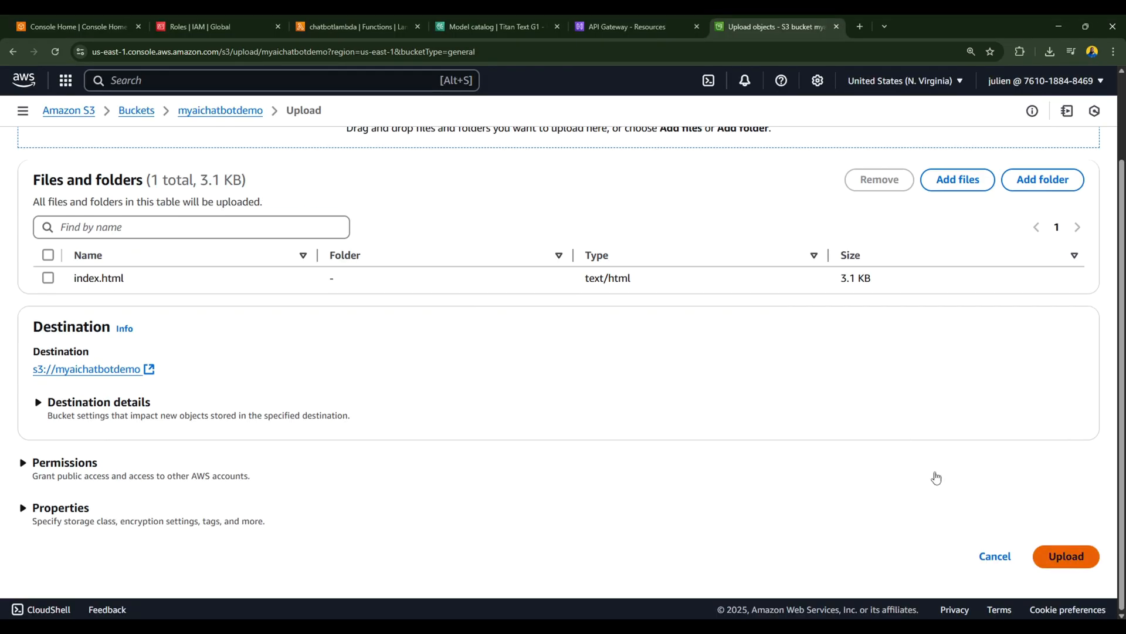
{"action": "left_click", "coordinate": [1065, 556]}
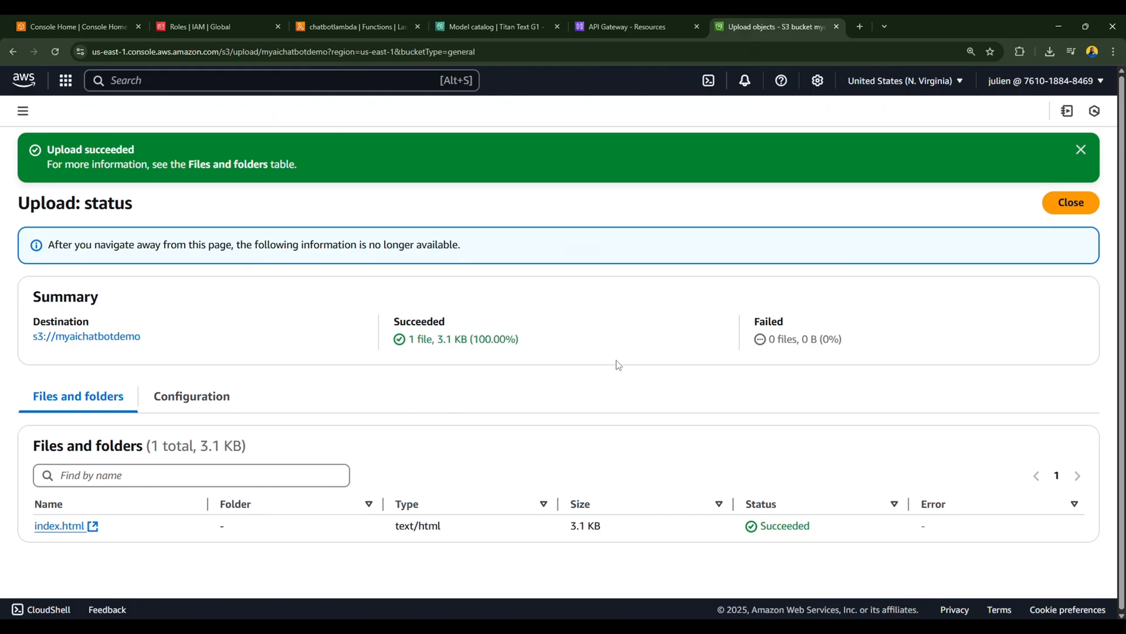
{"action": "left_click", "coordinate": [1070, 202]}
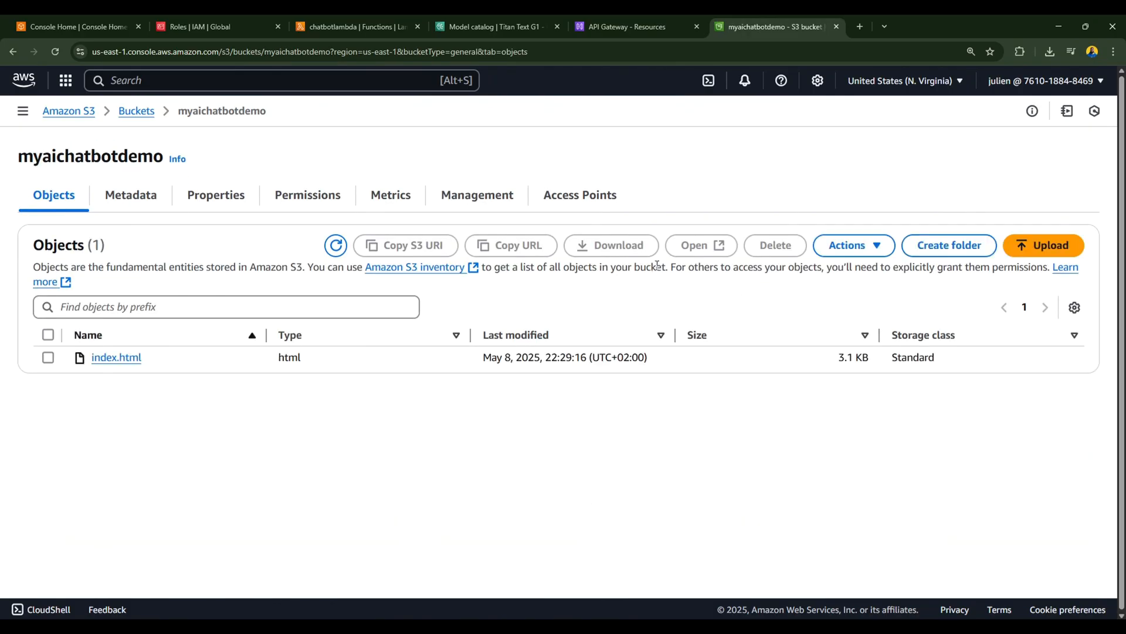
{"action": "left_click", "coordinate": [216, 194]}
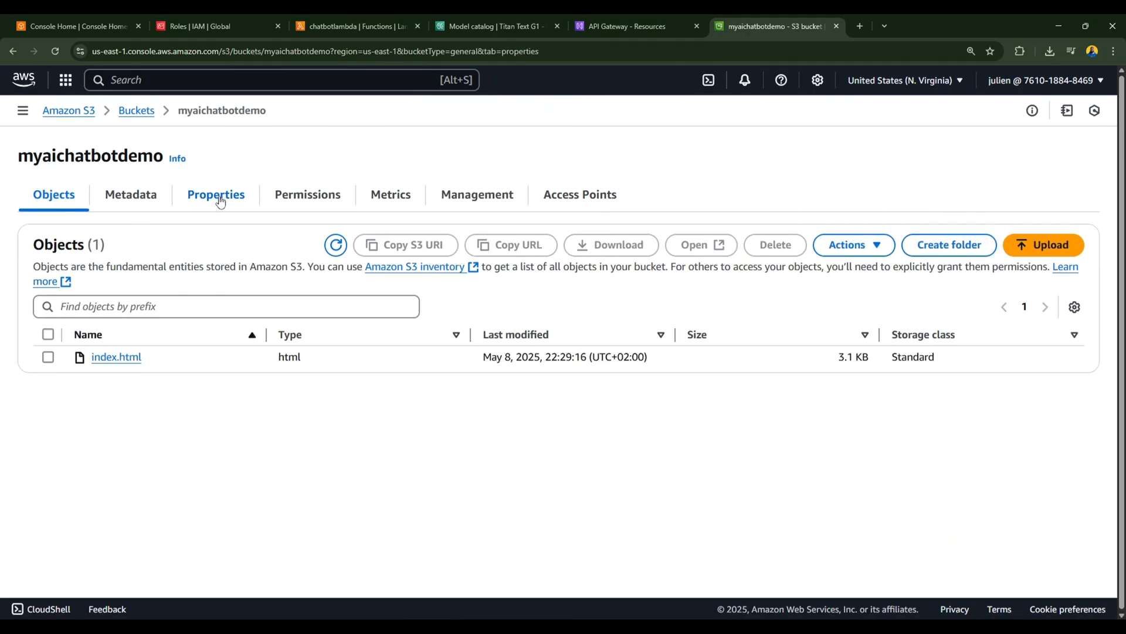
Step: Reach the Static website hosting settings in the bucket's Properties and begin editing them
{"action": "left_click", "coordinate": [216, 195]}
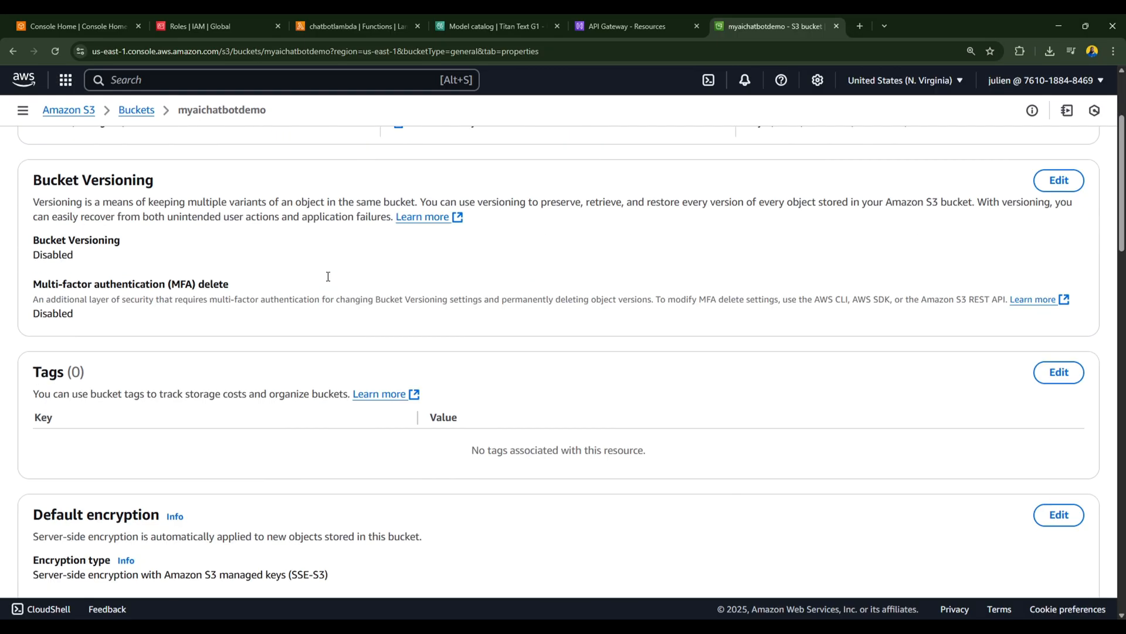
{"action": "scroll", "scroll_direction": "down", "scroll_amount": 3}
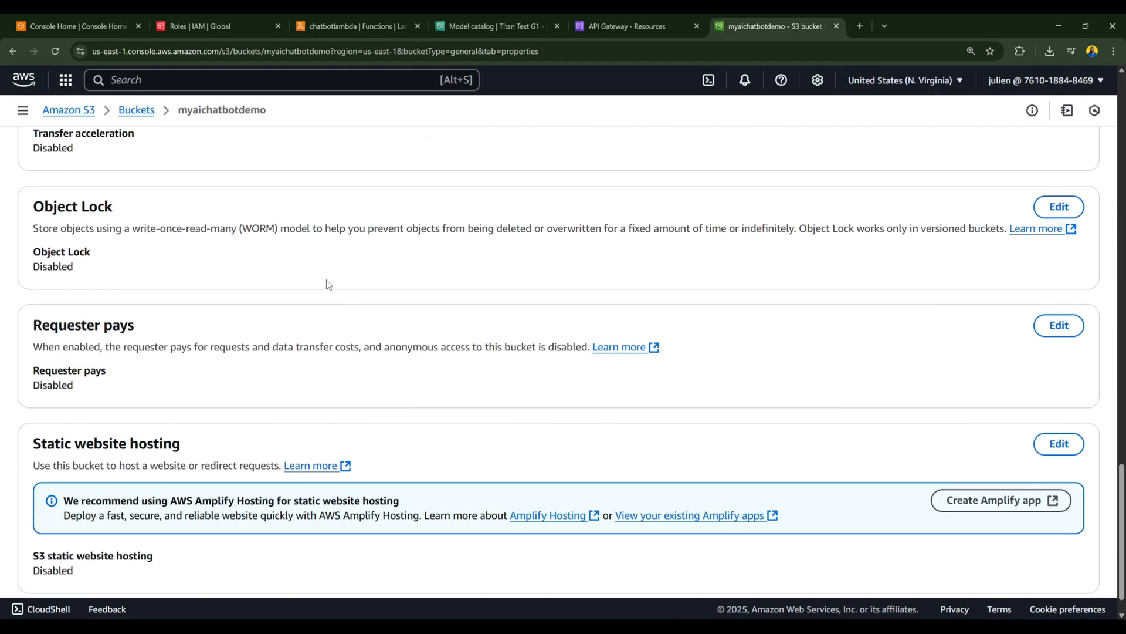
{"action": "double_click", "coordinate": [106, 405]}
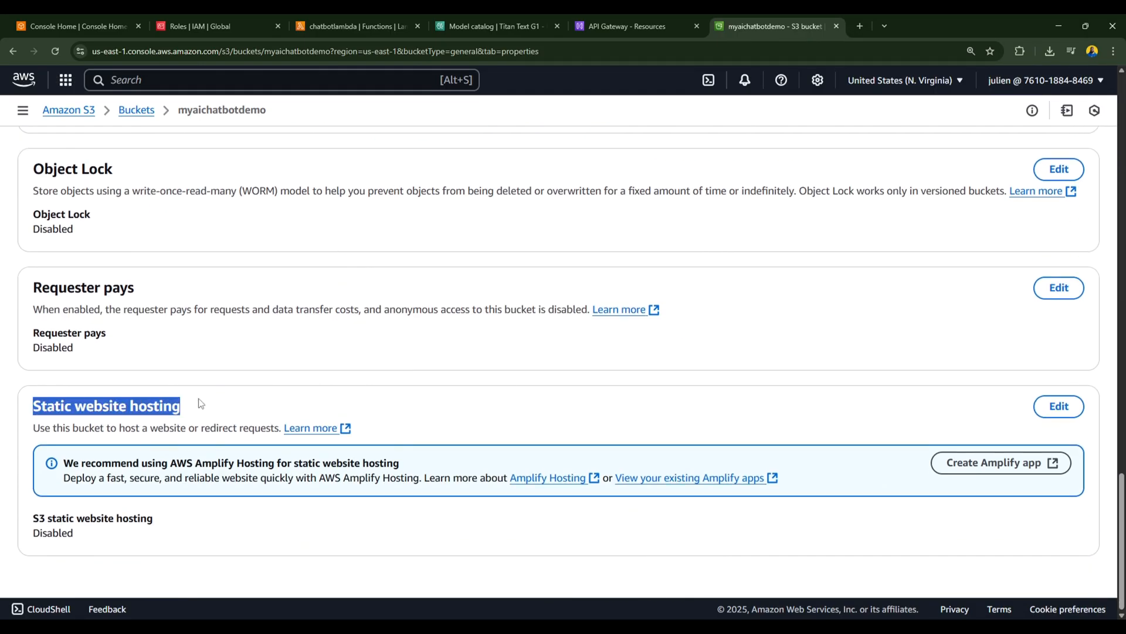
{"action": "double_click", "coordinate": [221, 464]}
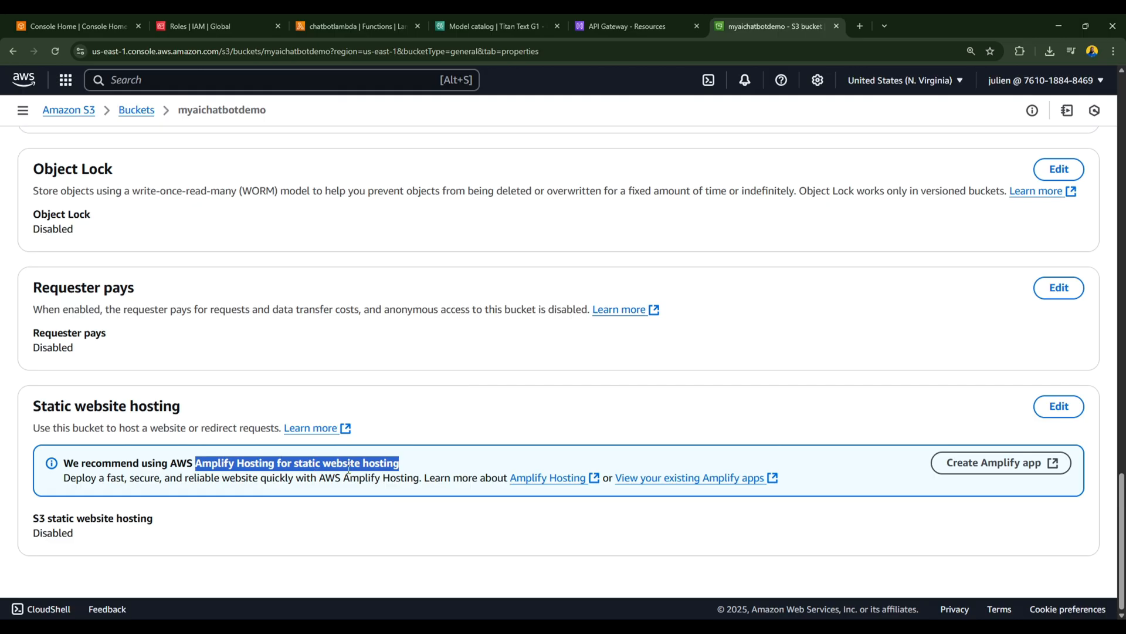
{"action": "left_click", "coordinate": [1058, 406]}
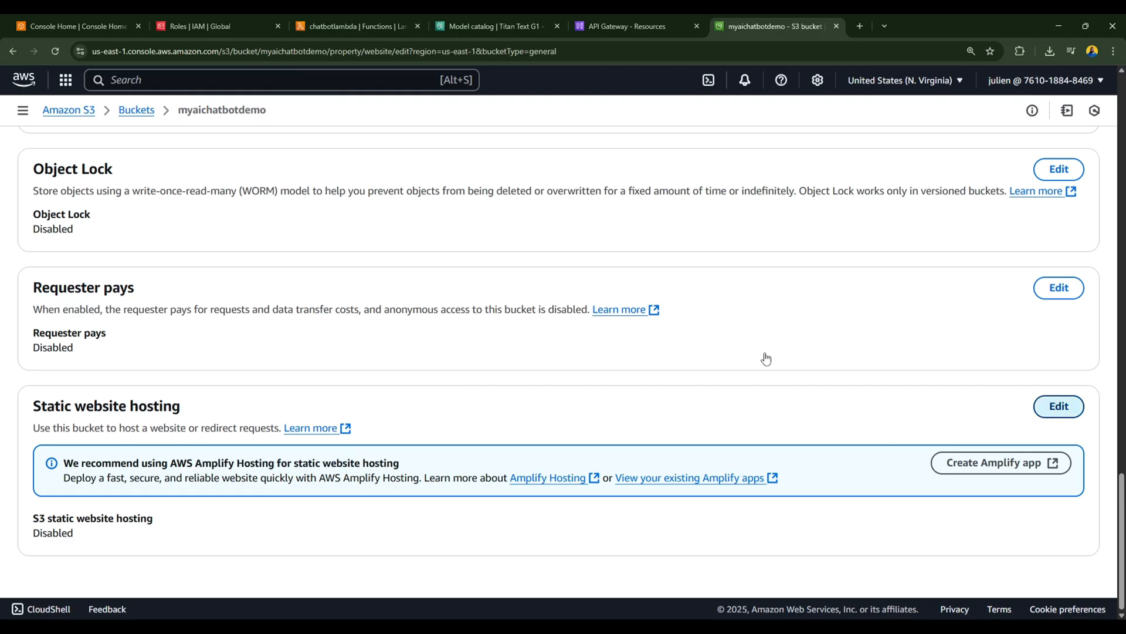
{"action": "left_click", "coordinate": [1058, 406]}
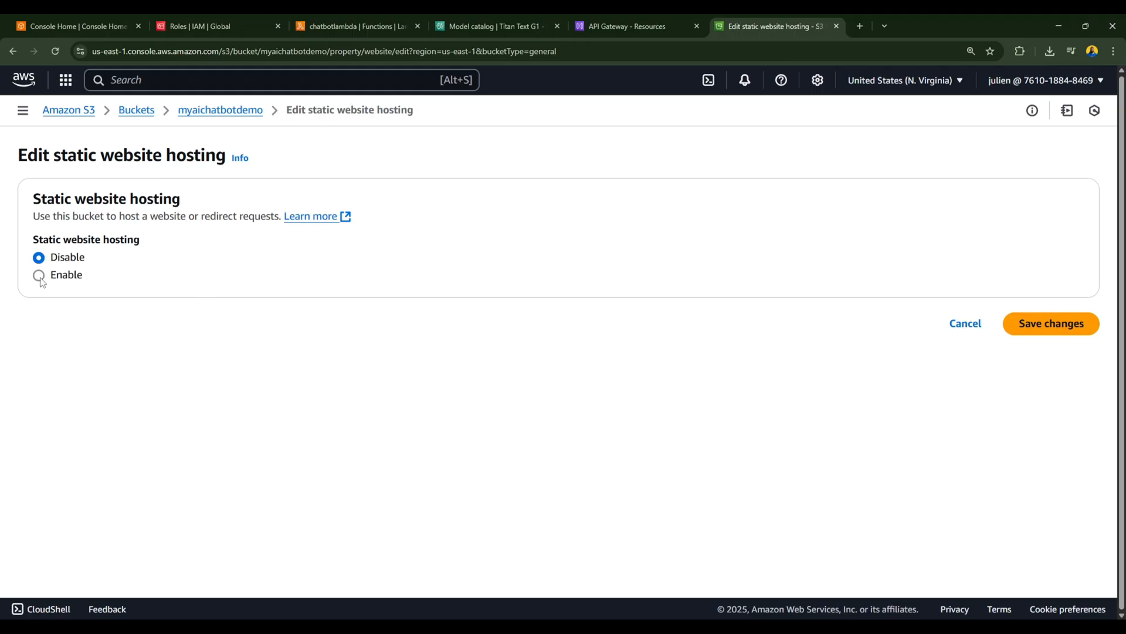
Step: Enable static website hosting with index.html as the index document
{"action": "left_click", "coordinate": [39, 275]}
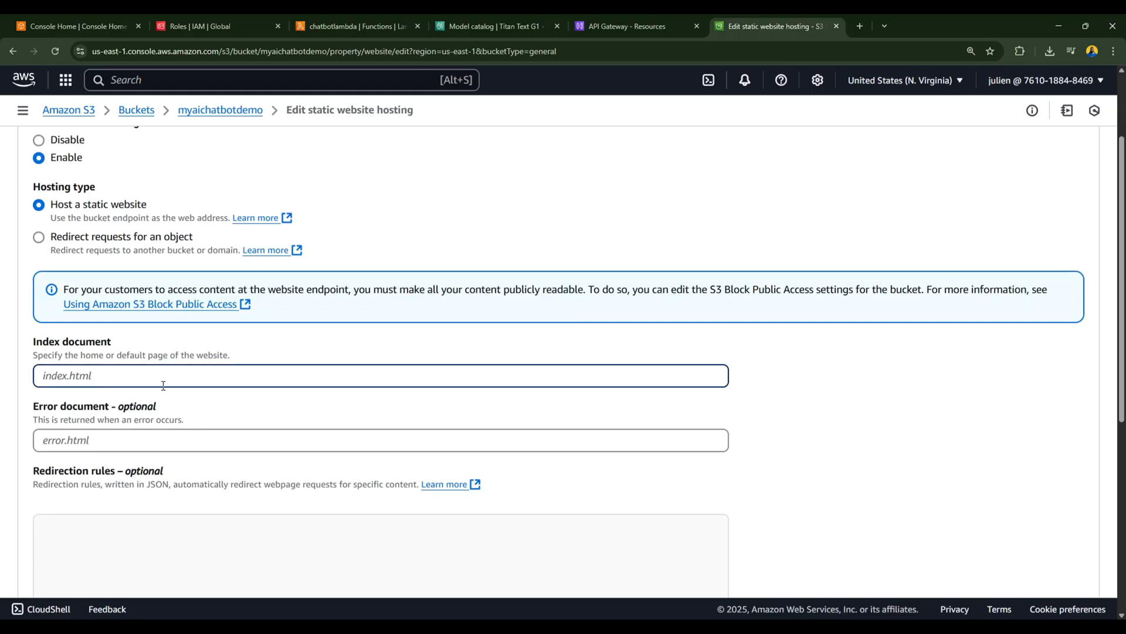
{"action": "type", "text": "index.ht"}
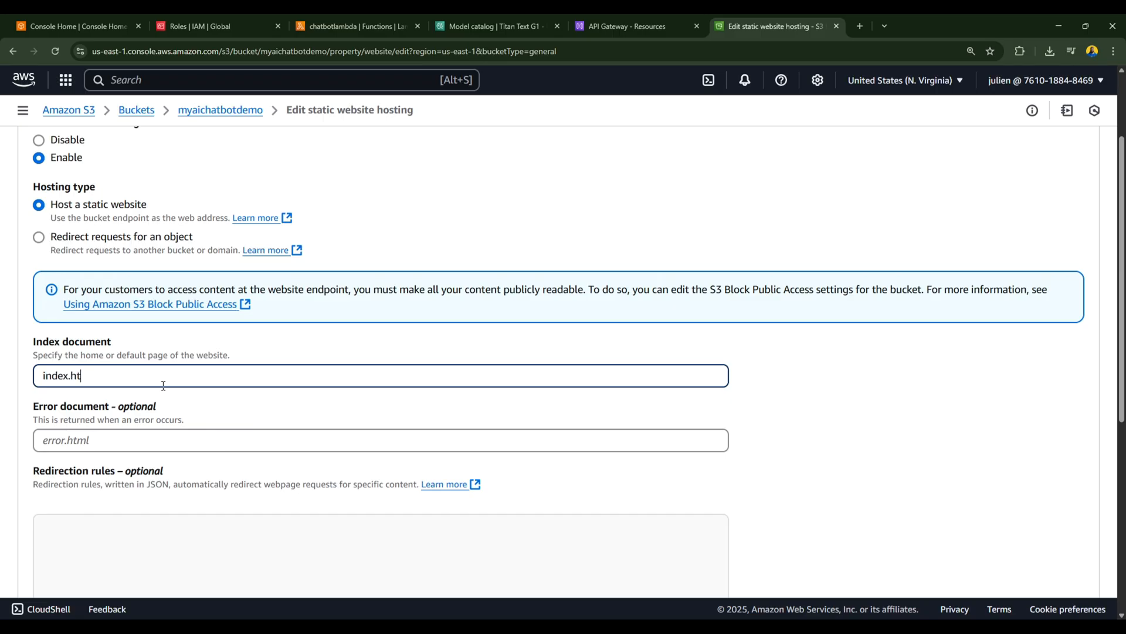
{"action": "scroll", "scroll_direction": "down", "scroll_amount": 3}
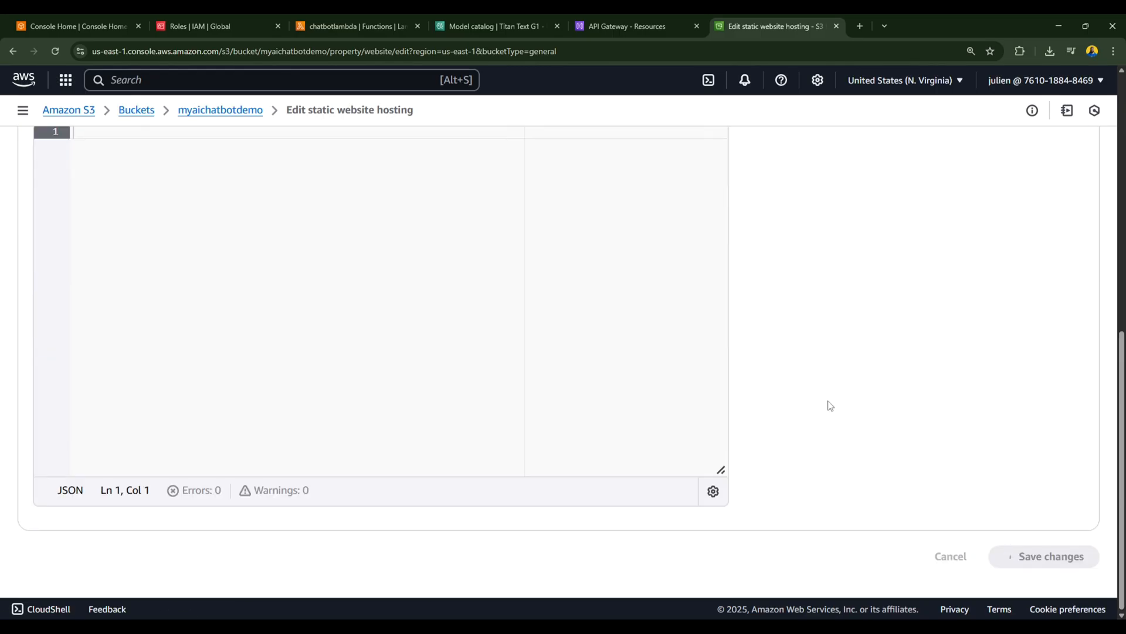
Step: Save the hosting settings and begin editing the bucket policy under Permissions
{"action": "left_click", "coordinate": [1046, 556]}
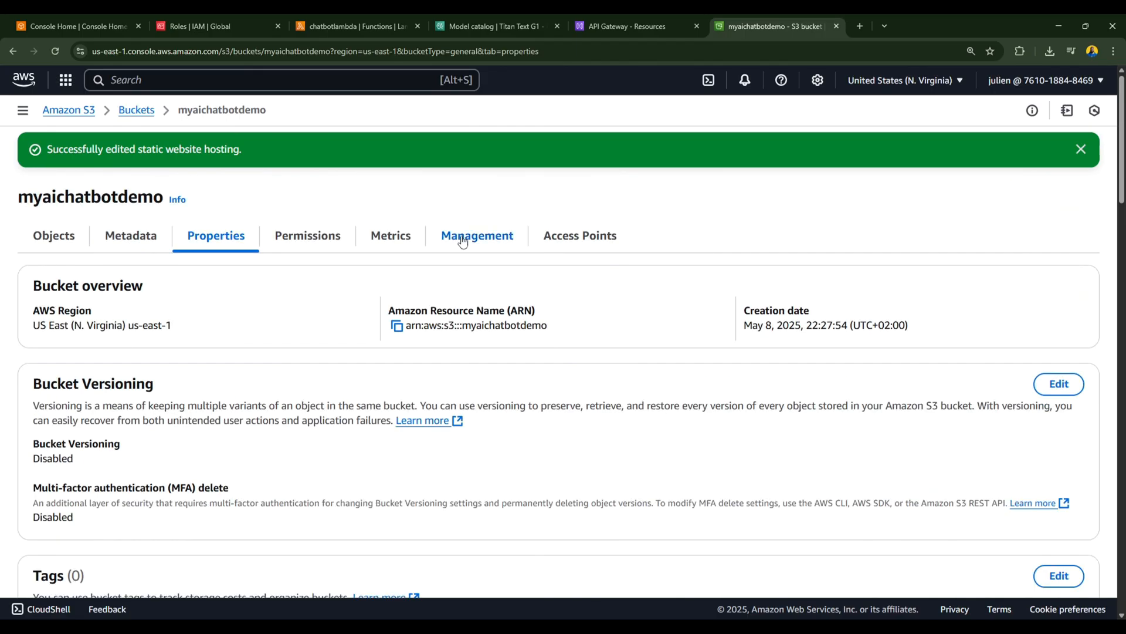
{"action": "left_click", "coordinate": [307, 235]}
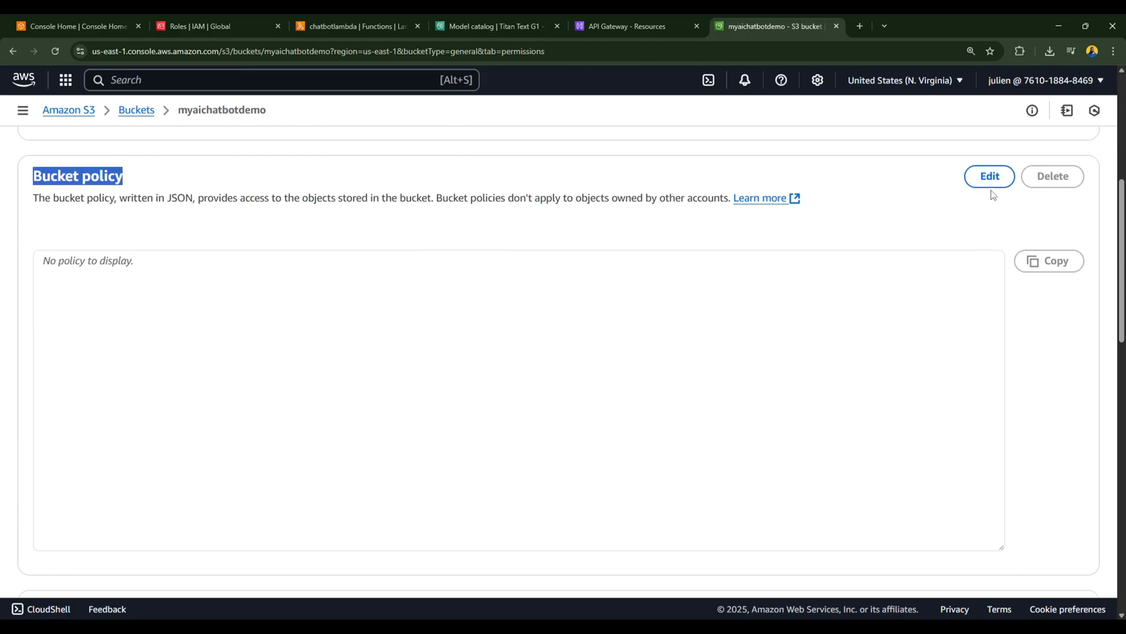
{"action": "left_click", "coordinate": [989, 176]}
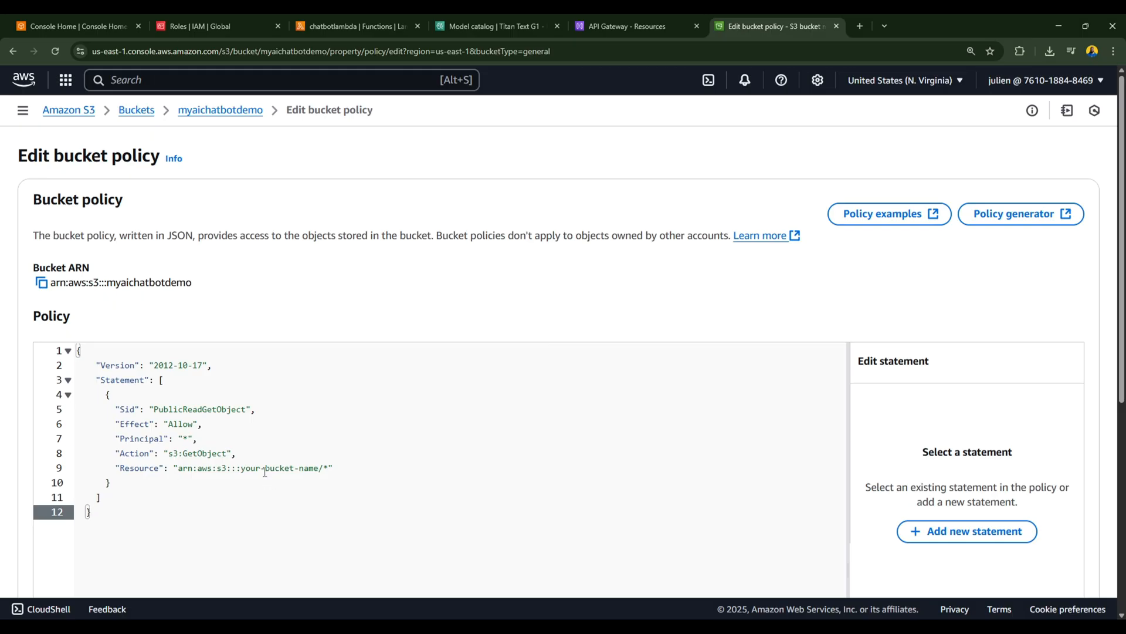
Step: Paste the PublicReadGetObject policy, set the bucket name to myaichatbotdemo, and save it
{"action": "left_click", "coordinate": [242, 468]}
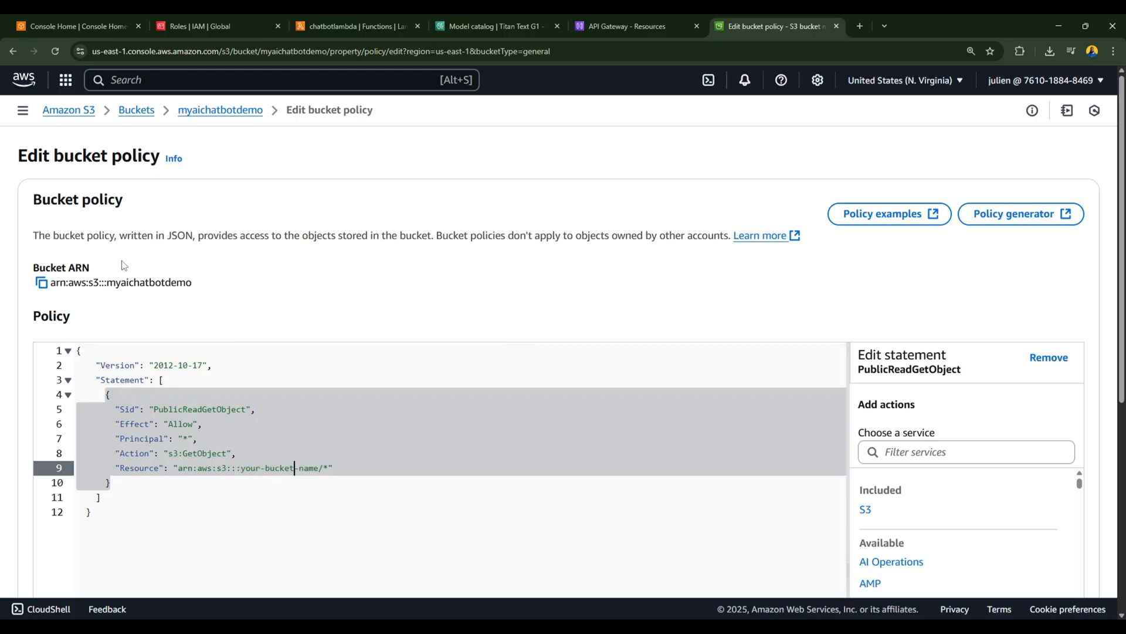
{"action": "double_click", "coordinate": [149, 282]}
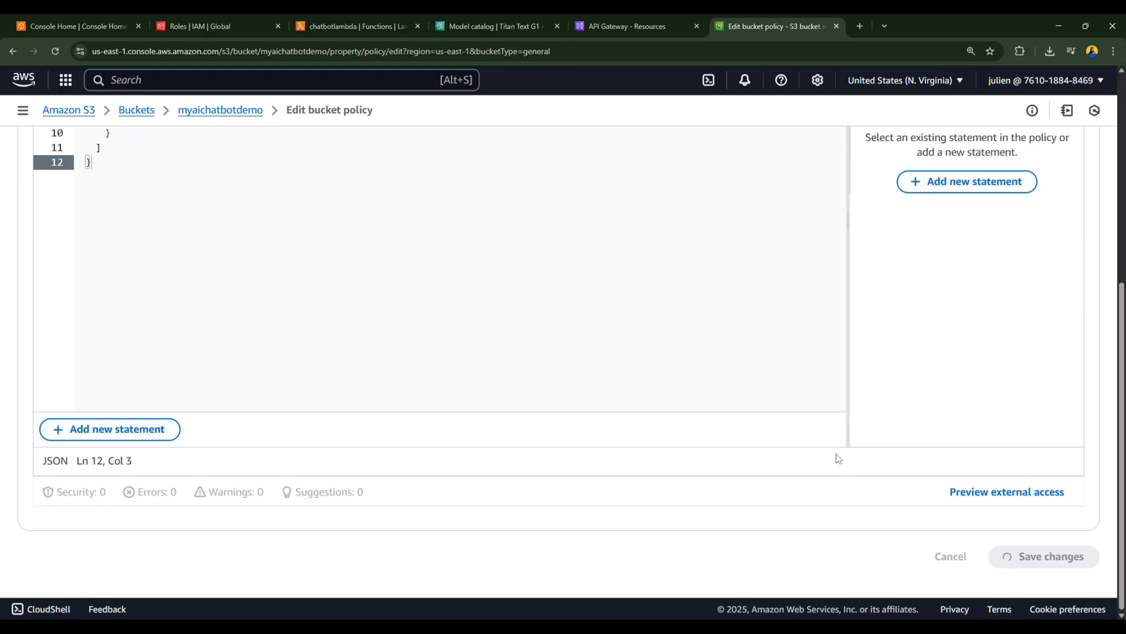
{"action": "left_click", "coordinate": [1044, 556]}
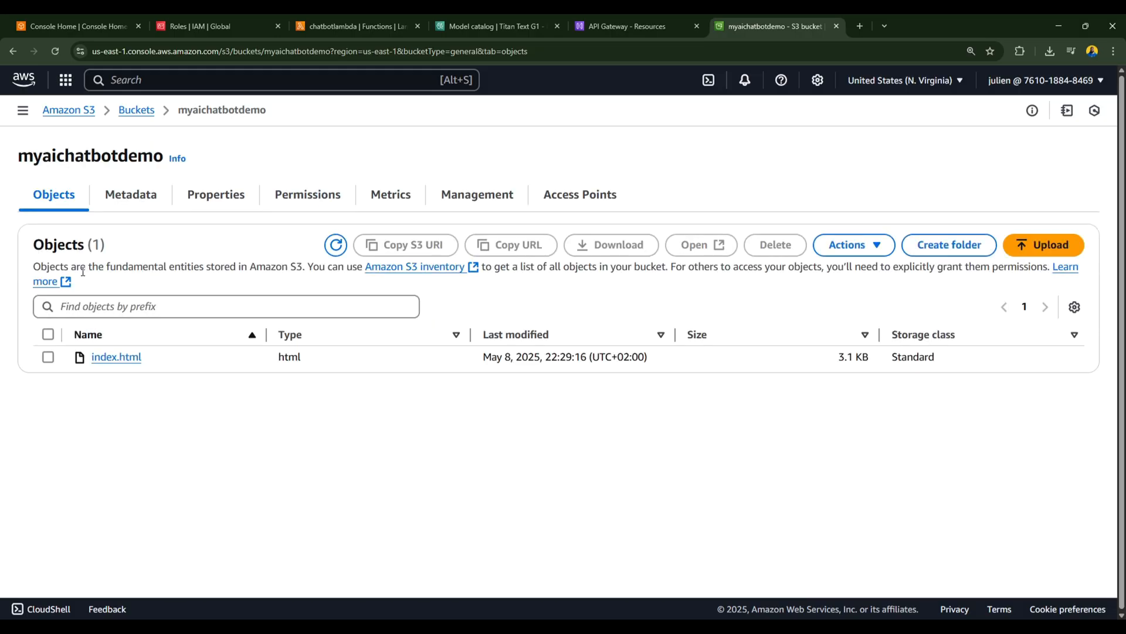
{"action": "mouse_move", "coordinate": [310, 394]}
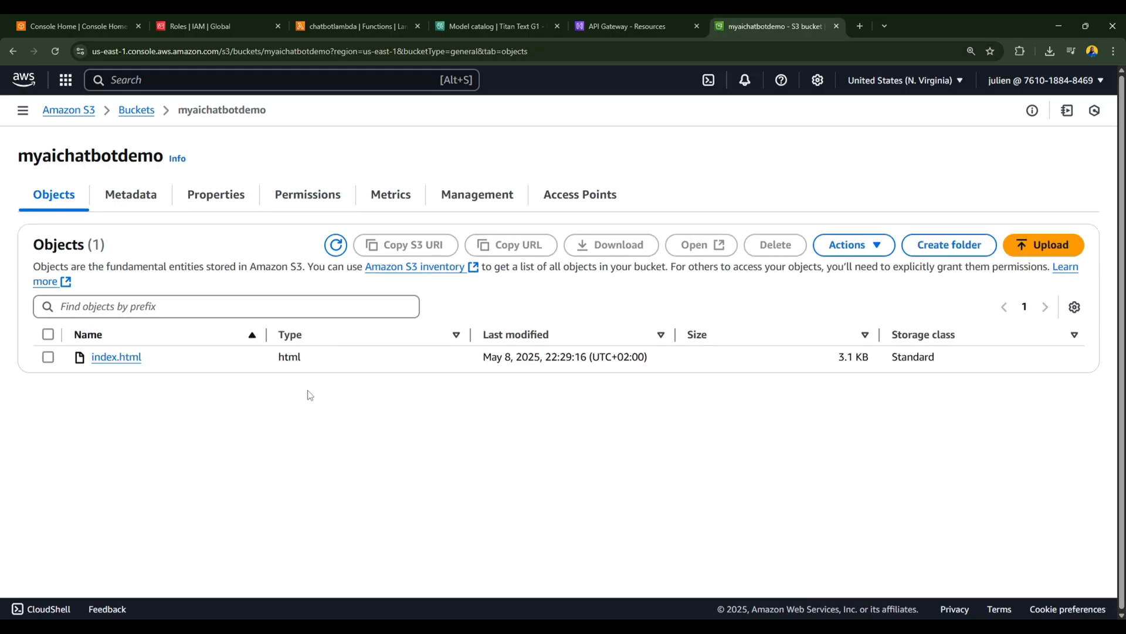
Step: Load the AI Chatbot page from index.html's public object URL
{"action": "left_click", "coordinate": [114, 357]}
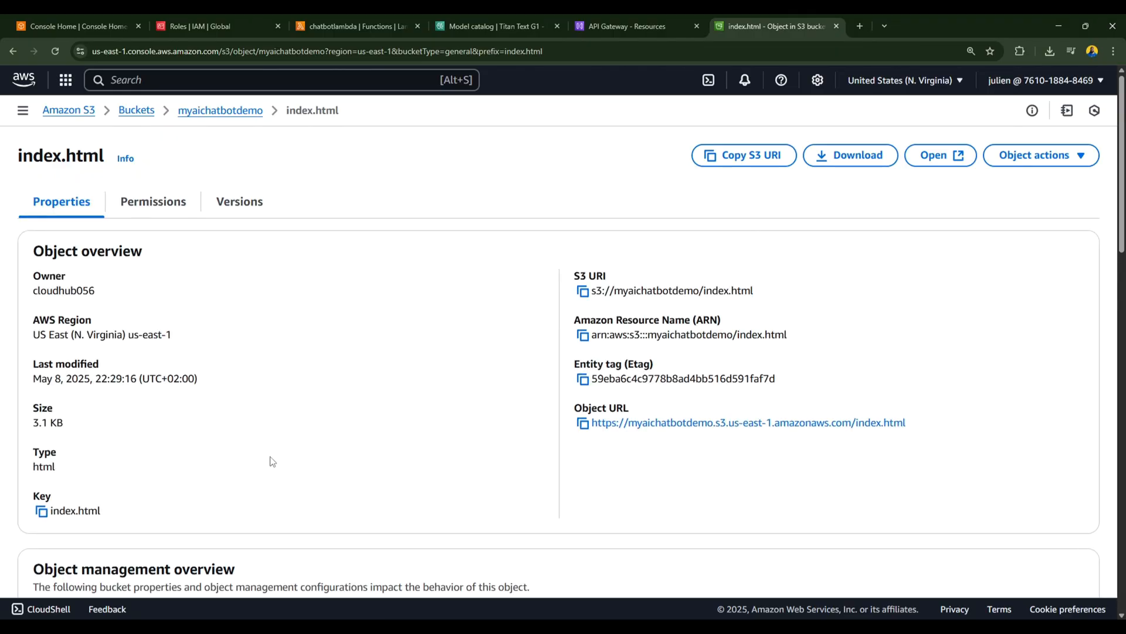
{"action": "mouse_move", "coordinate": [615, 436]}
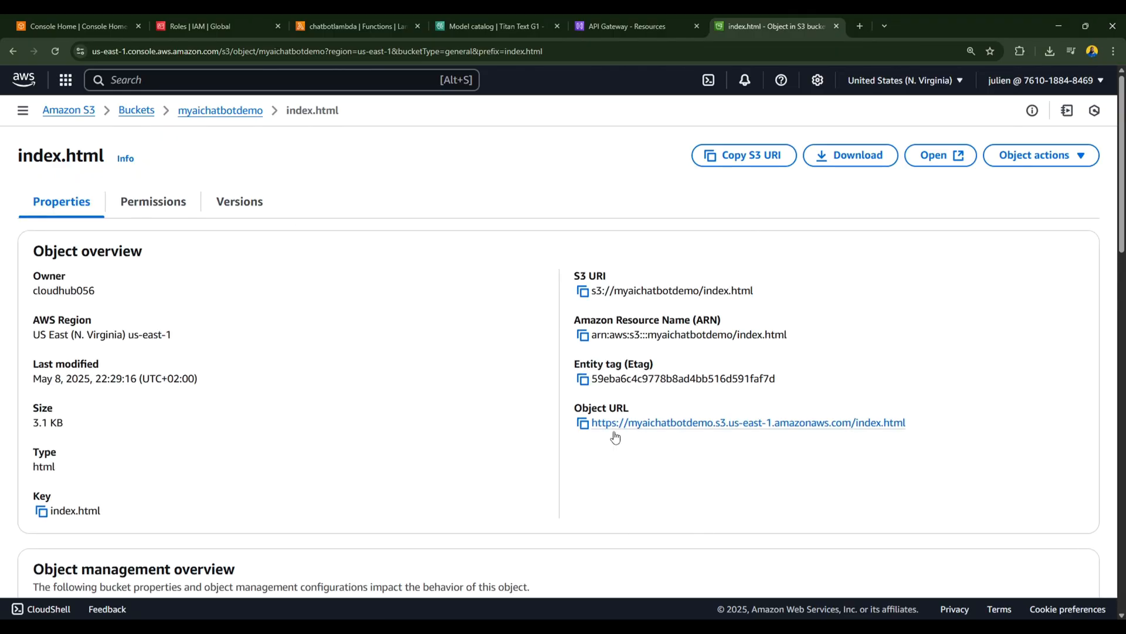
{"action": "double_click", "coordinate": [600, 408]}
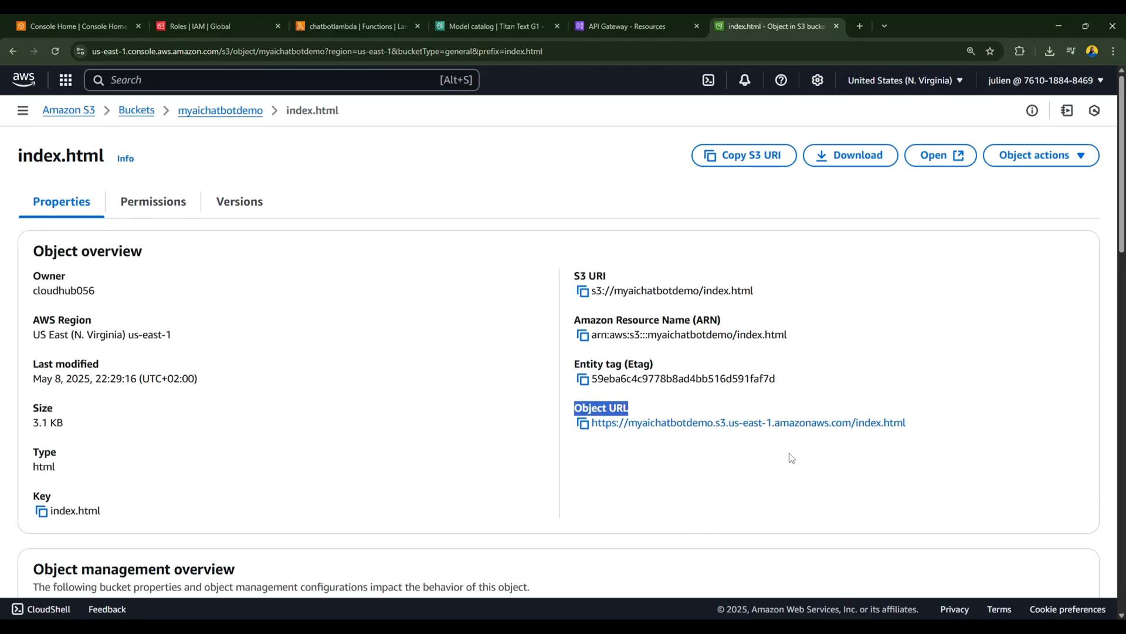
{"action": "left_click", "coordinate": [746, 422]}
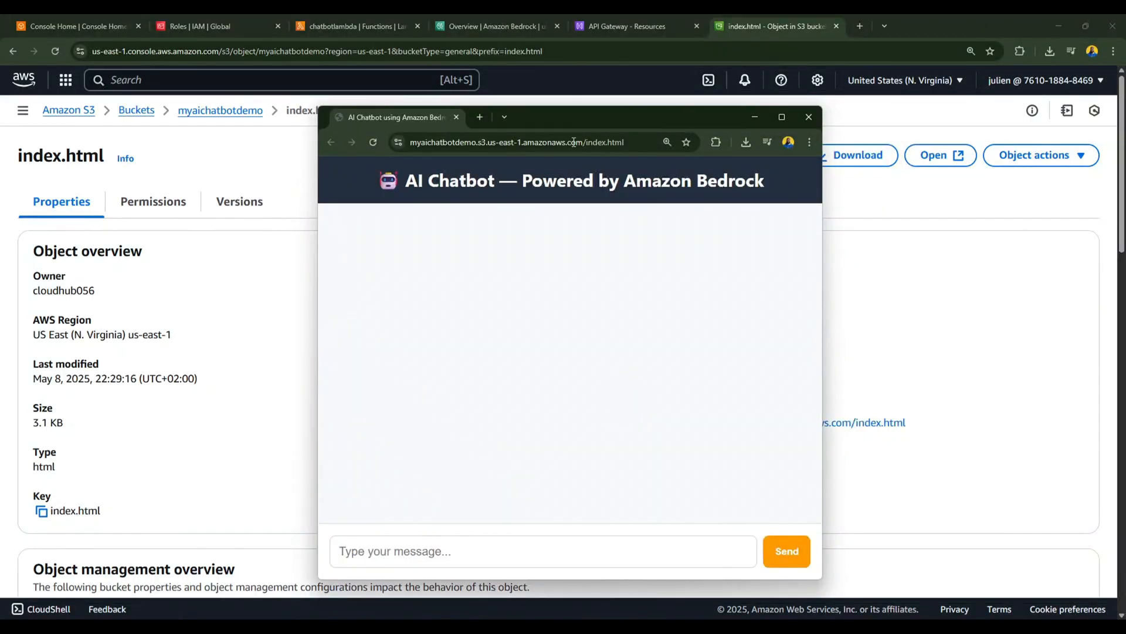
{"action": "mouse_move", "coordinate": [626, 418]}
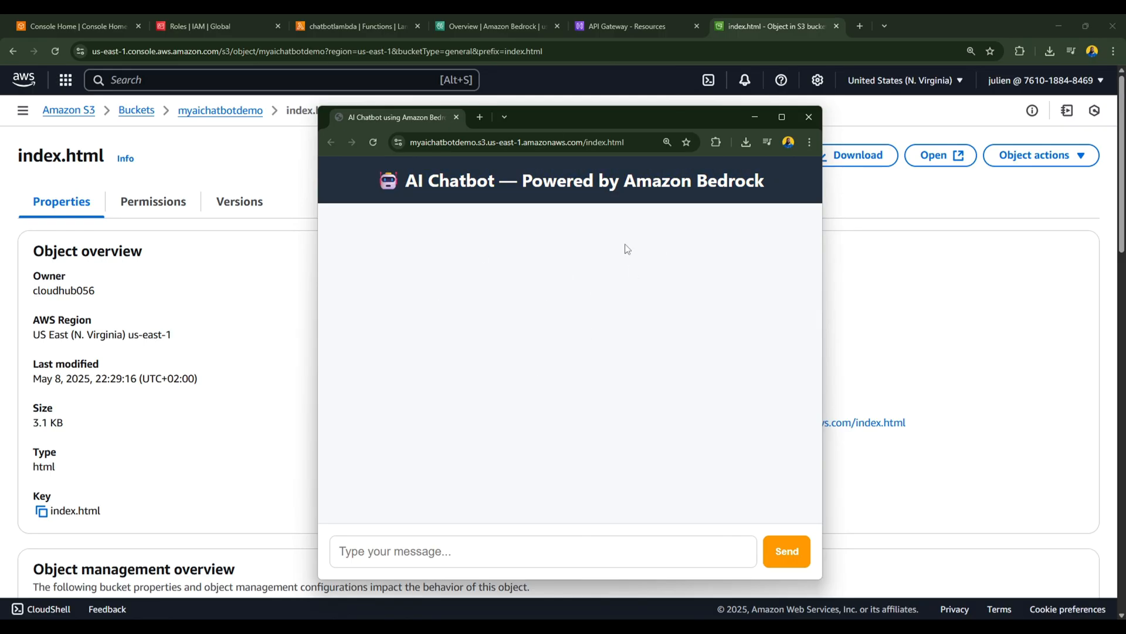
Step: Ask the chatbot 'Hello! what can you do?' and get its capabilities reply
{"action": "left_click", "coordinate": [389, 551]}
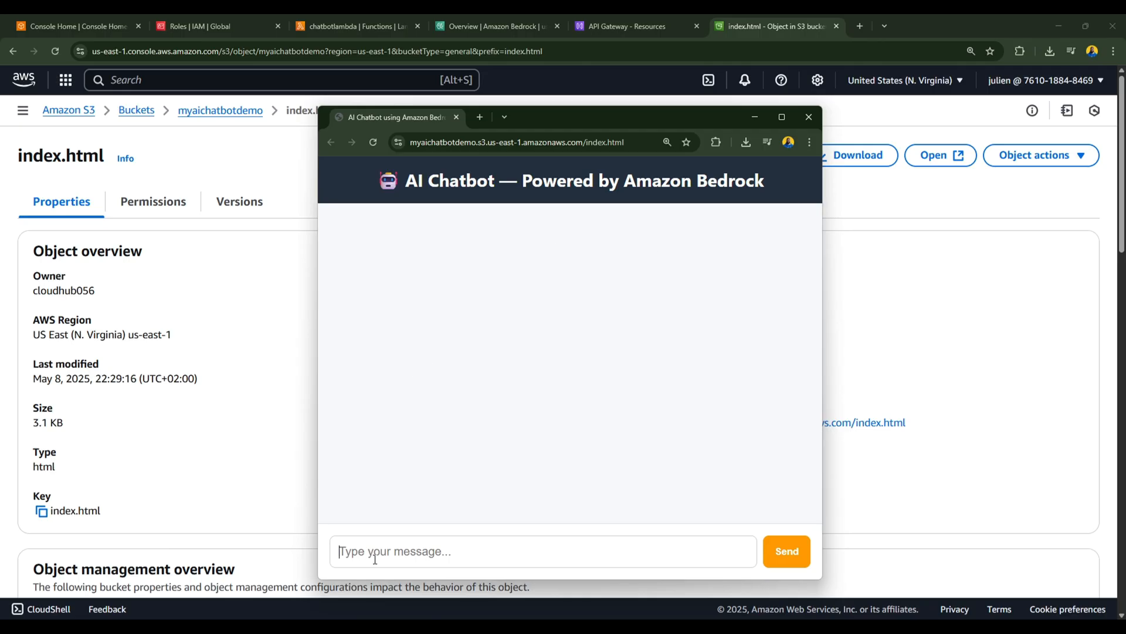
{"action": "type", "text": "Hello!"}
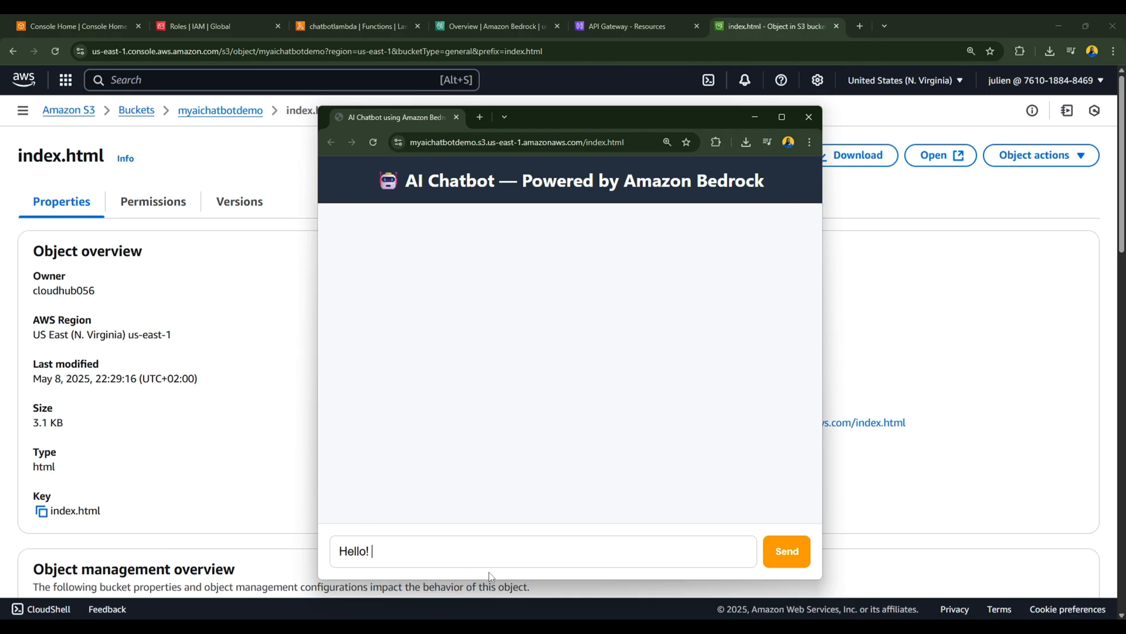
{"action": "type", "text": "what can you do?"}
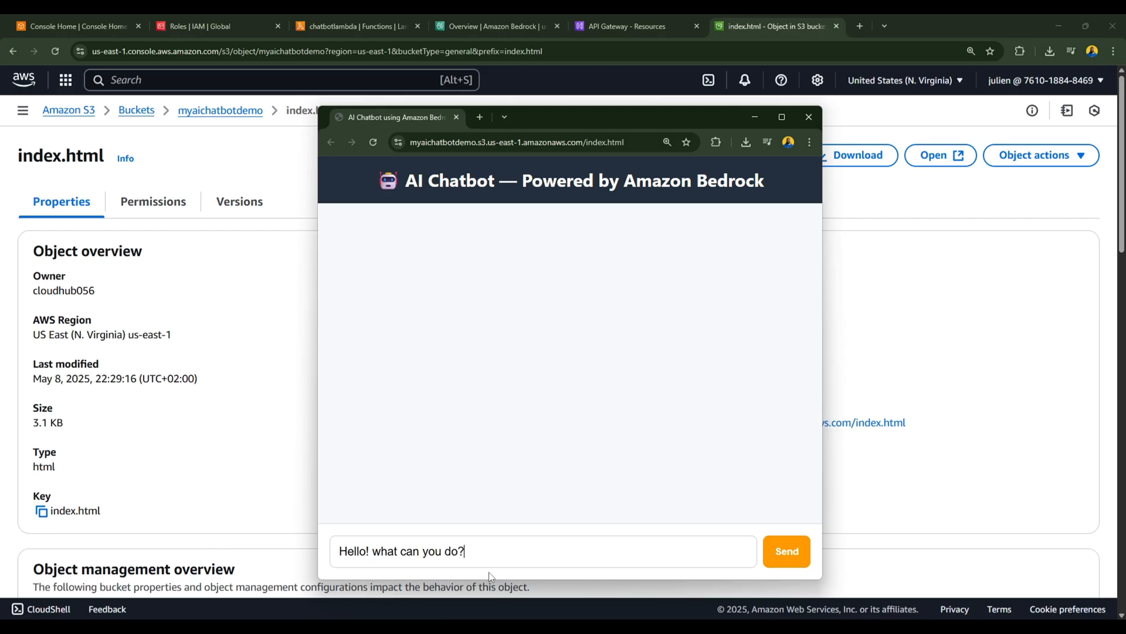
{"action": "left_click", "coordinate": [786, 552]}
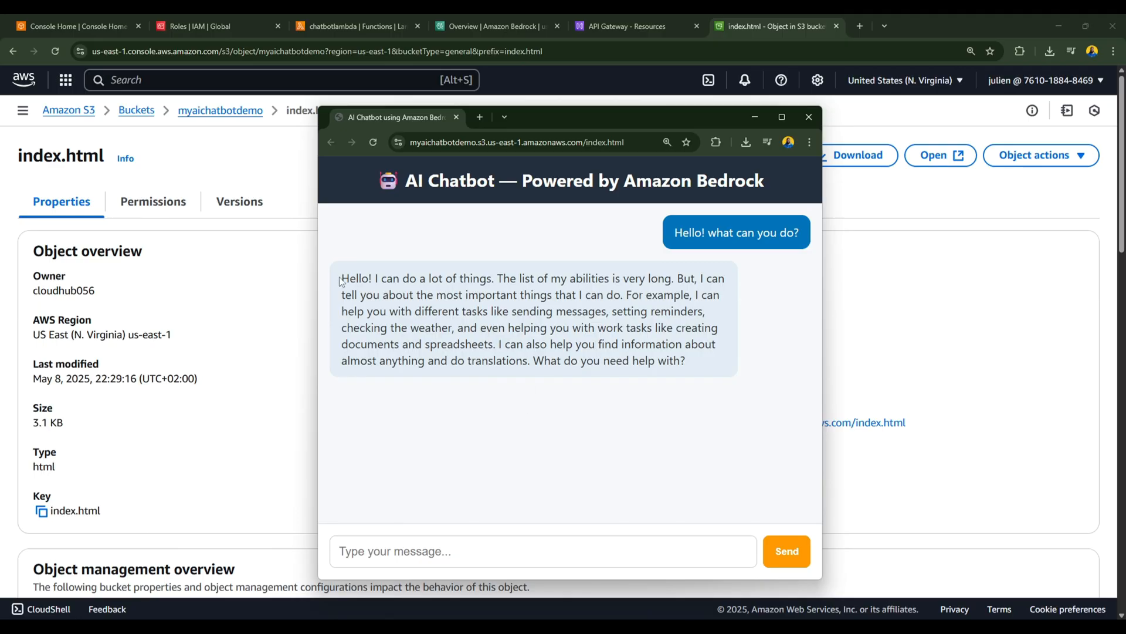
{"action": "mouse_move", "coordinate": [682, 408]}
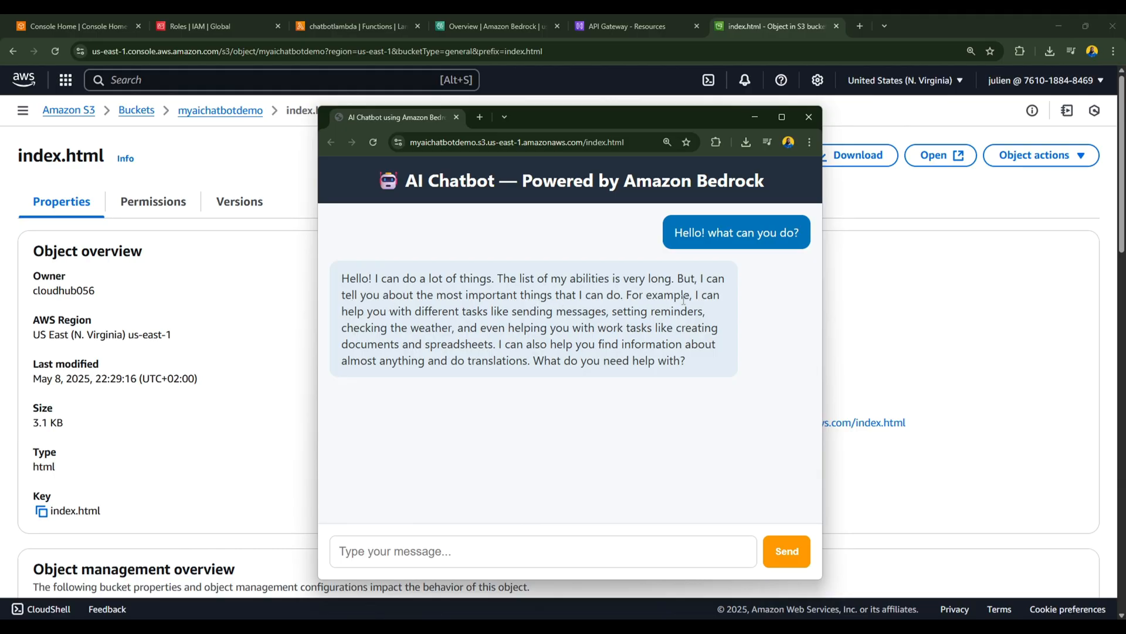
{"action": "mouse_move", "coordinate": [467, 326]}
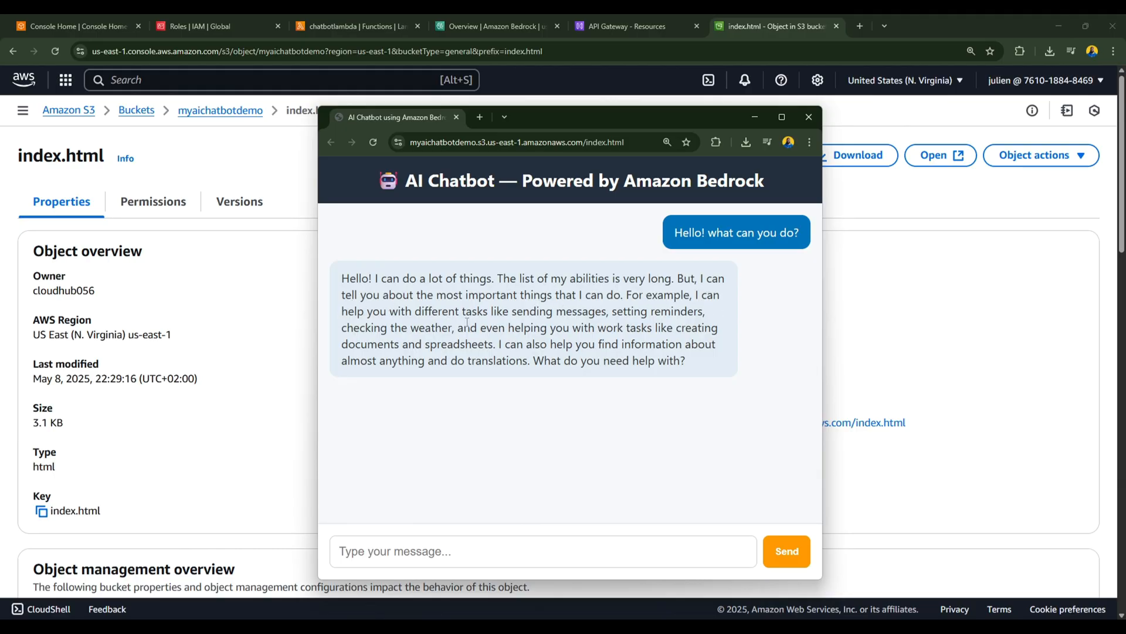
{"action": "mouse_move", "coordinate": [603, 346]}
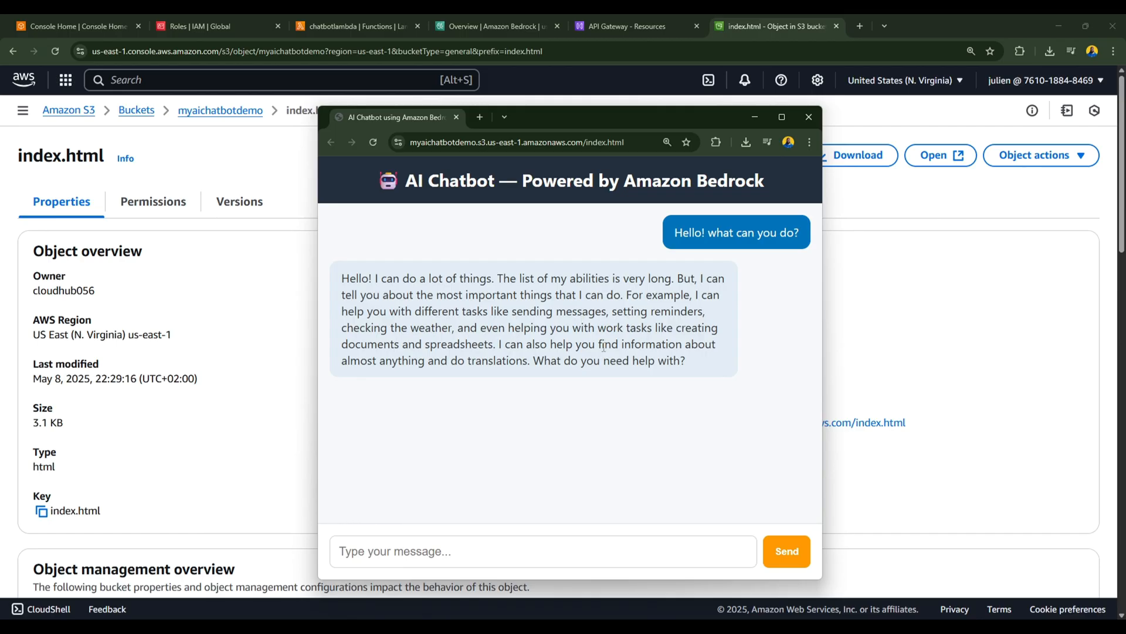
Step: Ask 'What is The G20 Summit?' and receive the answer
{"action": "type", "text": "What is The G2"}
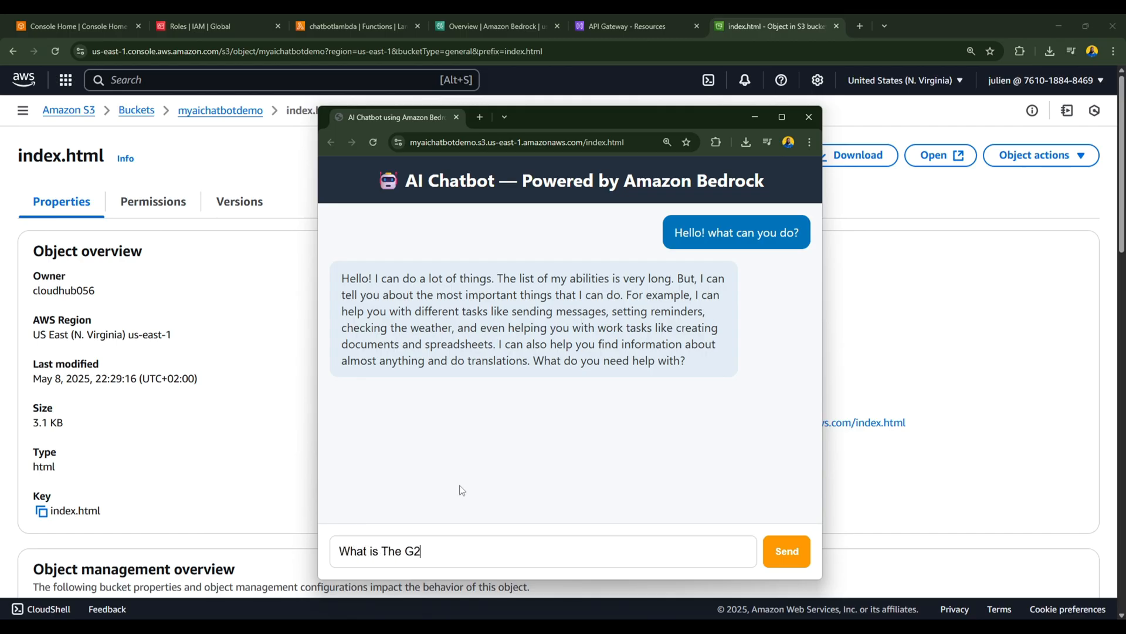
{"action": "left_click", "coordinate": [786, 552]}
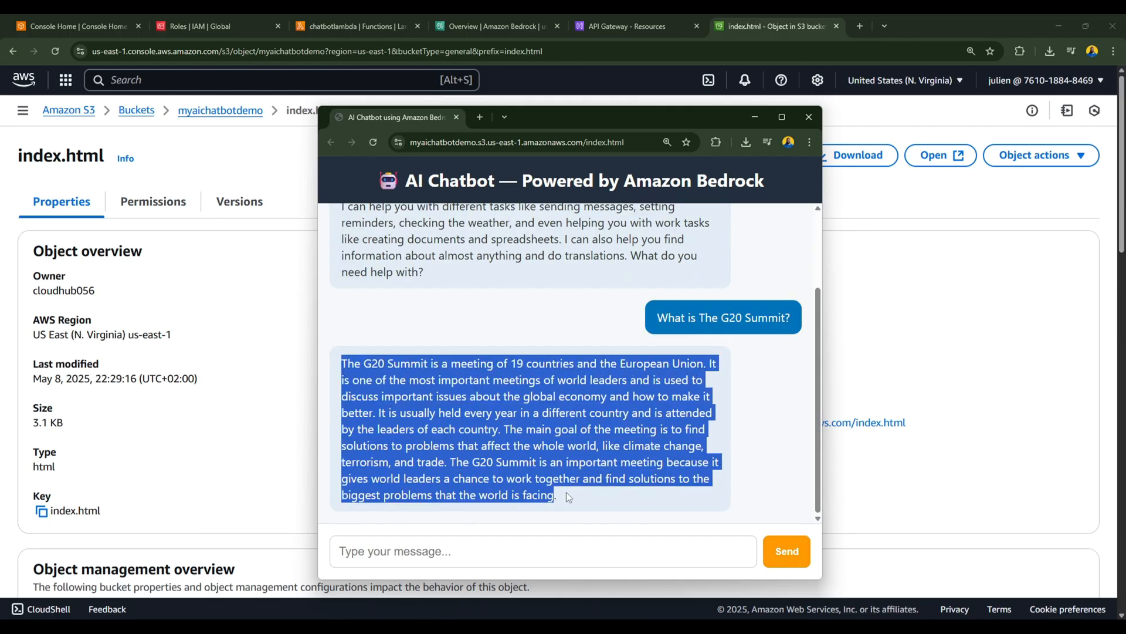
{"action": "left_click", "coordinate": [416, 440]}
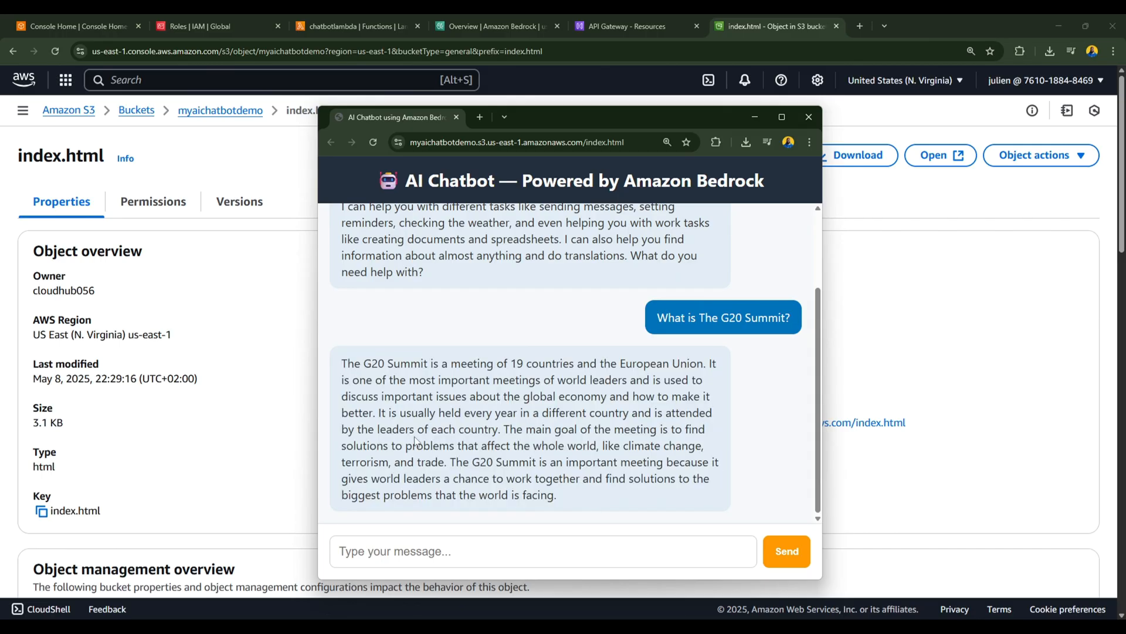
{"action": "mouse_move", "coordinate": [502, 396]}
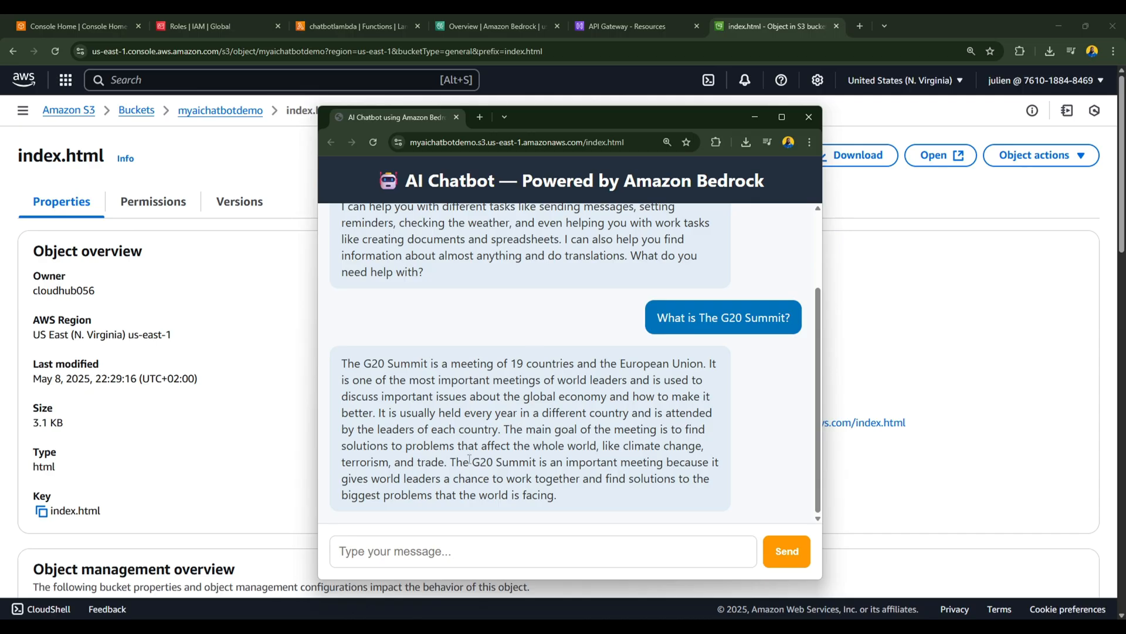
{"action": "mouse_move", "coordinate": [553, 419]}
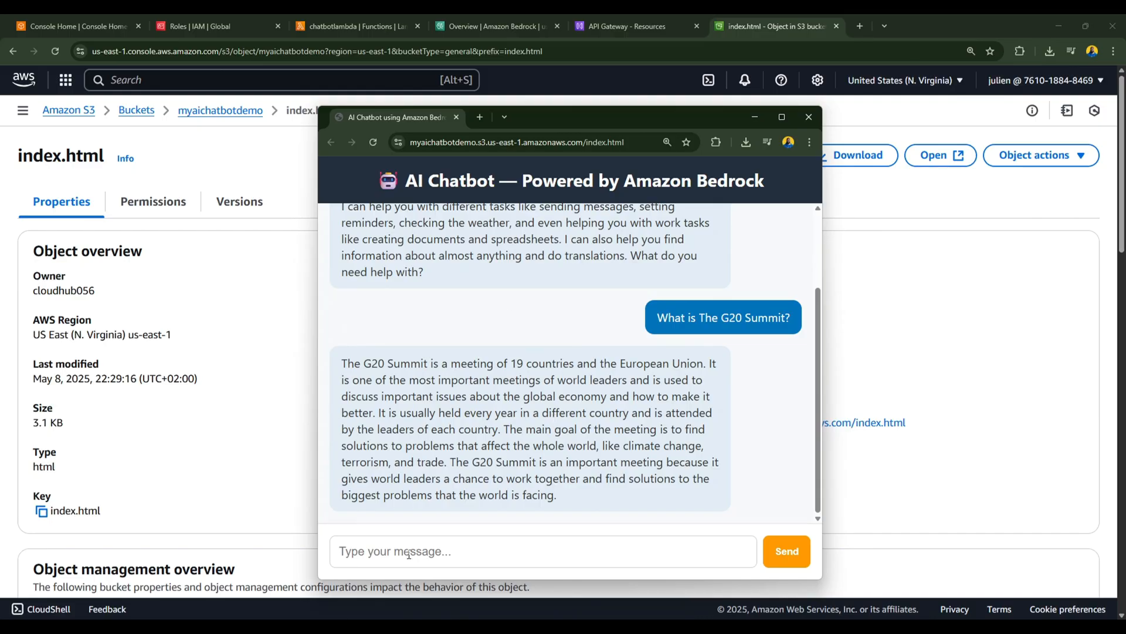
Step: Ask which certificate to earn first toward AWS Certified Solutions Architect, then maximize the window
{"action": "type", "text": "I would like to become"}
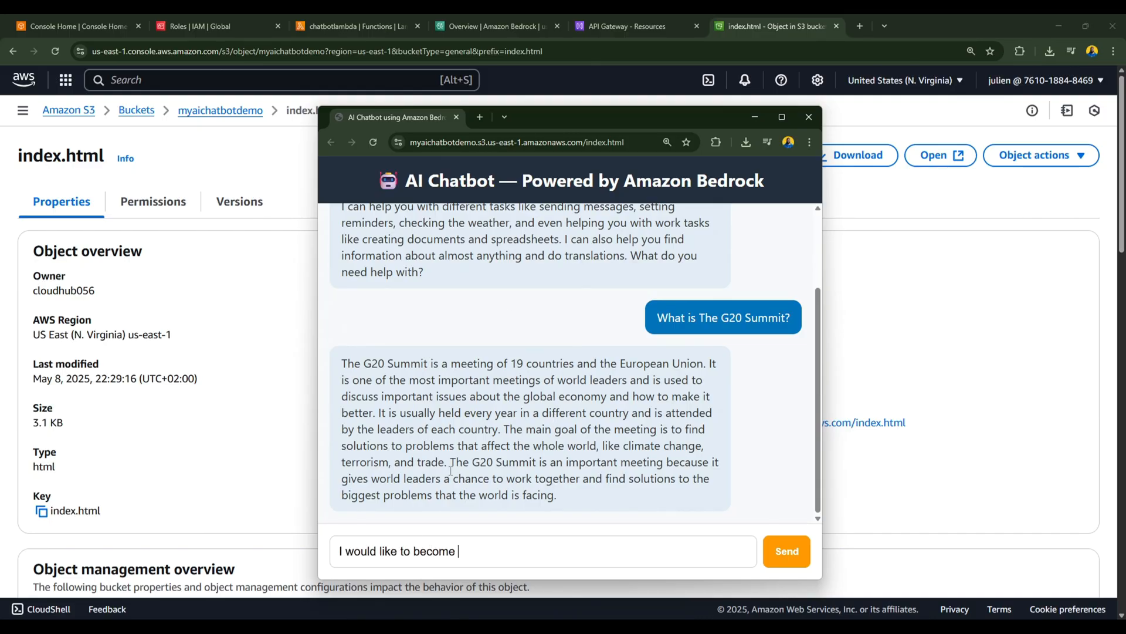
{"action": "type", "text": "an AWS Certified Solution Architect. What certificate should i earn first?"}
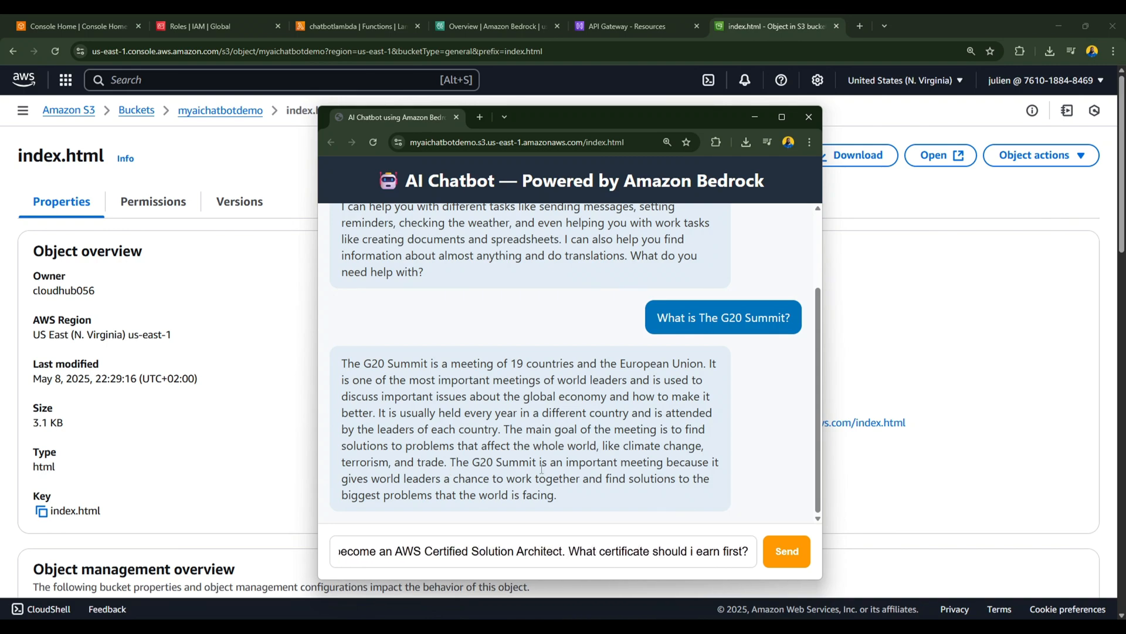
{"action": "left_click", "coordinate": [786, 551]}
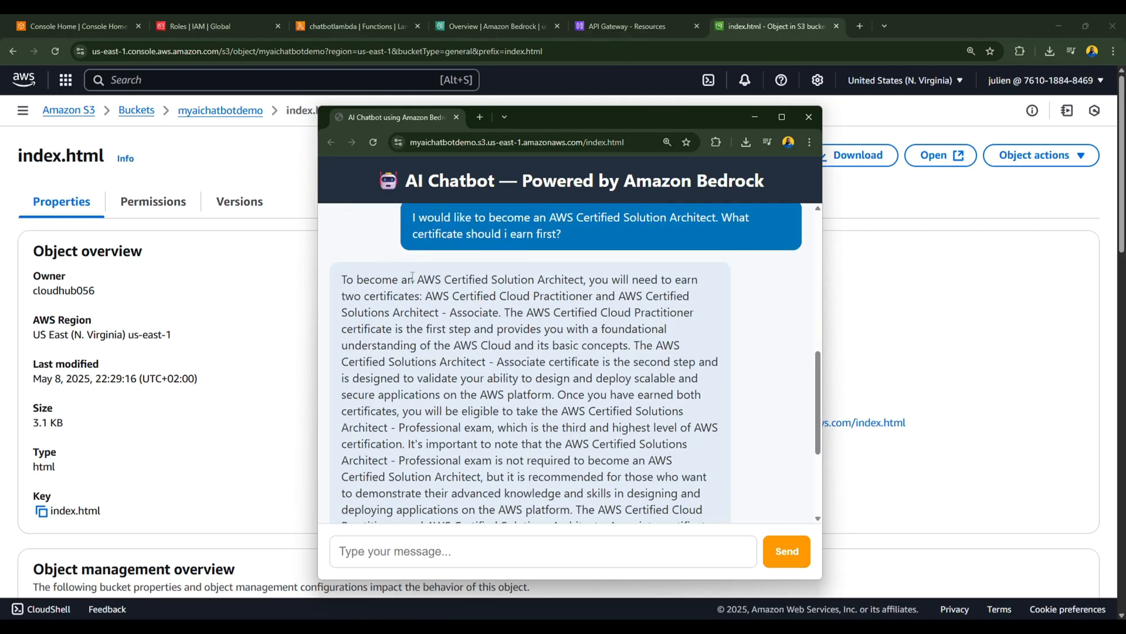
{"action": "left_click", "coordinate": [781, 116]}
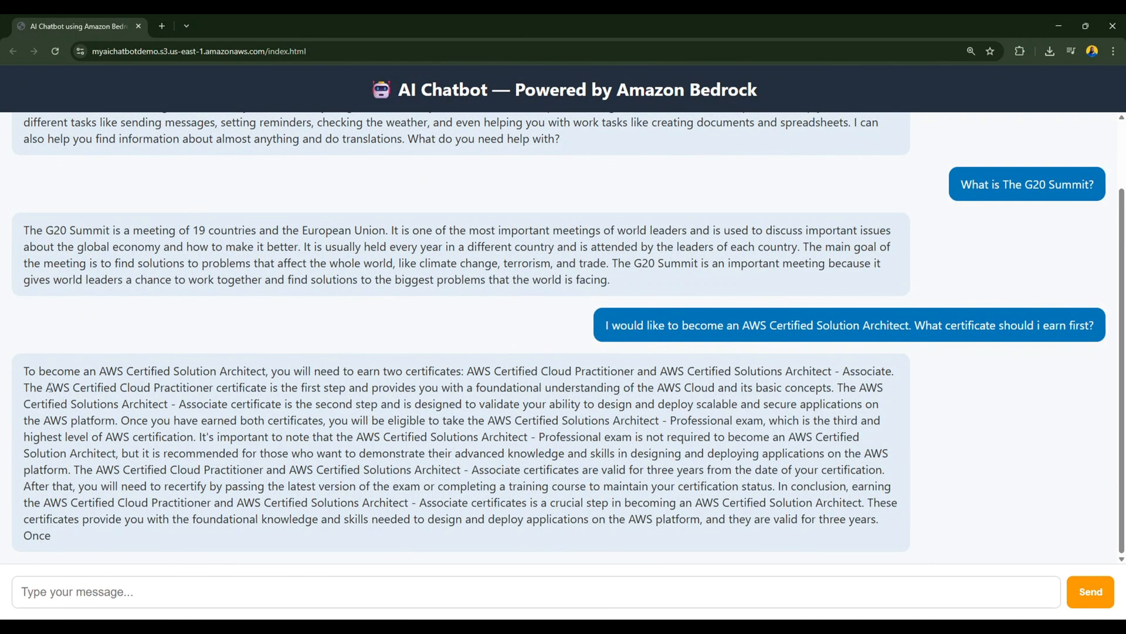
Step: Highlight the certification answer recommending Cloud Practitioner first, then Solutions Architect – Associate
{"action": "left_click_drag", "start_coordinate": [23, 371], "coordinate": [293, 371]}
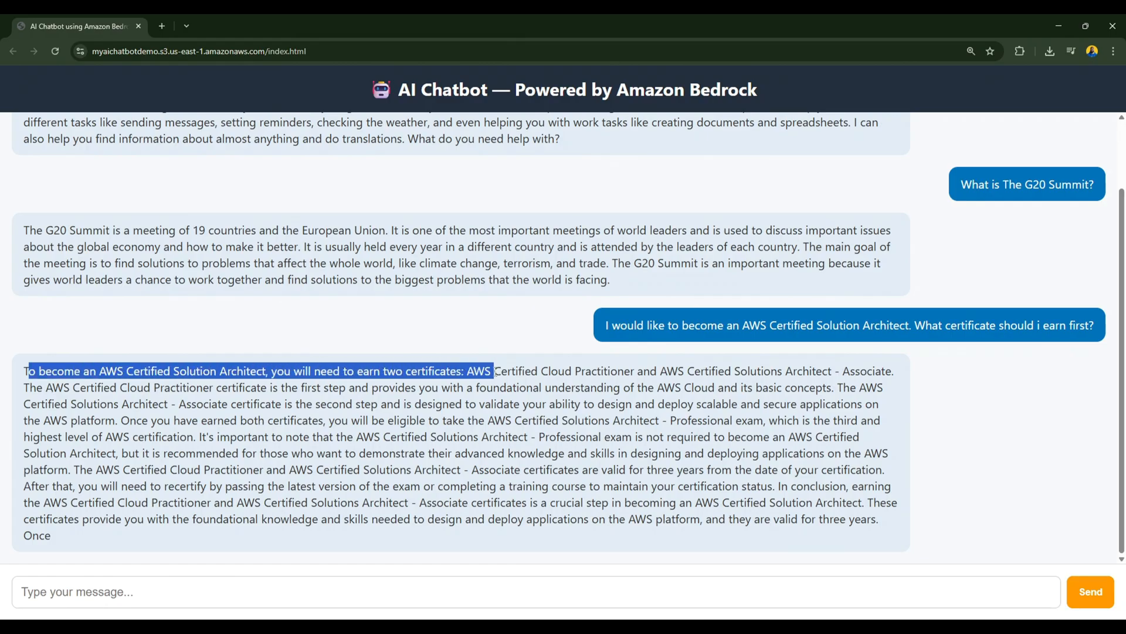
{"action": "left_click_drag", "start_coordinate": [492, 370], "coordinate": [762, 371]}
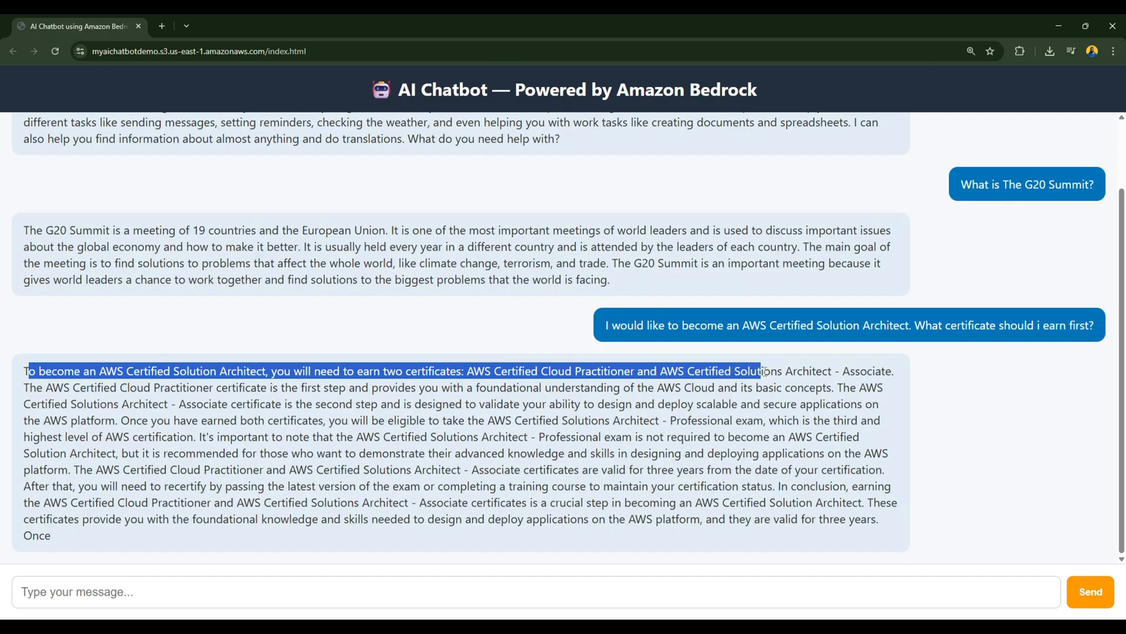
{"action": "left_click_drag", "start_coordinate": [761, 371], "coordinate": [894, 370]}
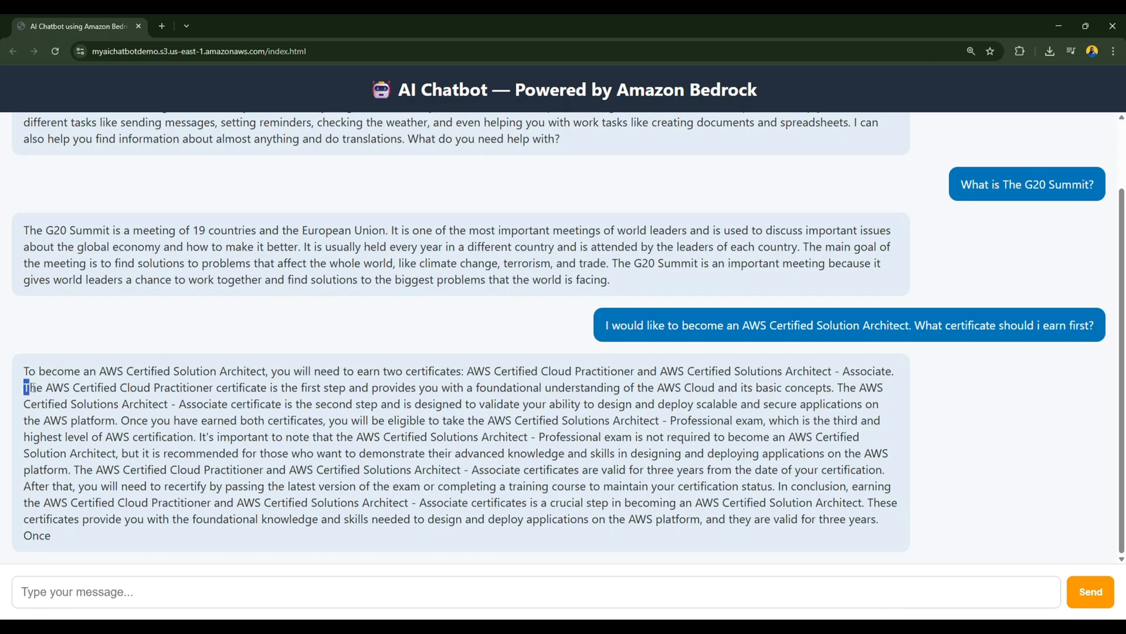
{"action": "left_click_drag", "start_coordinate": [23, 387], "coordinate": [256, 387]}
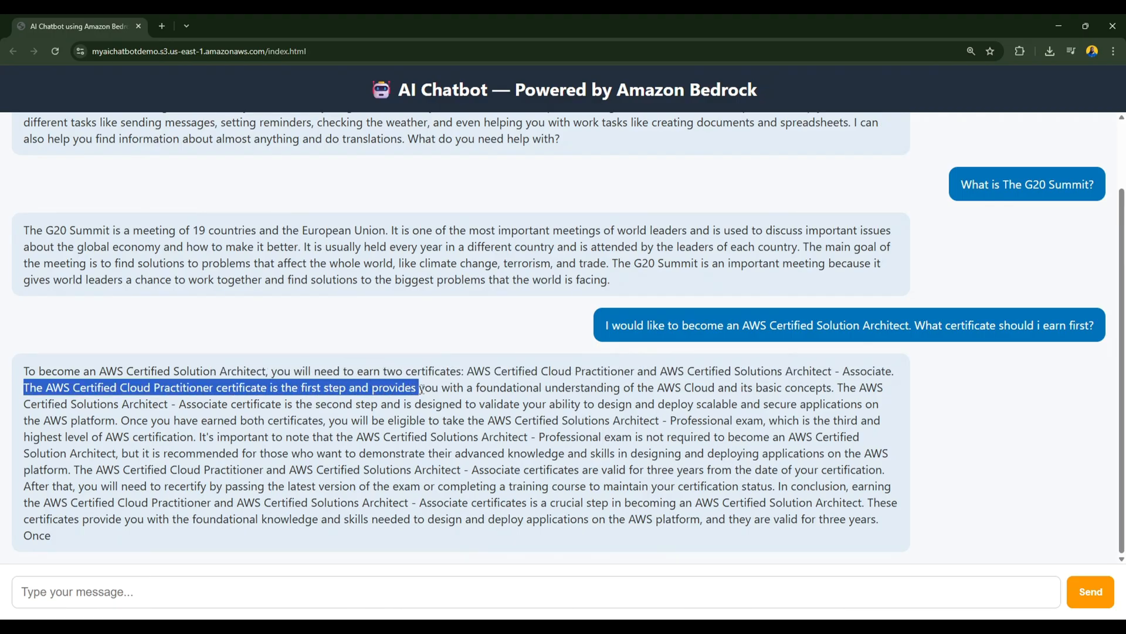
{"action": "left_click_drag", "start_coordinate": [420, 387], "coordinate": [593, 387]}
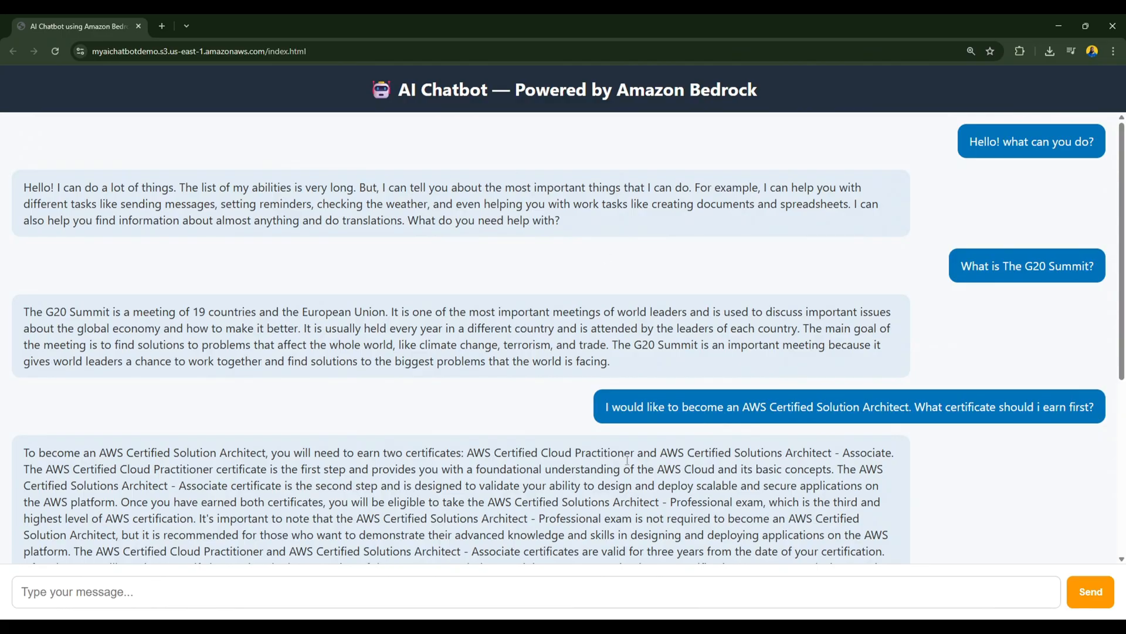
{"action": "mouse_move", "coordinate": [613, 266]}
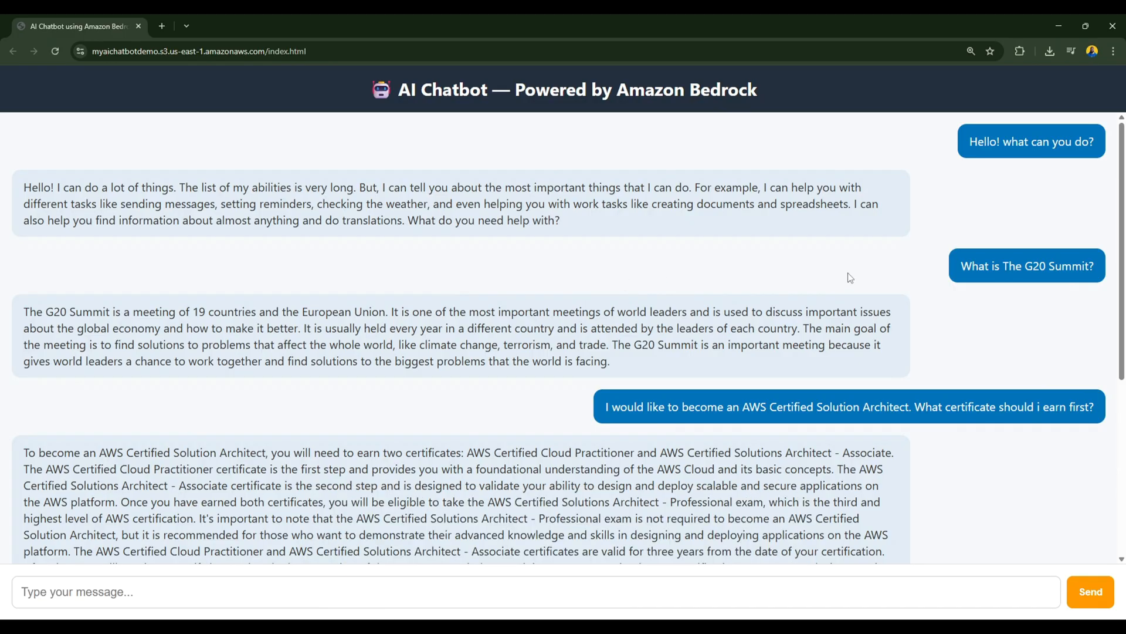
{"action": "mouse_move", "coordinate": [848, 258]}
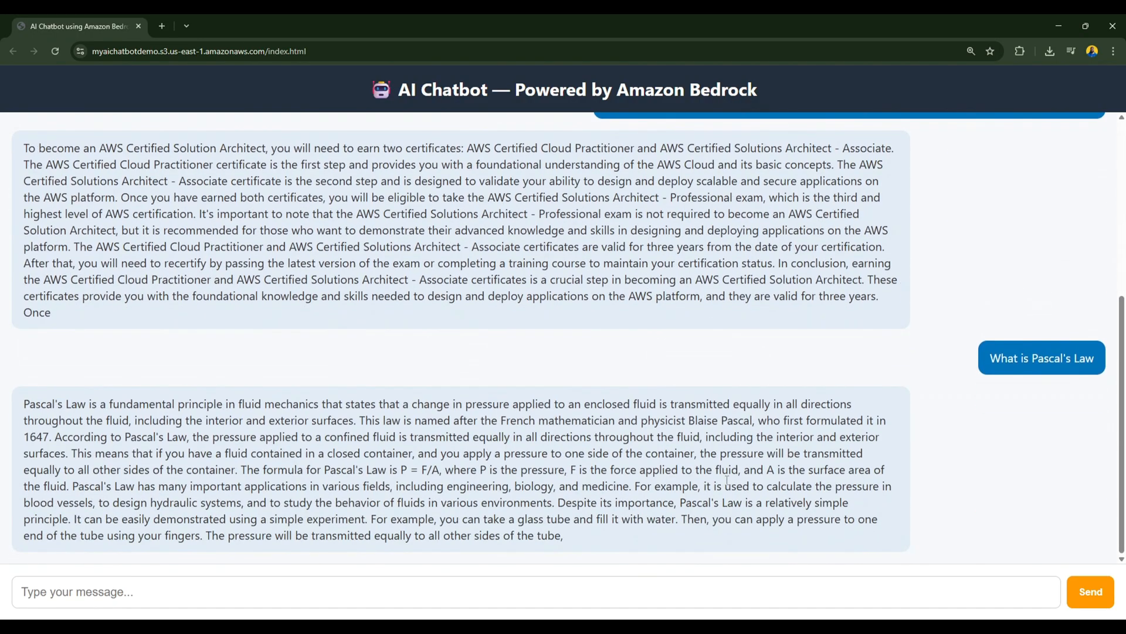
{"action": "mouse_move", "coordinate": [502, 509]}
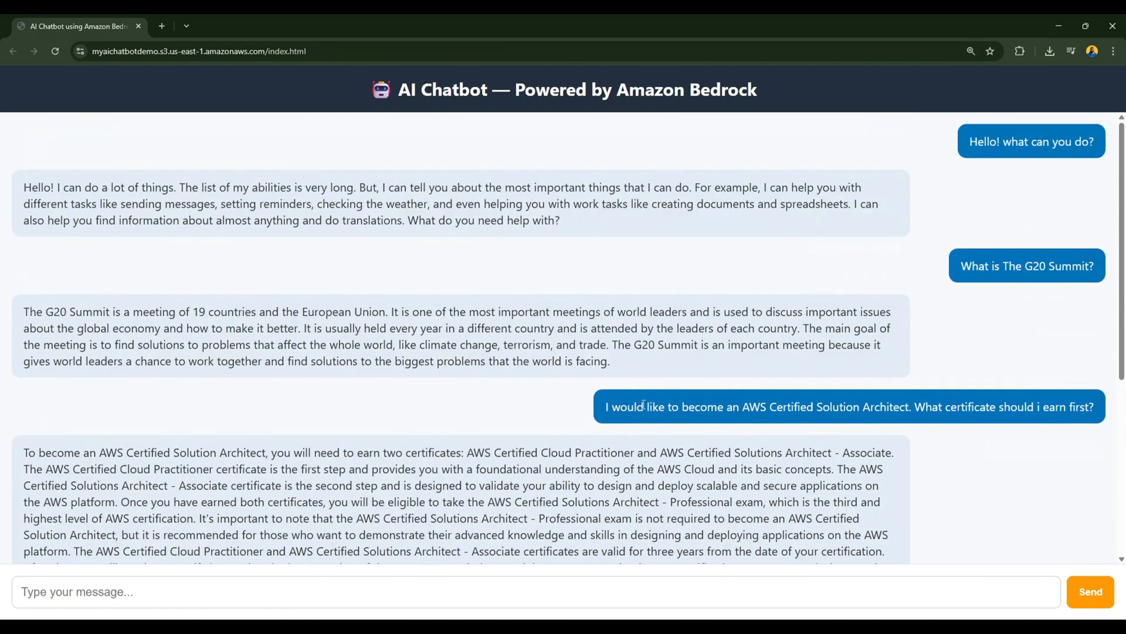
{"action": "mouse_move", "coordinate": [671, 246]}
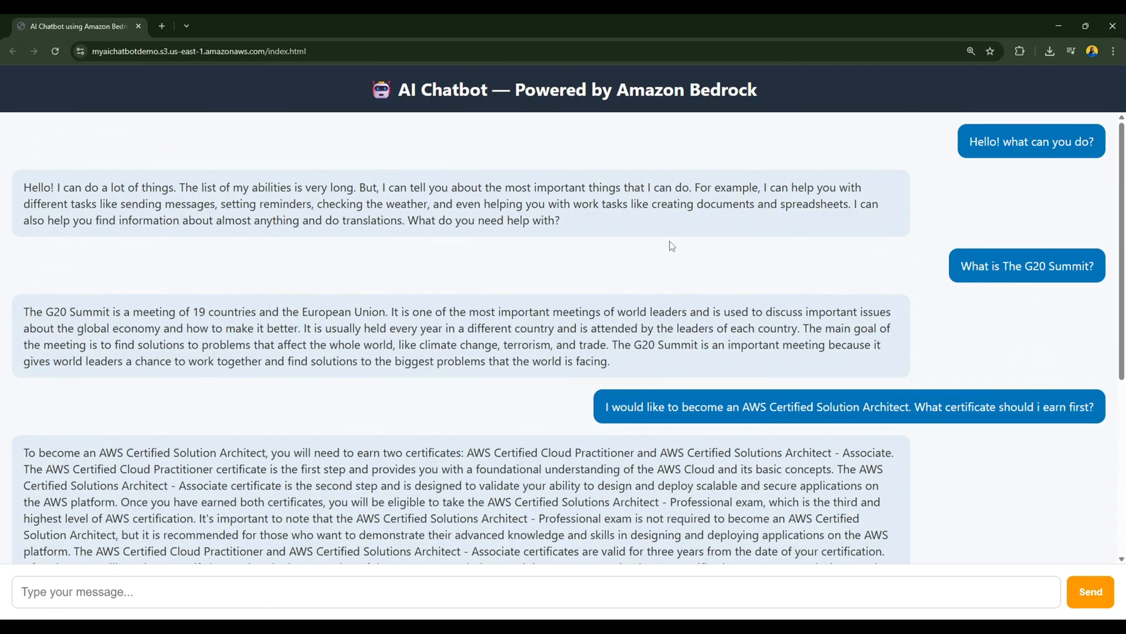
{"action": "mouse_move", "coordinate": [649, 223]}
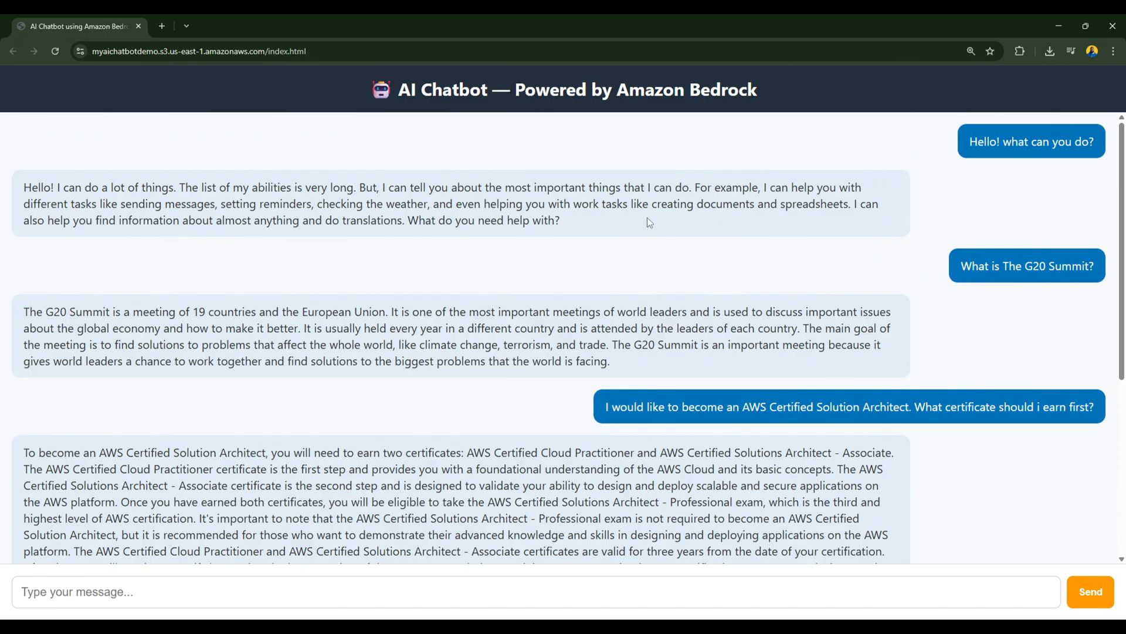
{"action": "mouse_move", "coordinate": [727, 256]}
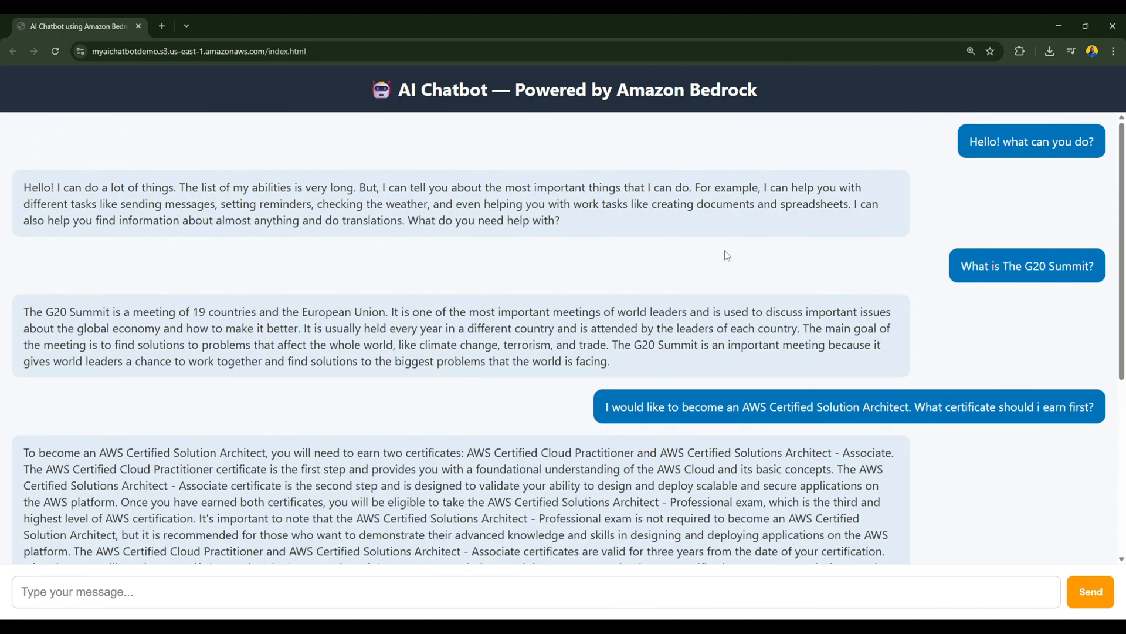